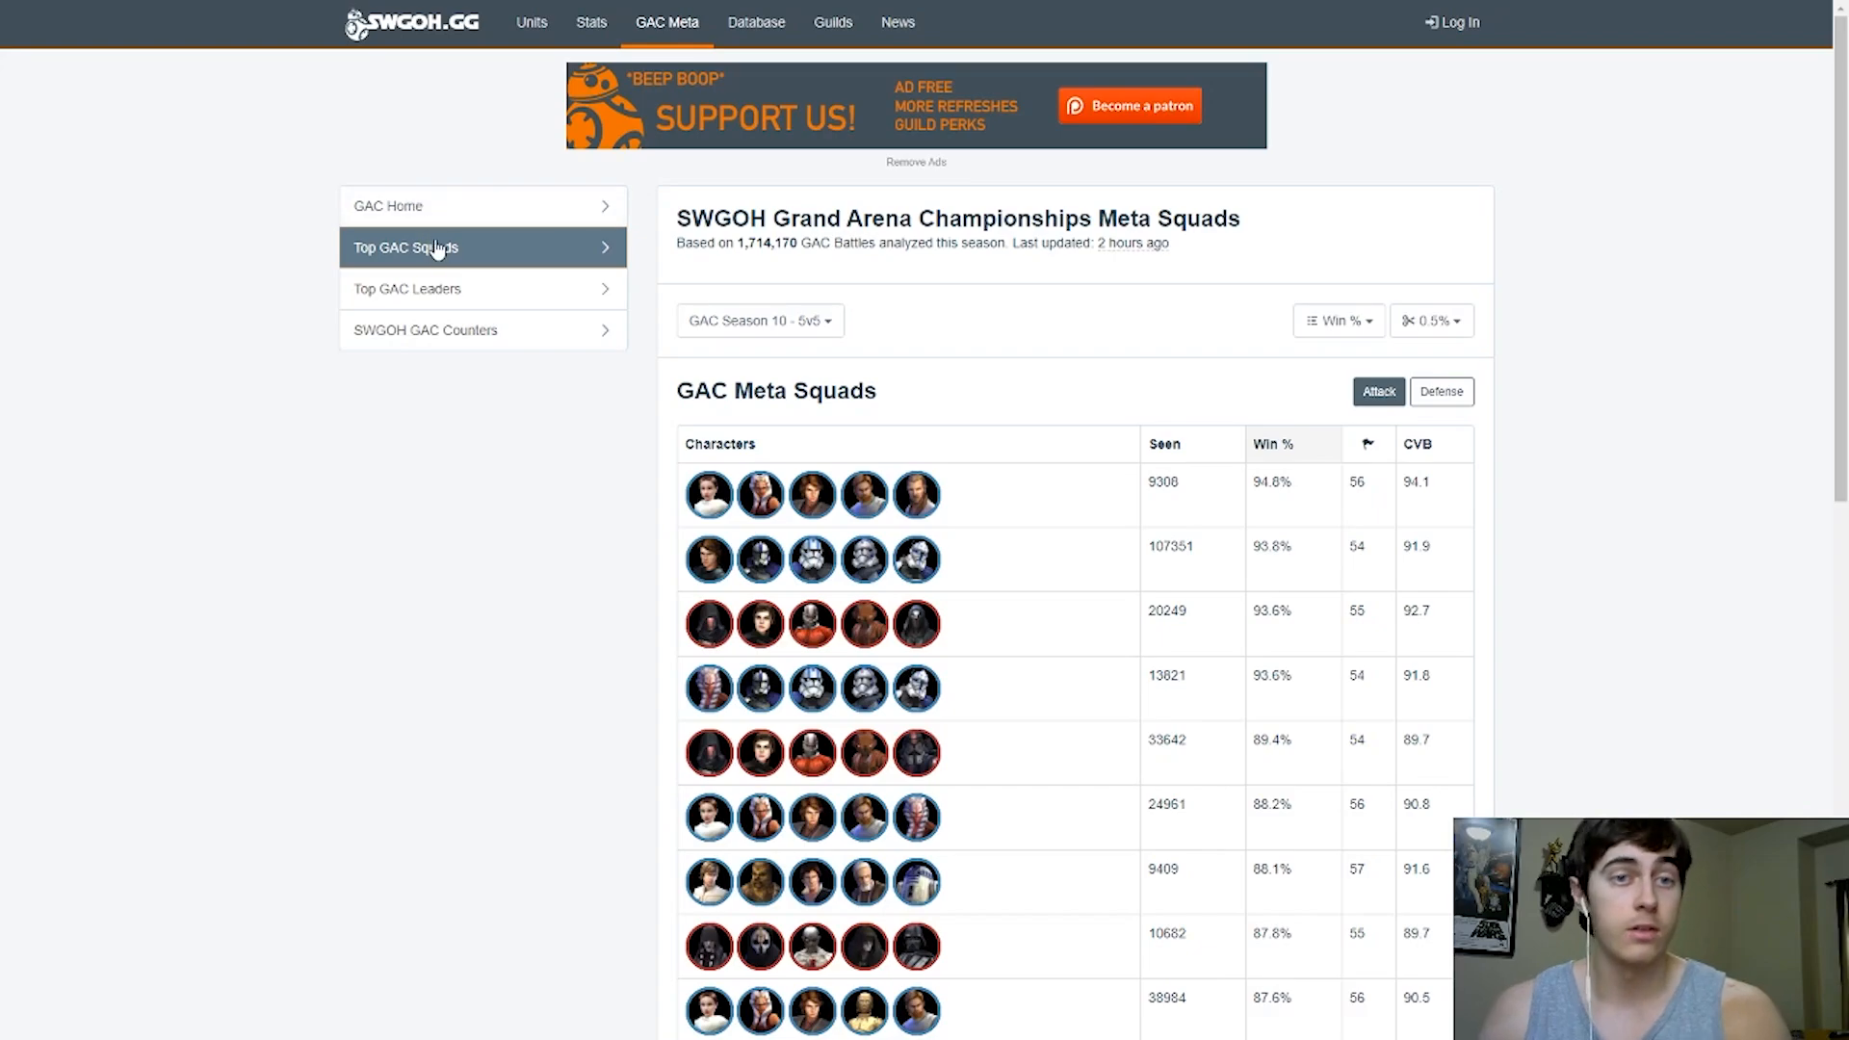
pyautogui.moveTo(589, 535)
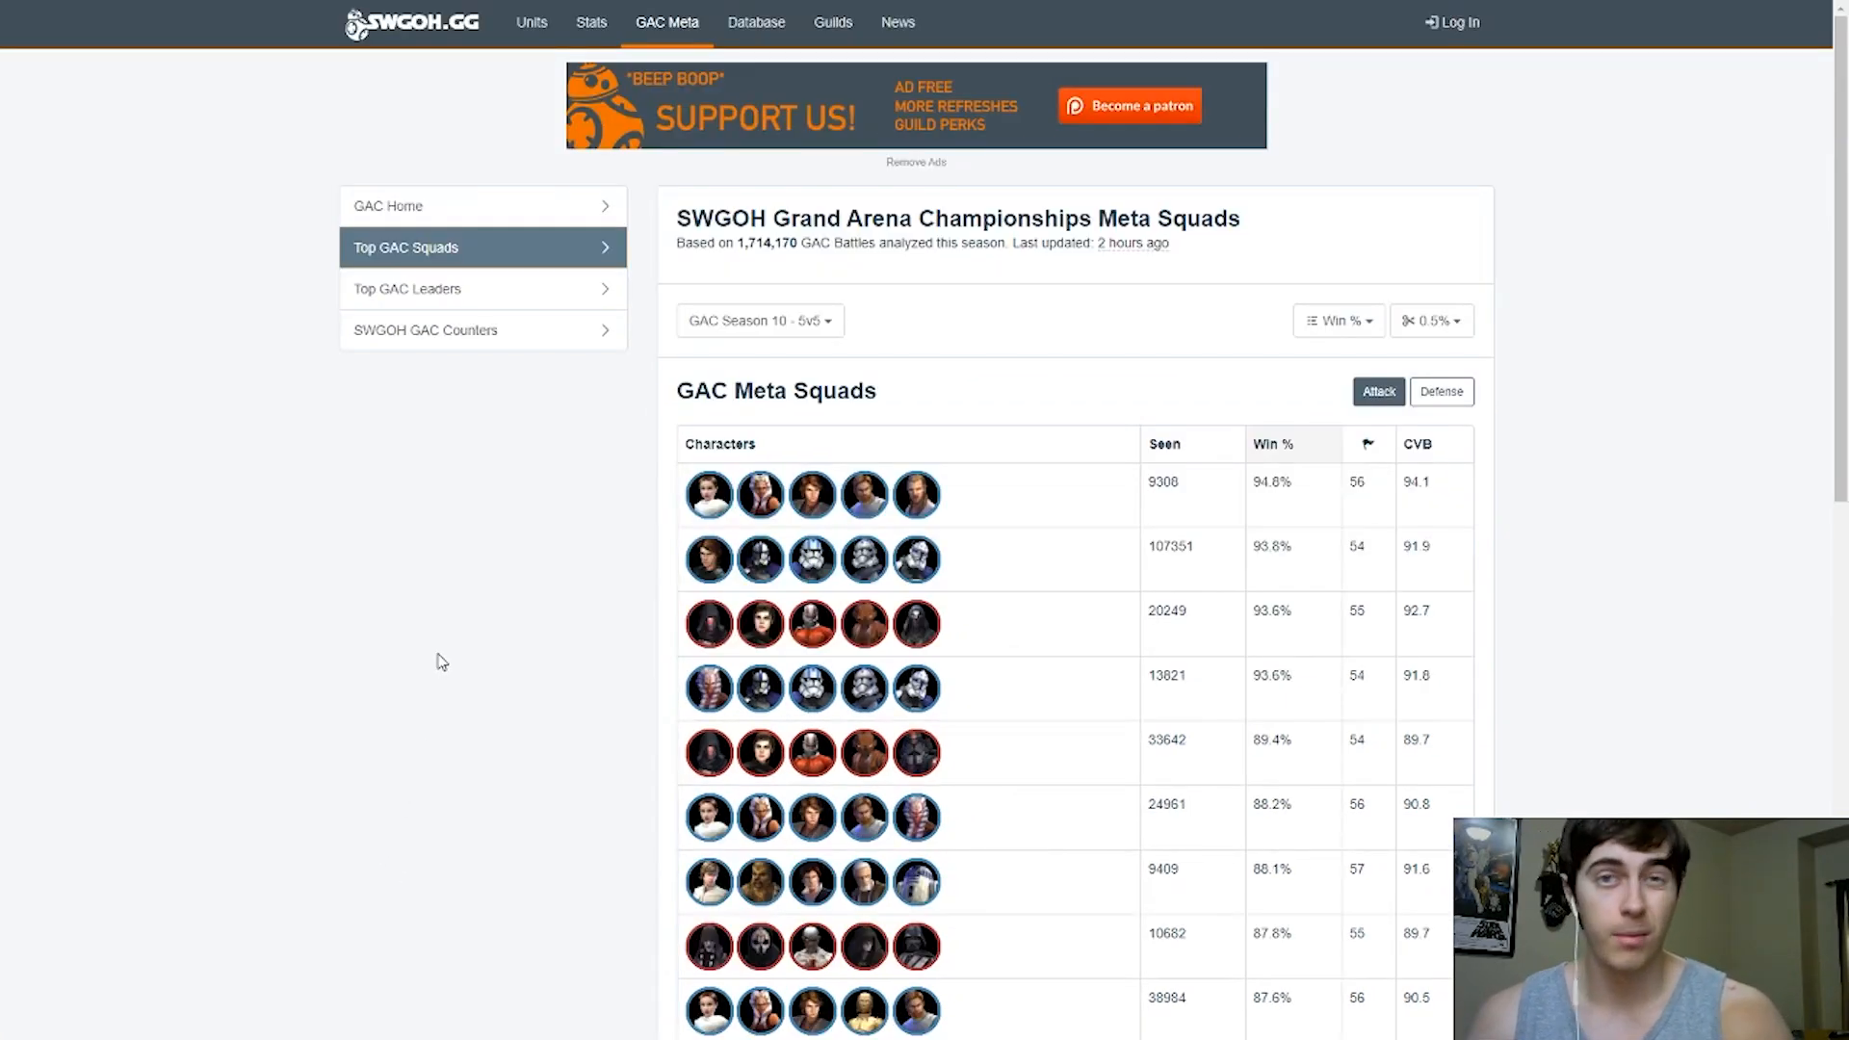
pyautogui.moveTo(619, 530)
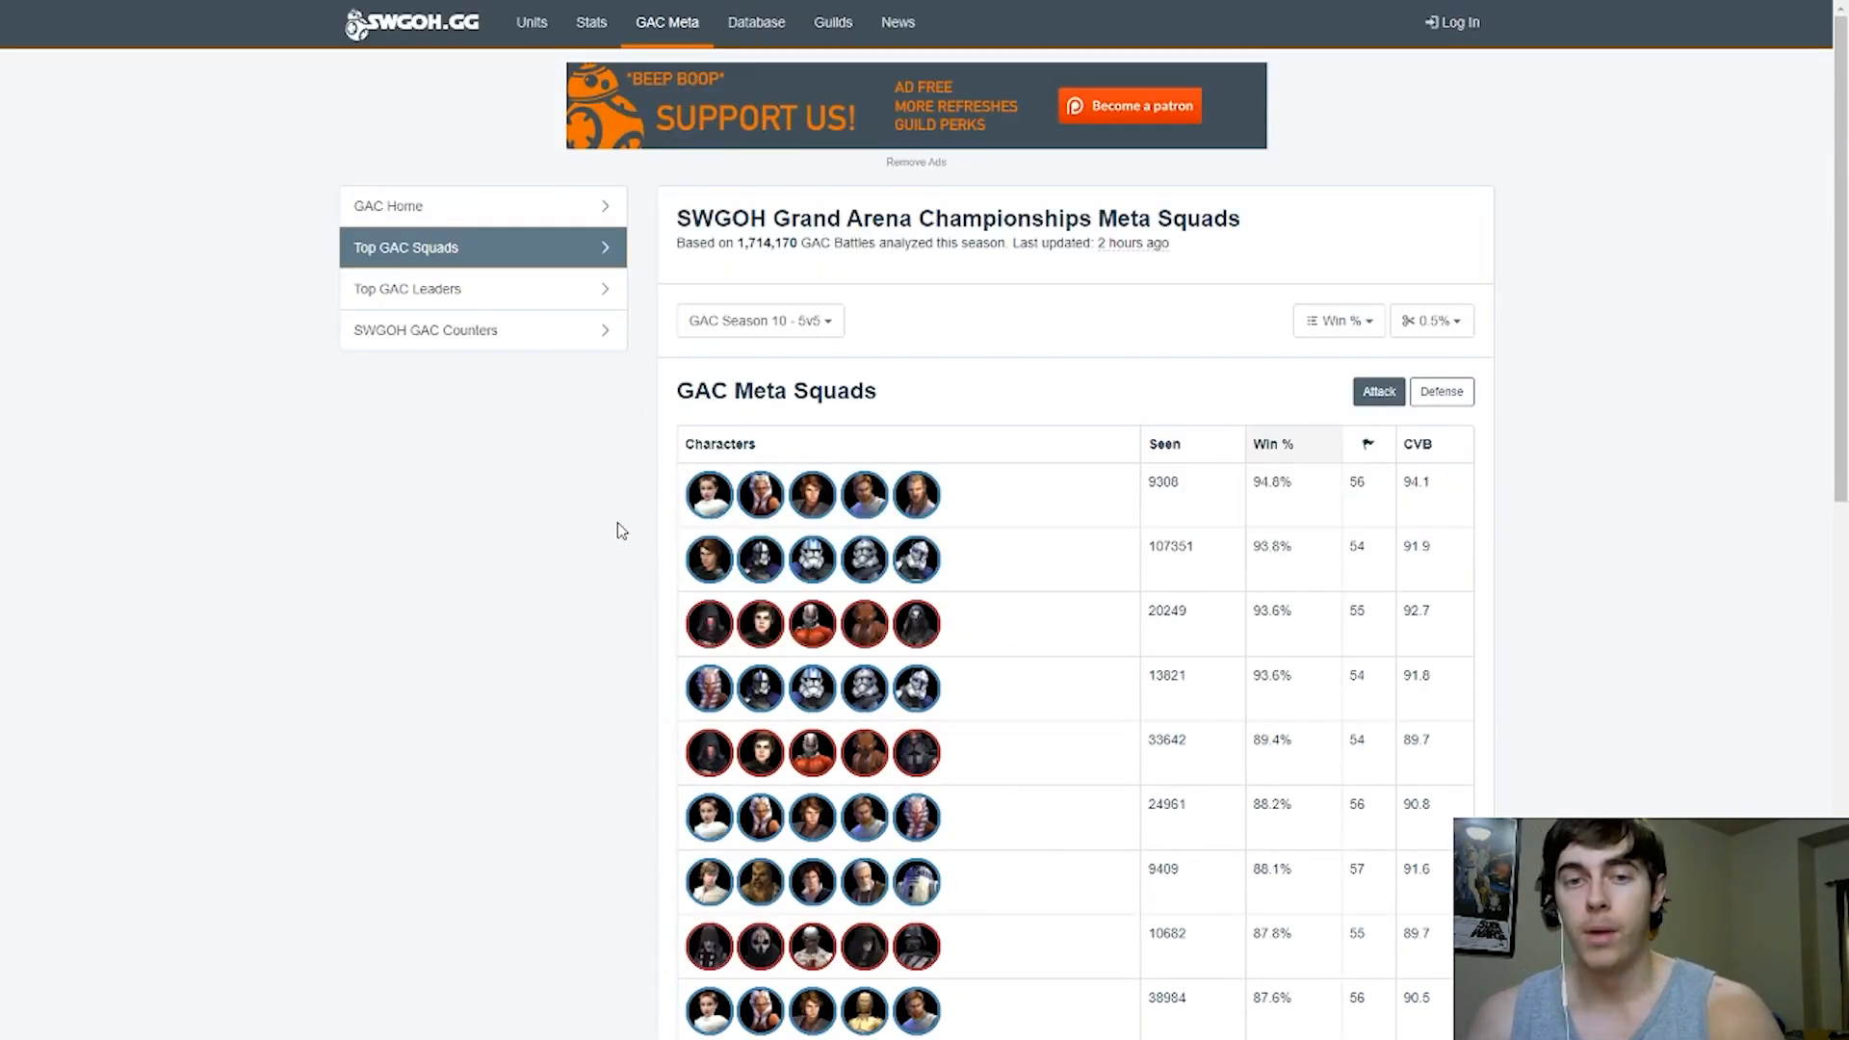
pyautogui.moveTo(562, 612)
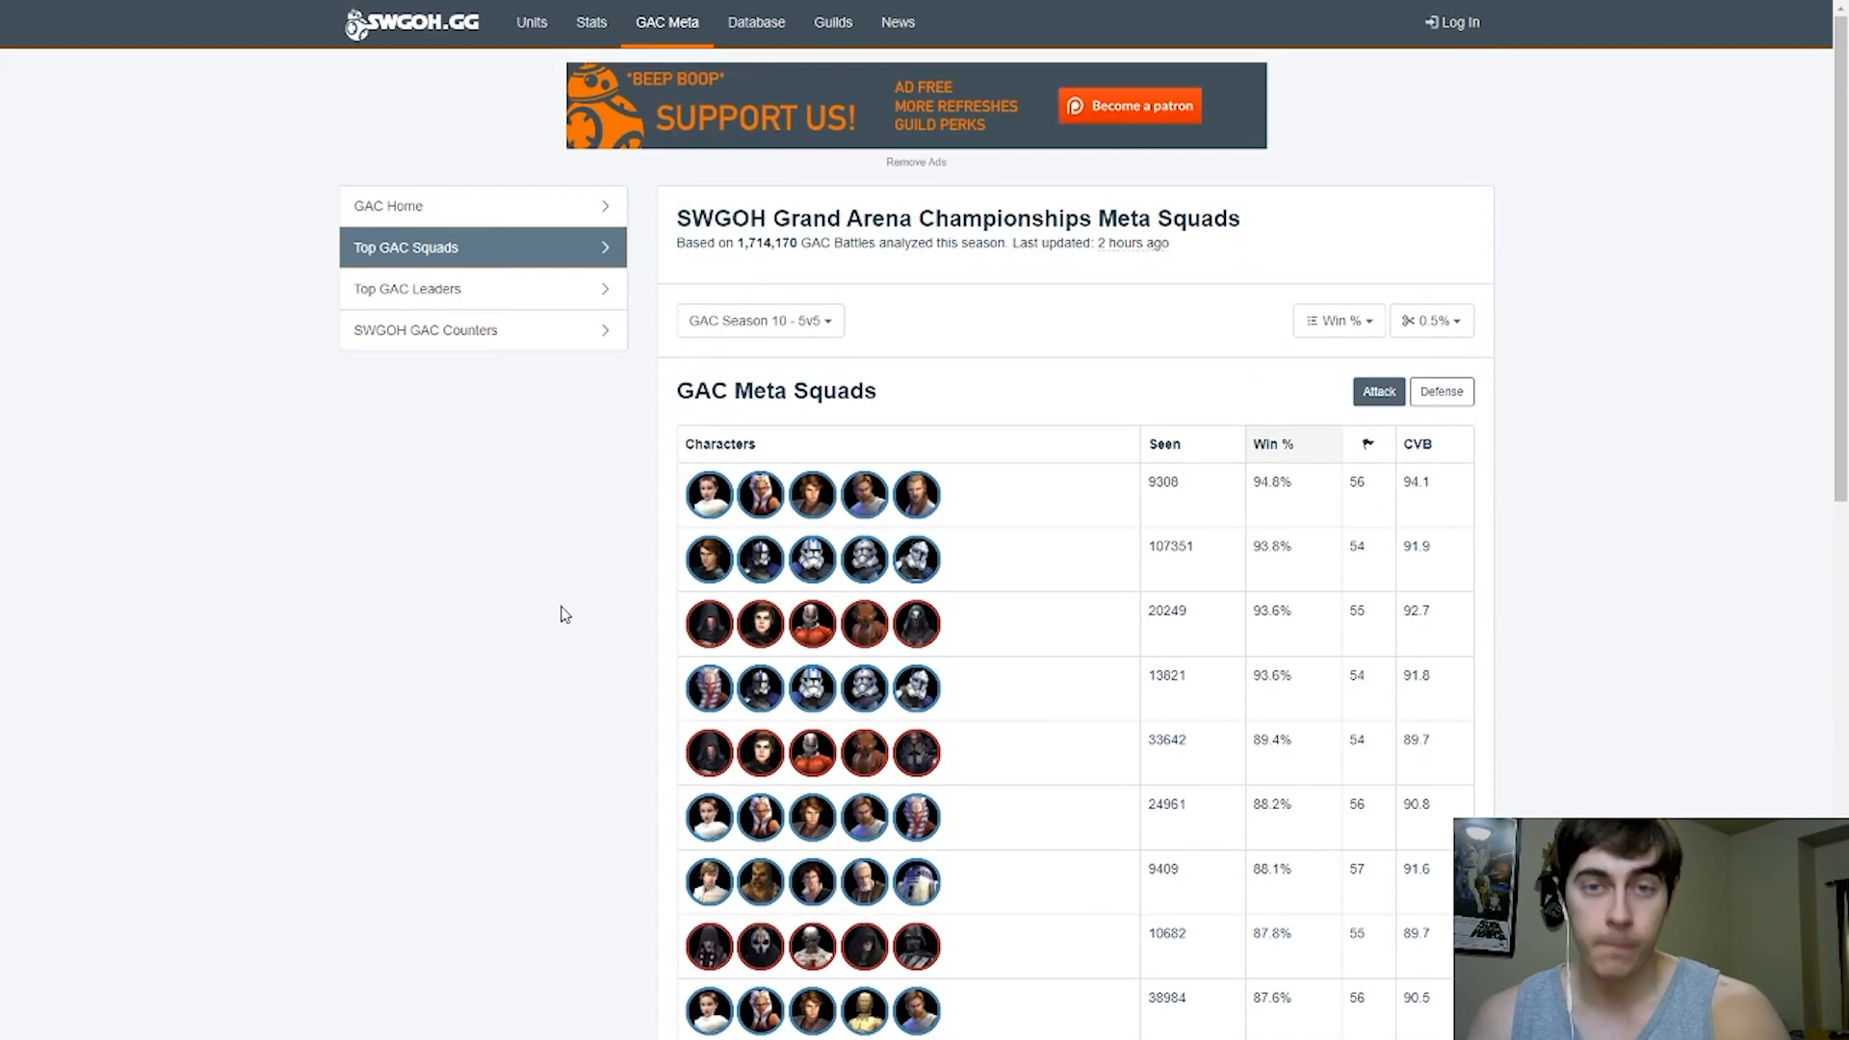
# Scroll the Attack table down to the 85.8%, 85.6% and 84.3% win-rate squads
pyautogui.scroll(-3)
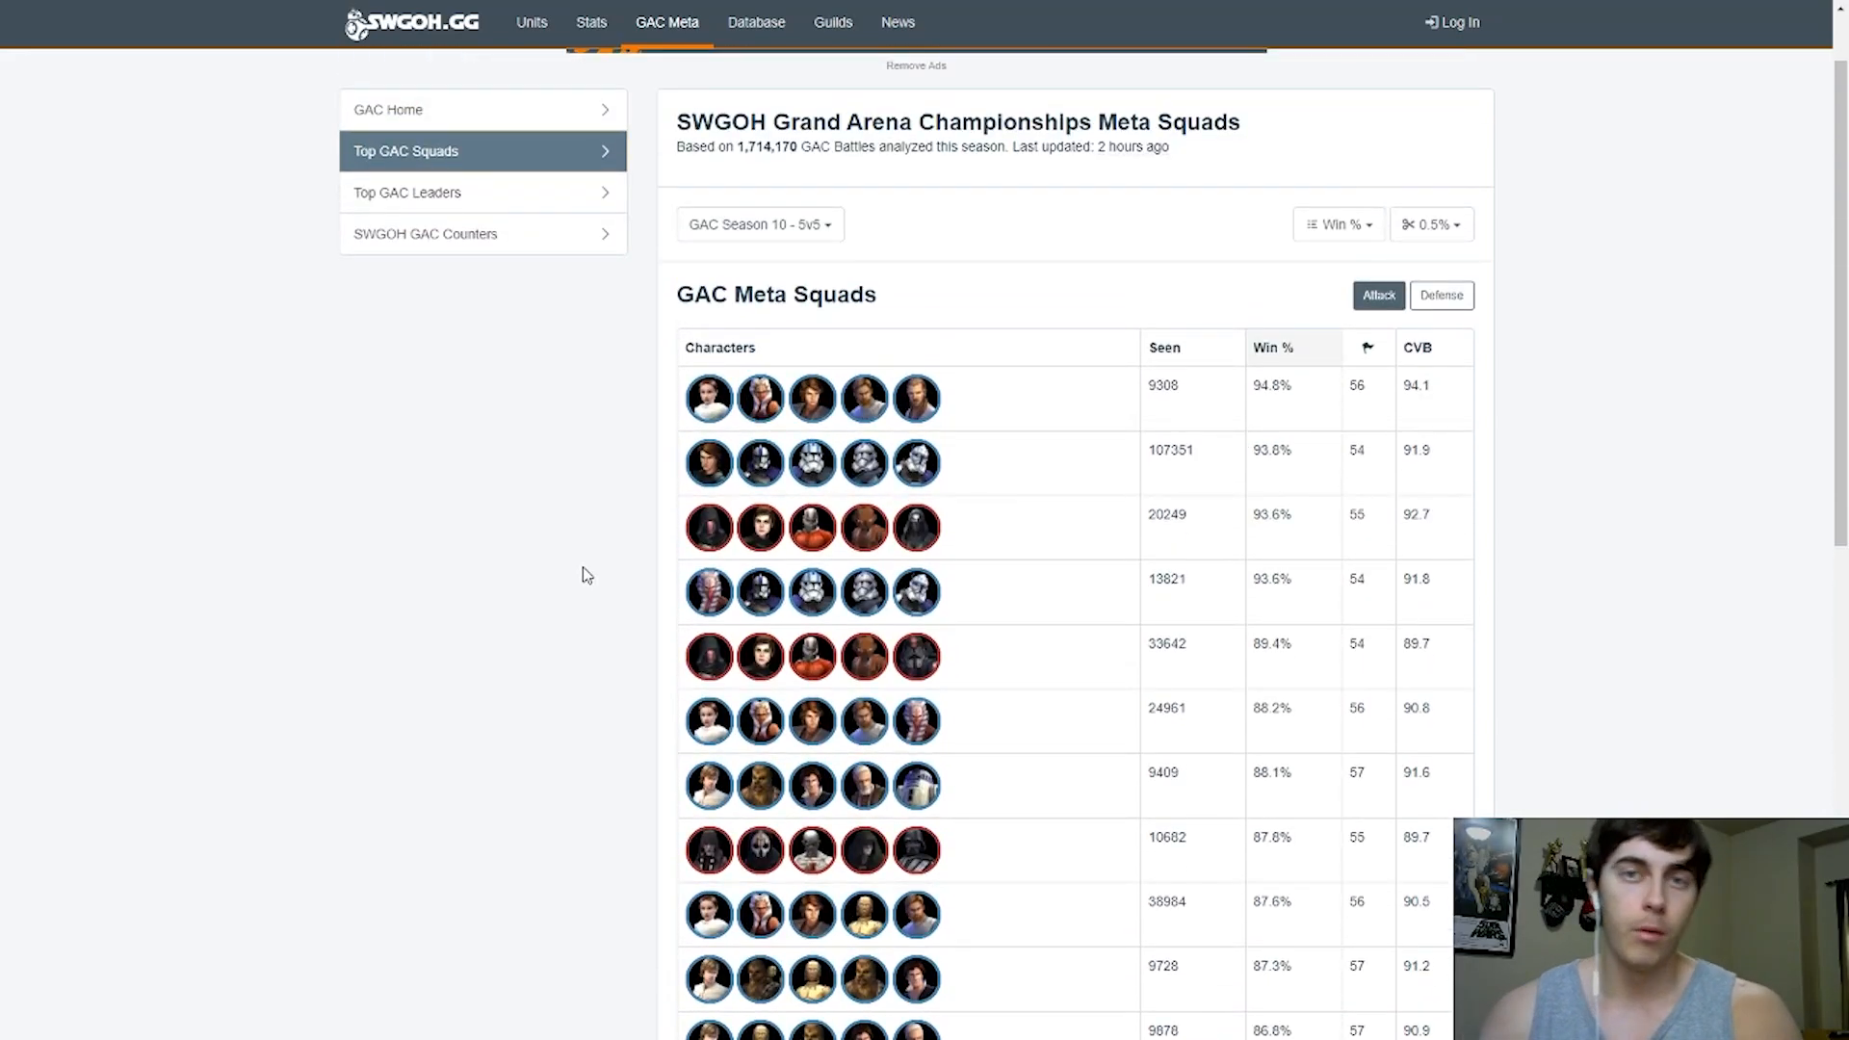
pyautogui.moveTo(587, 527)
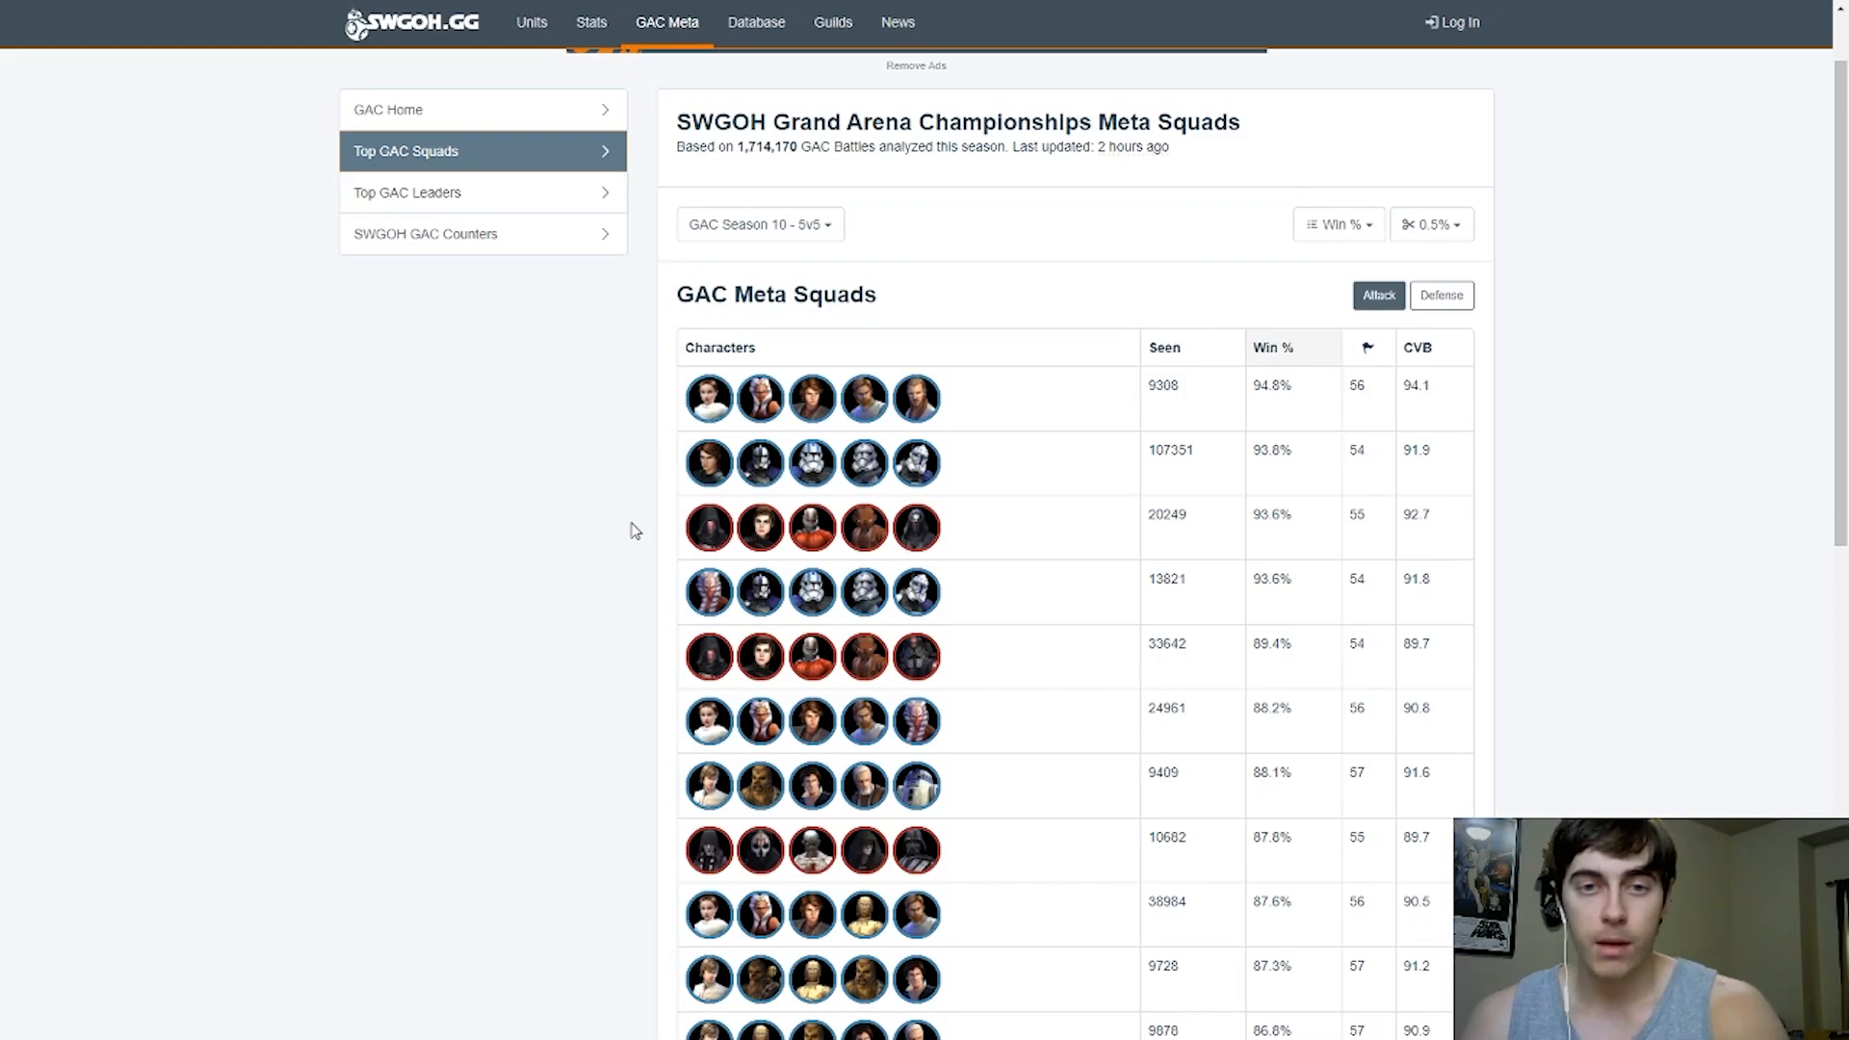
pyautogui.scroll(-3)
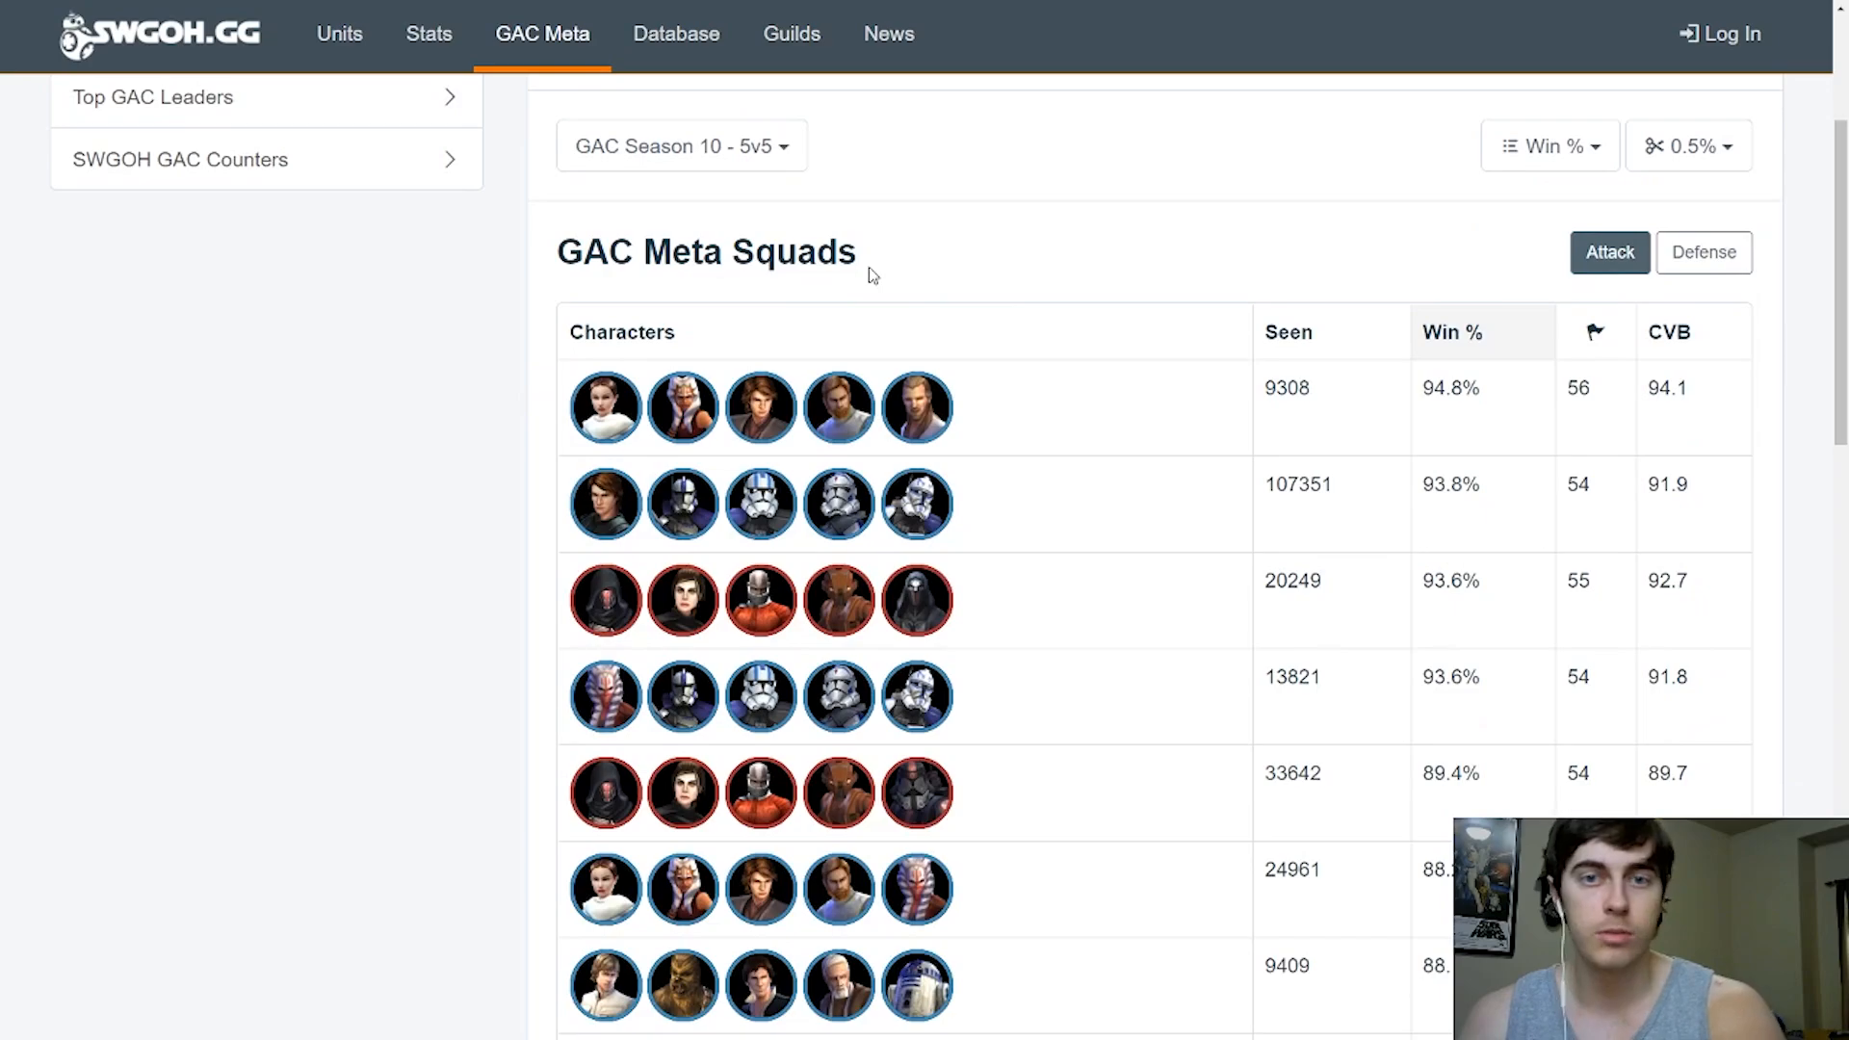
pyautogui.moveTo(671, 308)
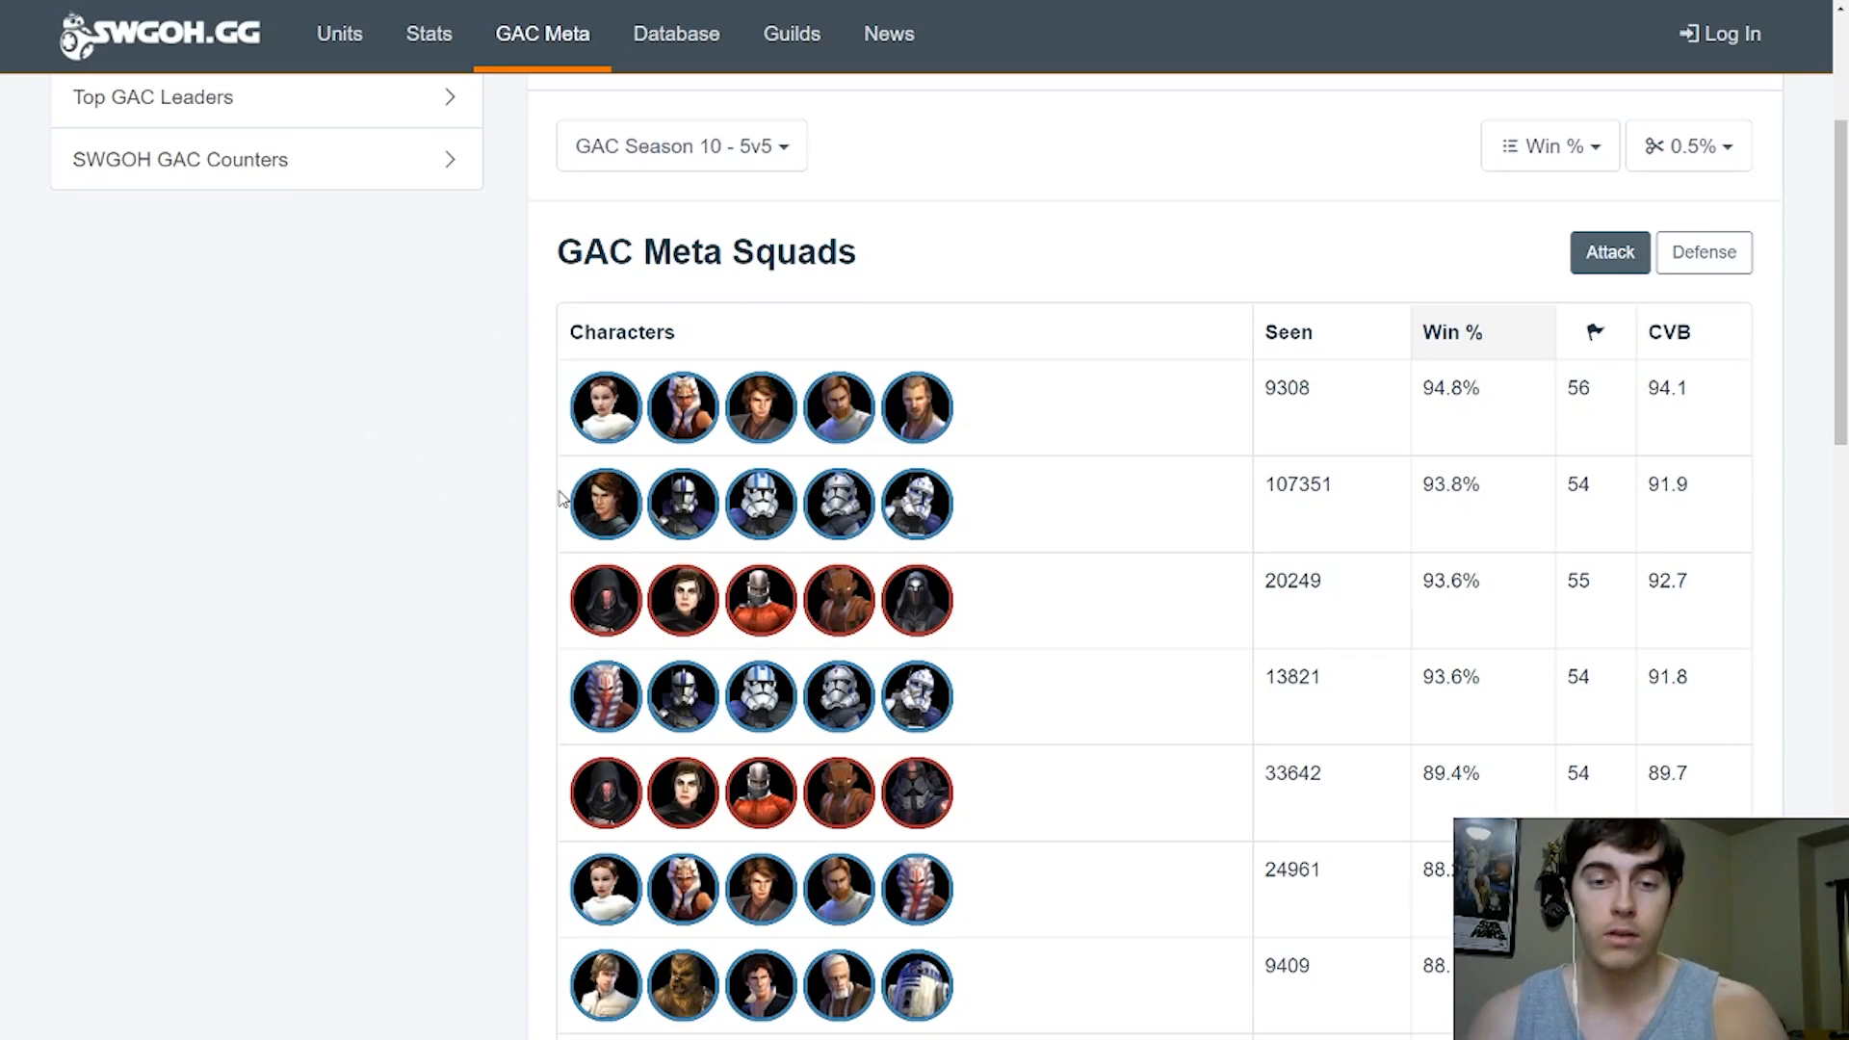
pyautogui.moveTo(531, 404)
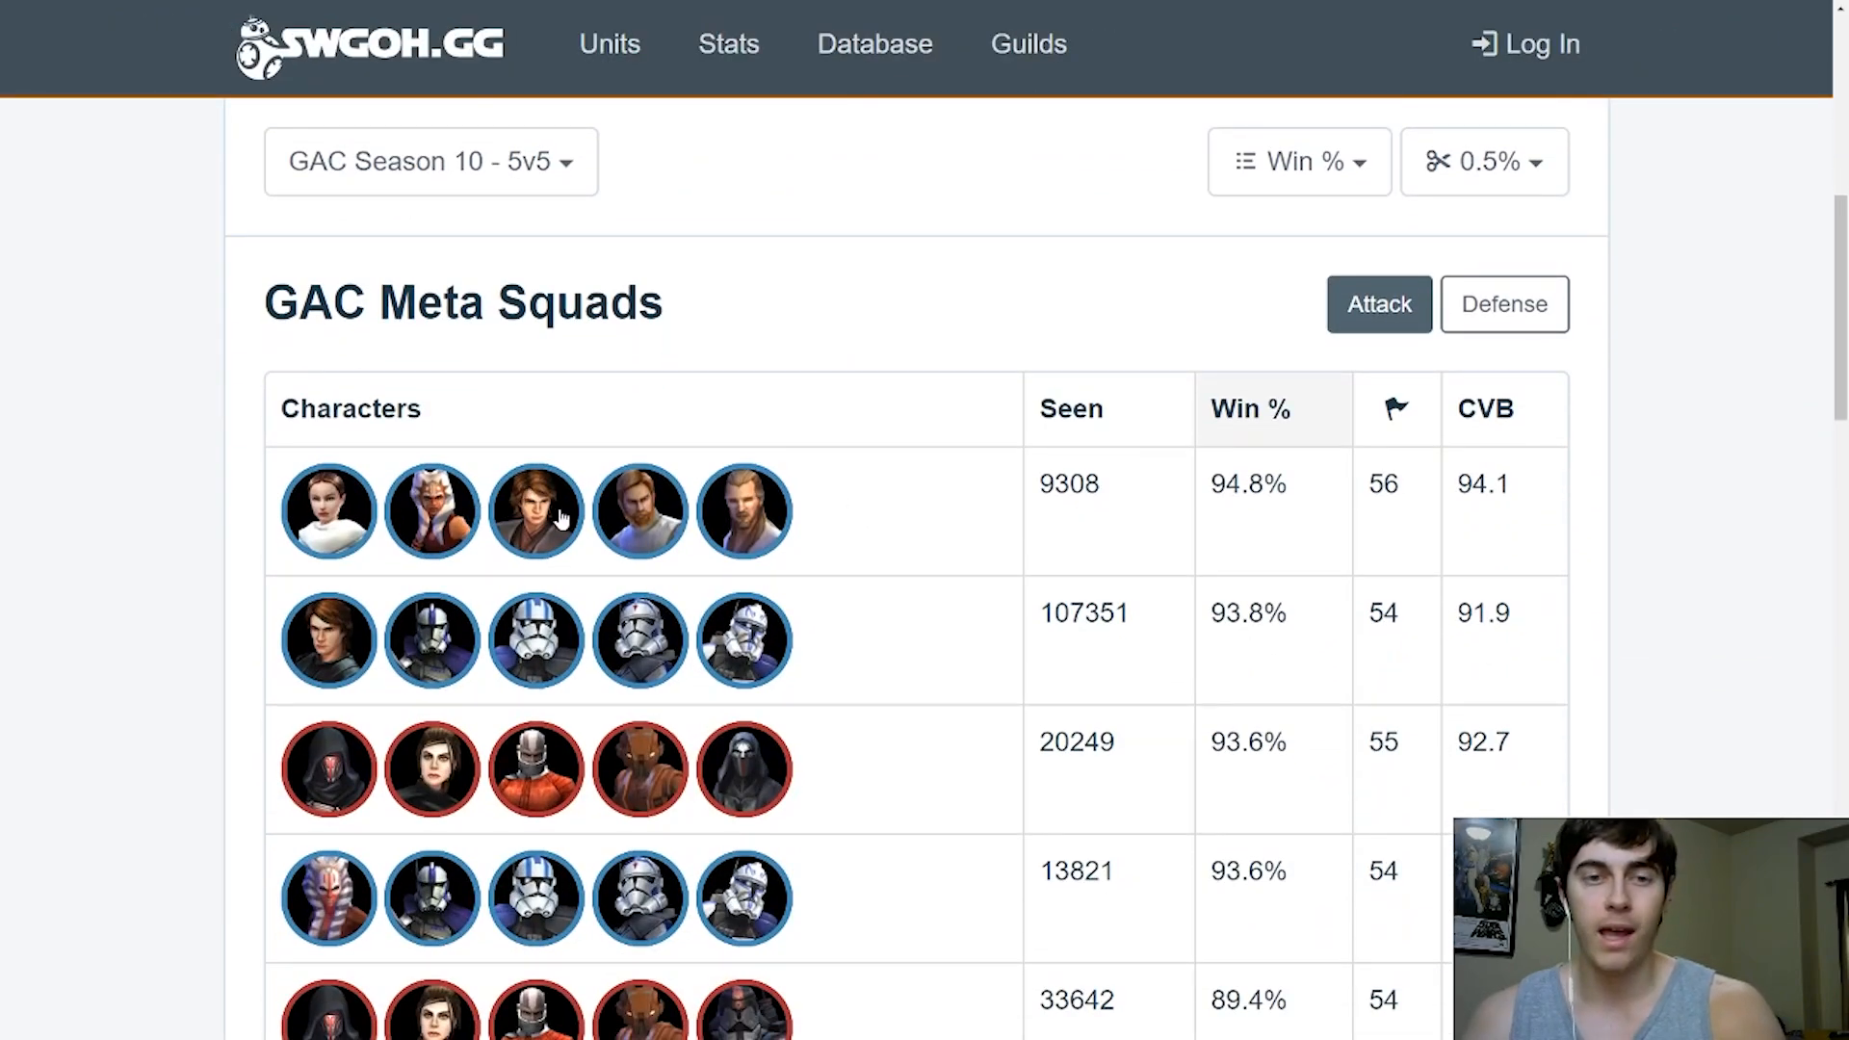
pyautogui.moveTo(843, 492)
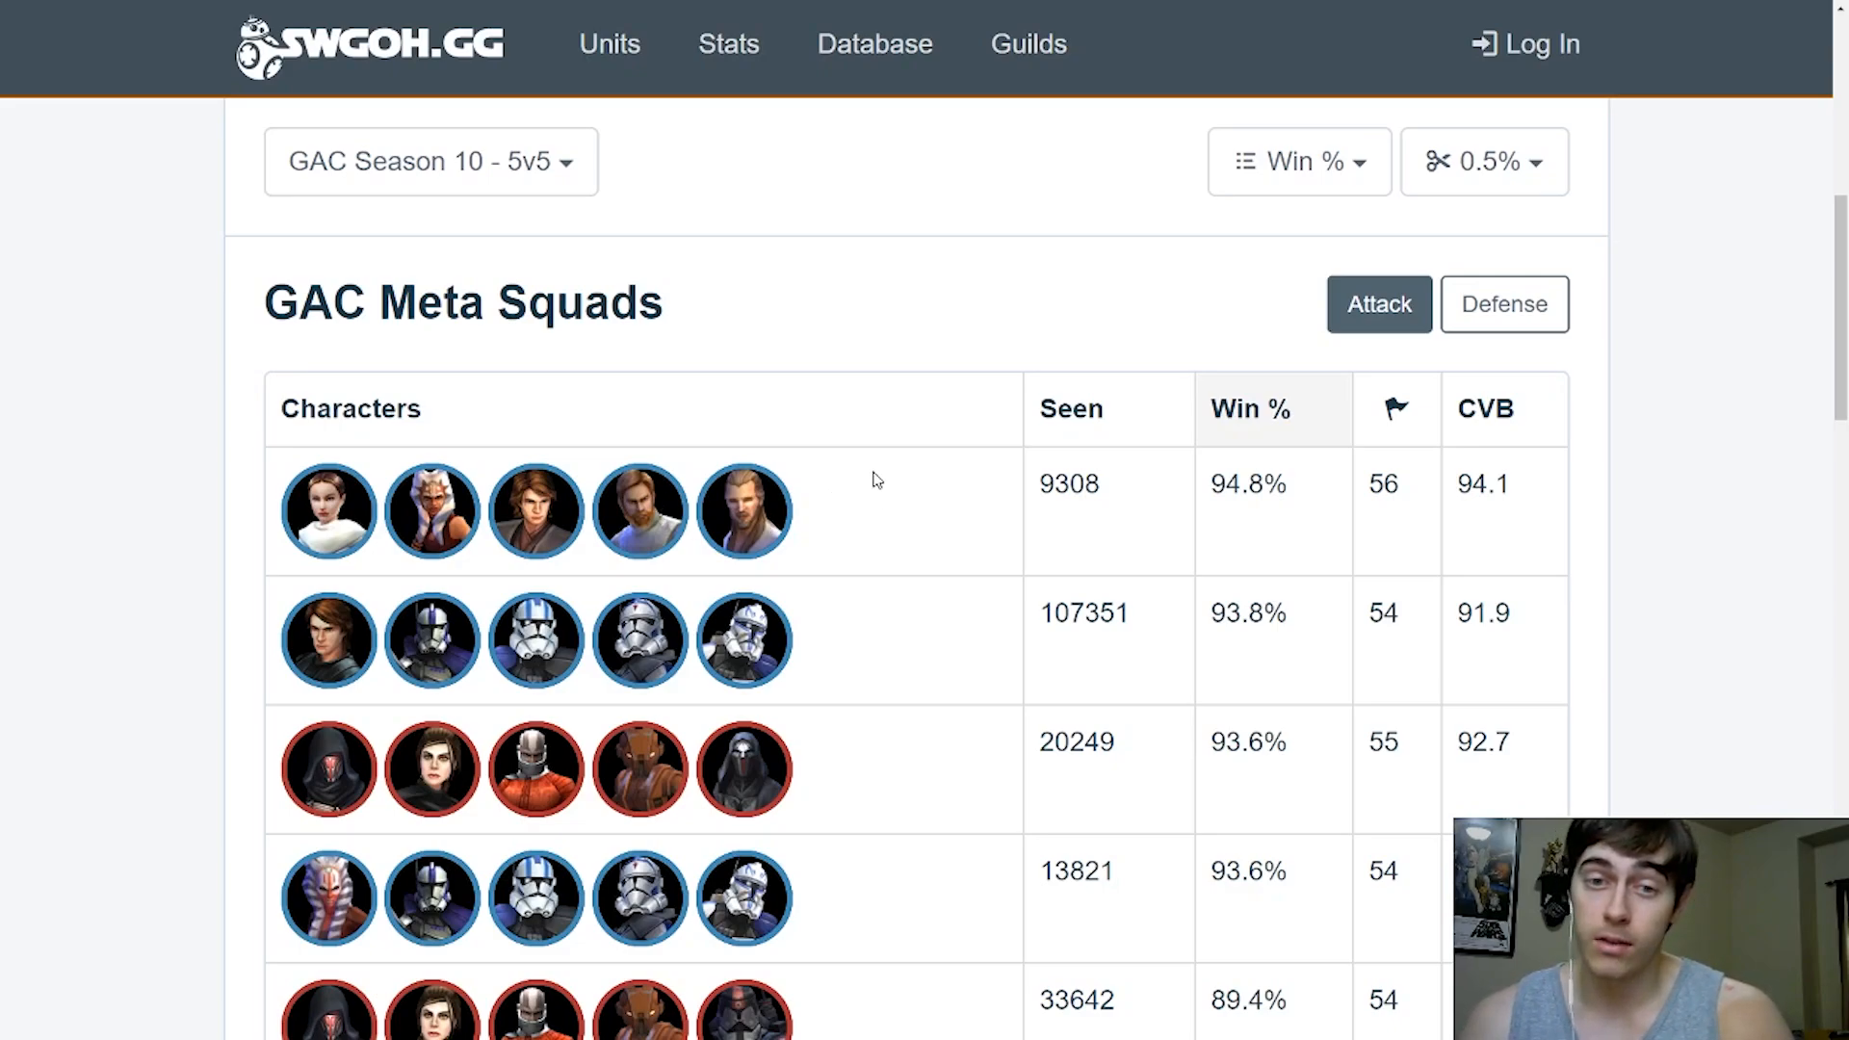
pyautogui.moveTo(920, 515)
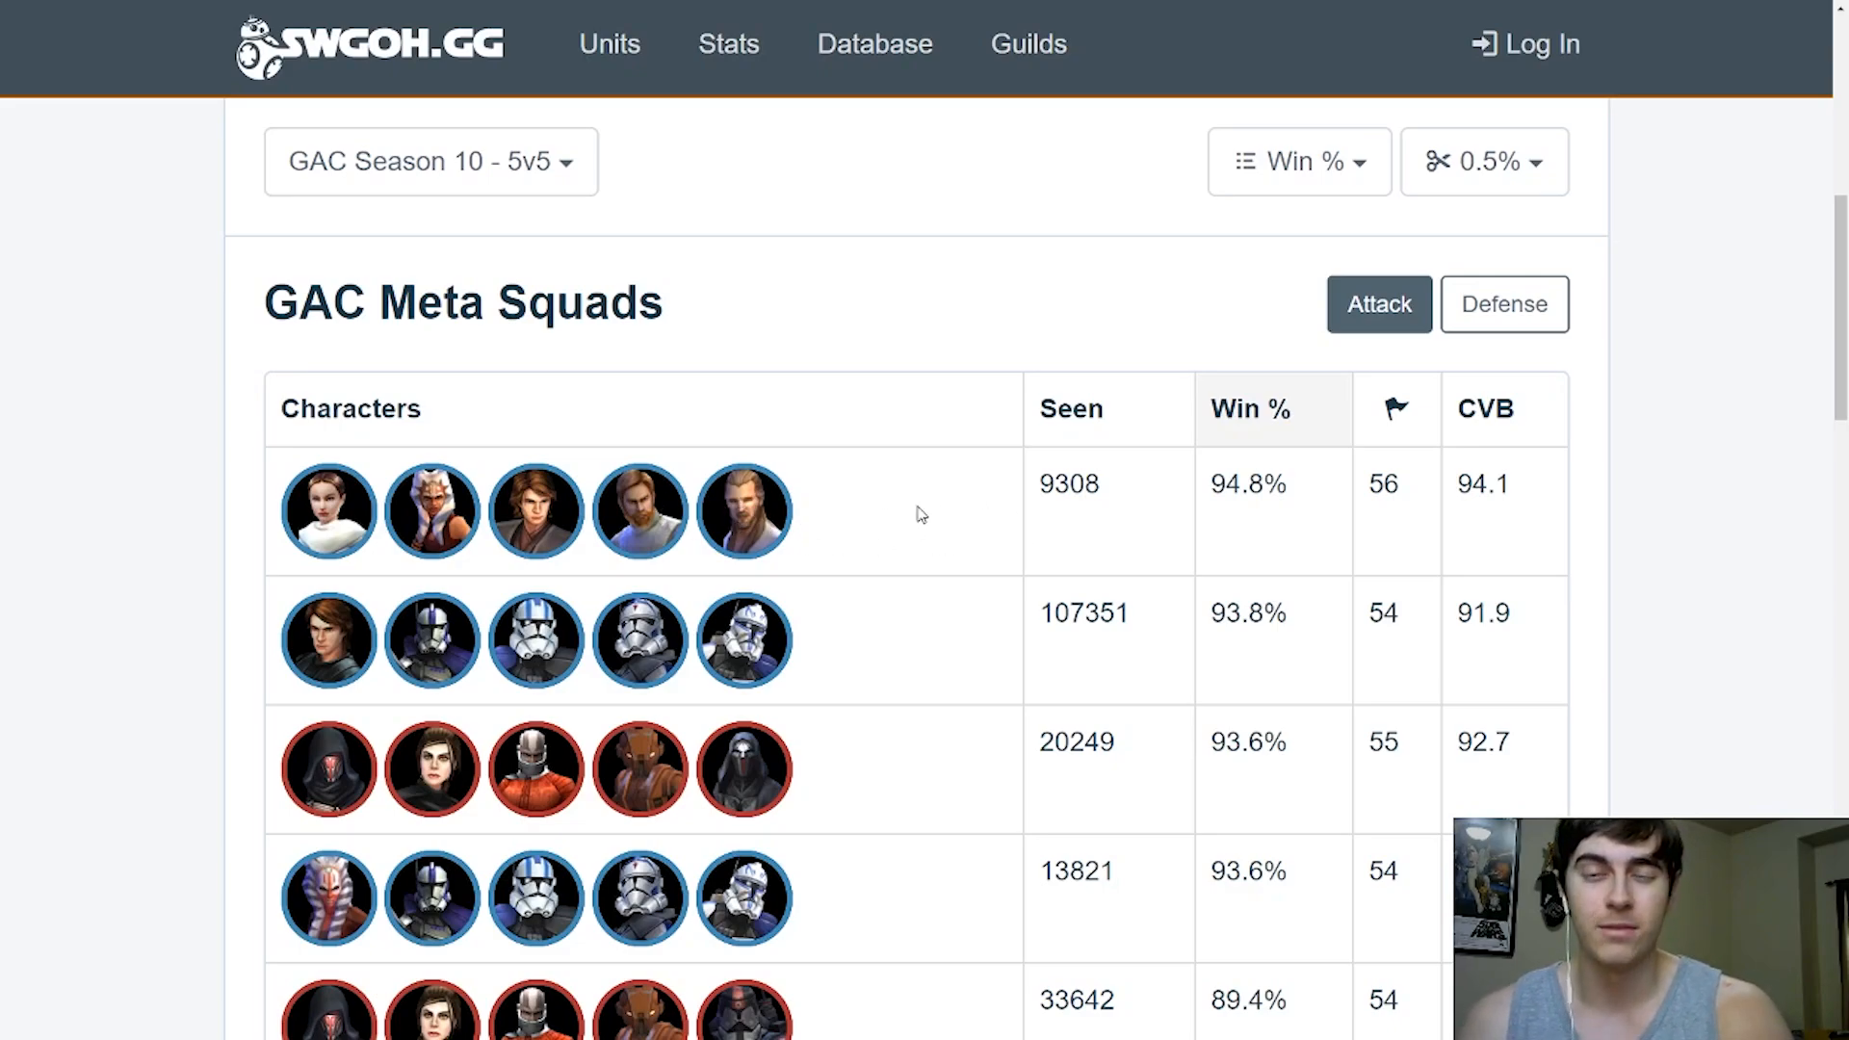
pyautogui.moveTo(928, 492)
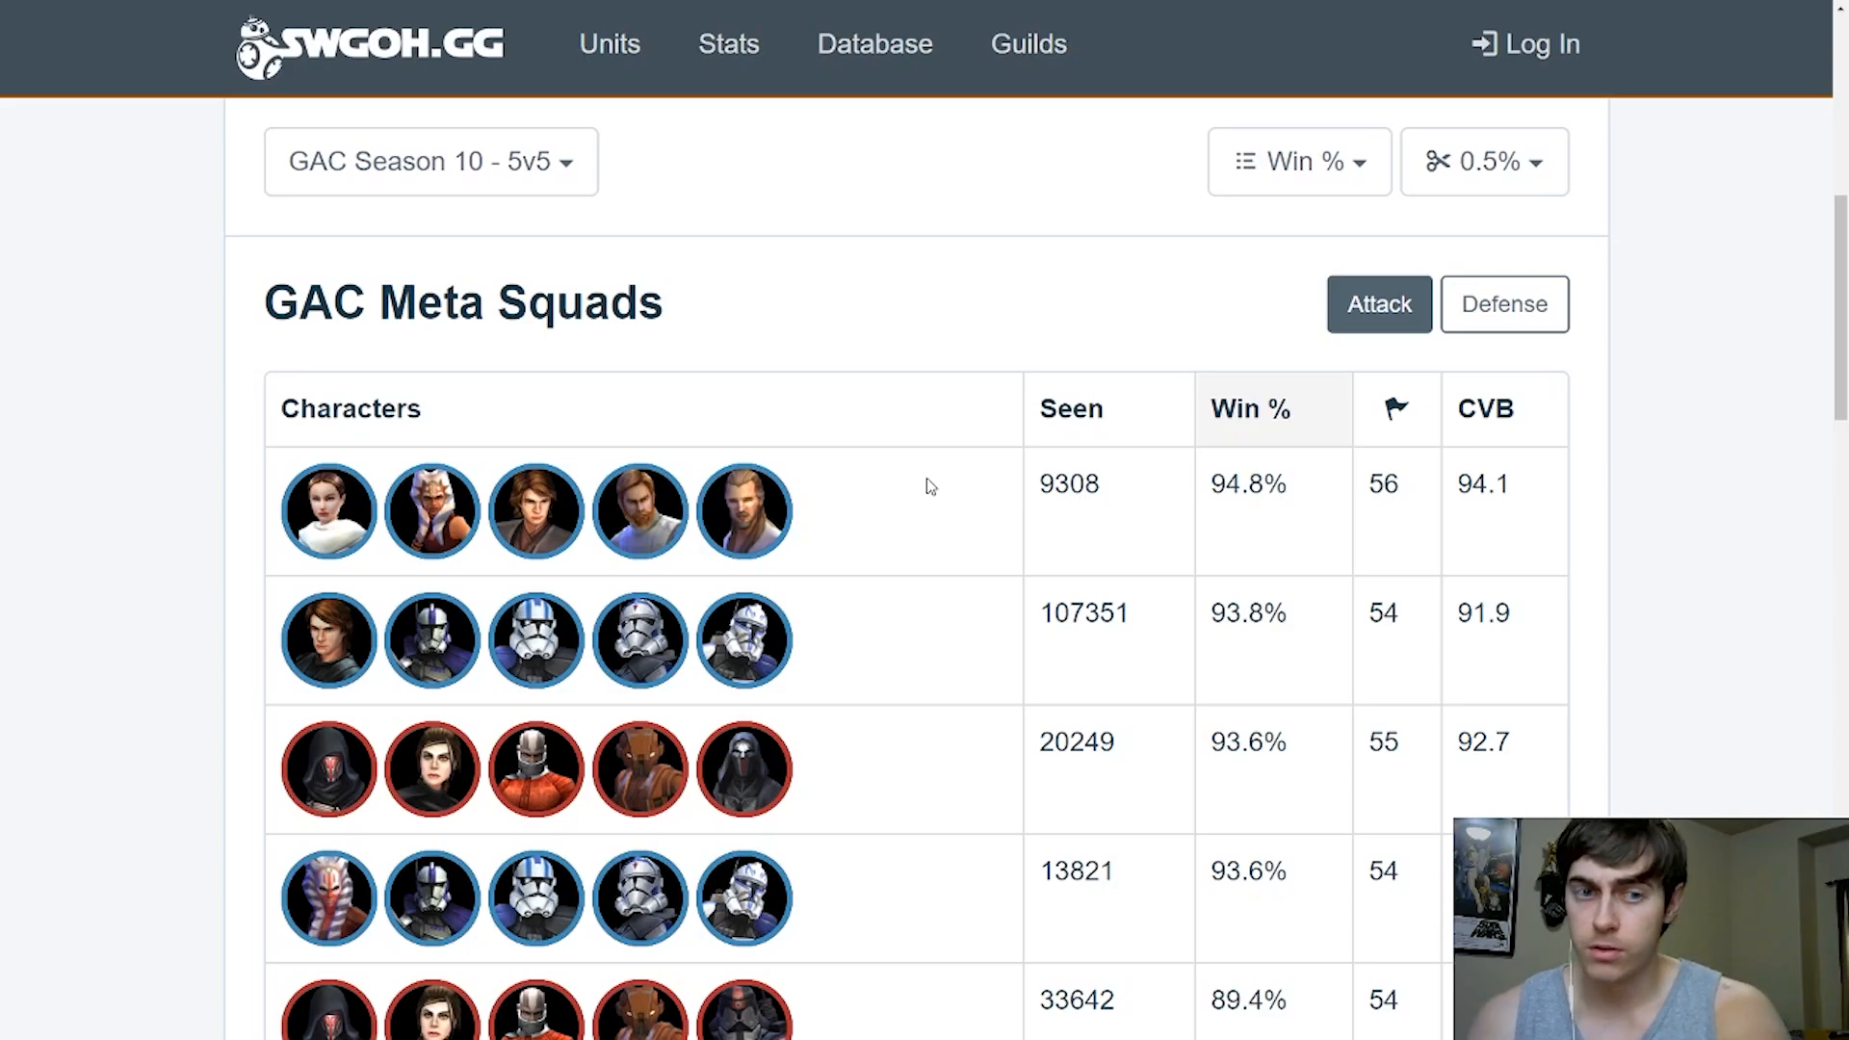
pyautogui.moveTo(987, 540)
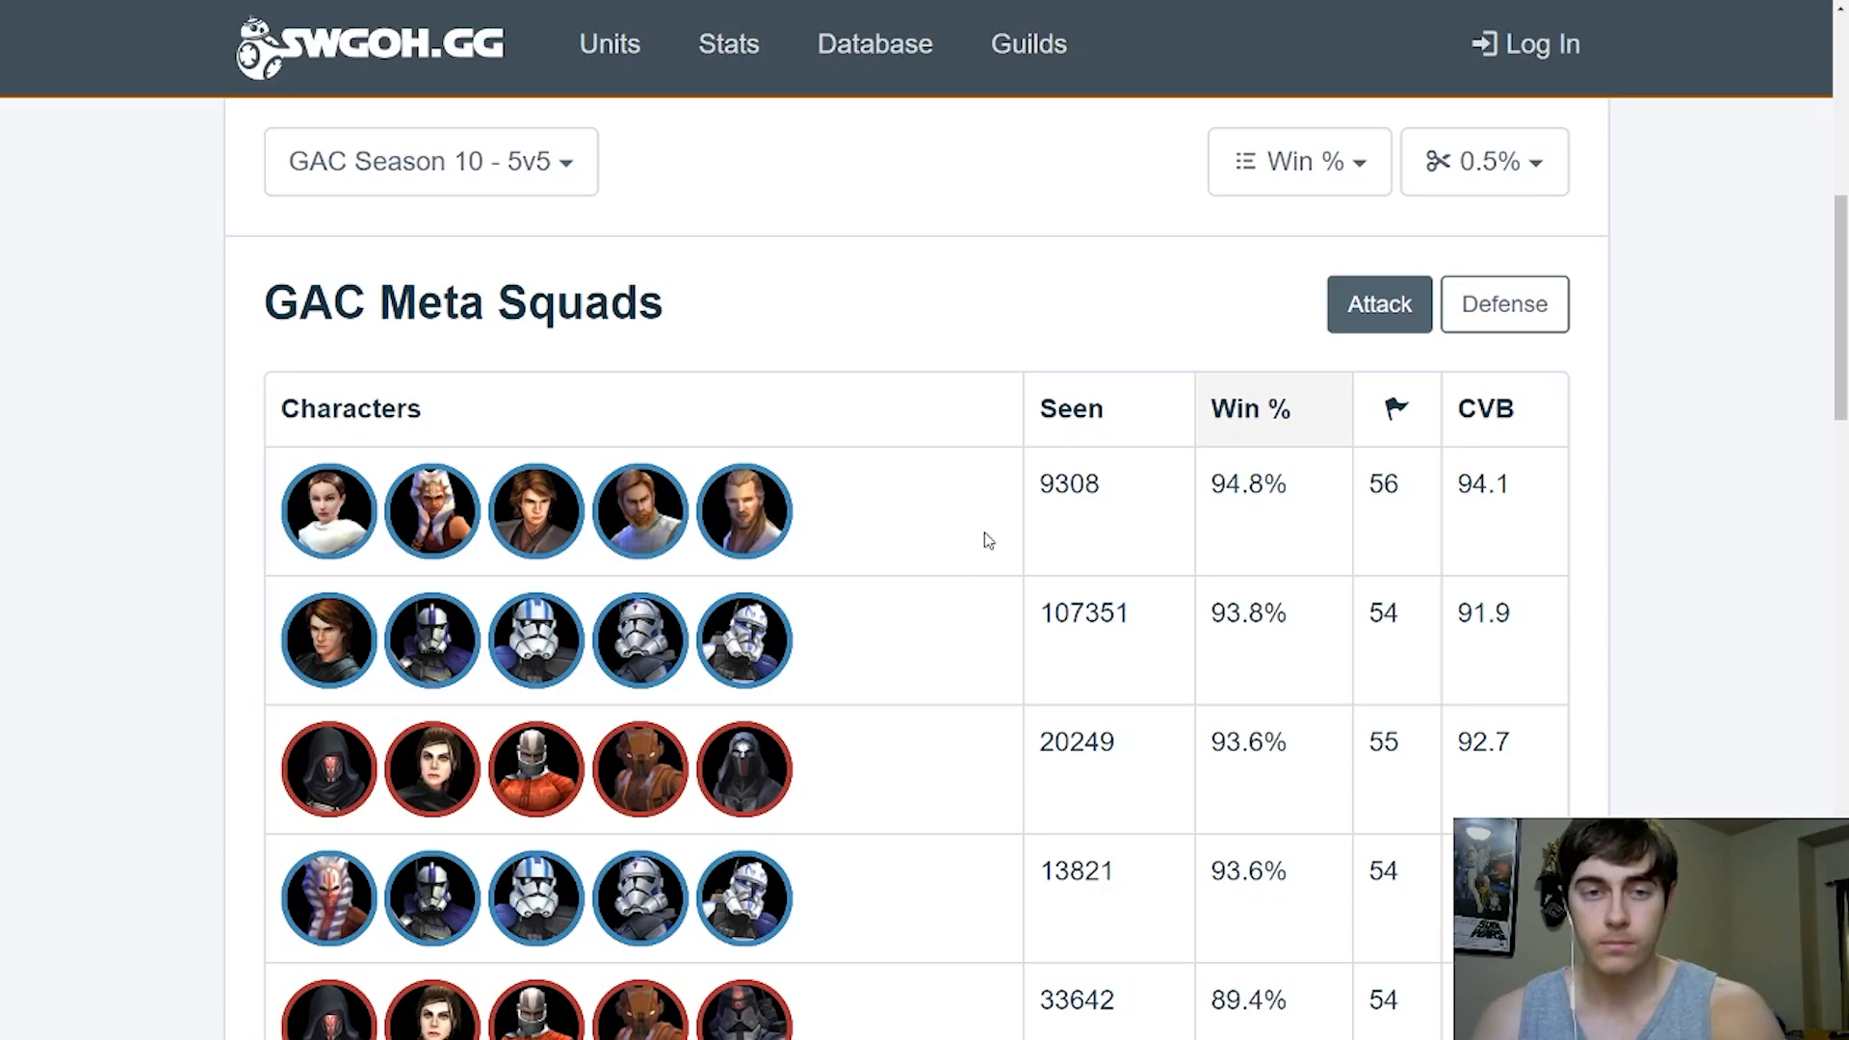
pyautogui.moveTo(961, 469)
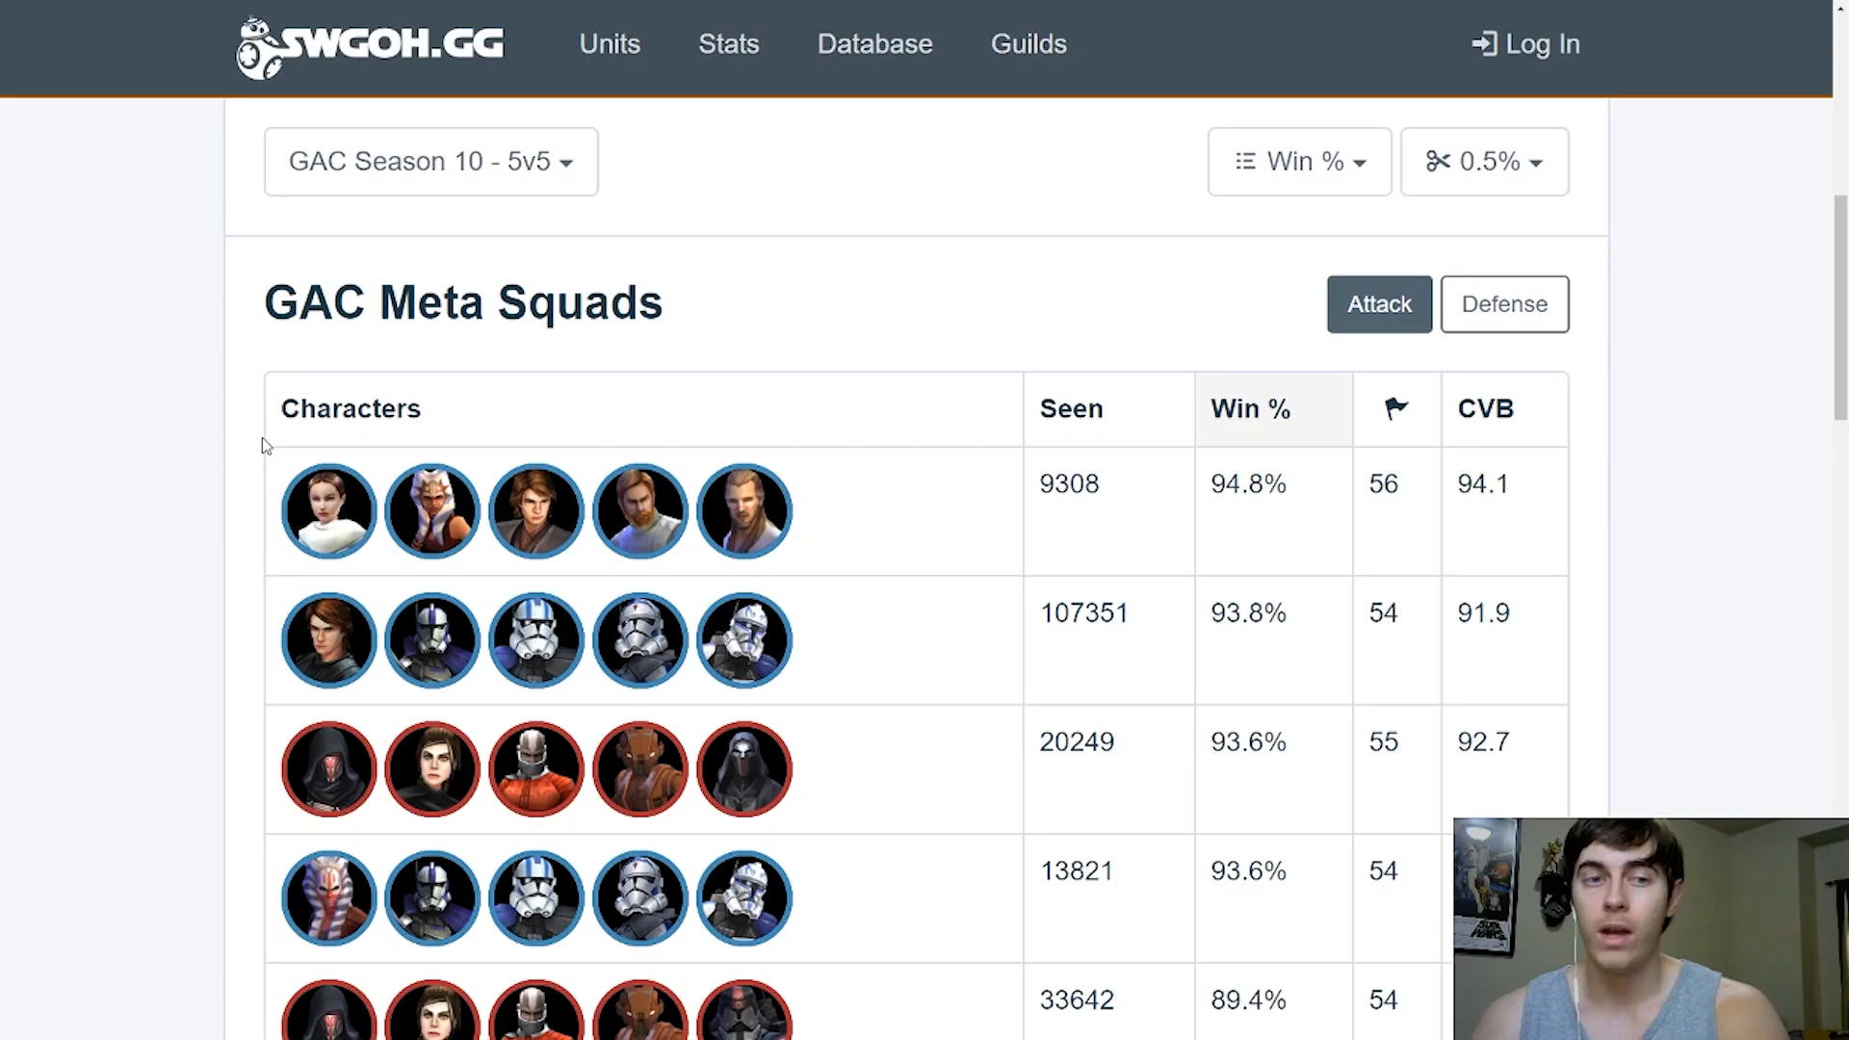
pyautogui.moveTo(250, 452)
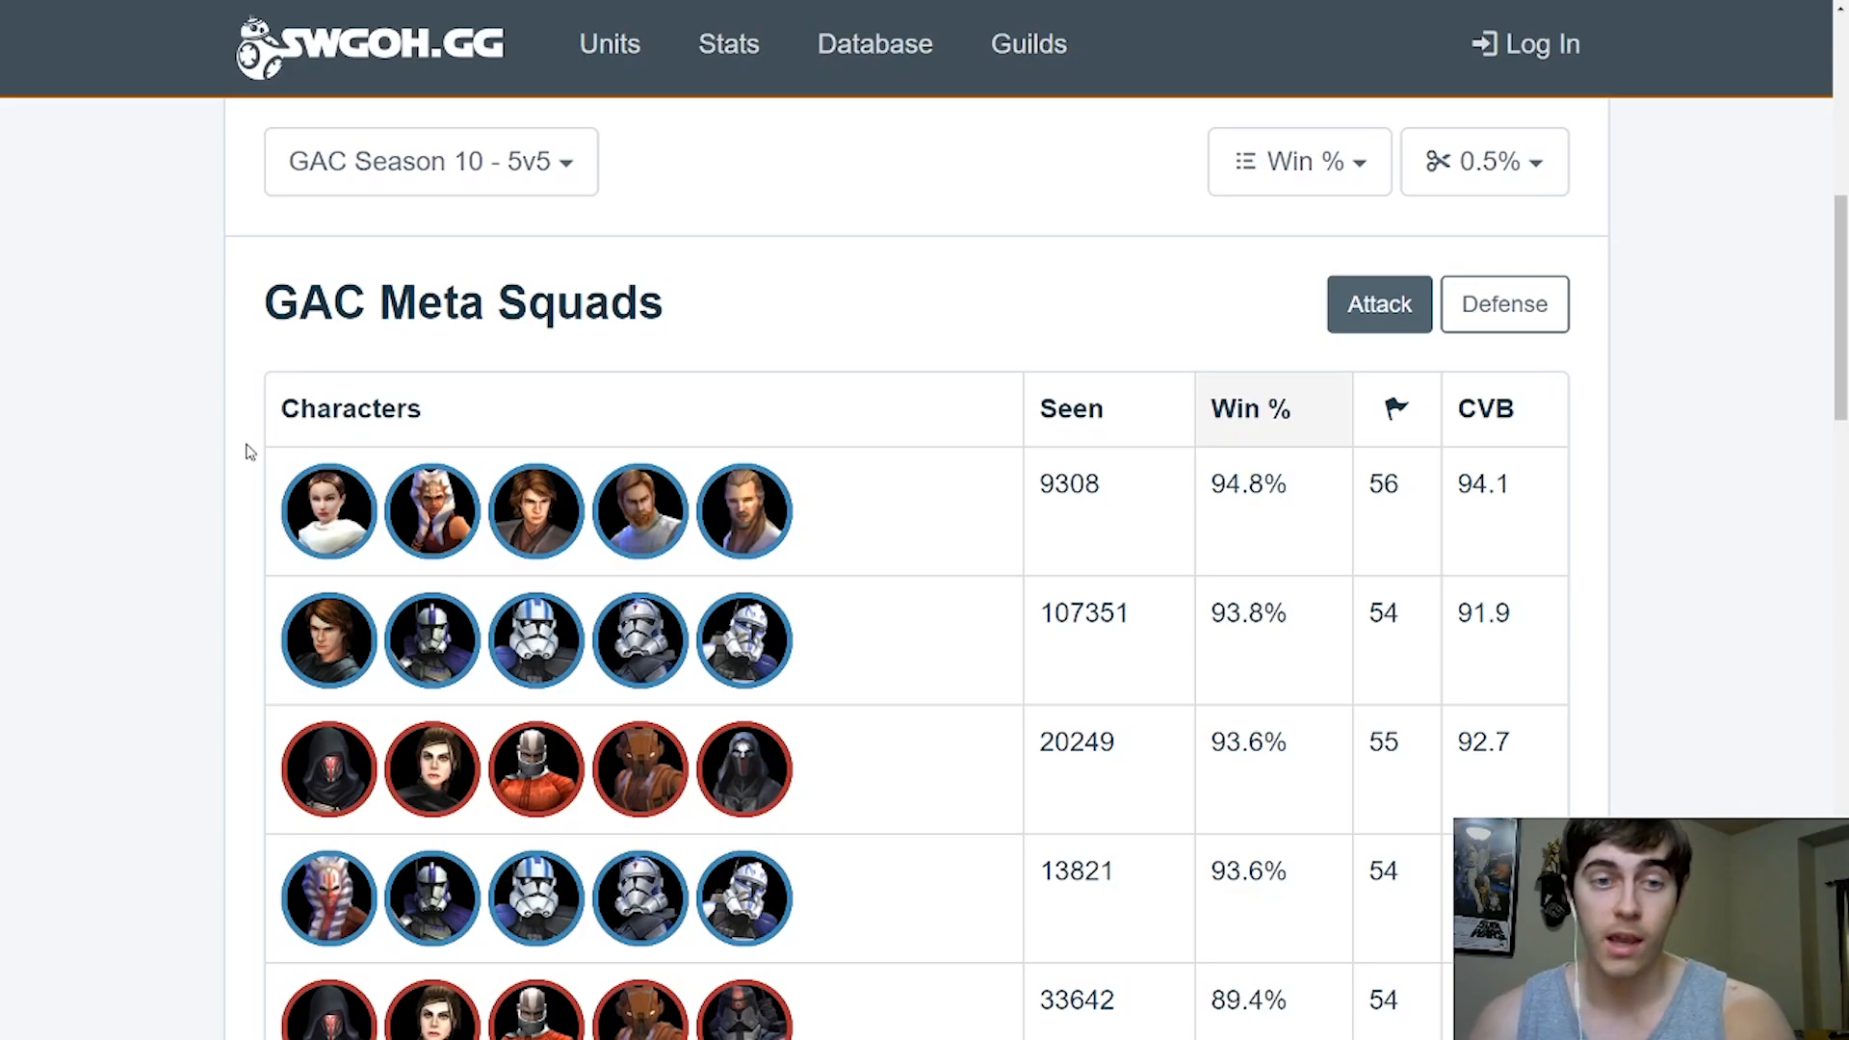
pyautogui.scroll(-3)
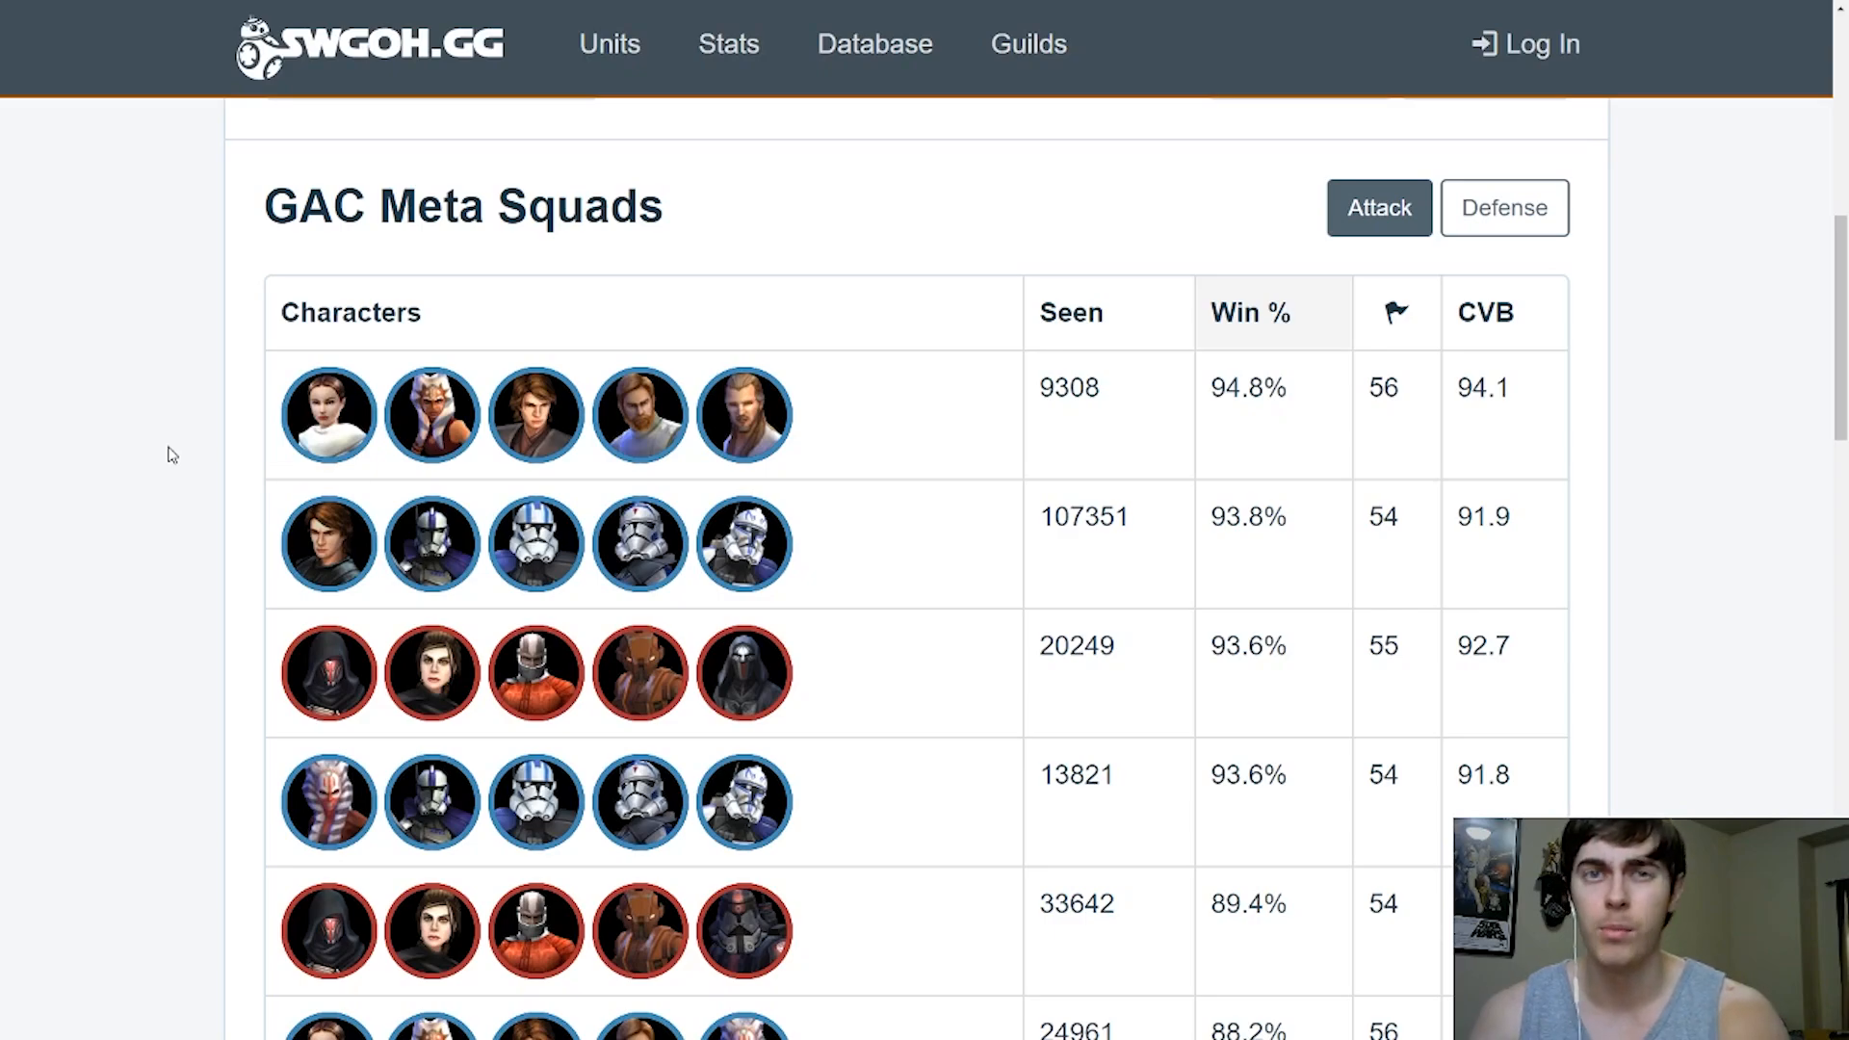
pyautogui.scroll(-3)
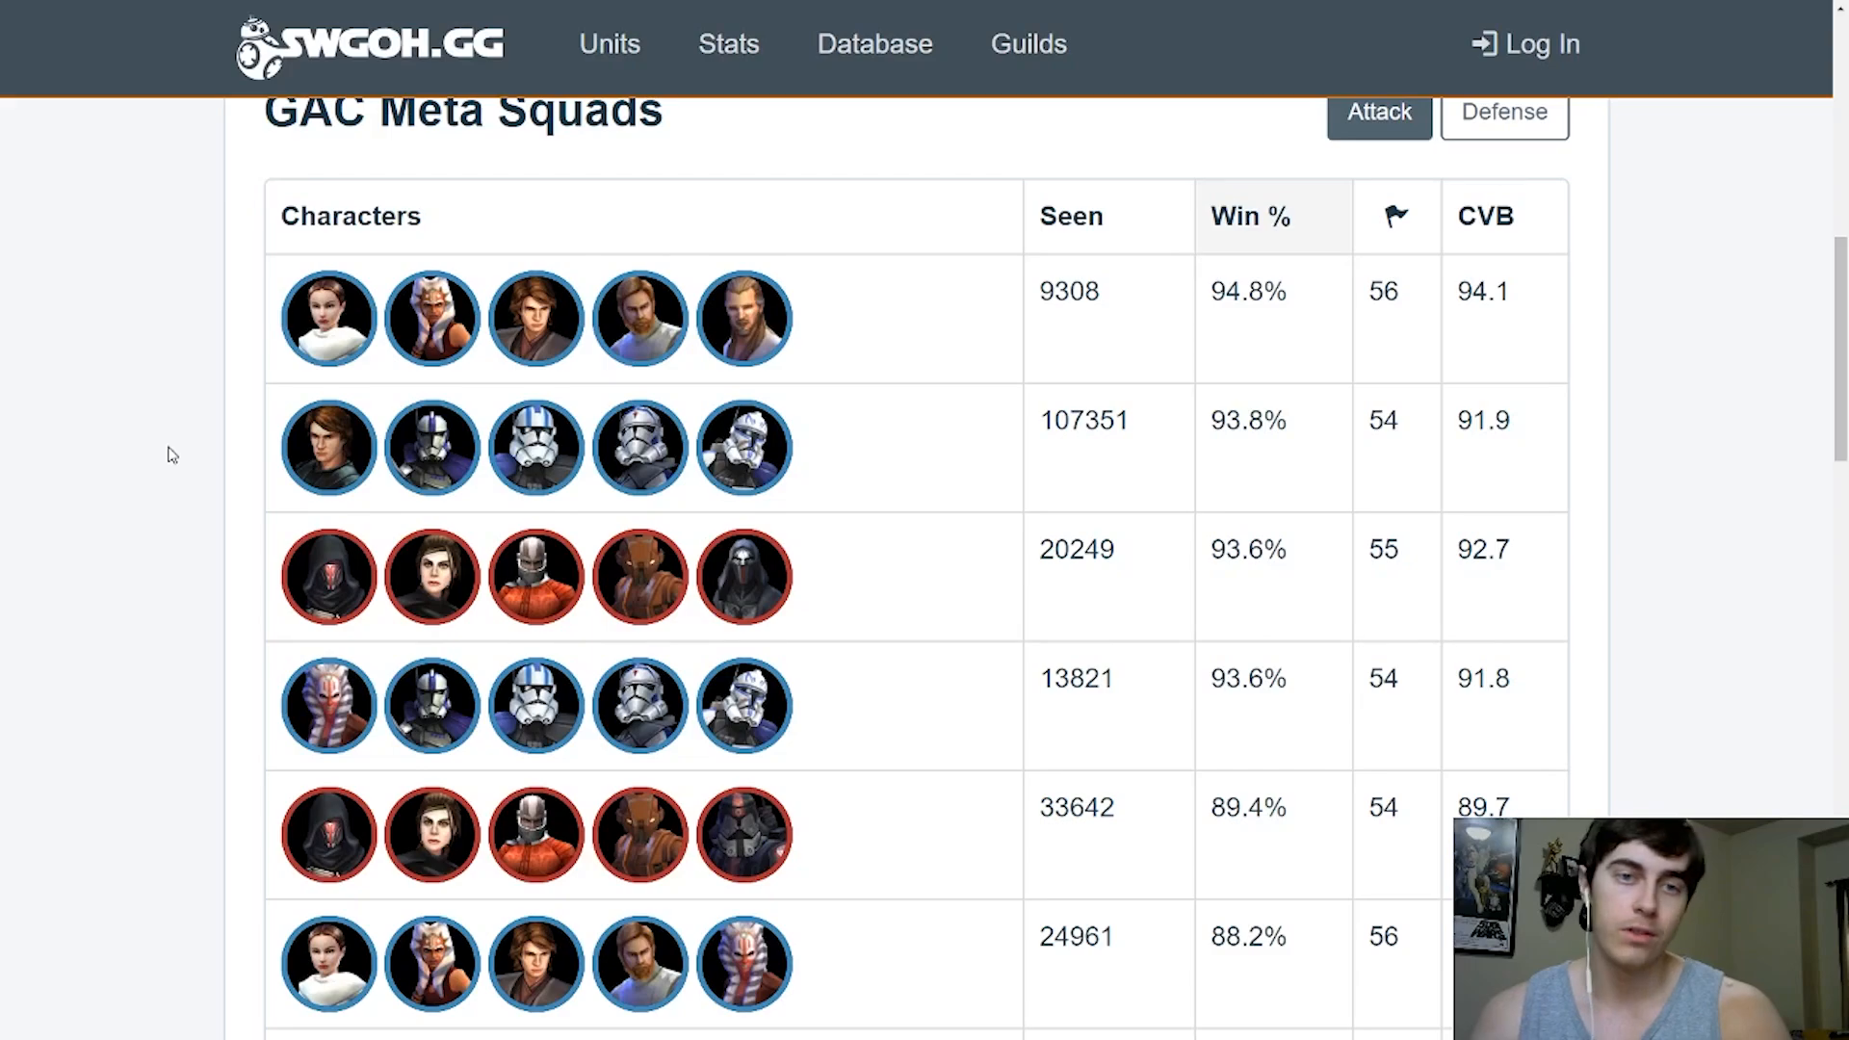
pyautogui.scroll(-3)
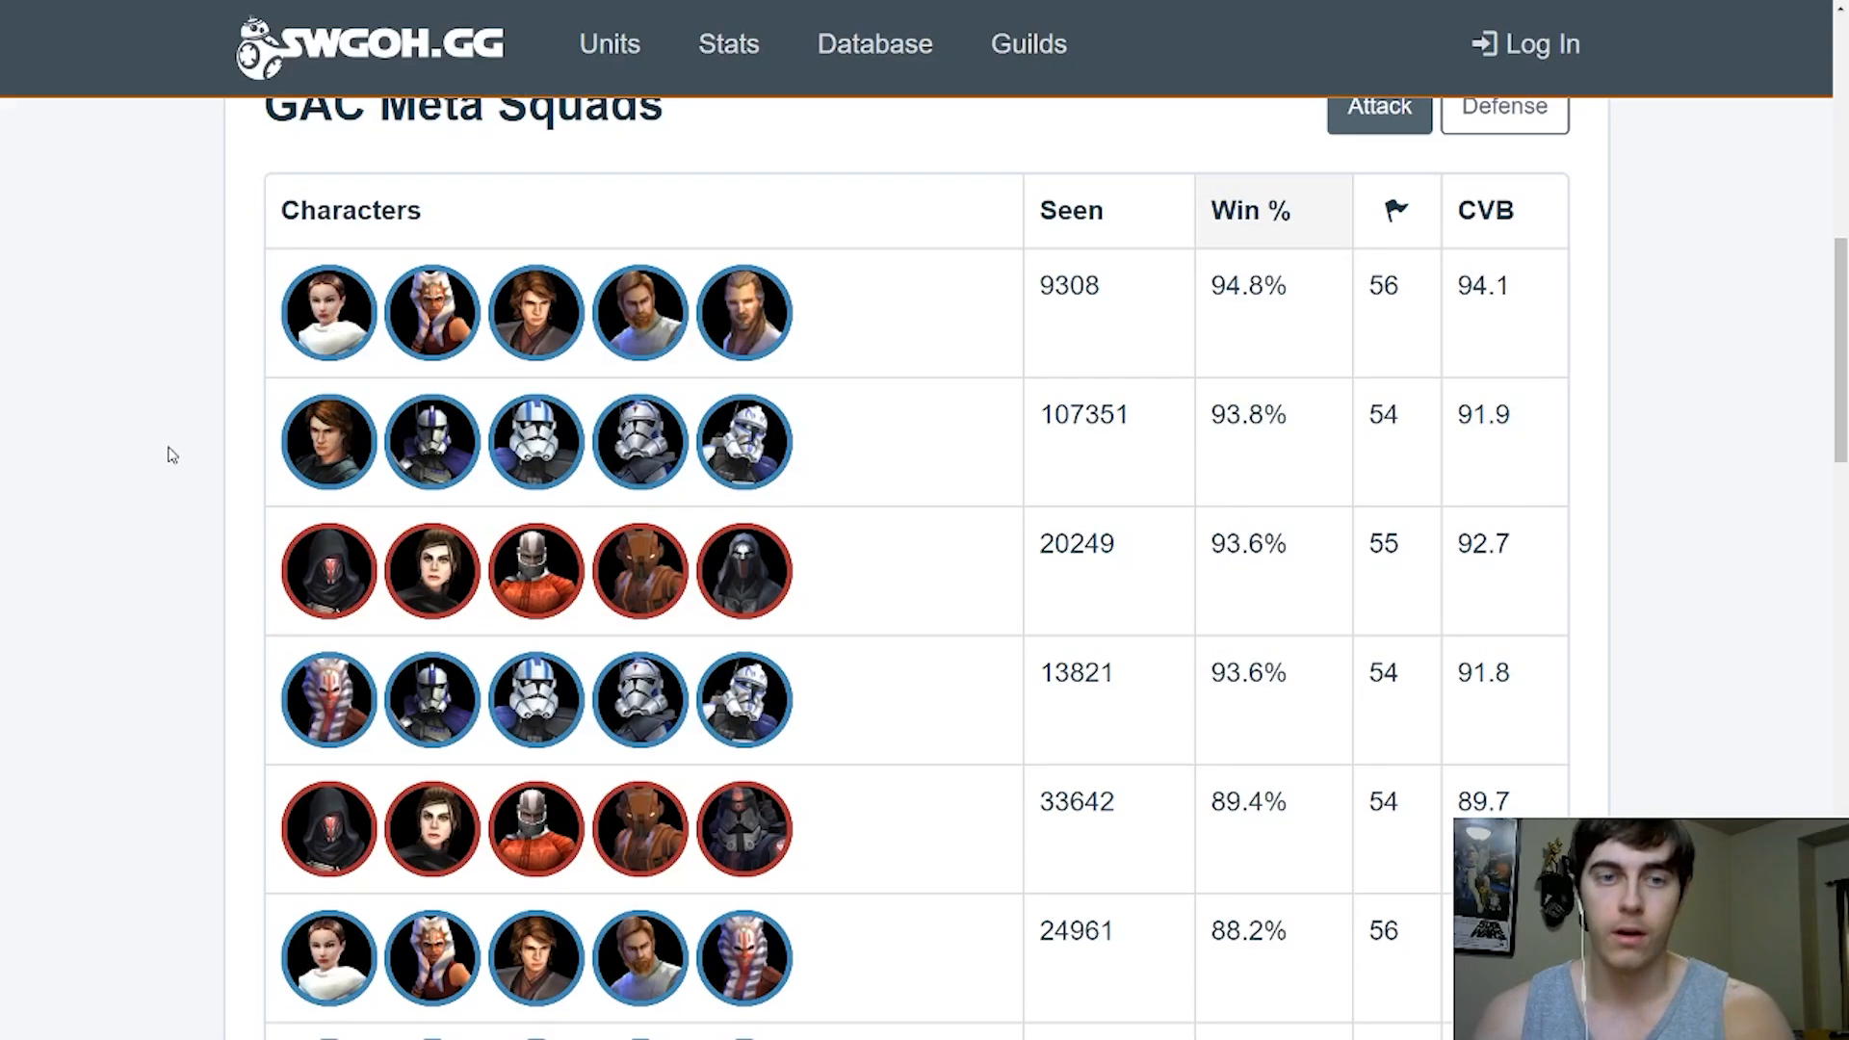
pyautogui.scroll(-3)
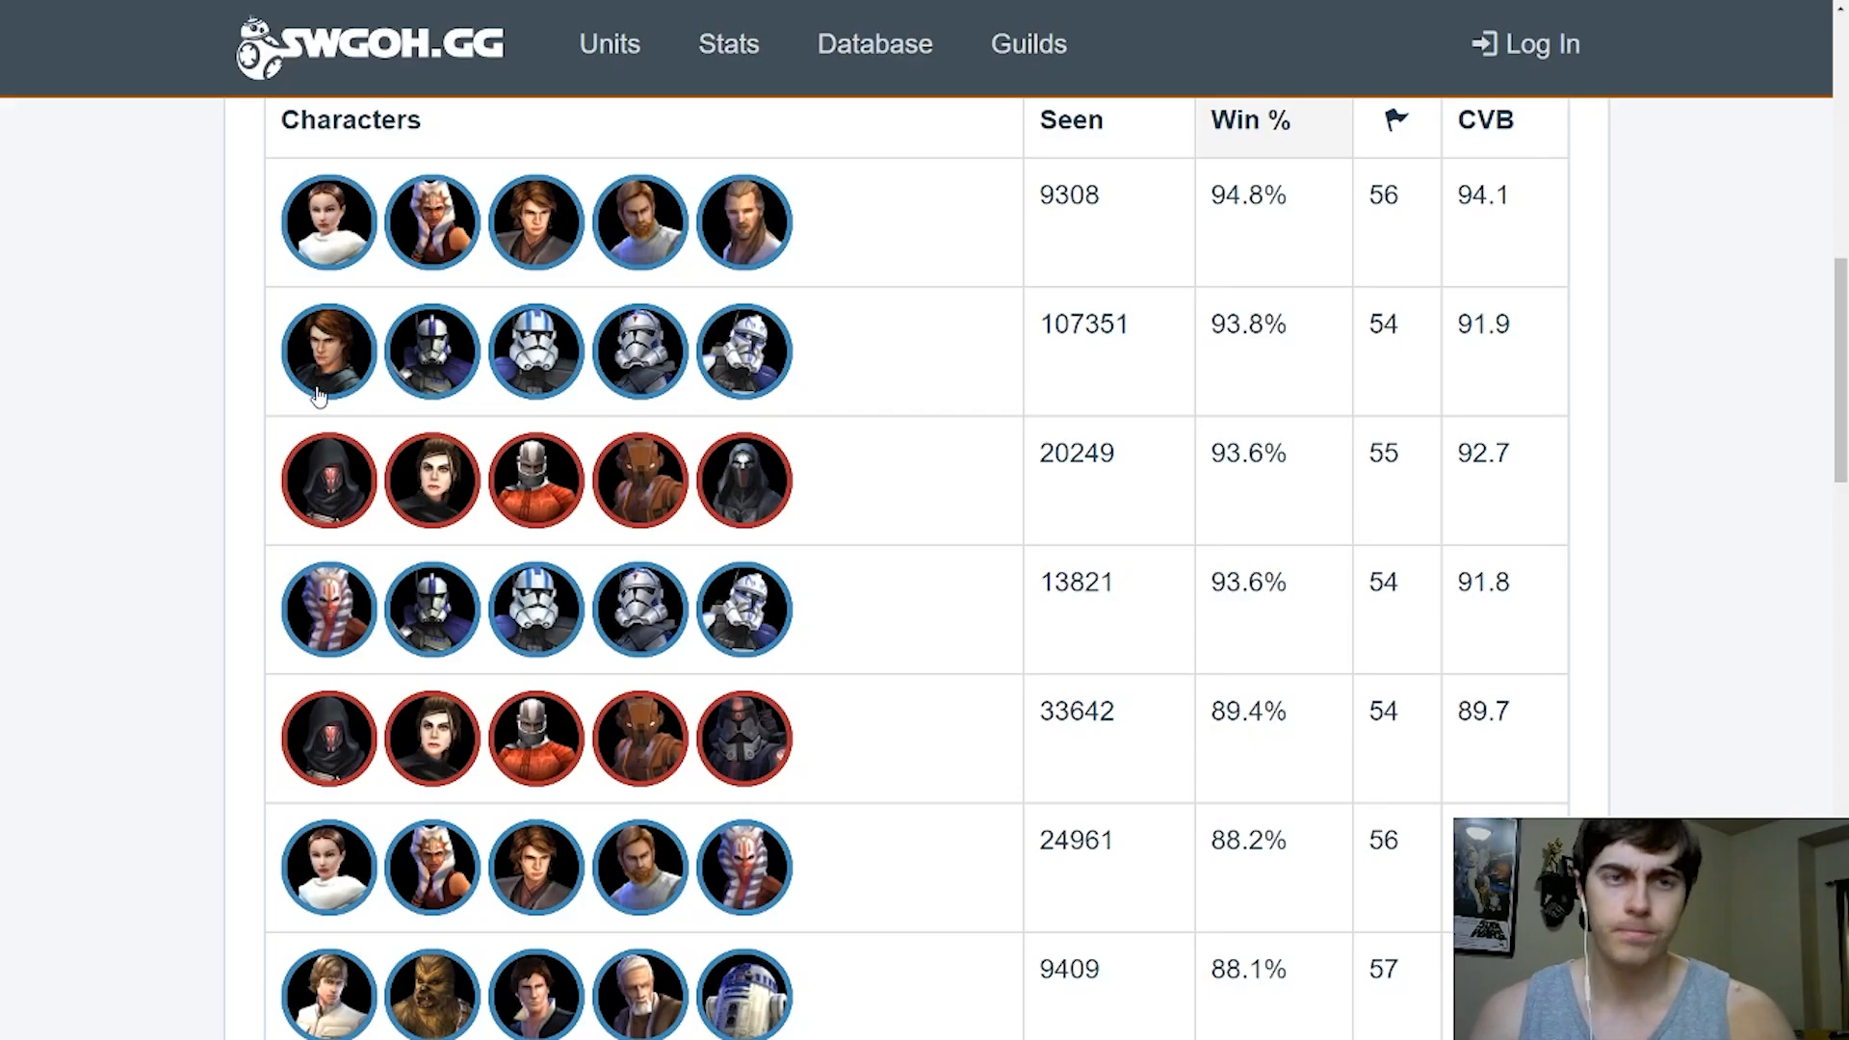
pyautogui.moveTo(870, 474)
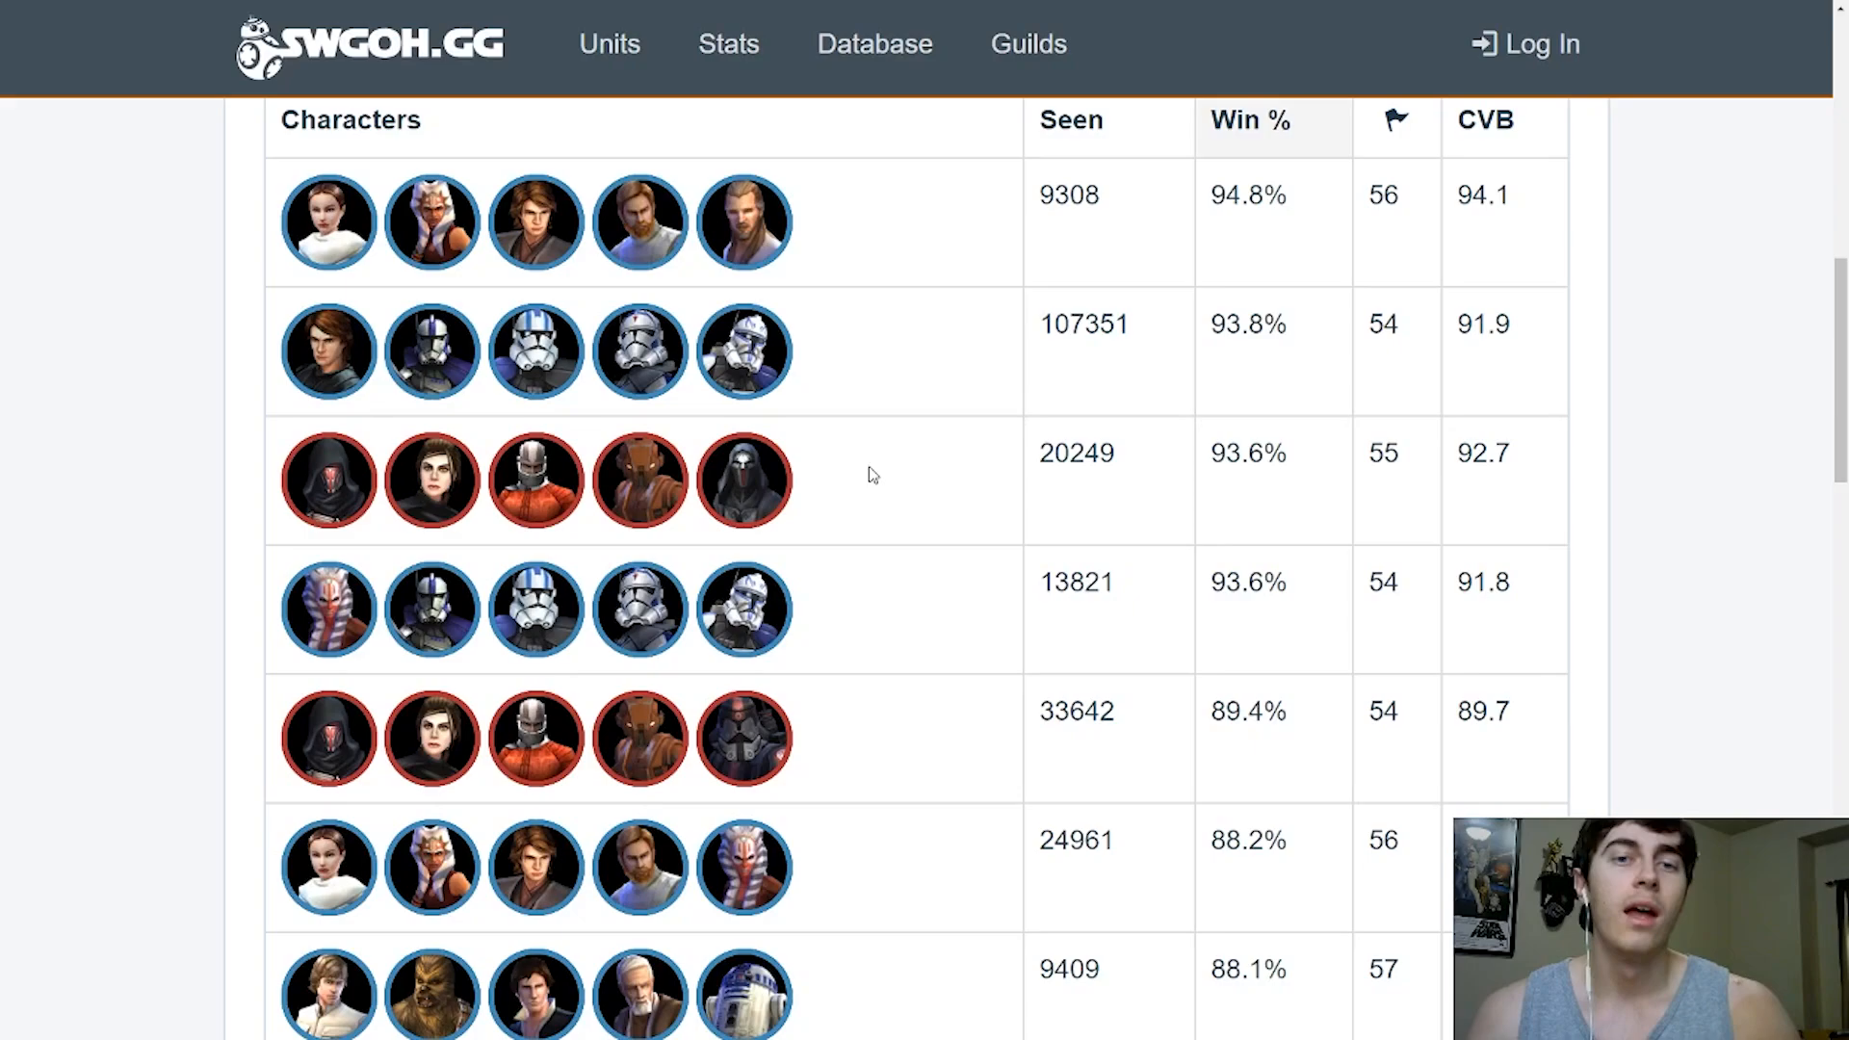
pyautogui.moveTo(960, 474)
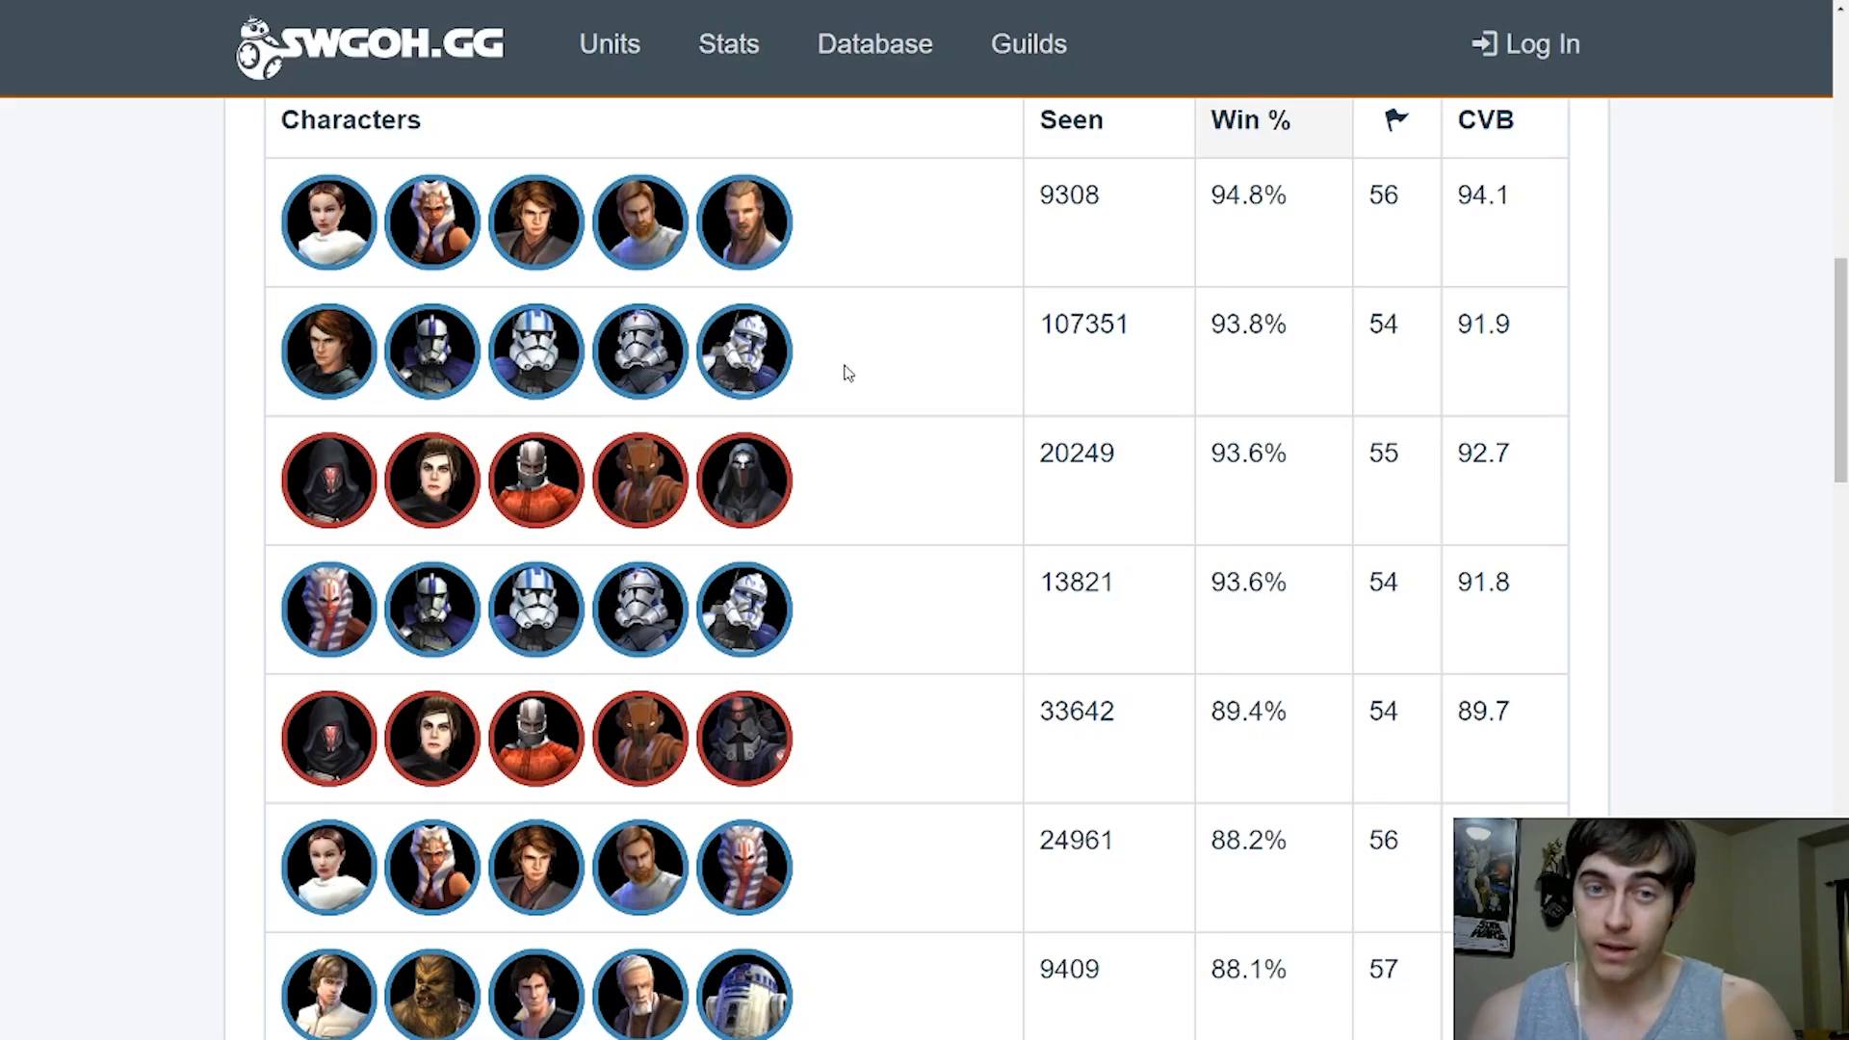
pyautogui.moveTo(965, 383)
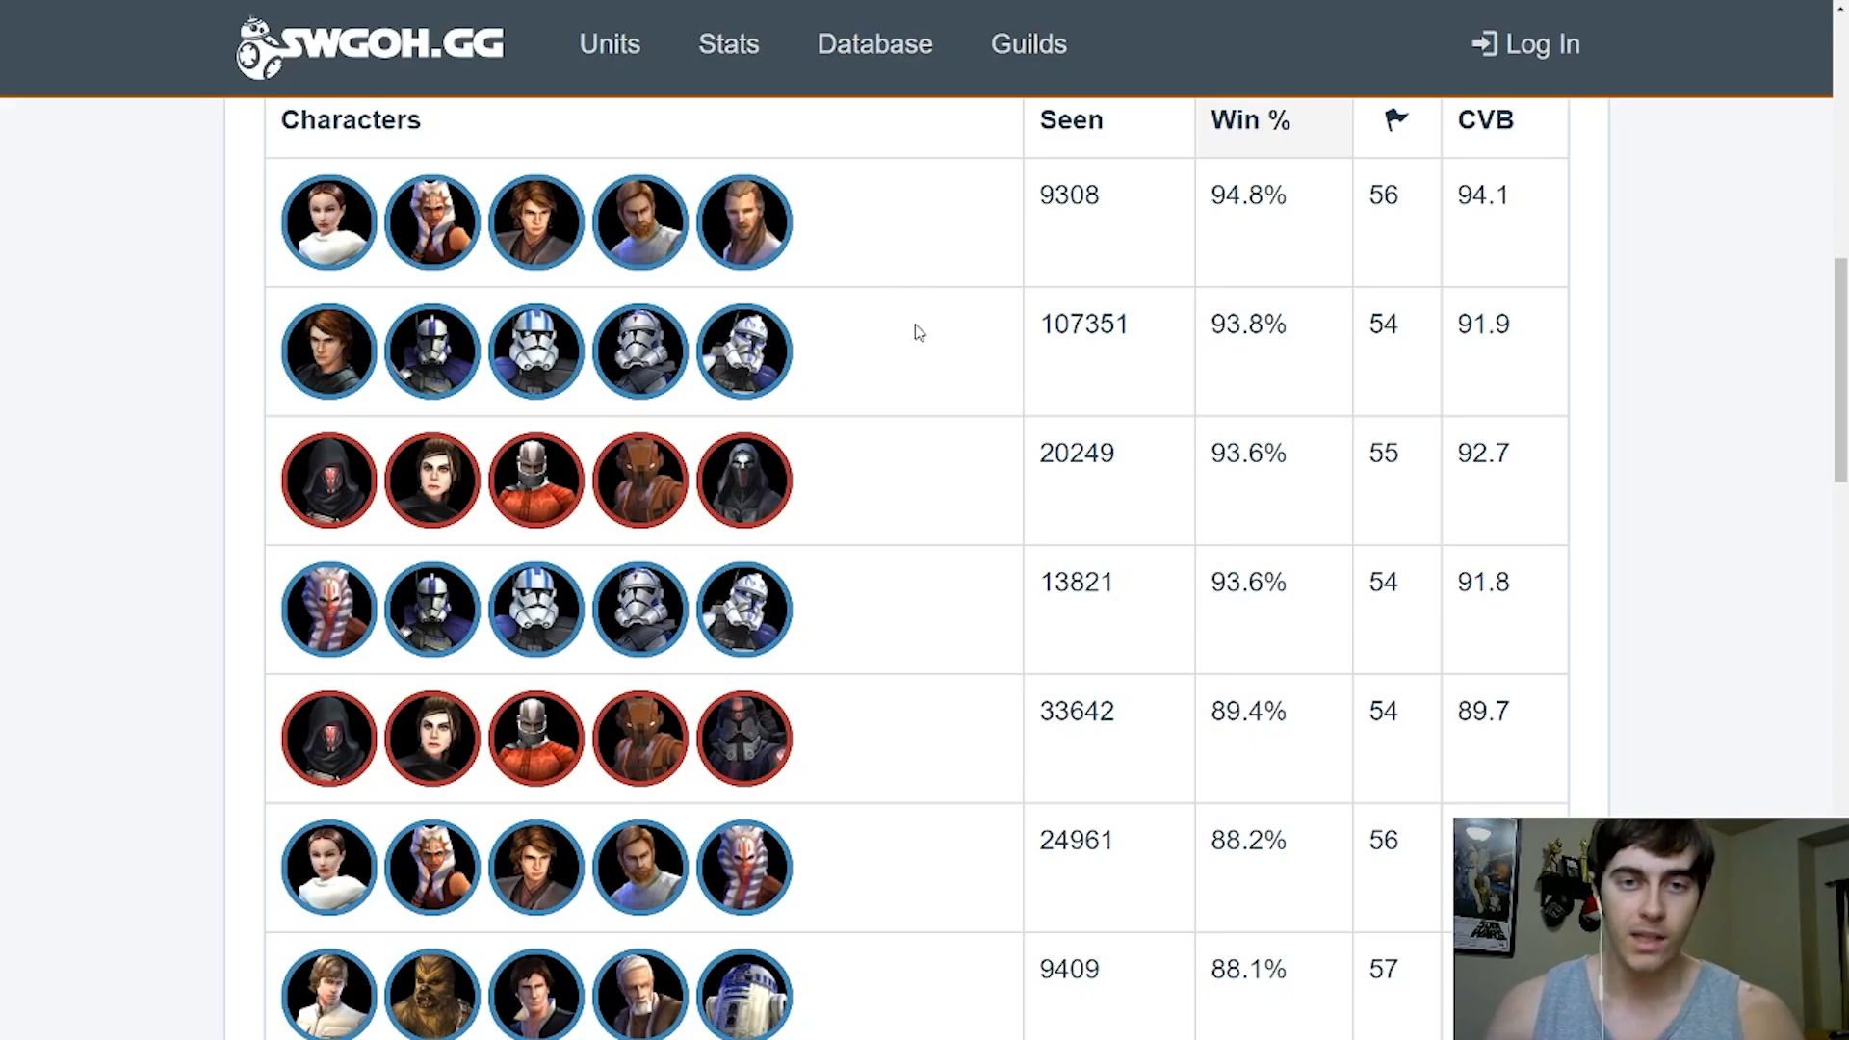
pyautogui.scroll(-3)
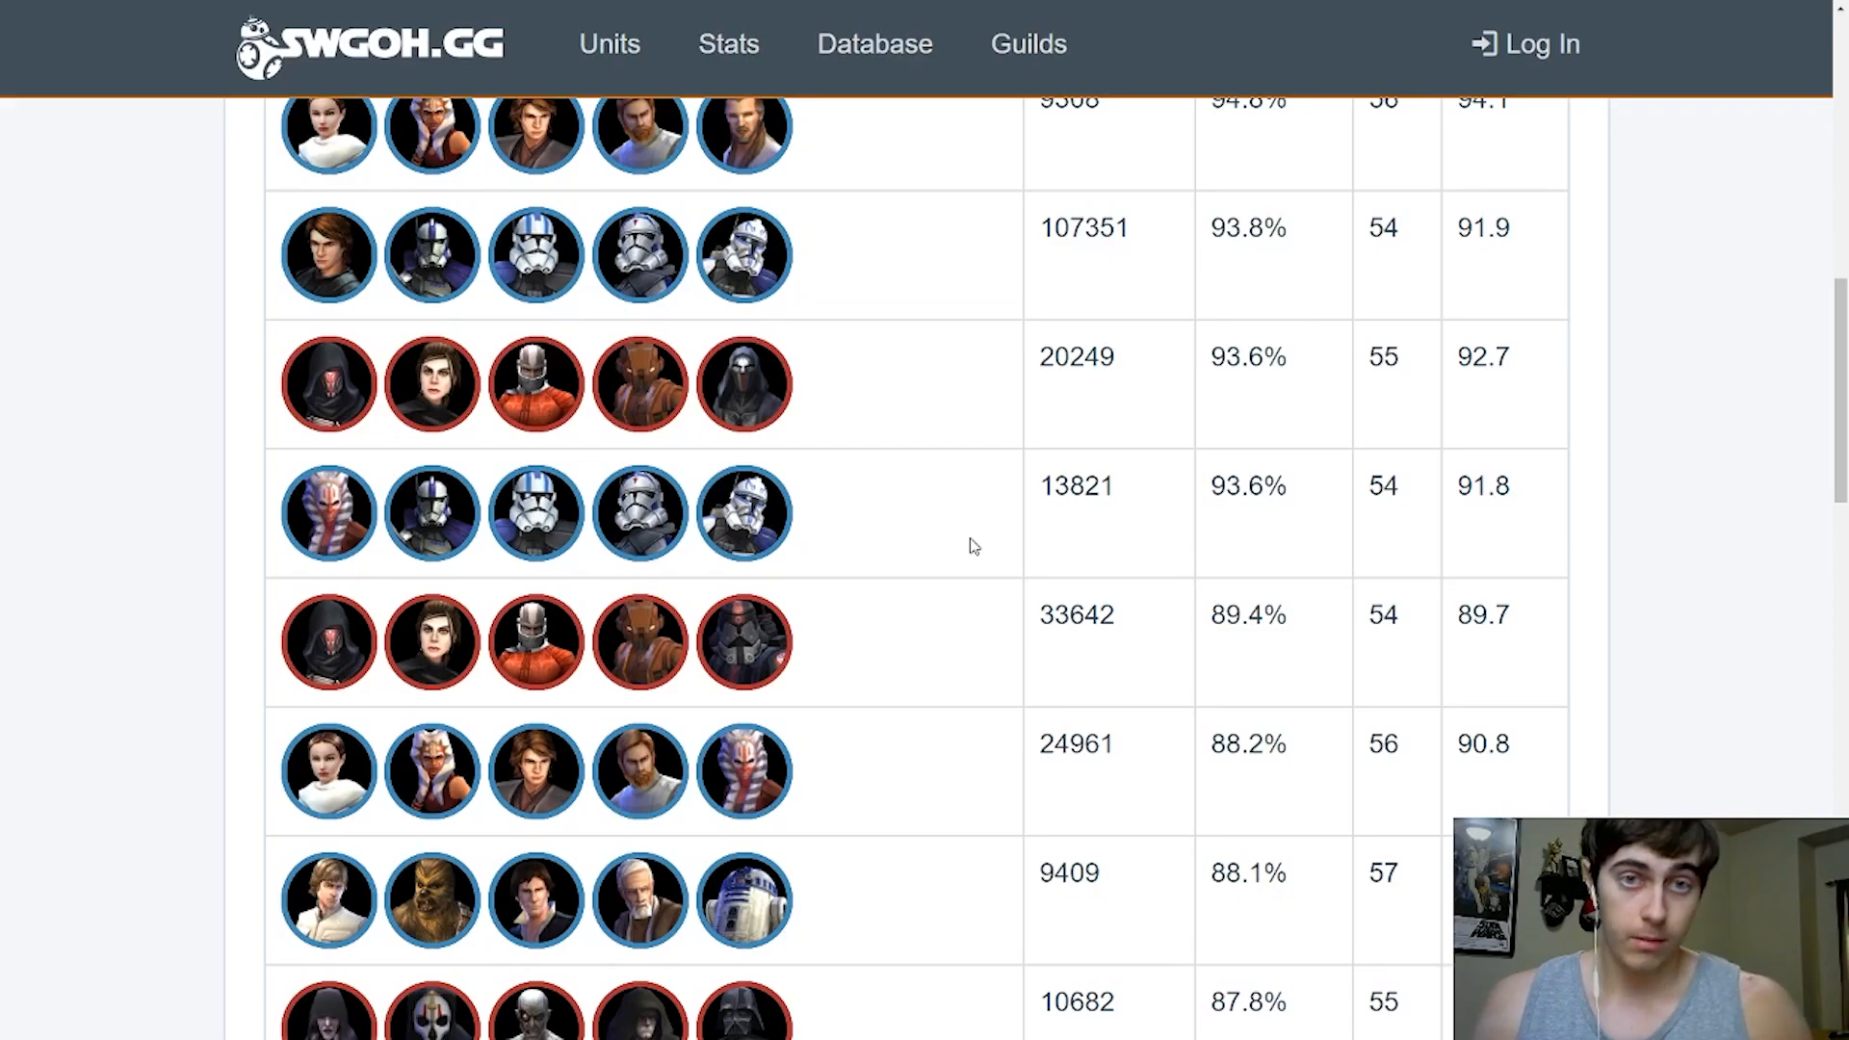
pyautogui.moveTo(831, 462)
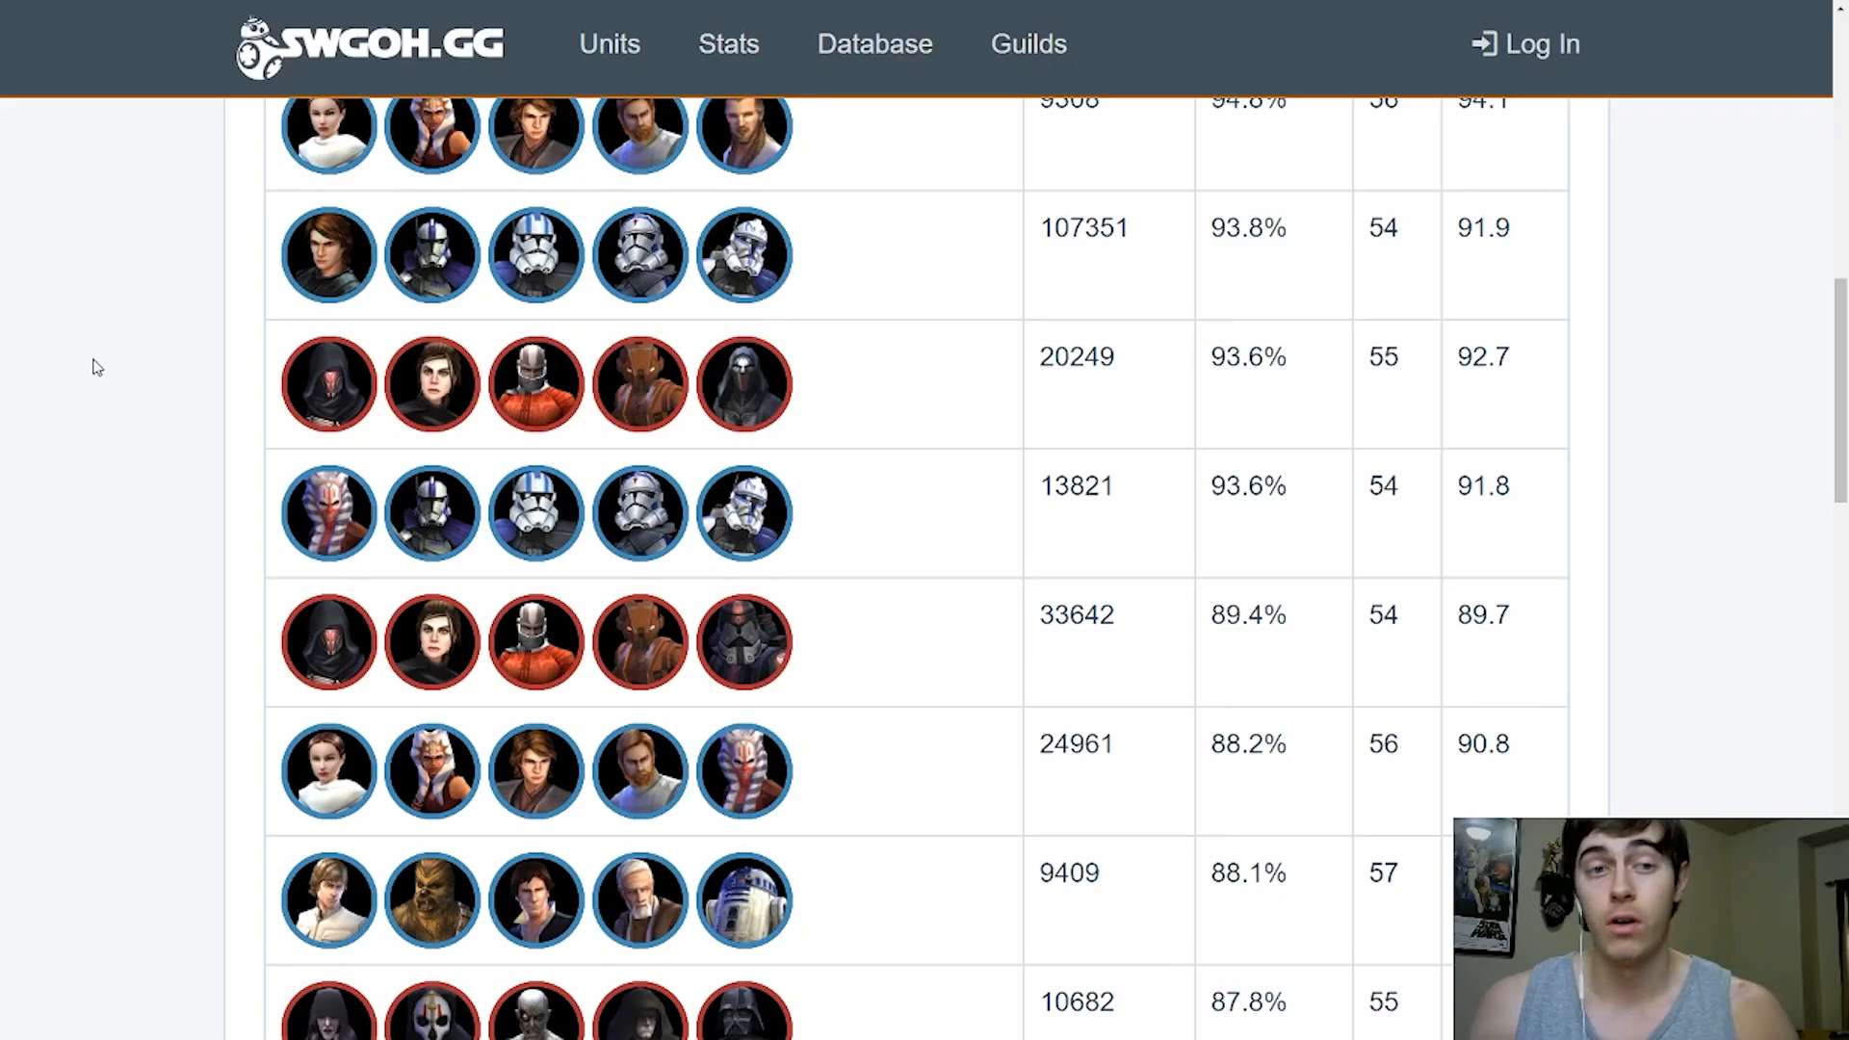
pyautogui.moveTo(96, 415)
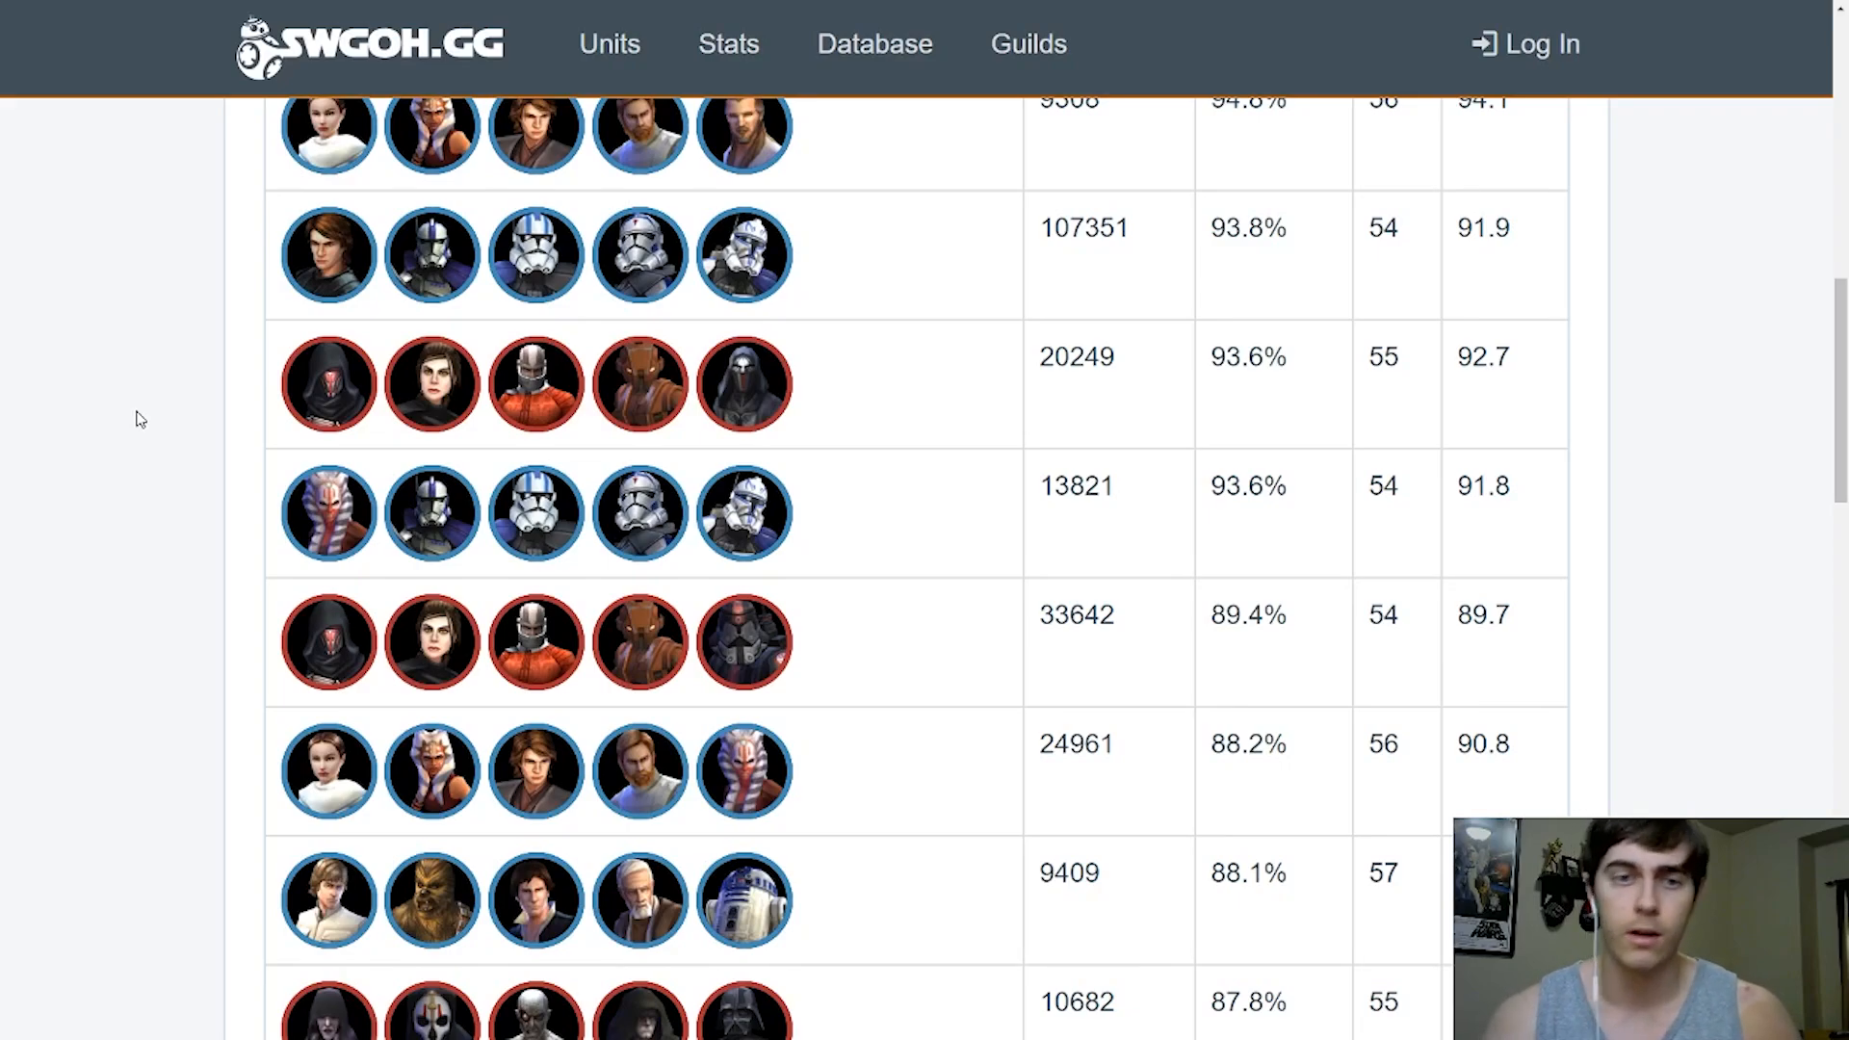
pyautogui.scroll(-3)
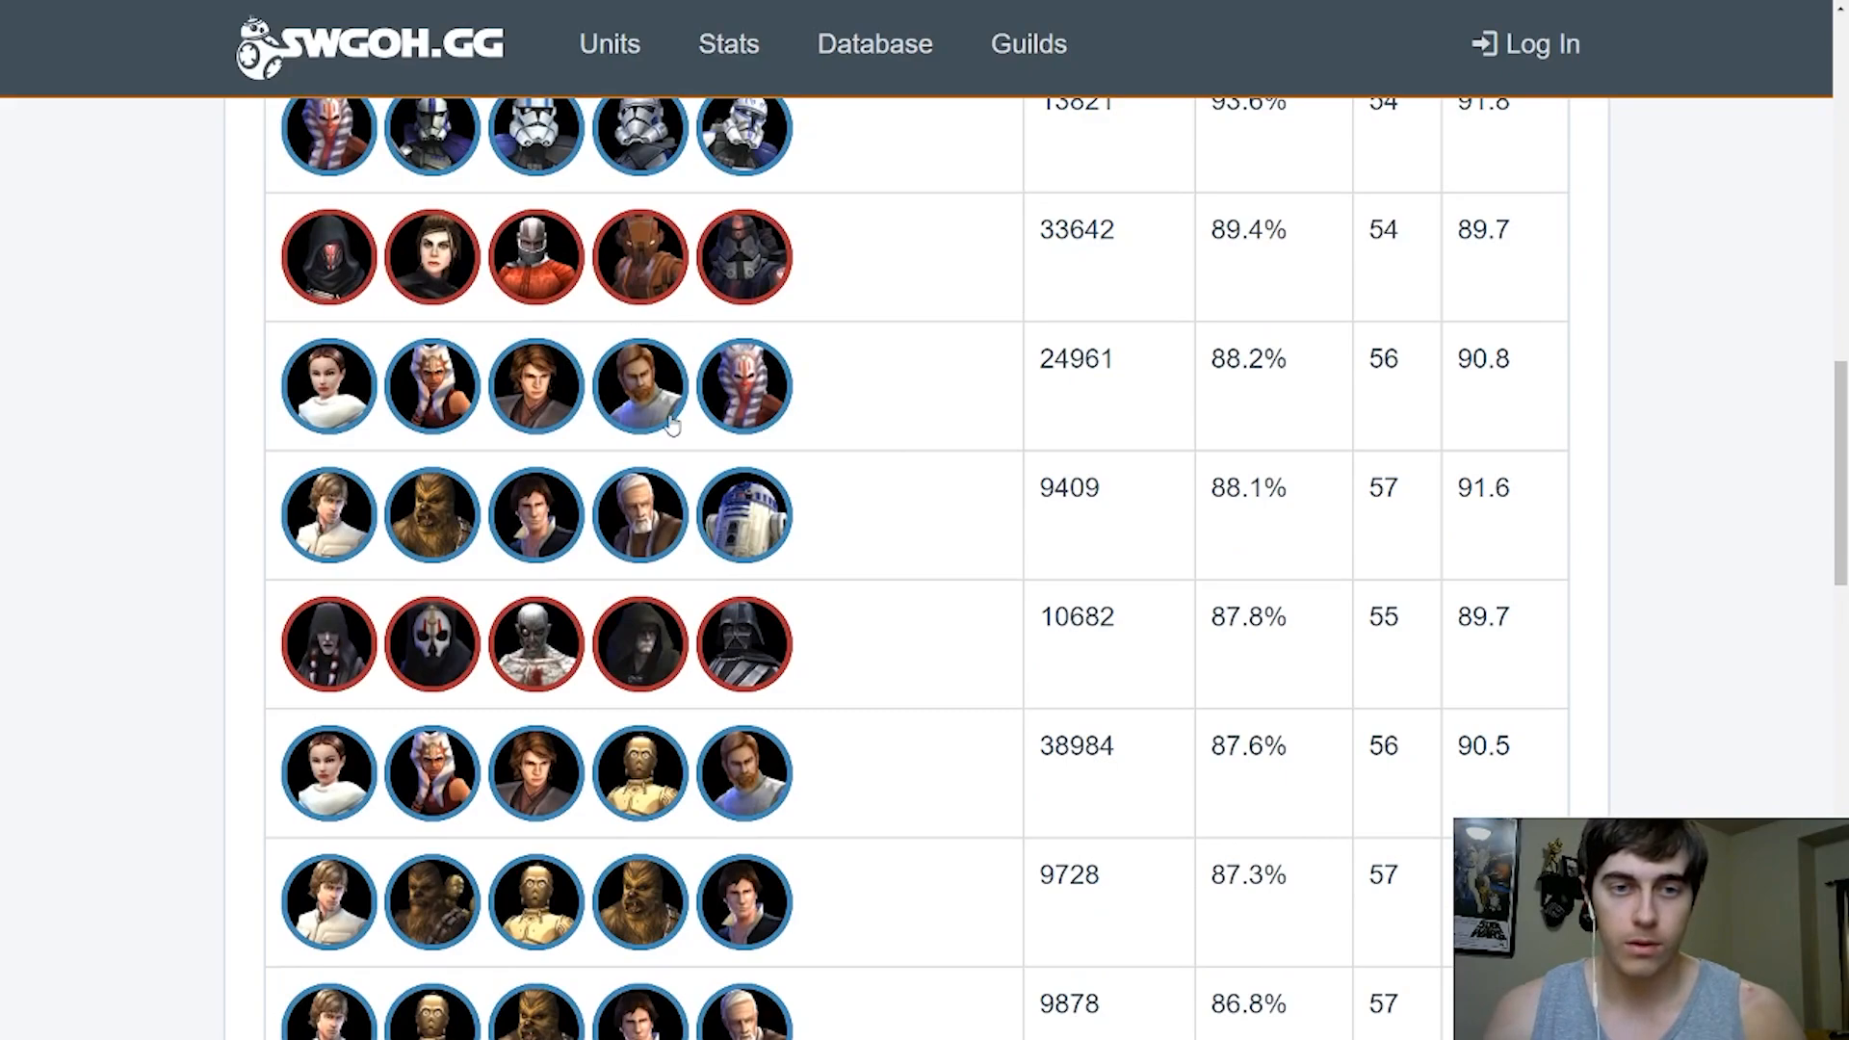
pyautogui.scroll(-3)
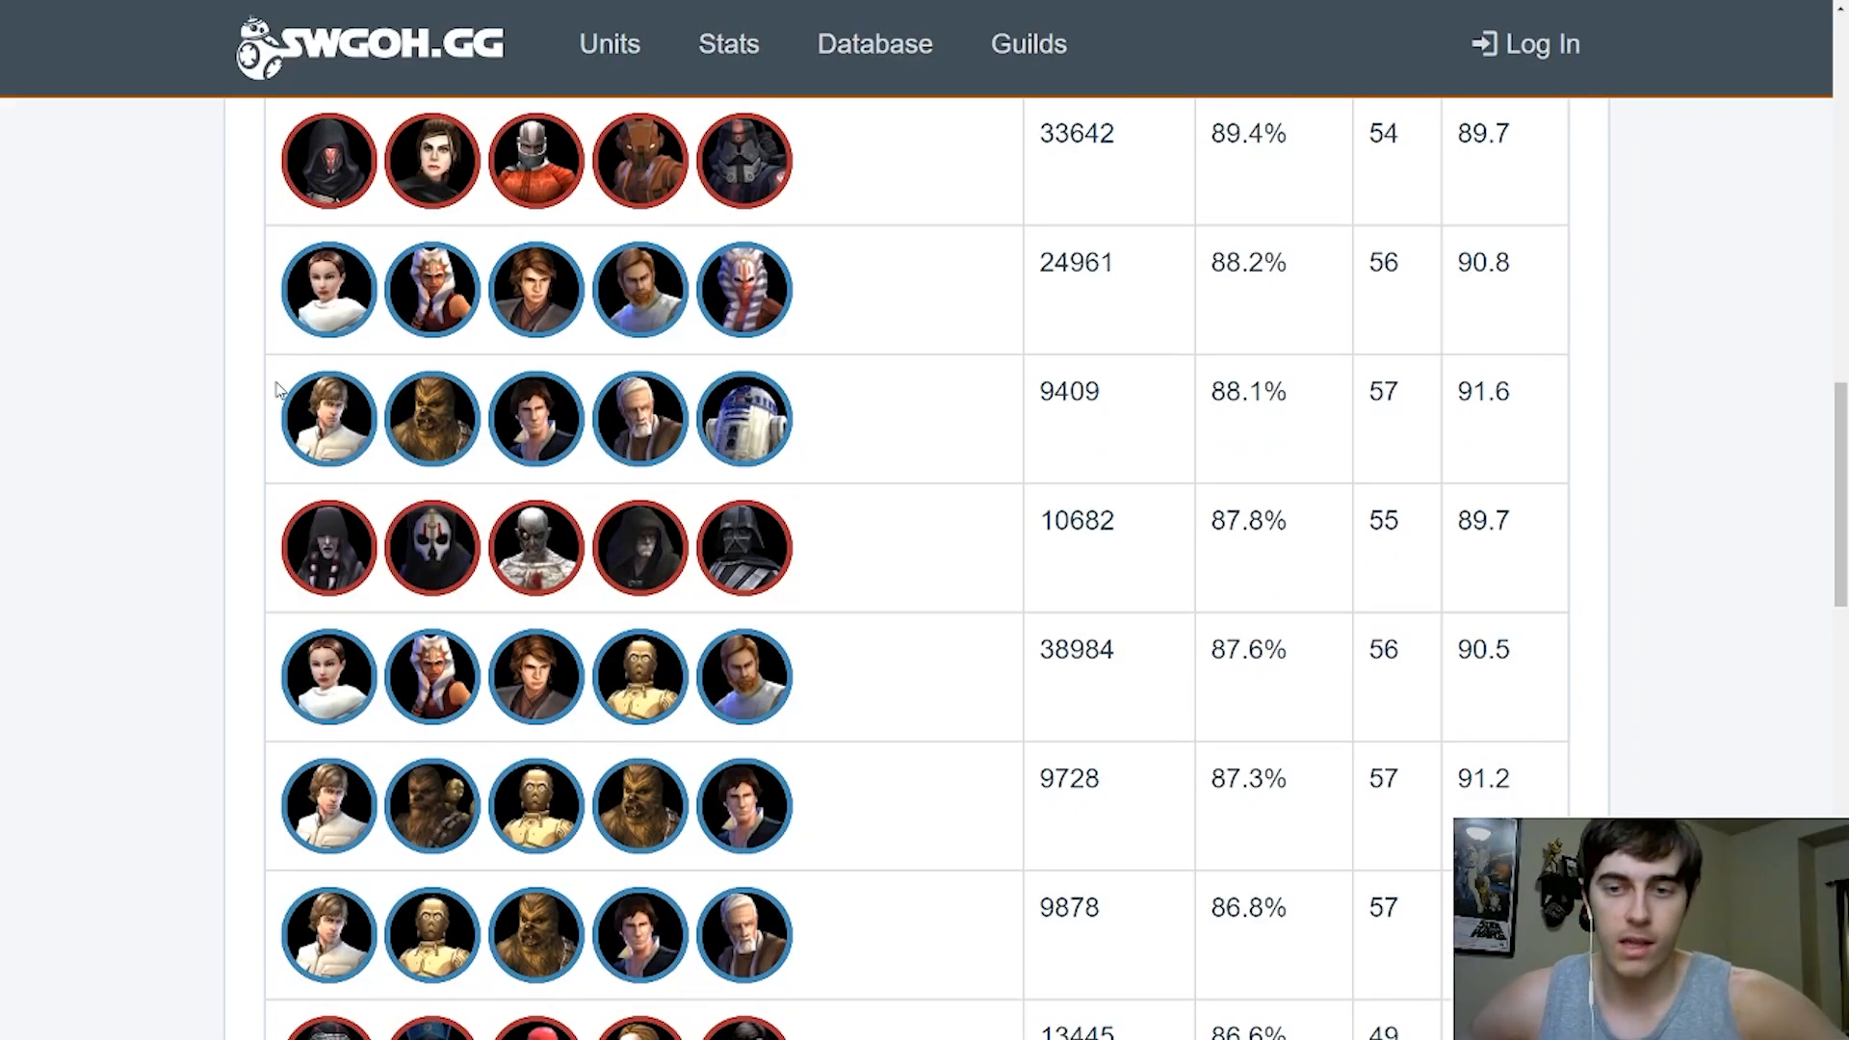
pyautogui.scroll(-3)
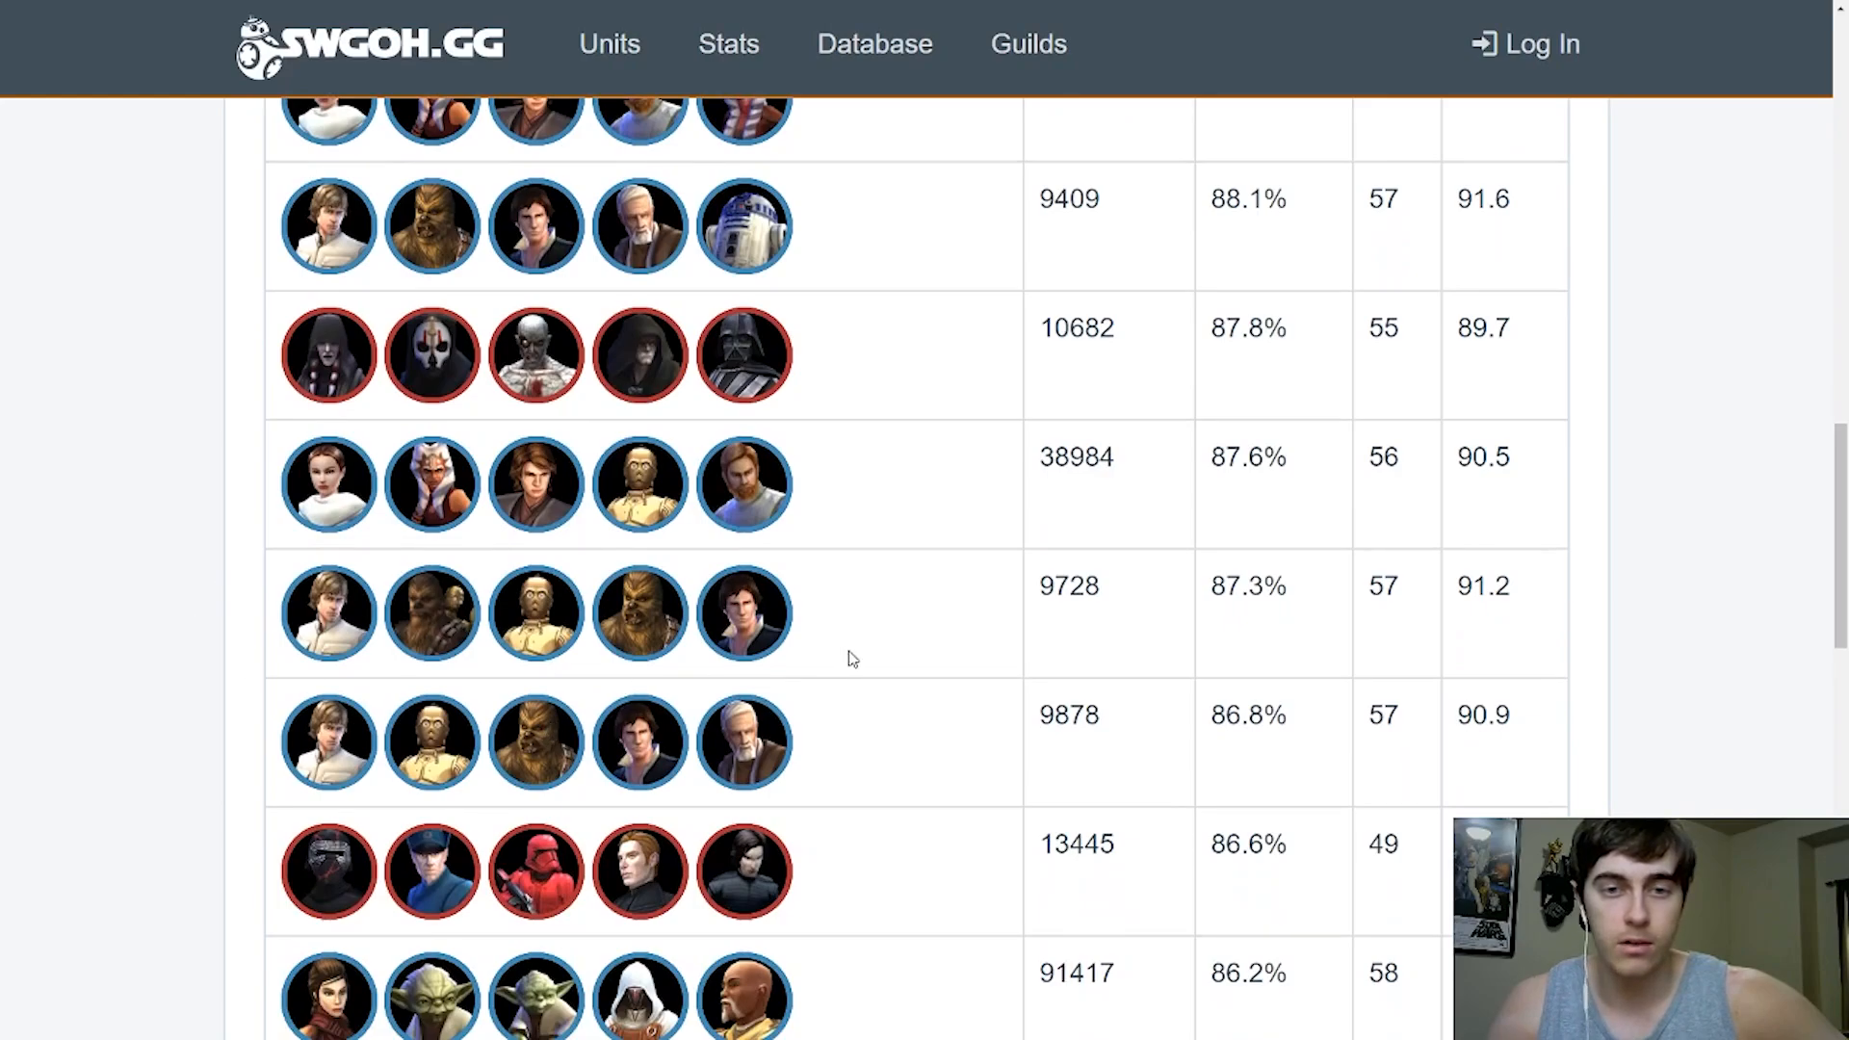
pyautogui.moveTo(533, 614)
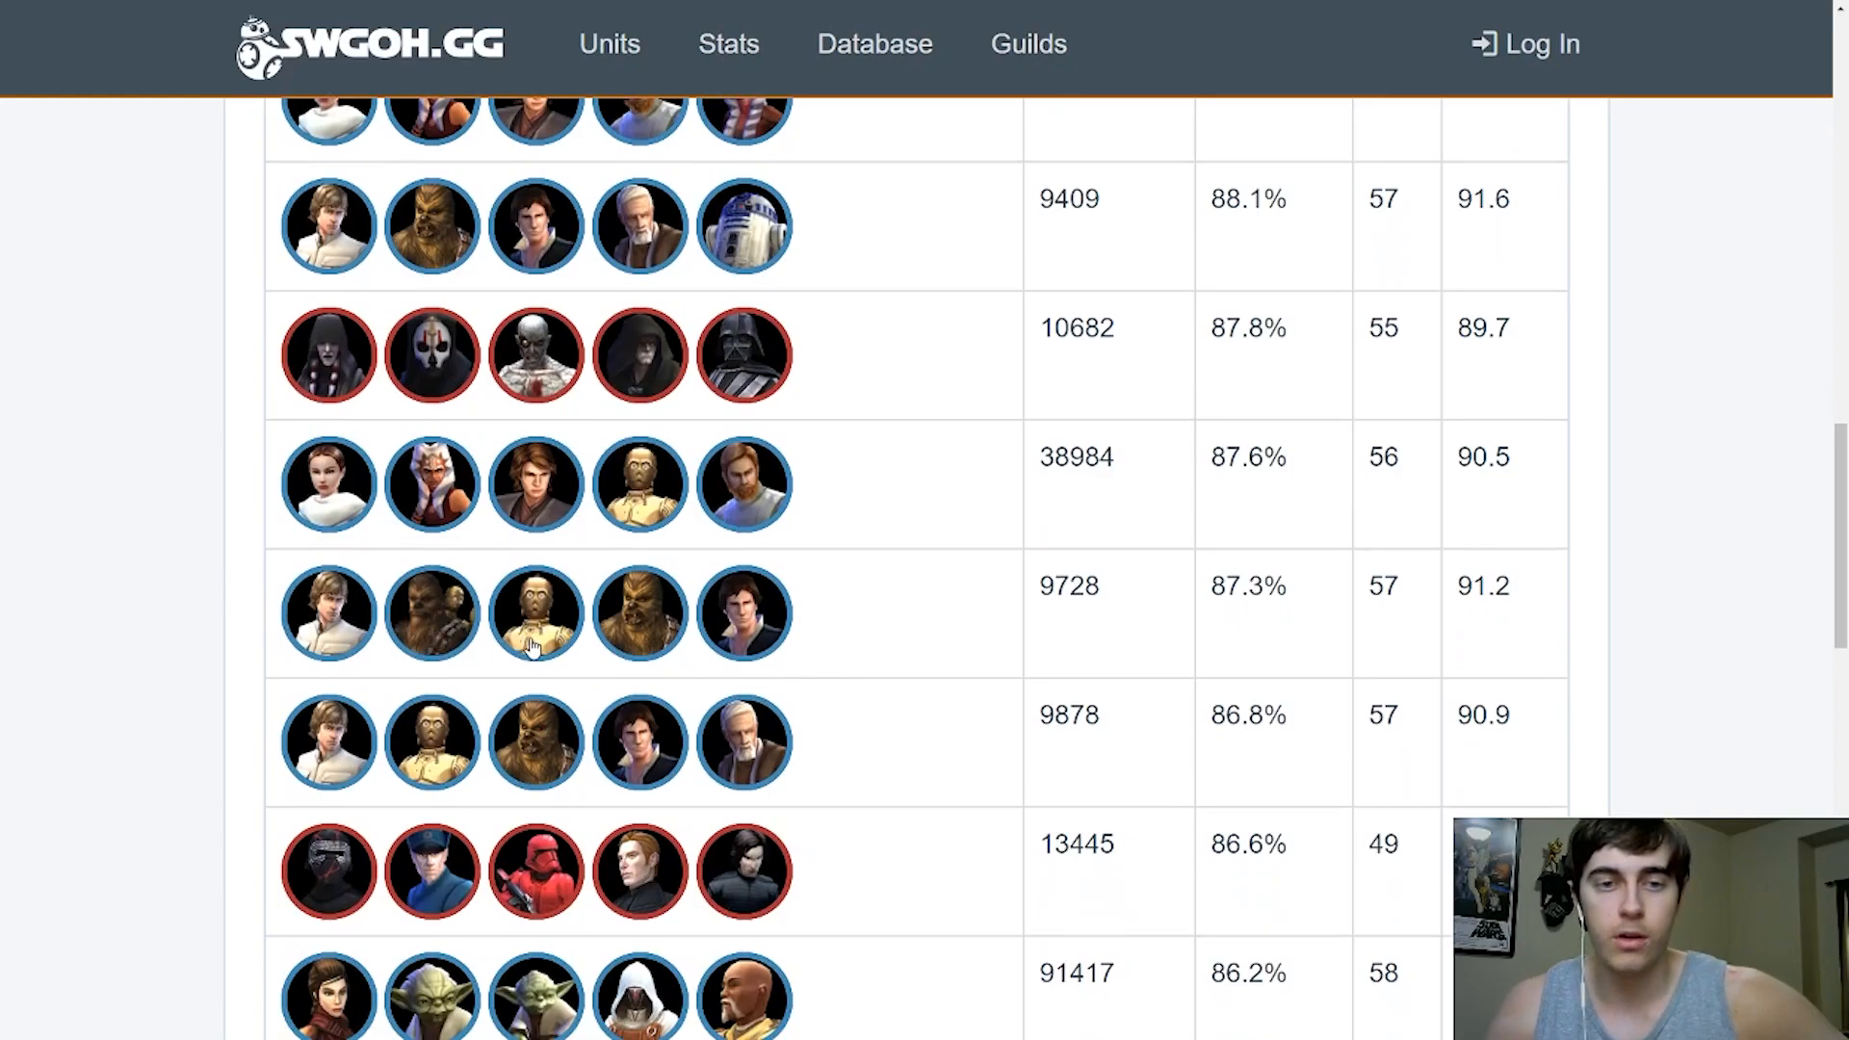
pyautogui.moveTo(761, 646)
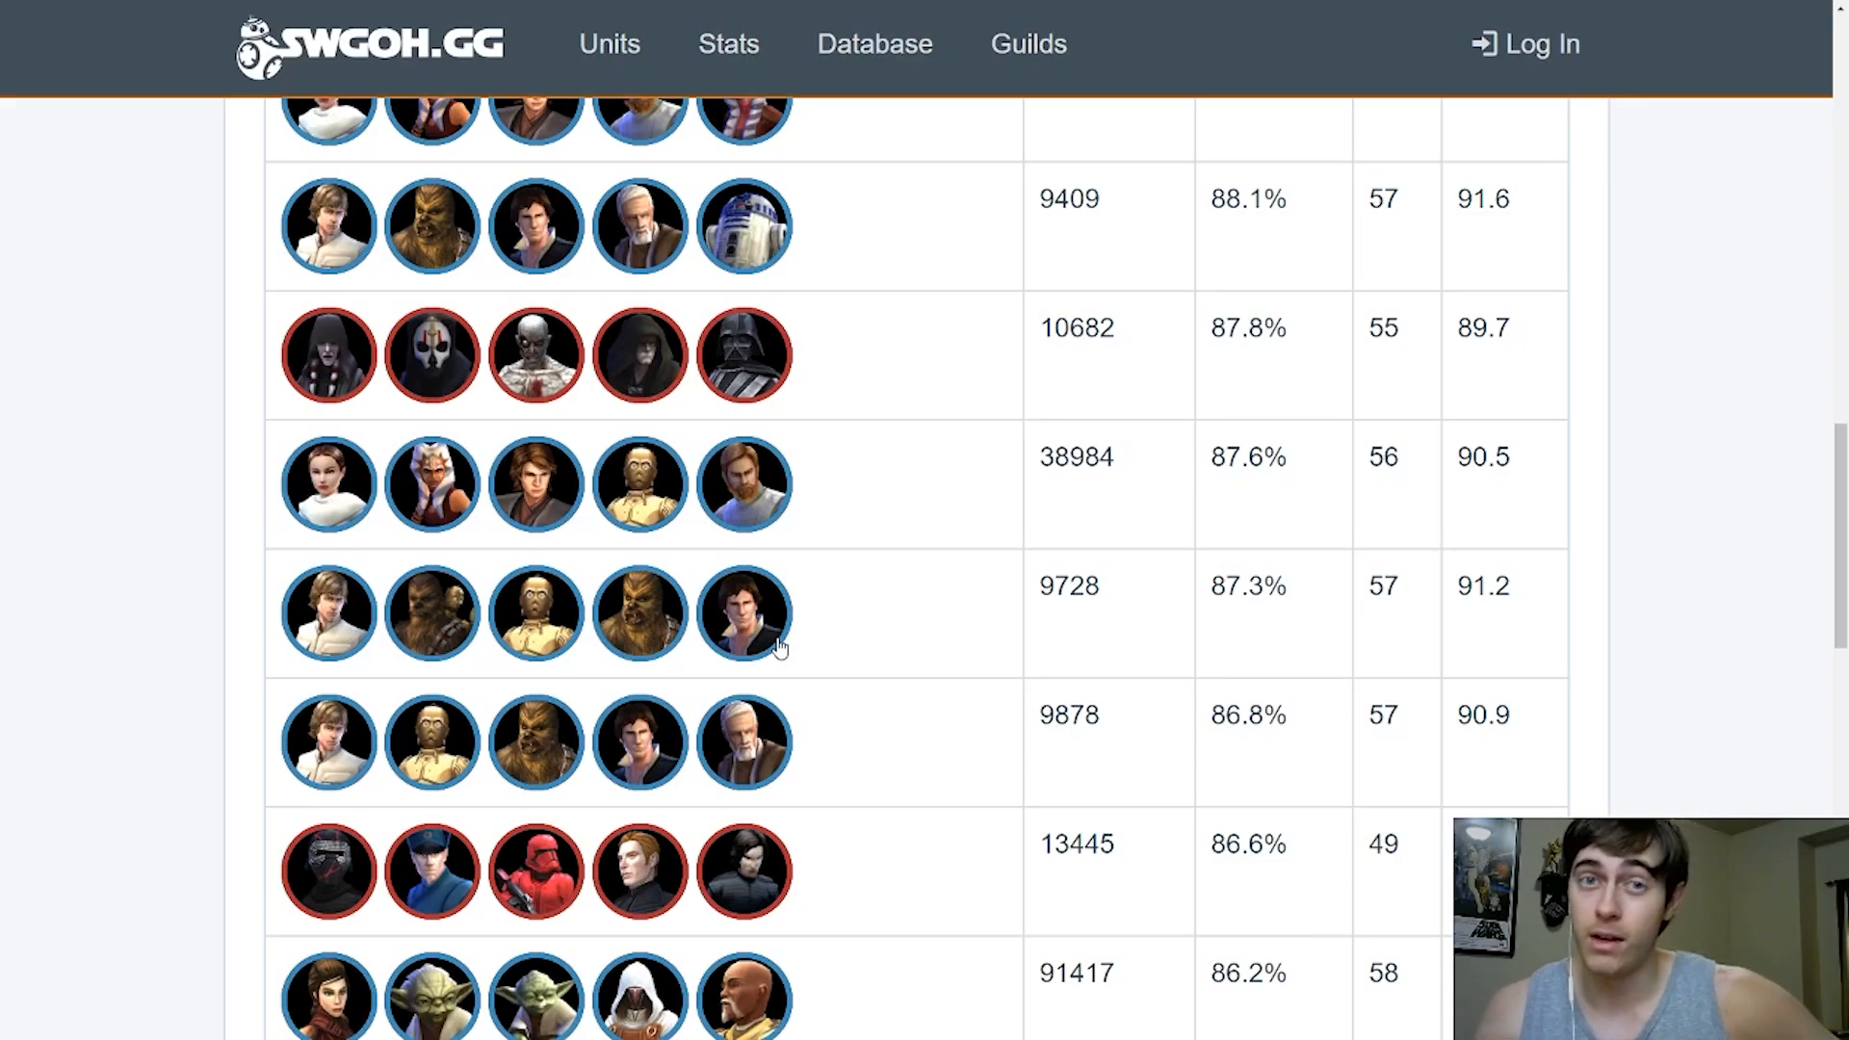
pyautogui.moveTo(994, 639)
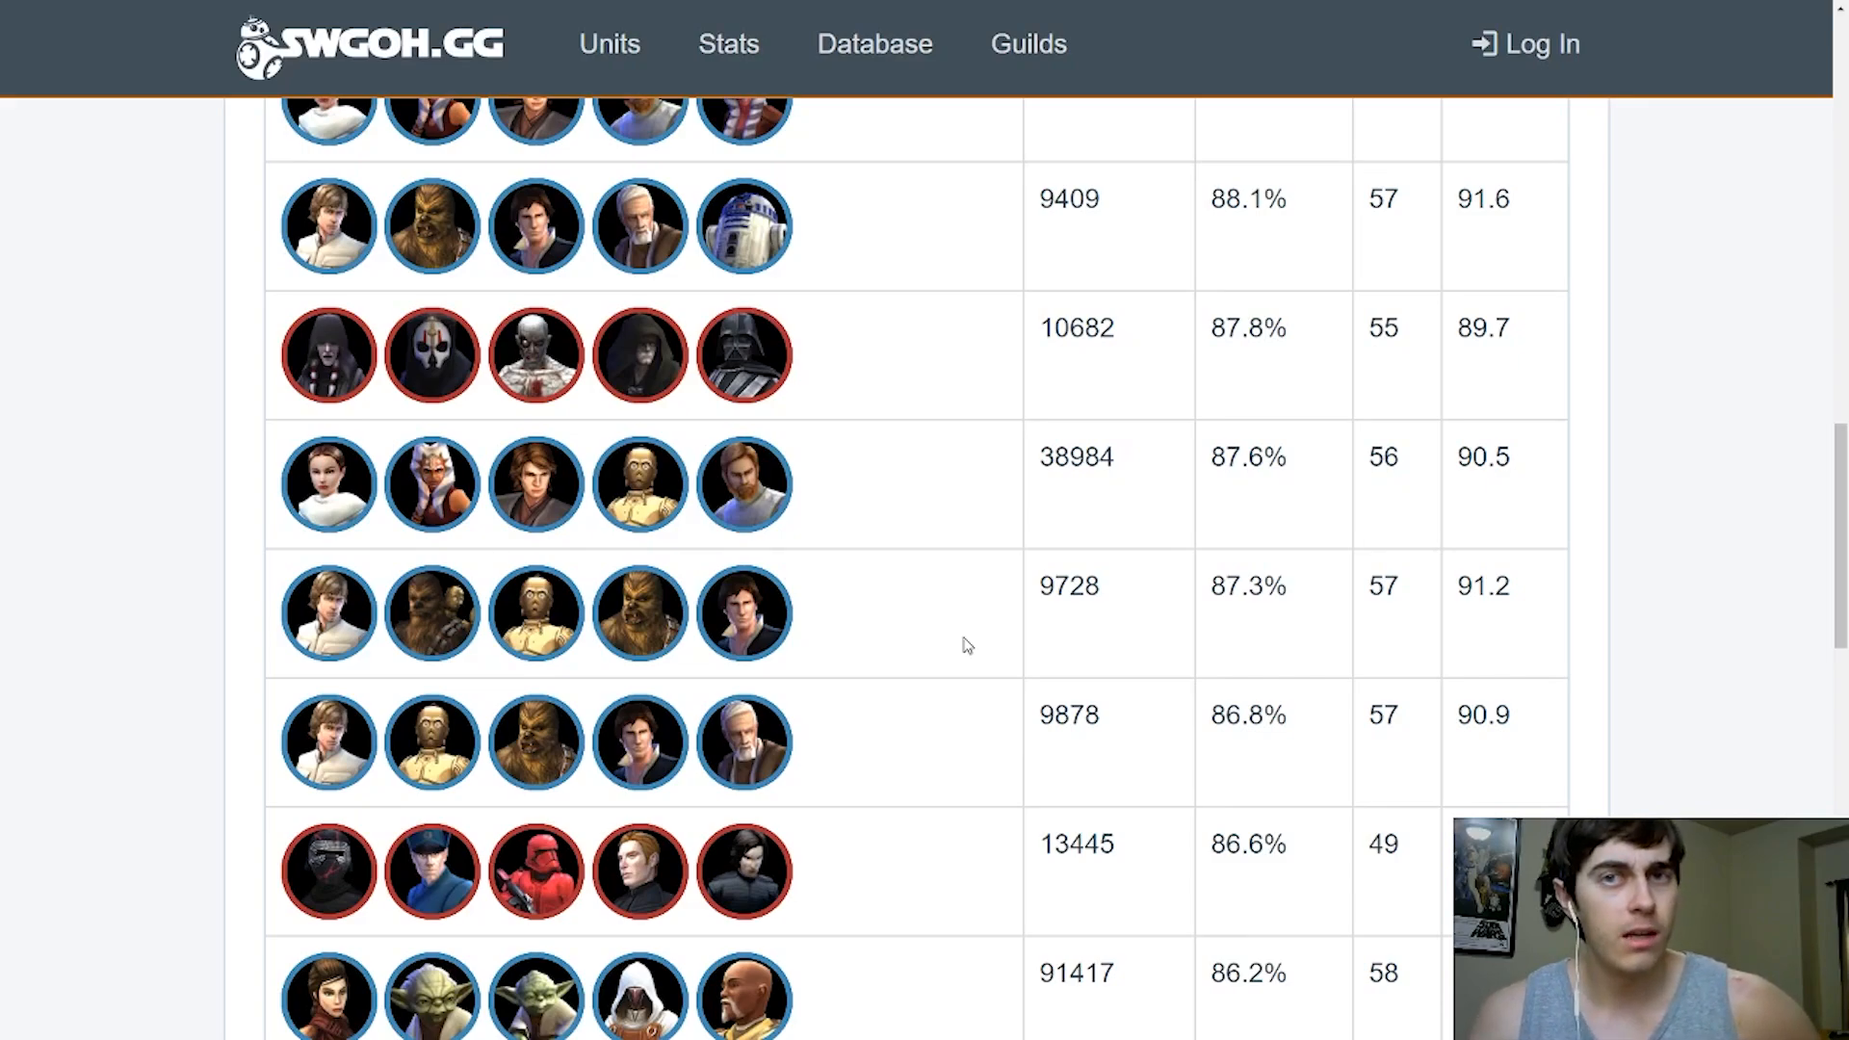
pyautogui.moveTo(945, 634)
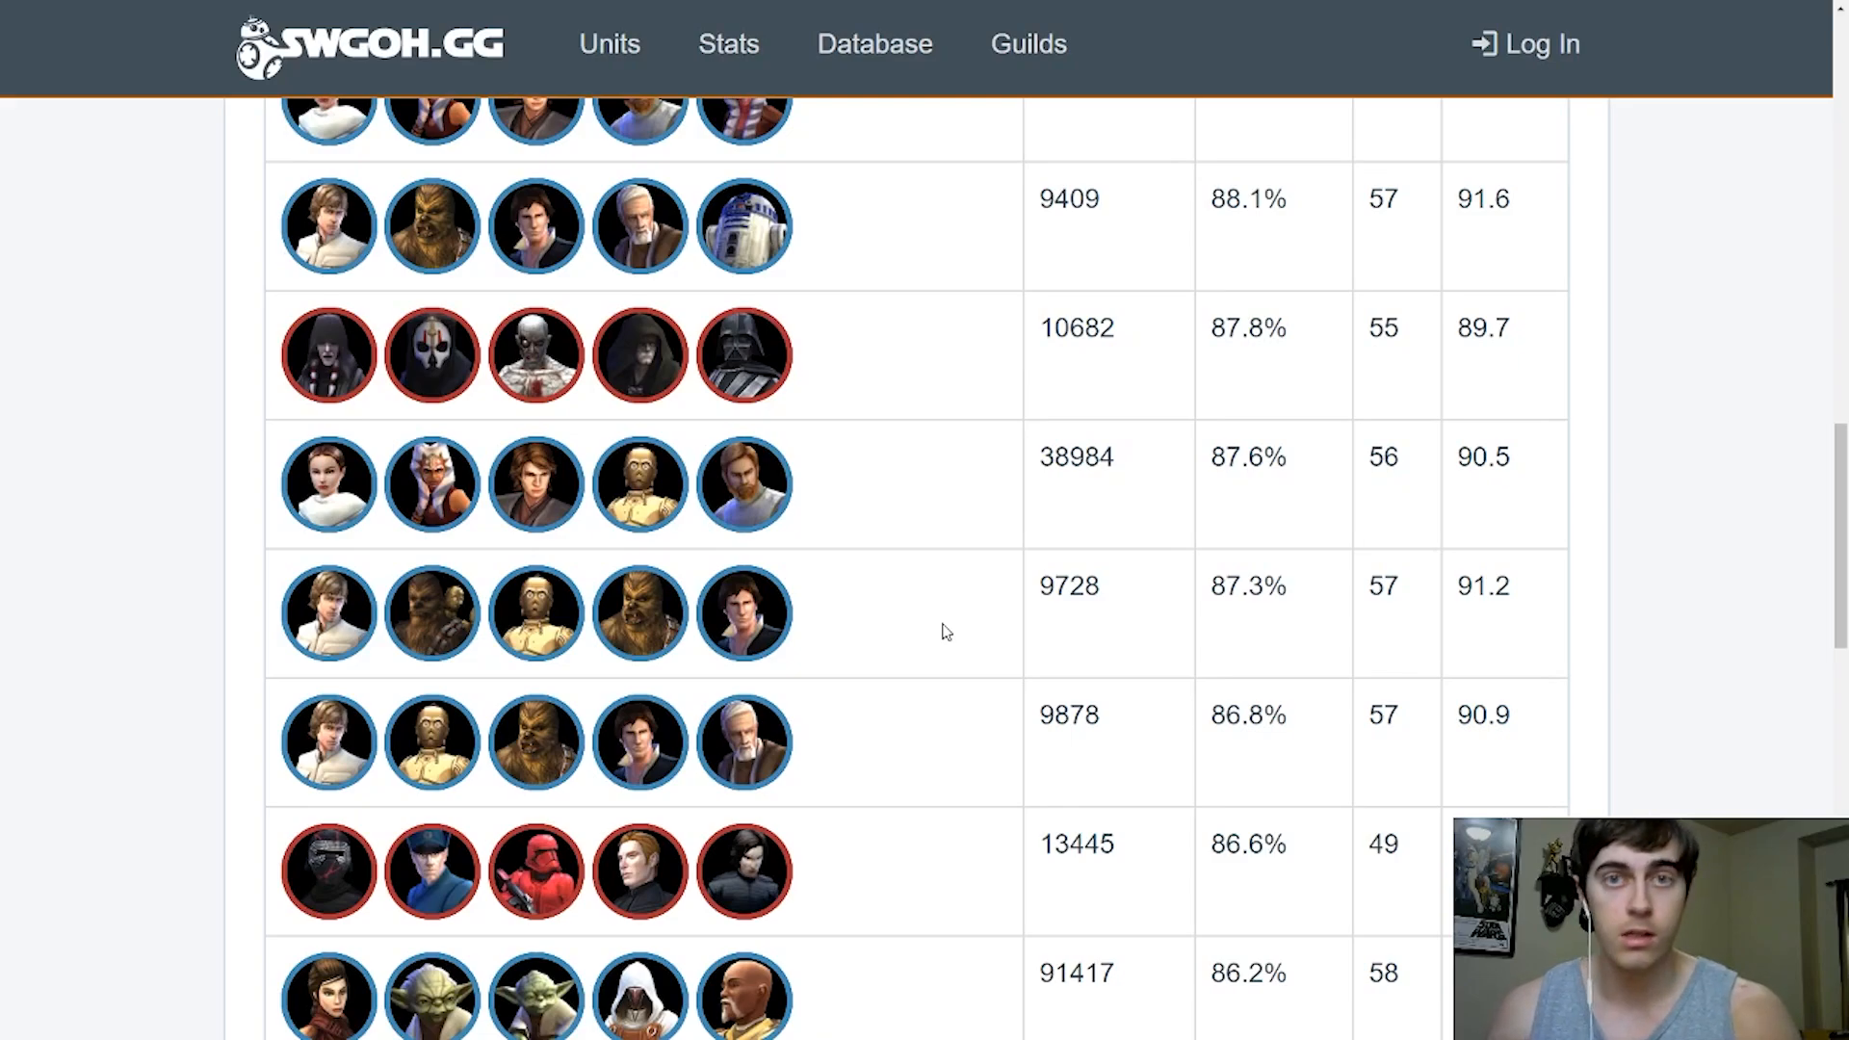
pyautogui.moveTo(914, 645)
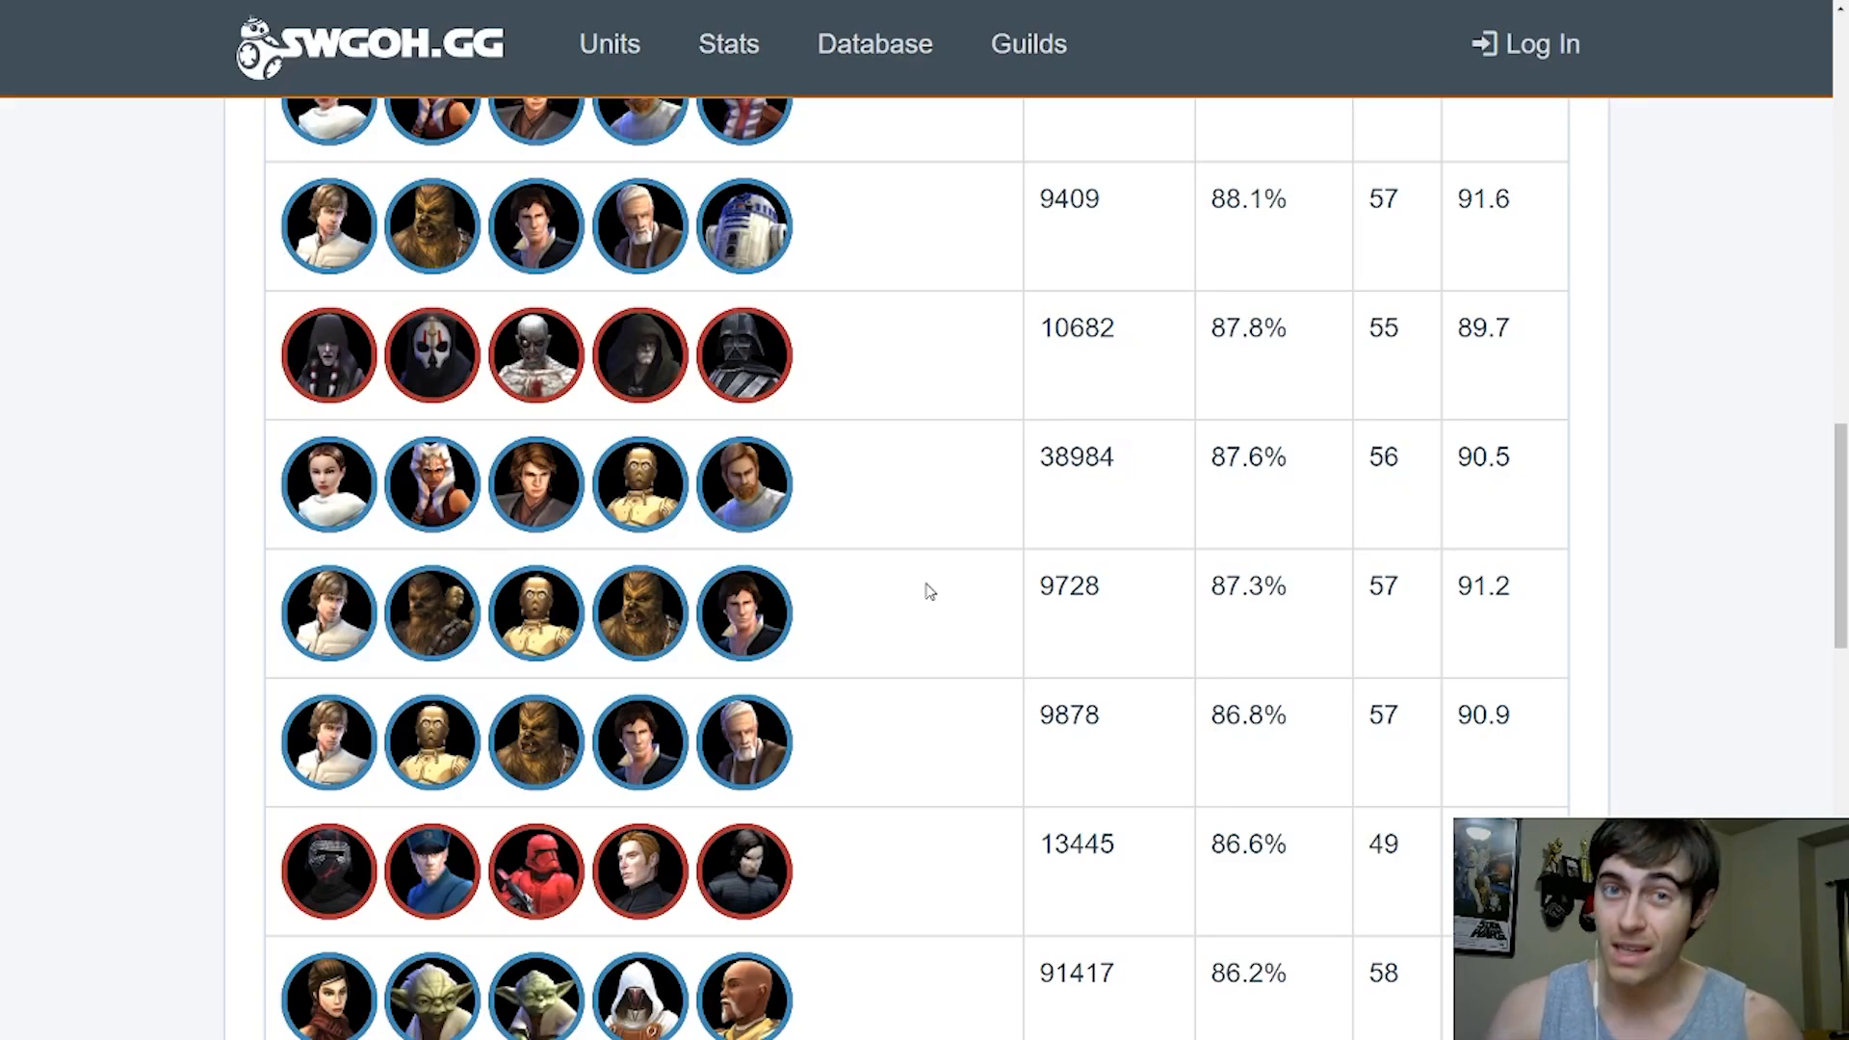
pyautogui.moveTo(970, 551)
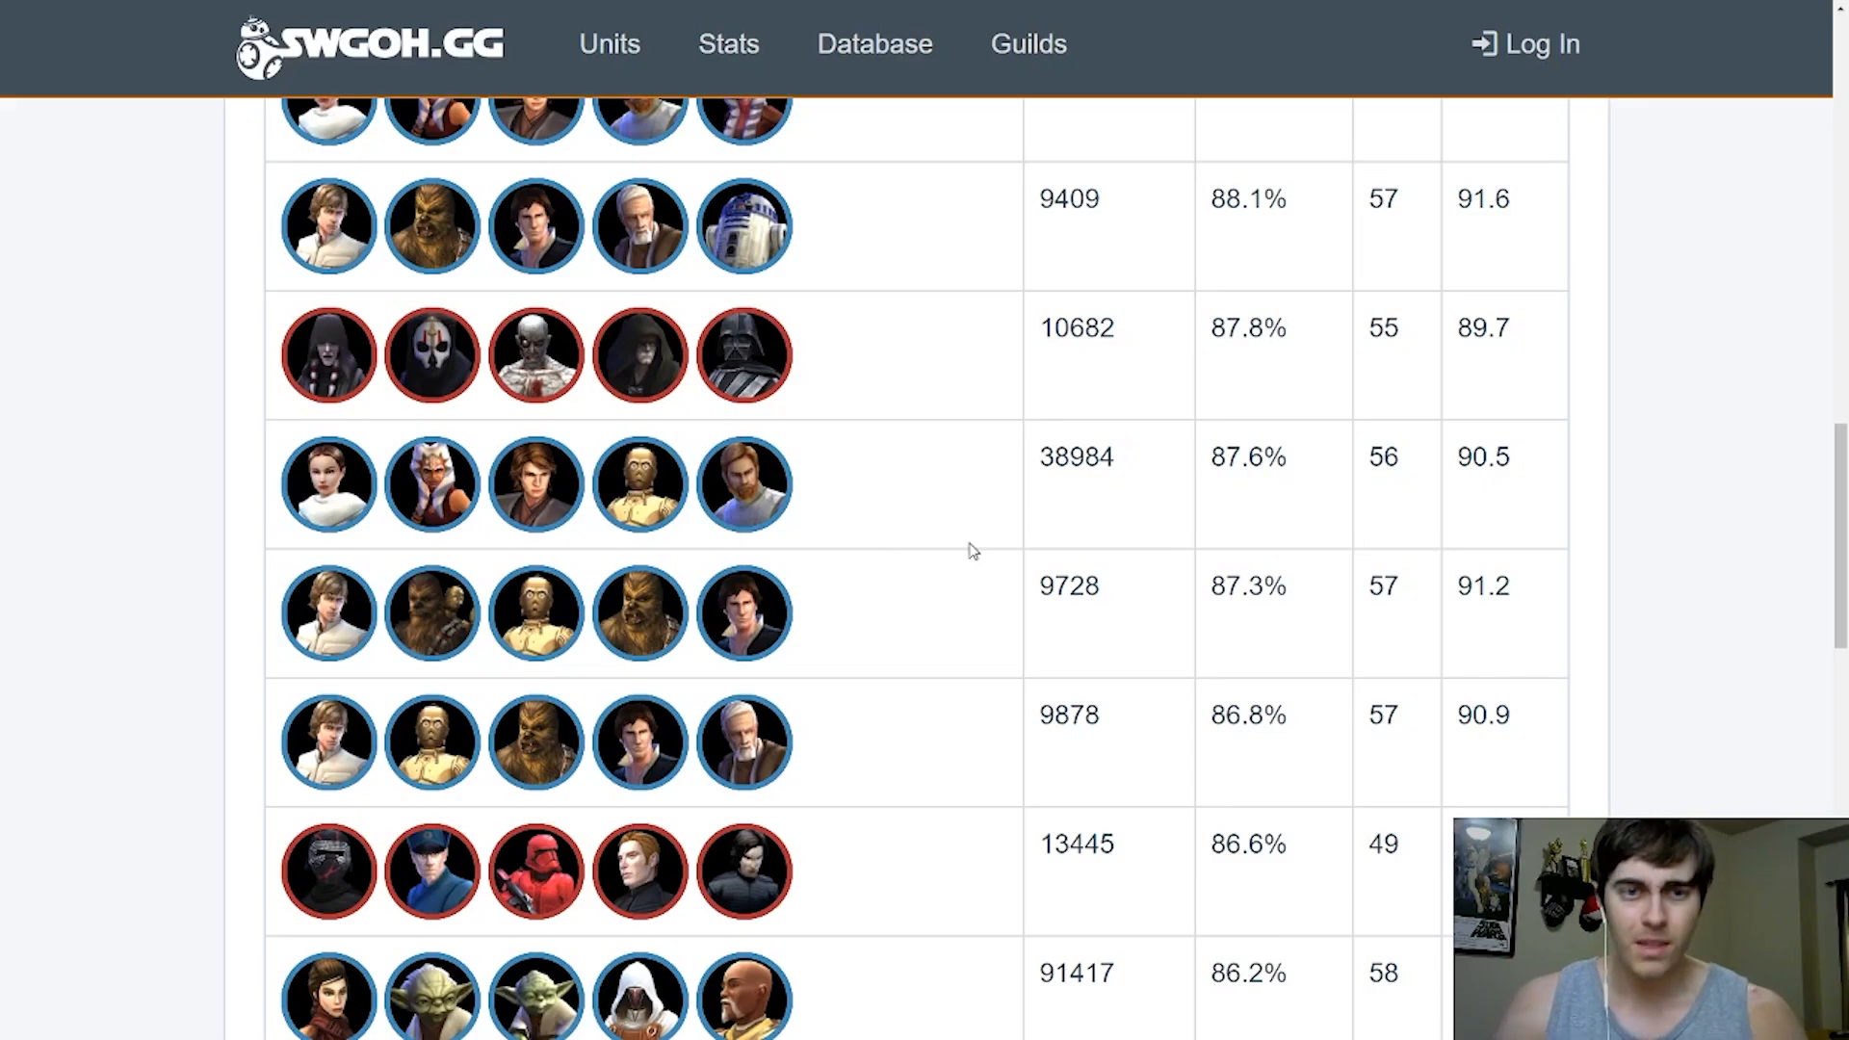
pyautogui.moveTo(834, 516)
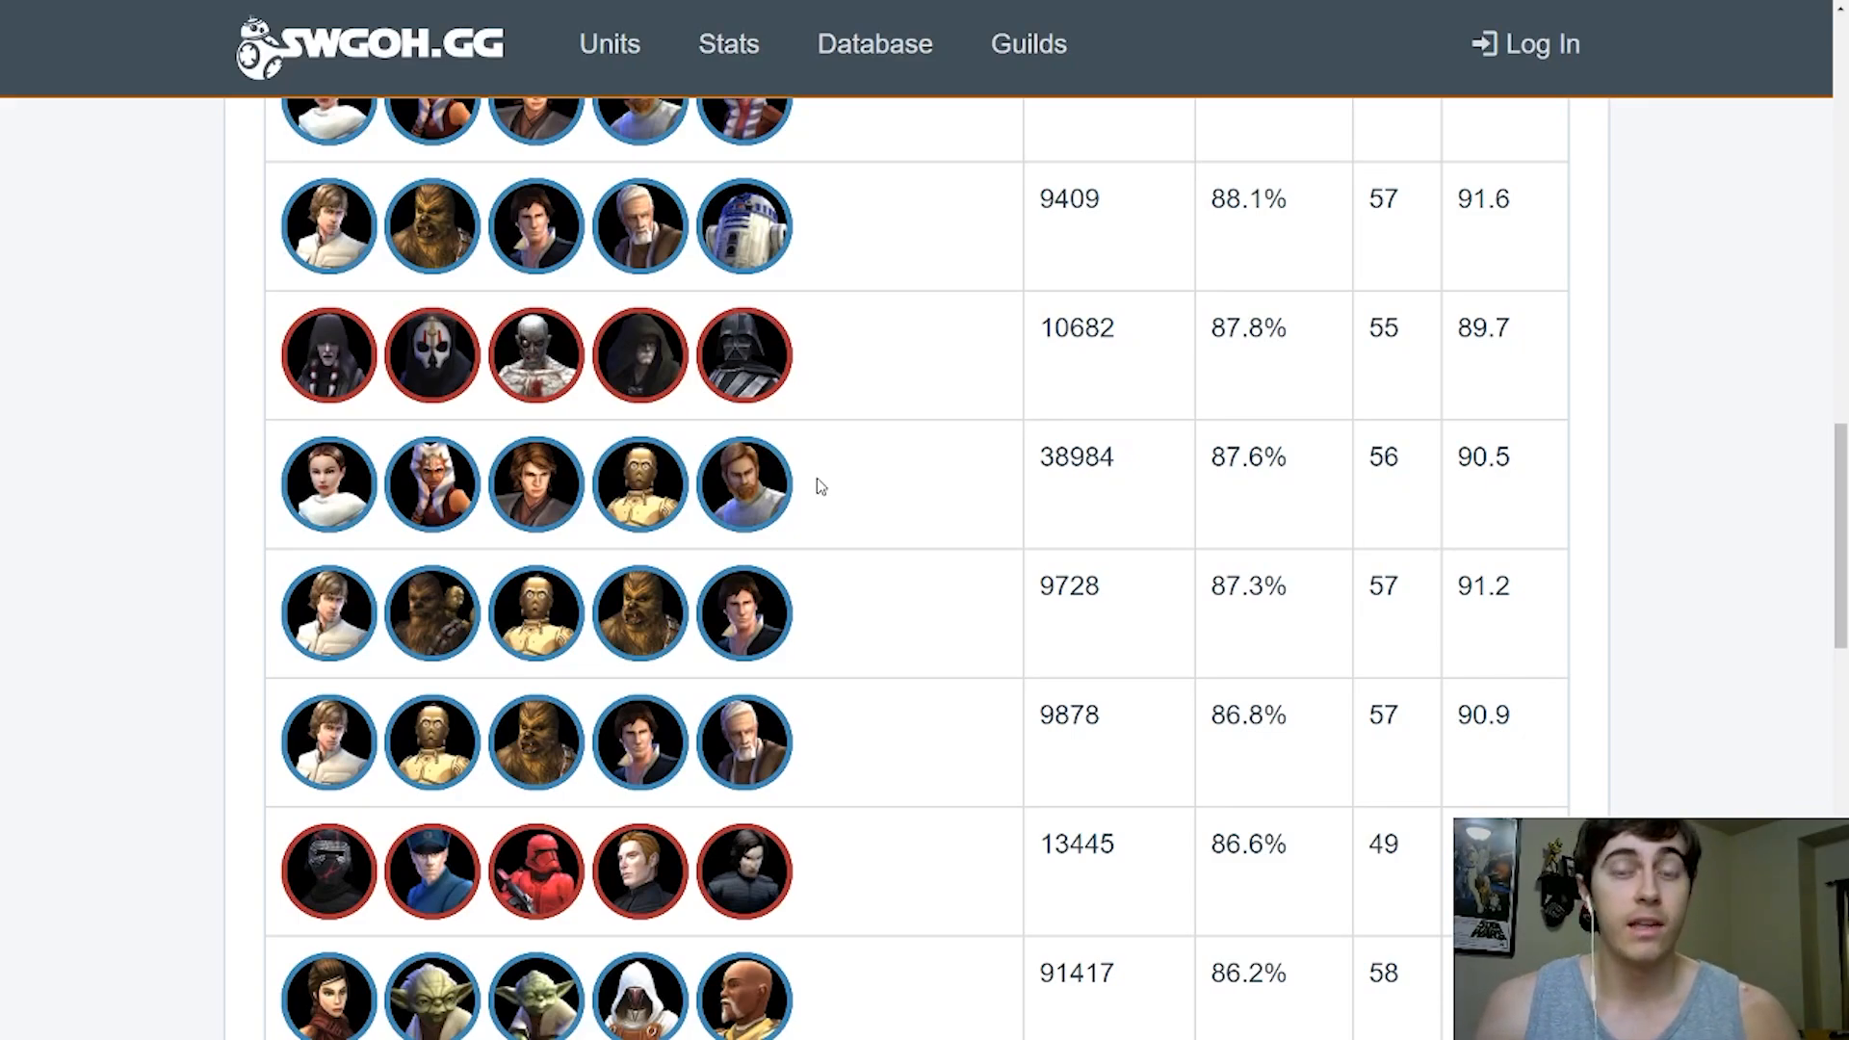
pyautogui.moveTo(861, 479)
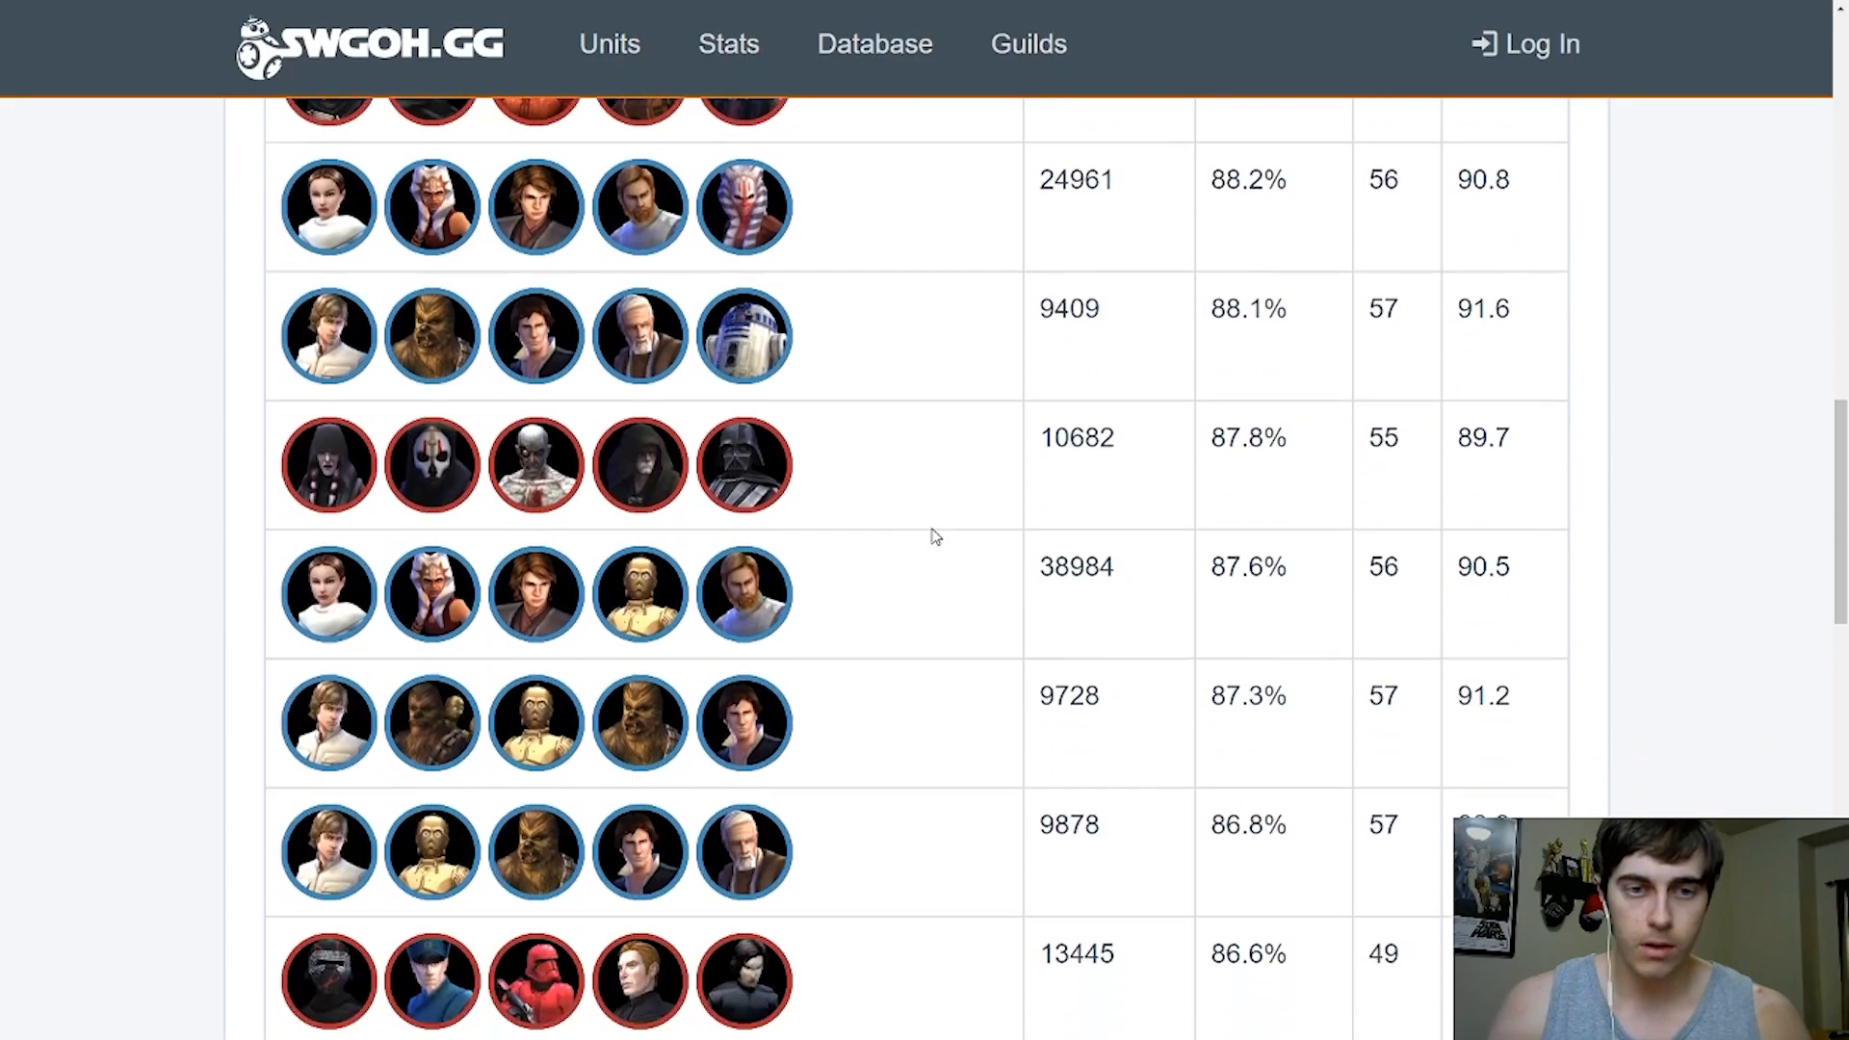
pyautogui.scroll(-3)
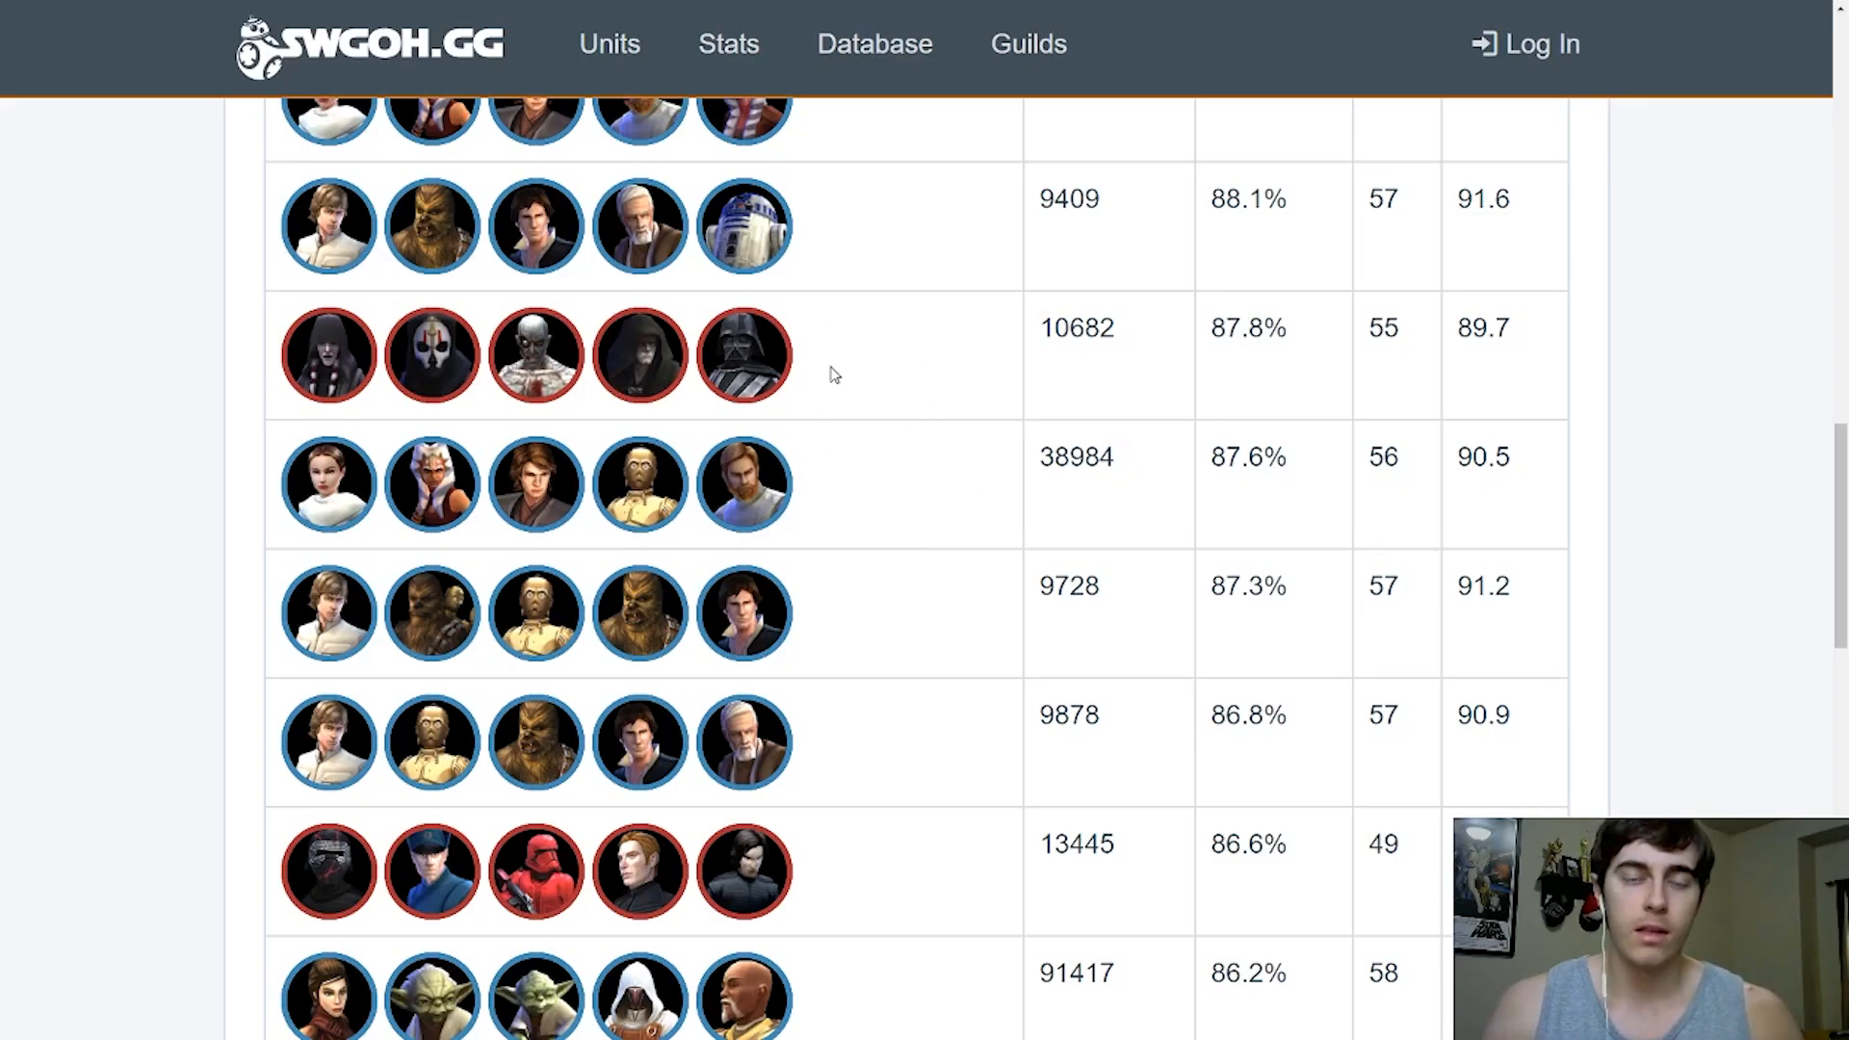
pyautogui.moveTo(860, 357)
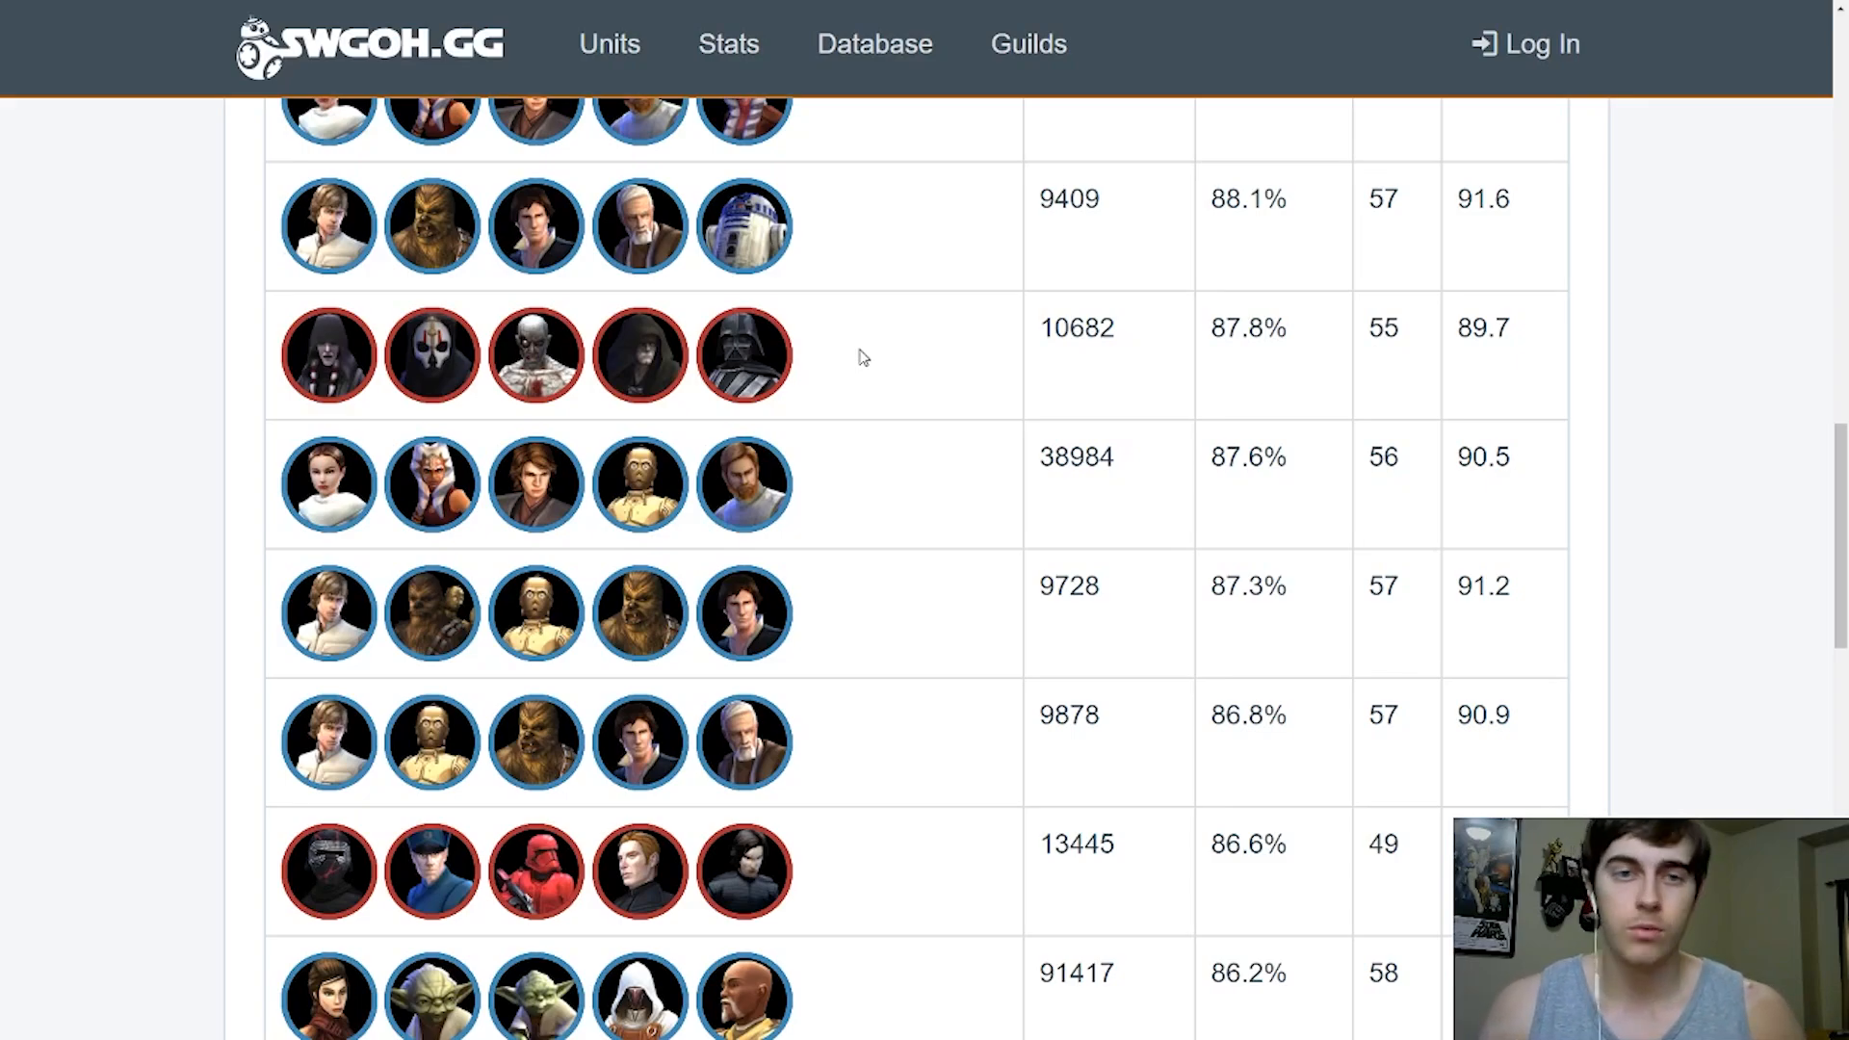
pyautogui.moveTo(897, 452)
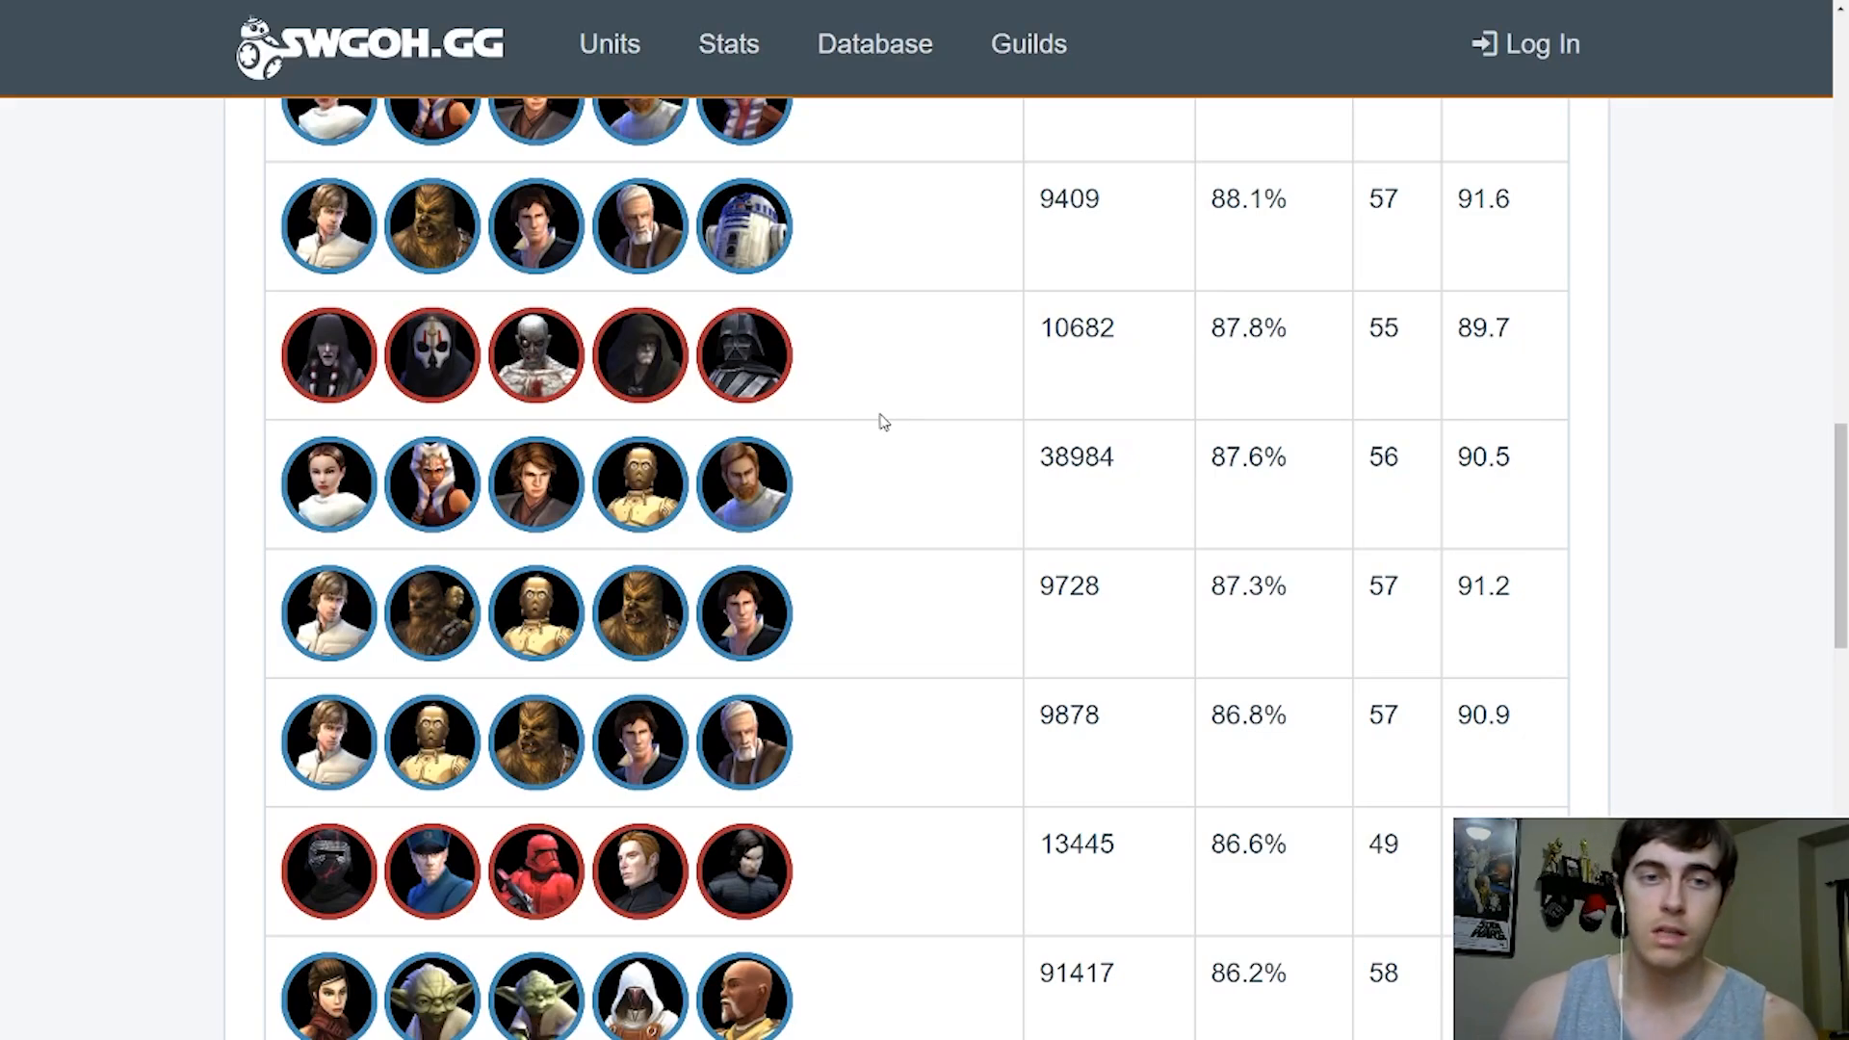
pyautogui.scroll(-3)
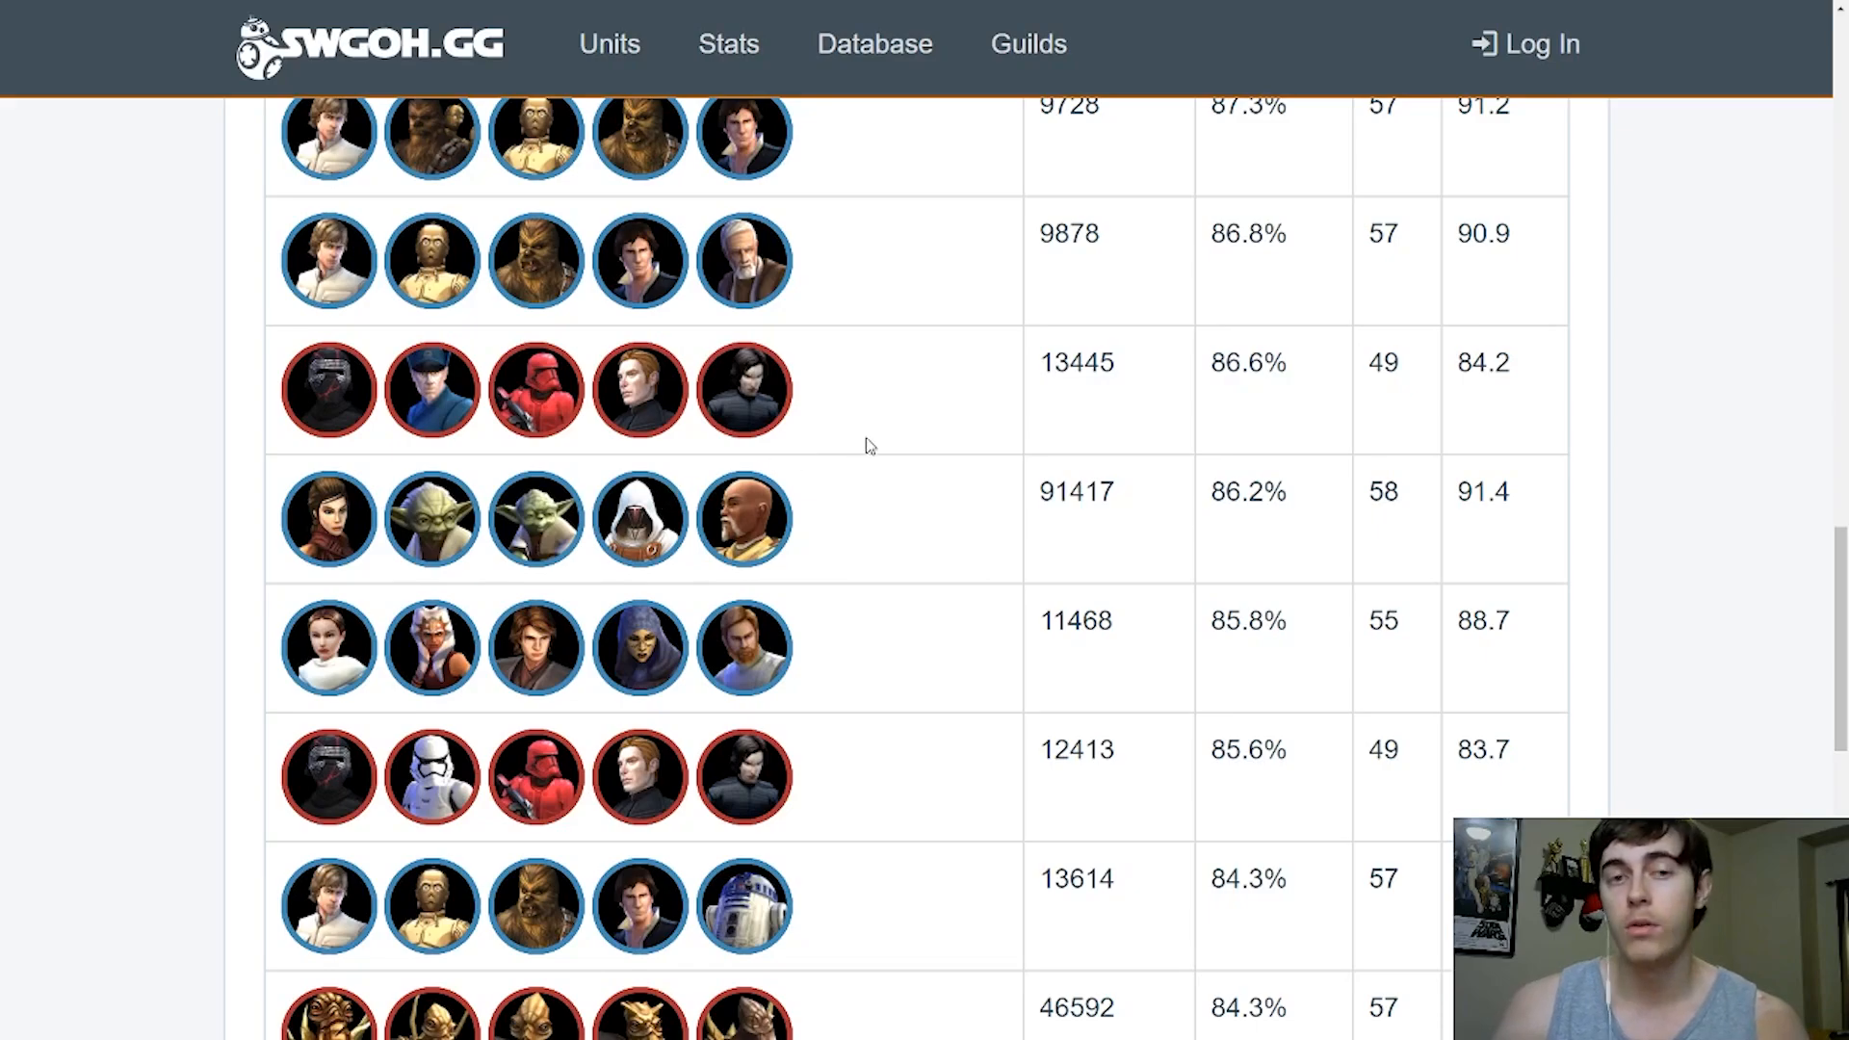
pyautogui.moveTo(951, 454)
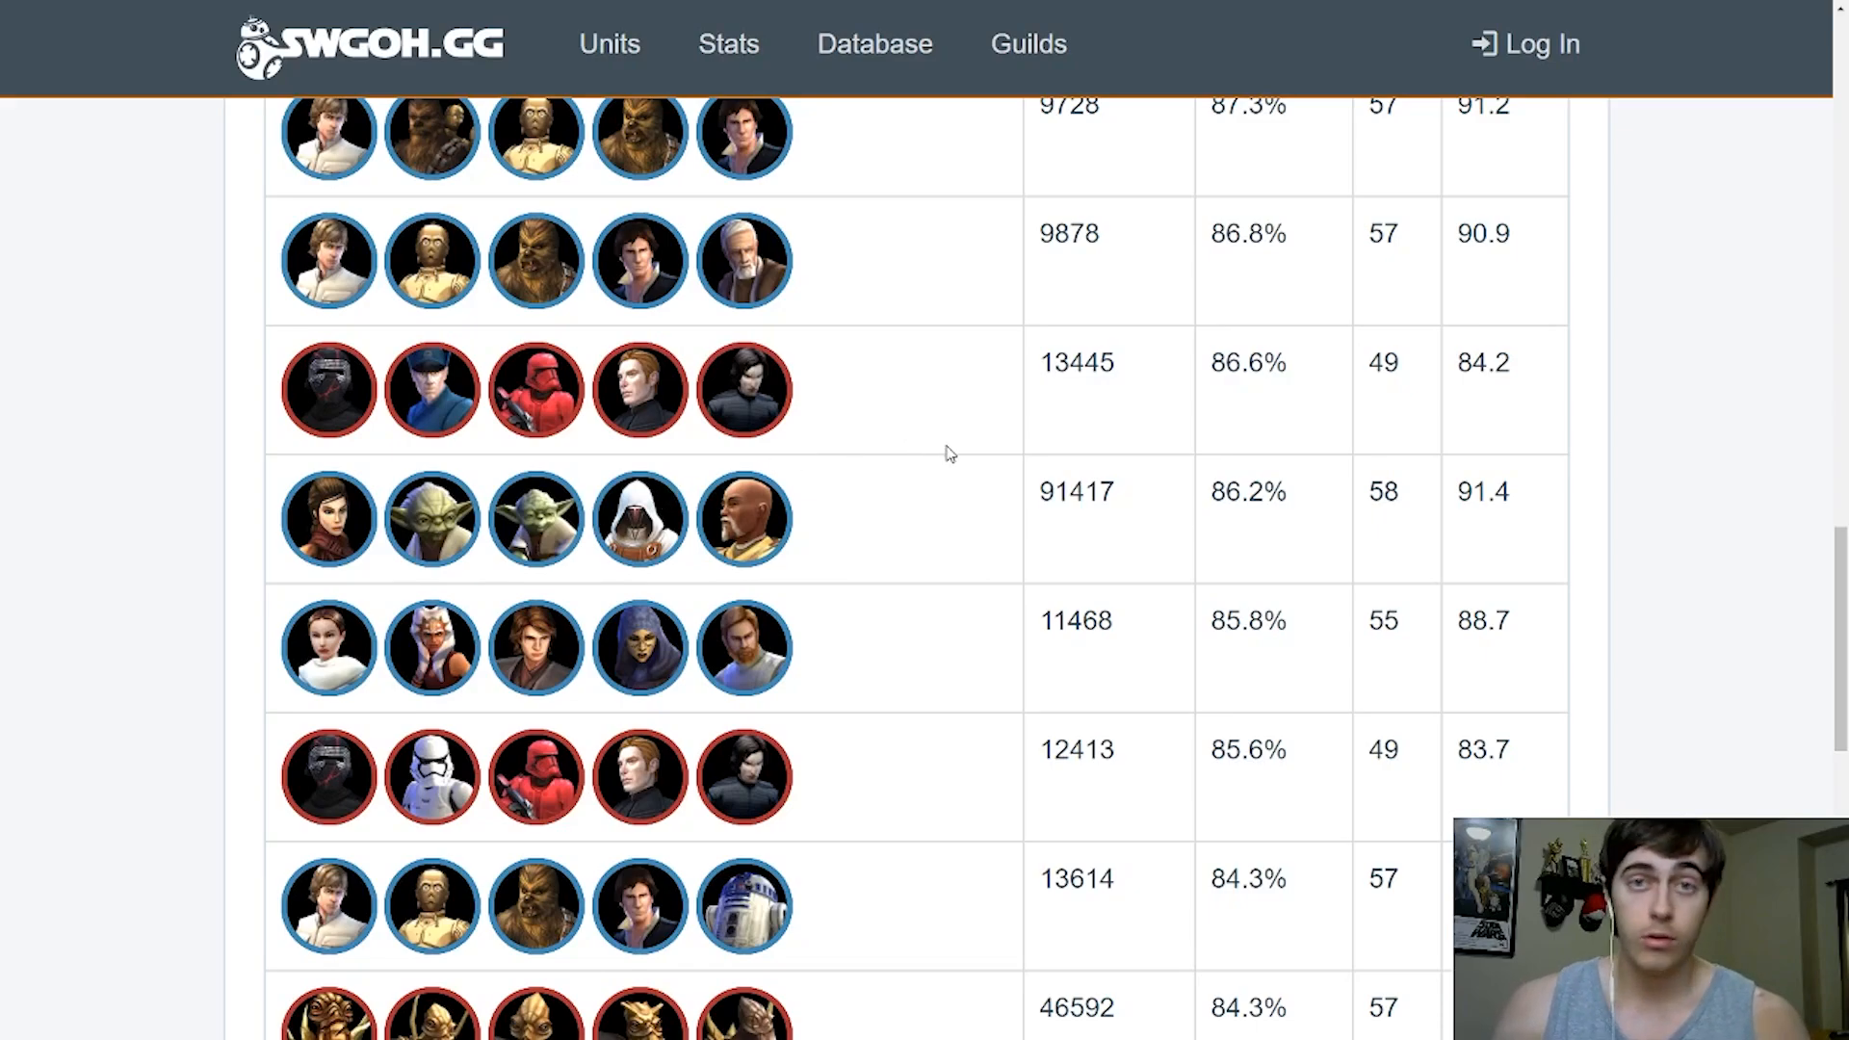
pyautogui.moveTo(967, 414)
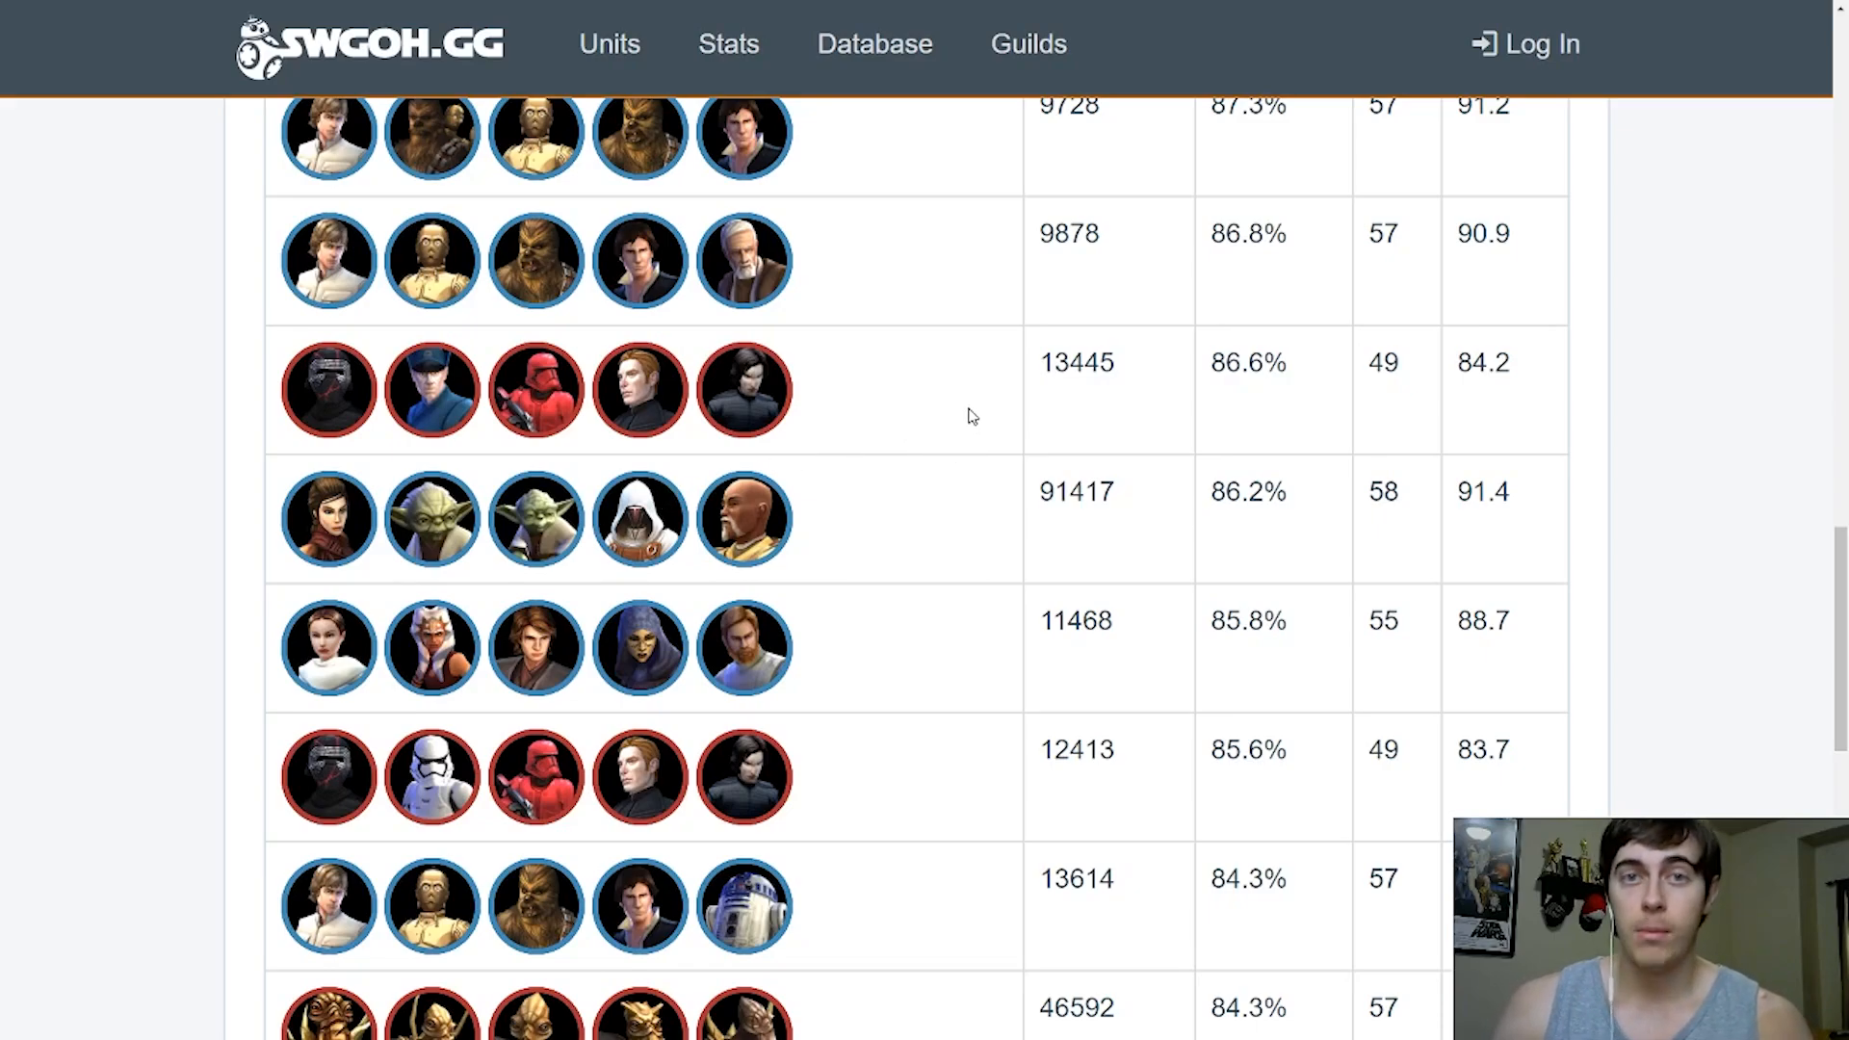
pyautogui.moveTo(661, 387)
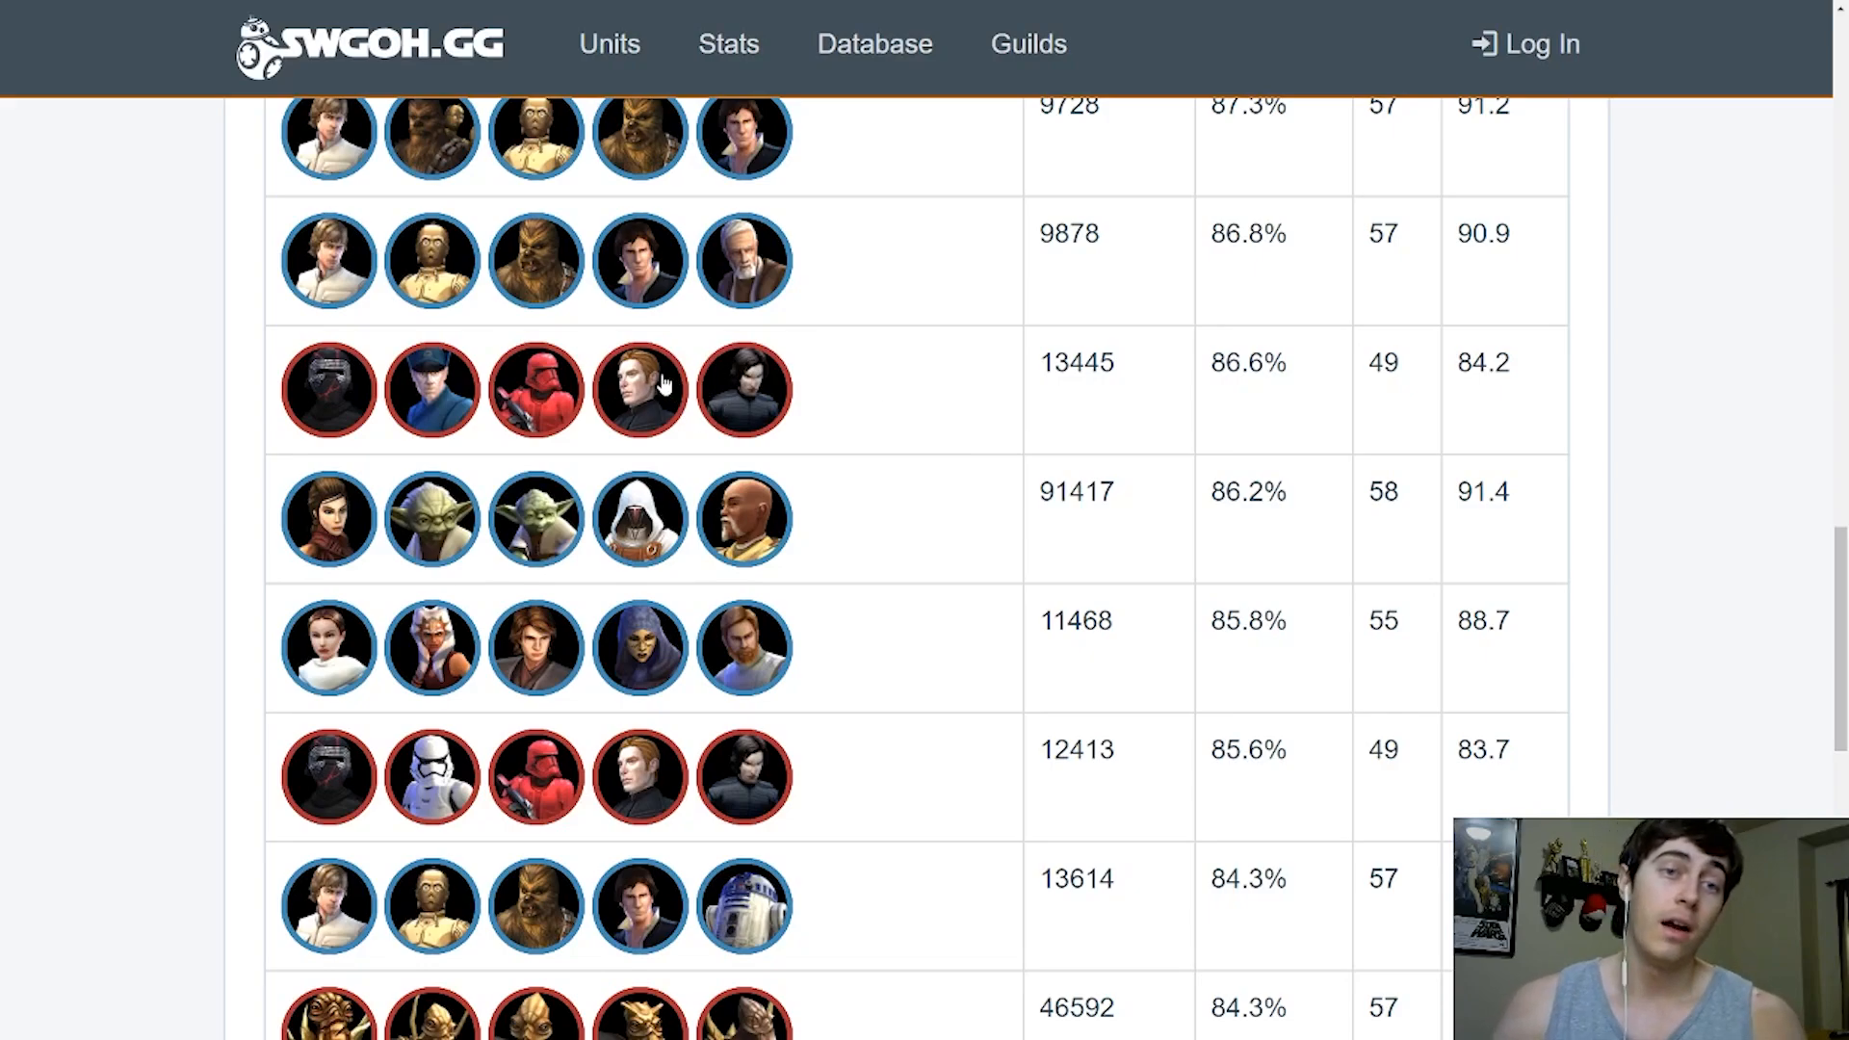
pyautogui.moveTo(372, 416)
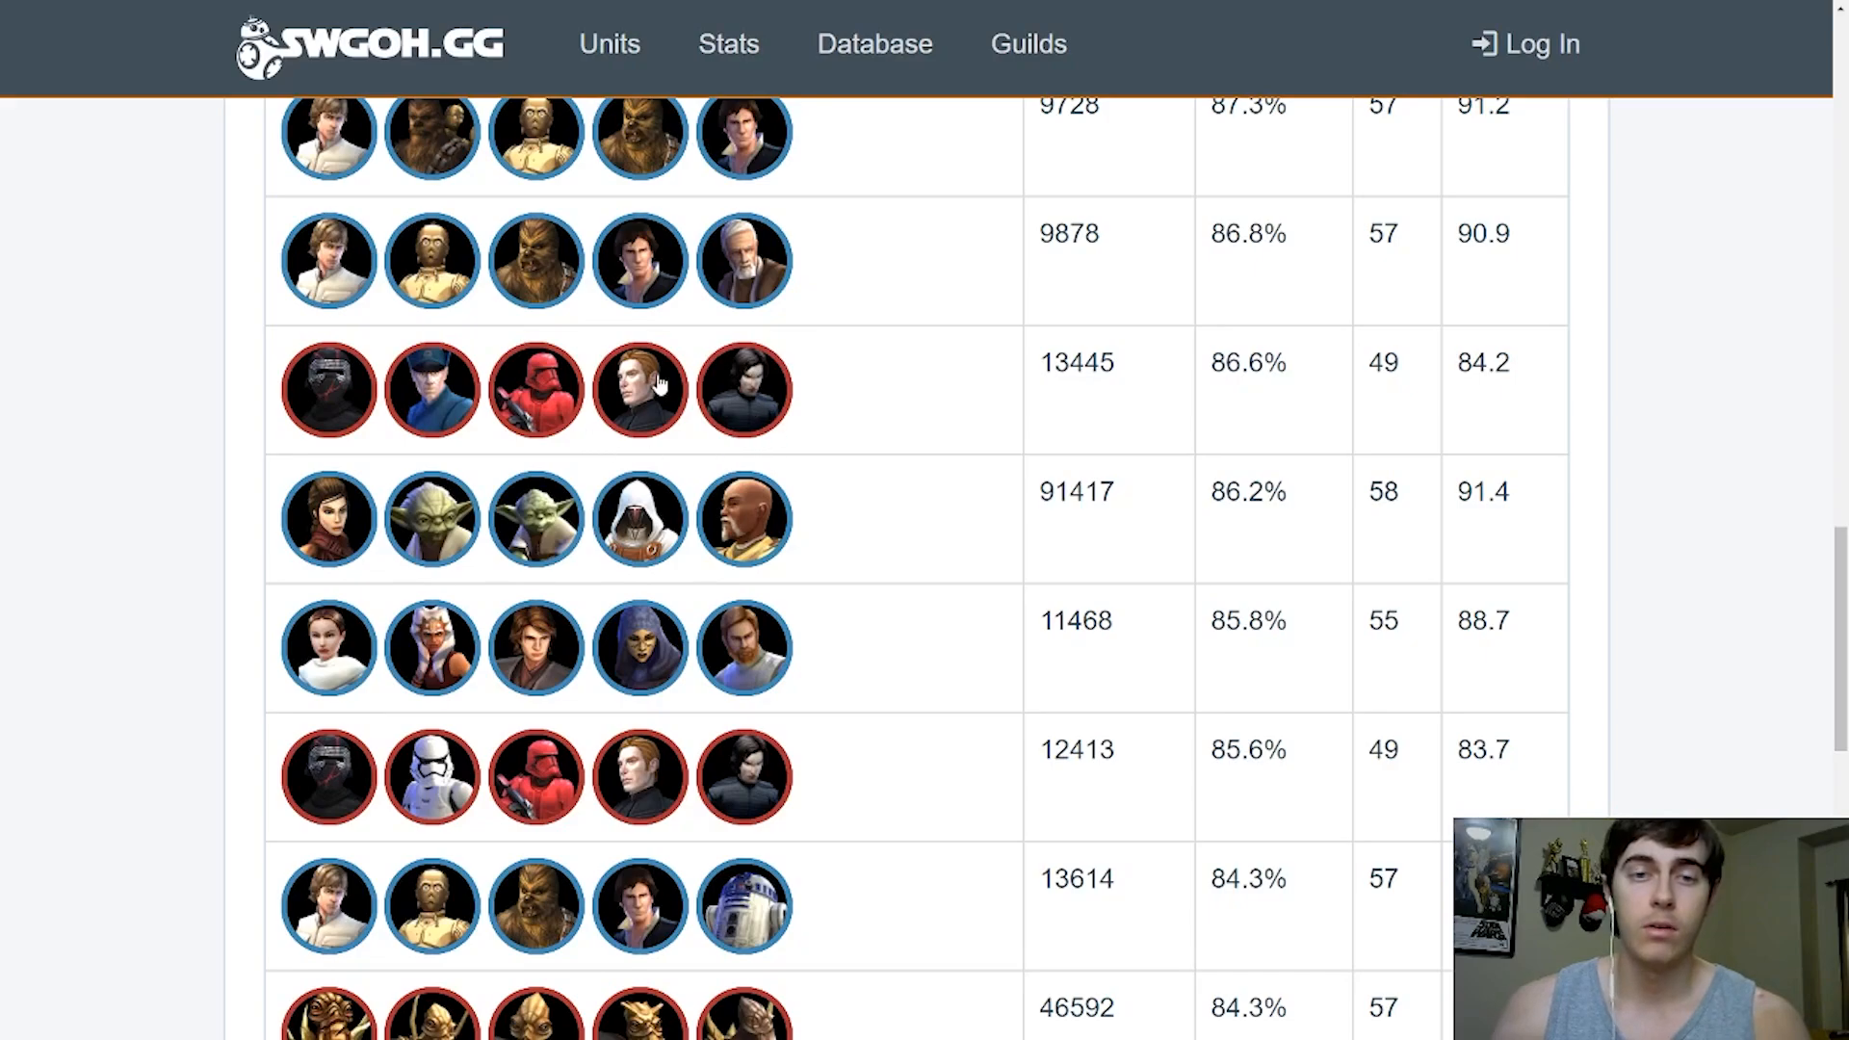
pyautogui.moveTo(825, 410)
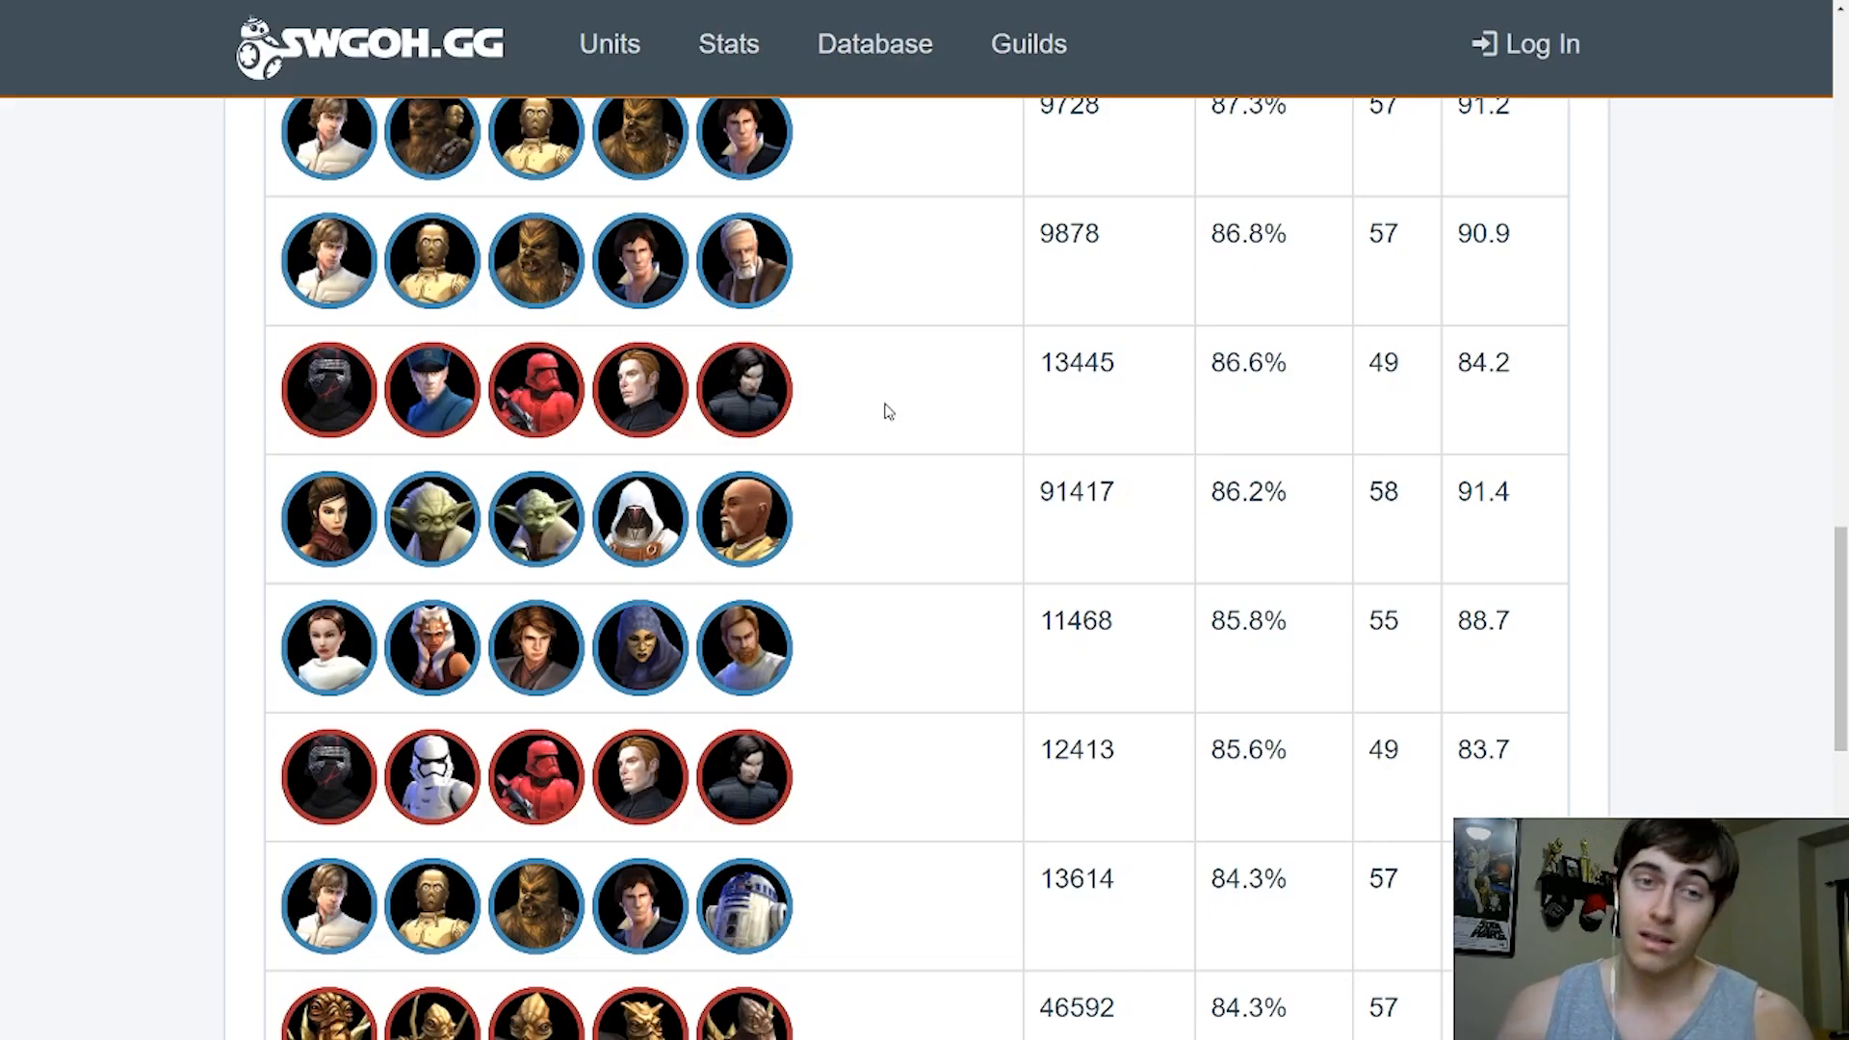
pyautogui.moveTo(936, 425)
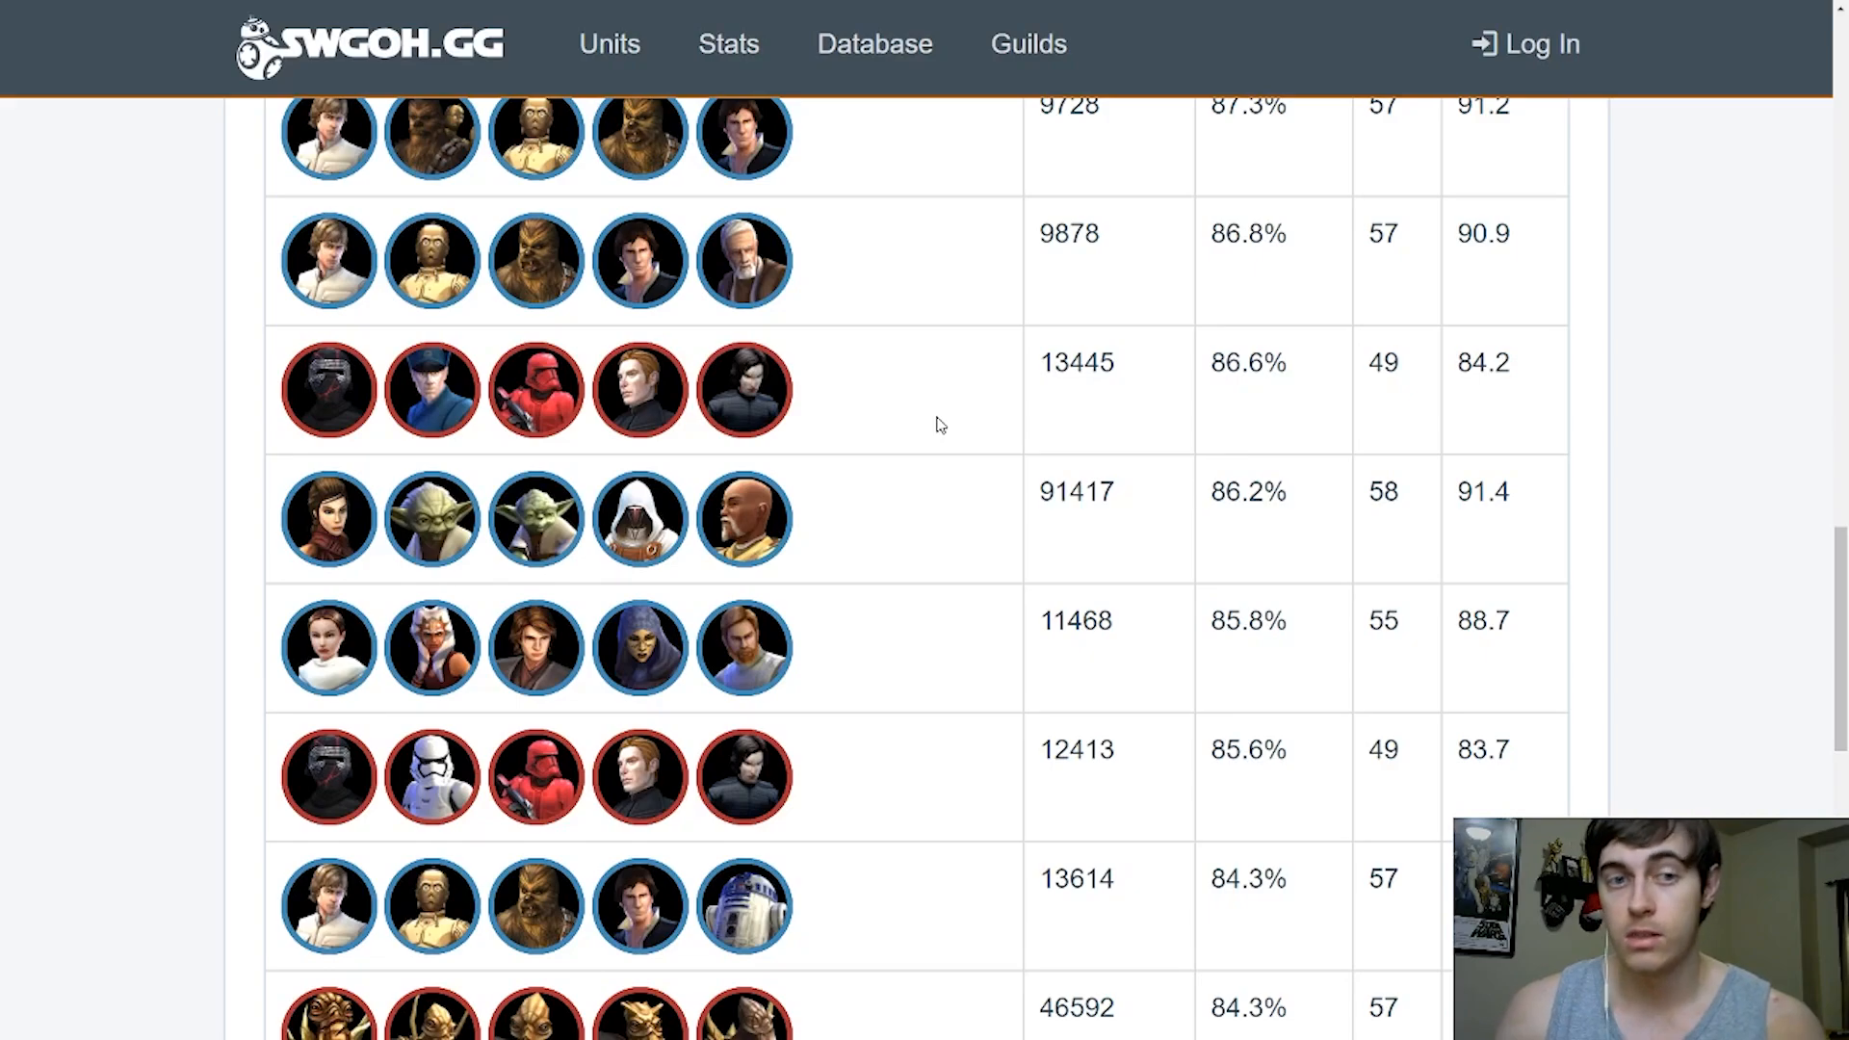
# Scroll to the final 47.4% squad, then back up to the 83.1% rows
pyautogui.scroll(-3)
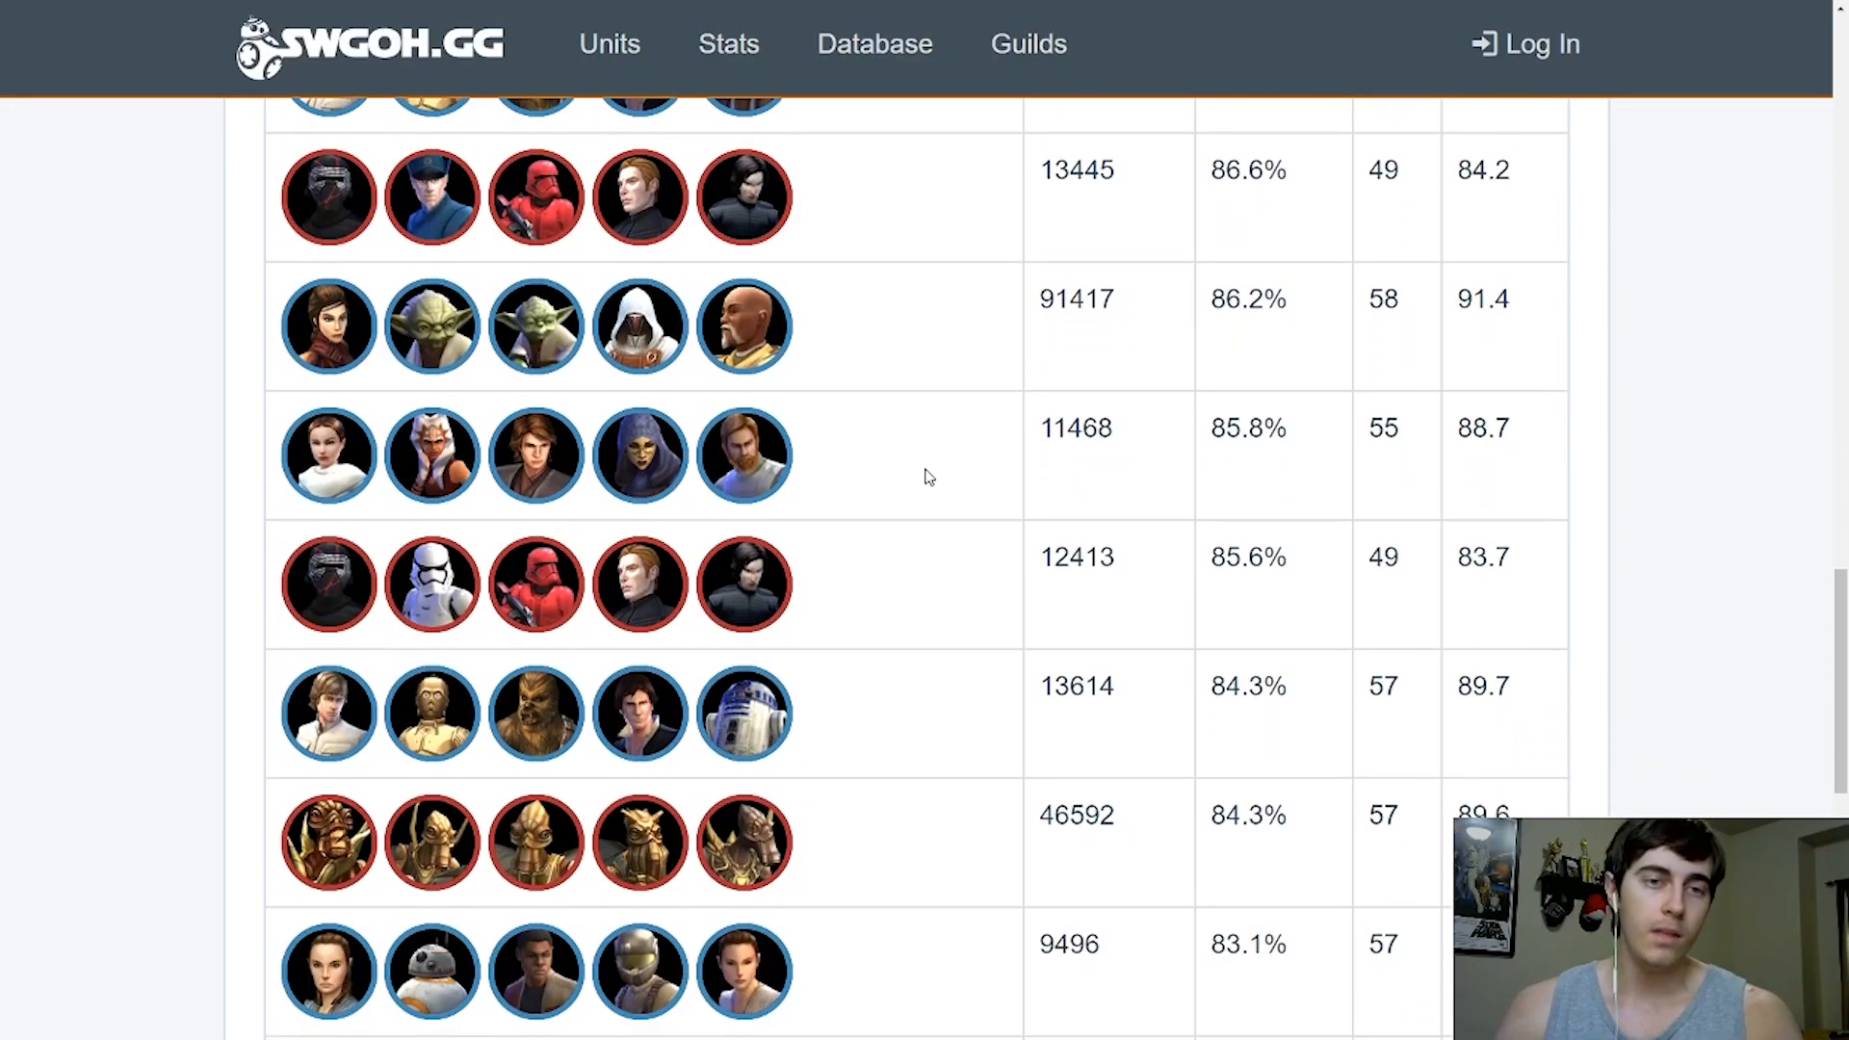
pyautogui.scroll(-3)
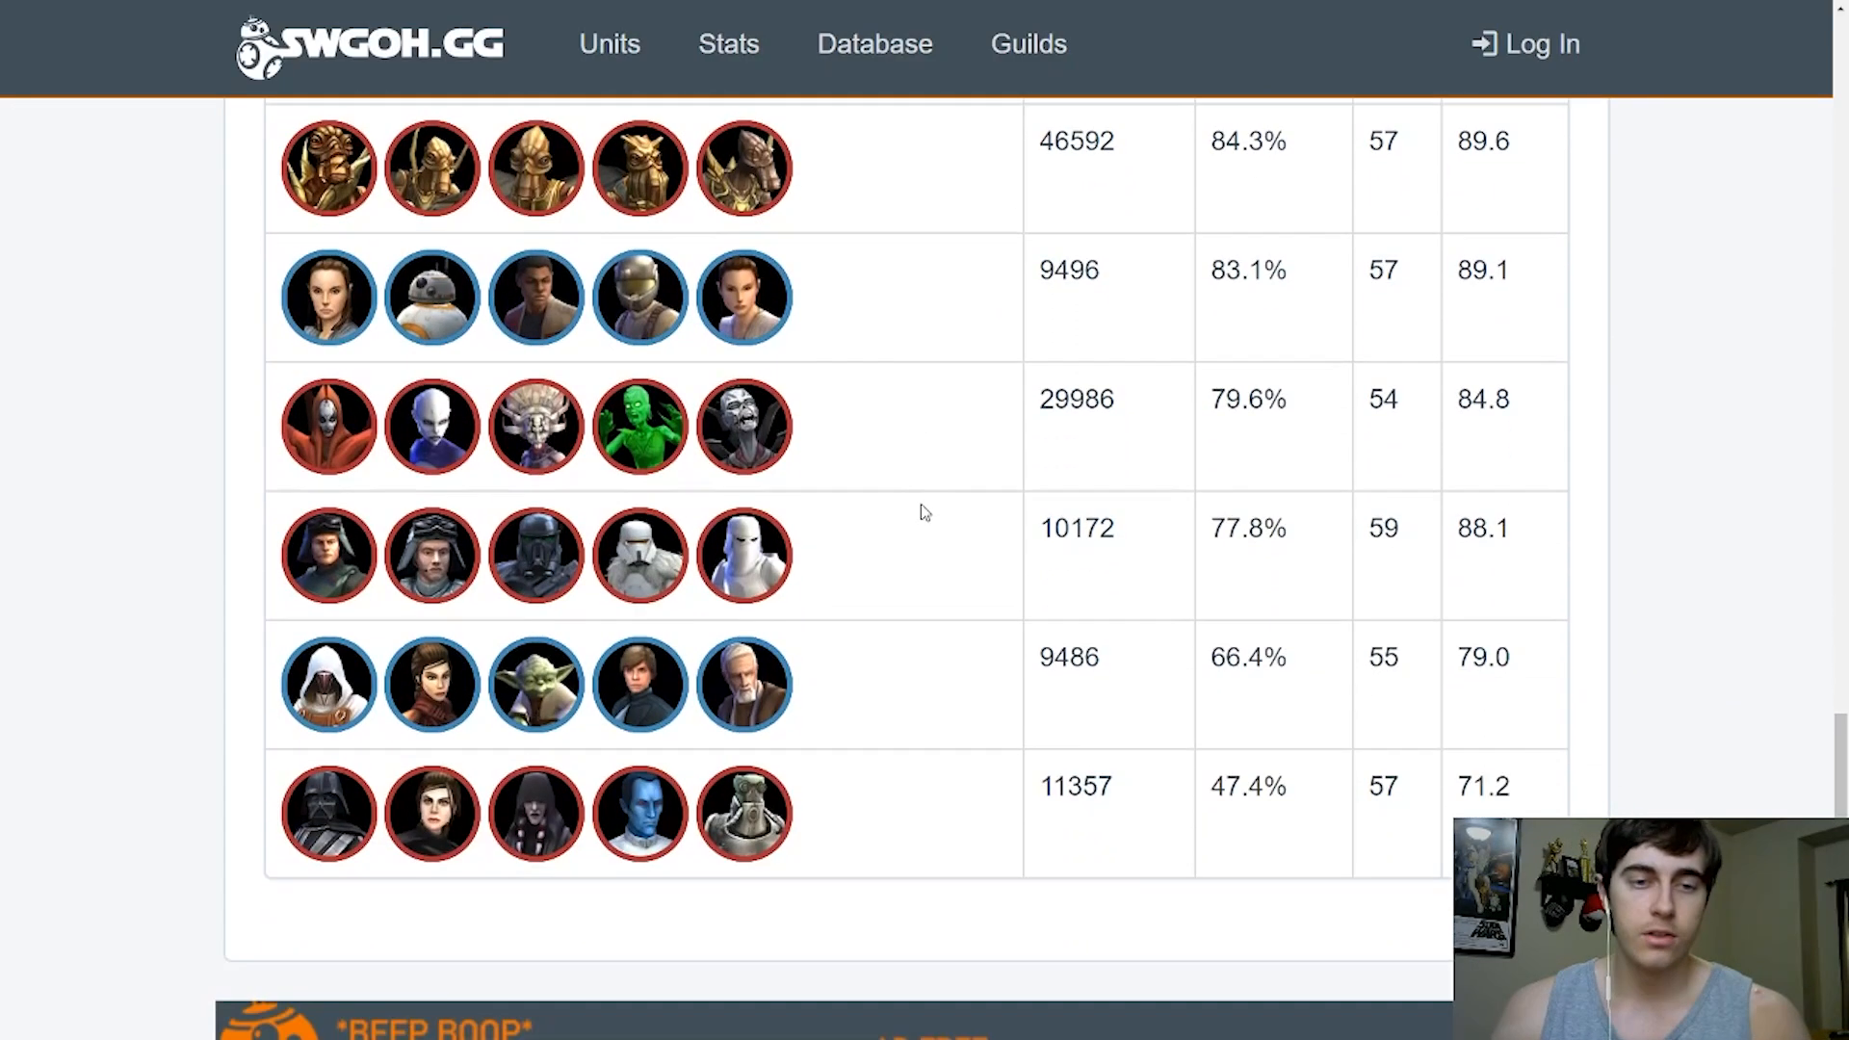
pyautogui.scroll(3)
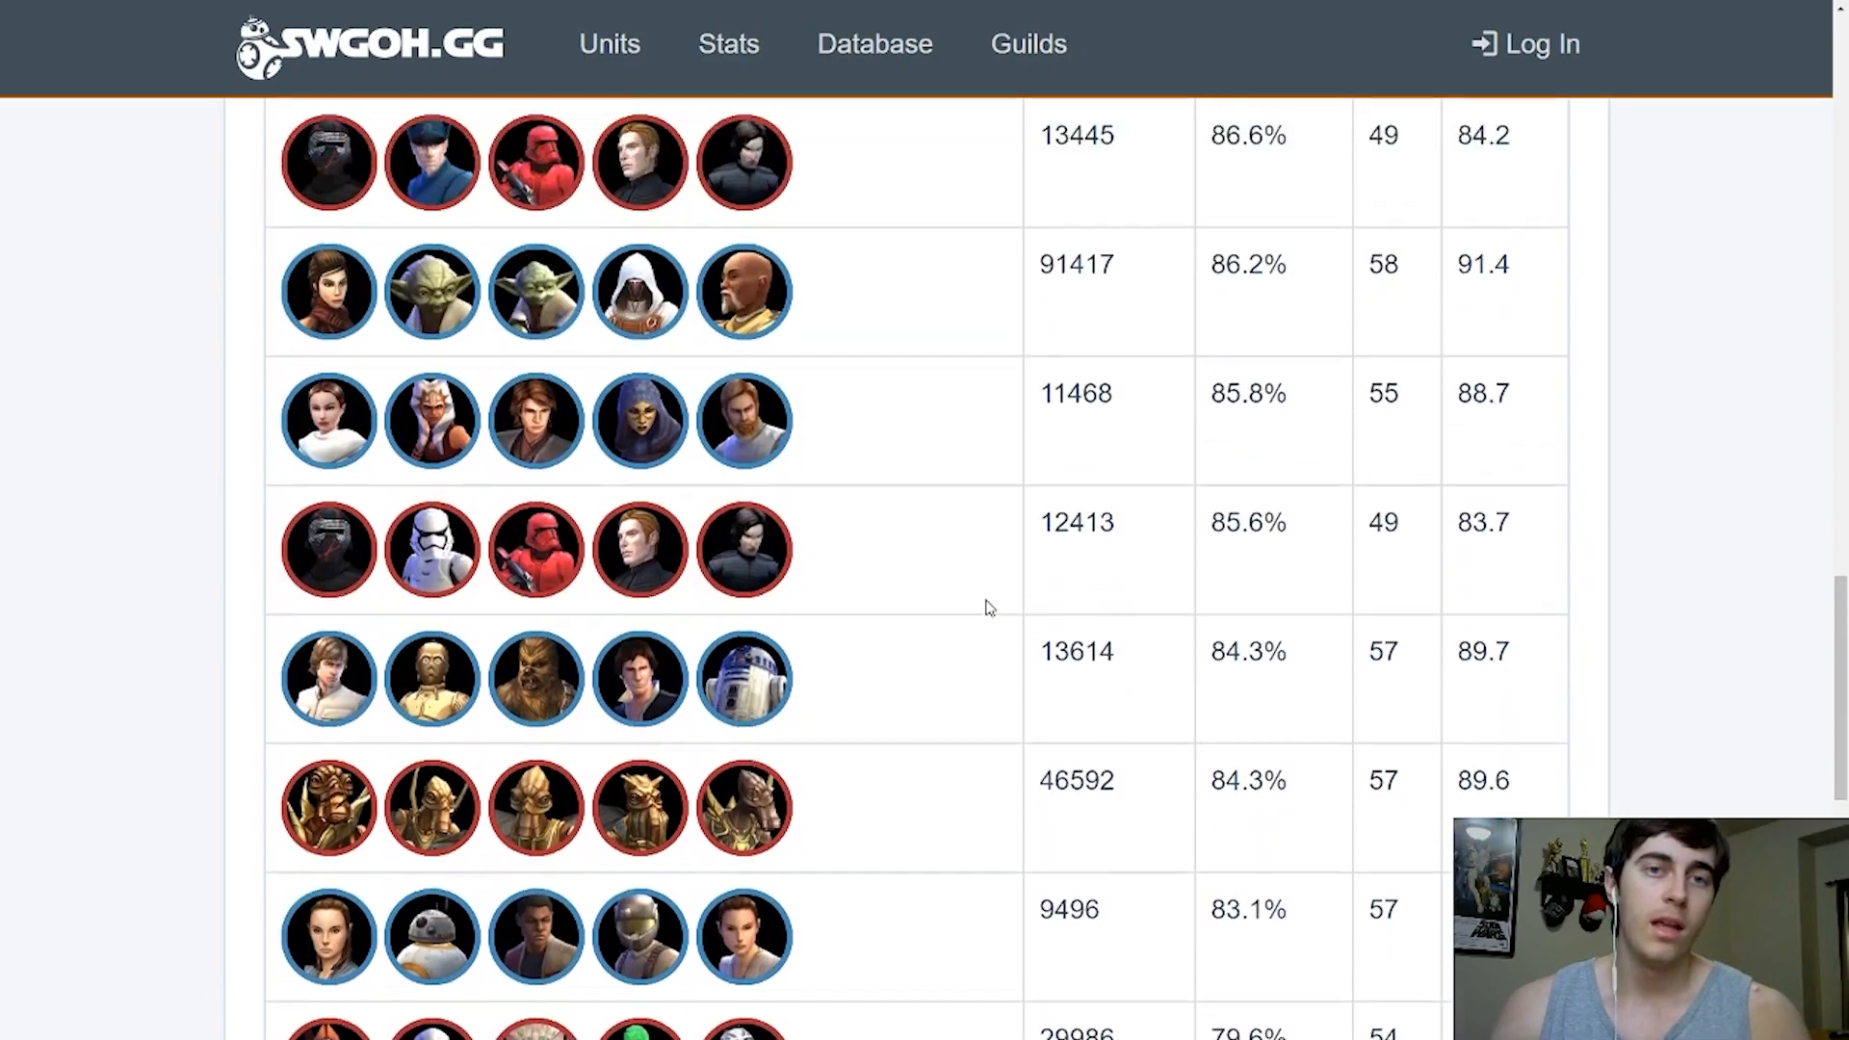
pyautogui.scroll(3)
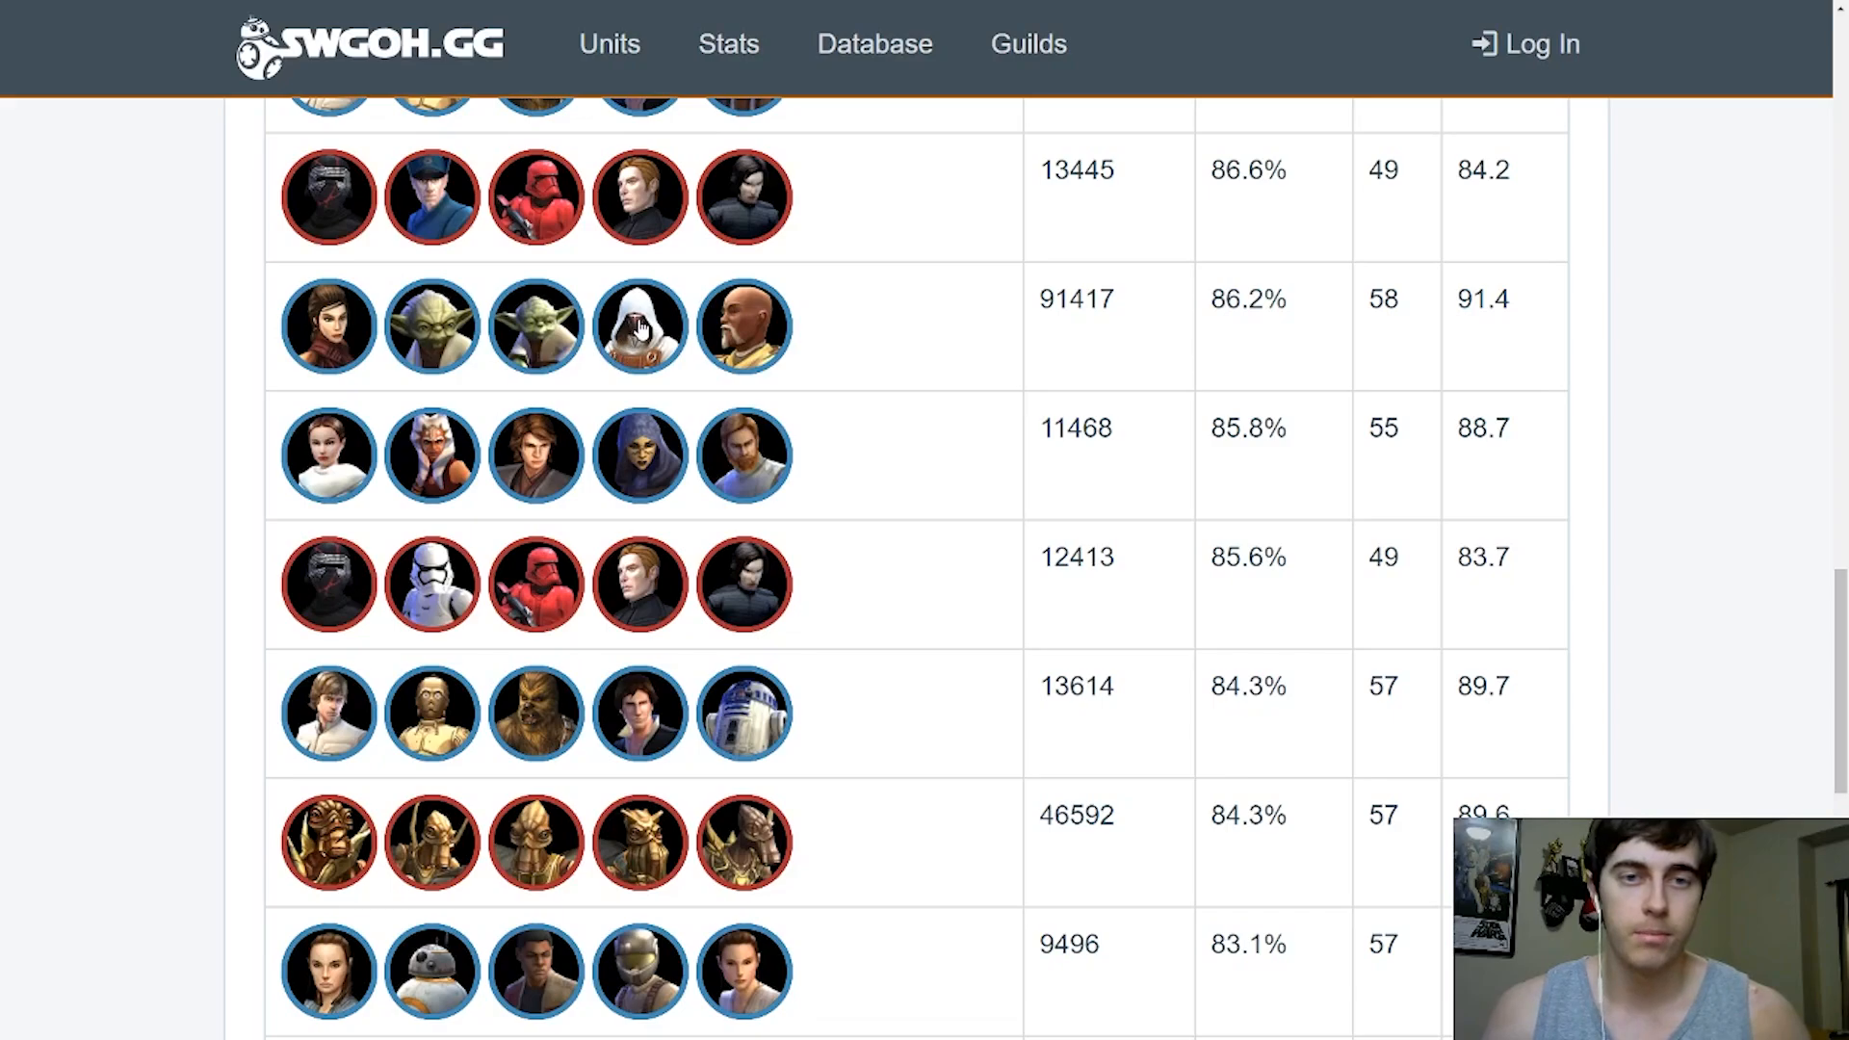
pyautogui.moveTo(1061, 398)
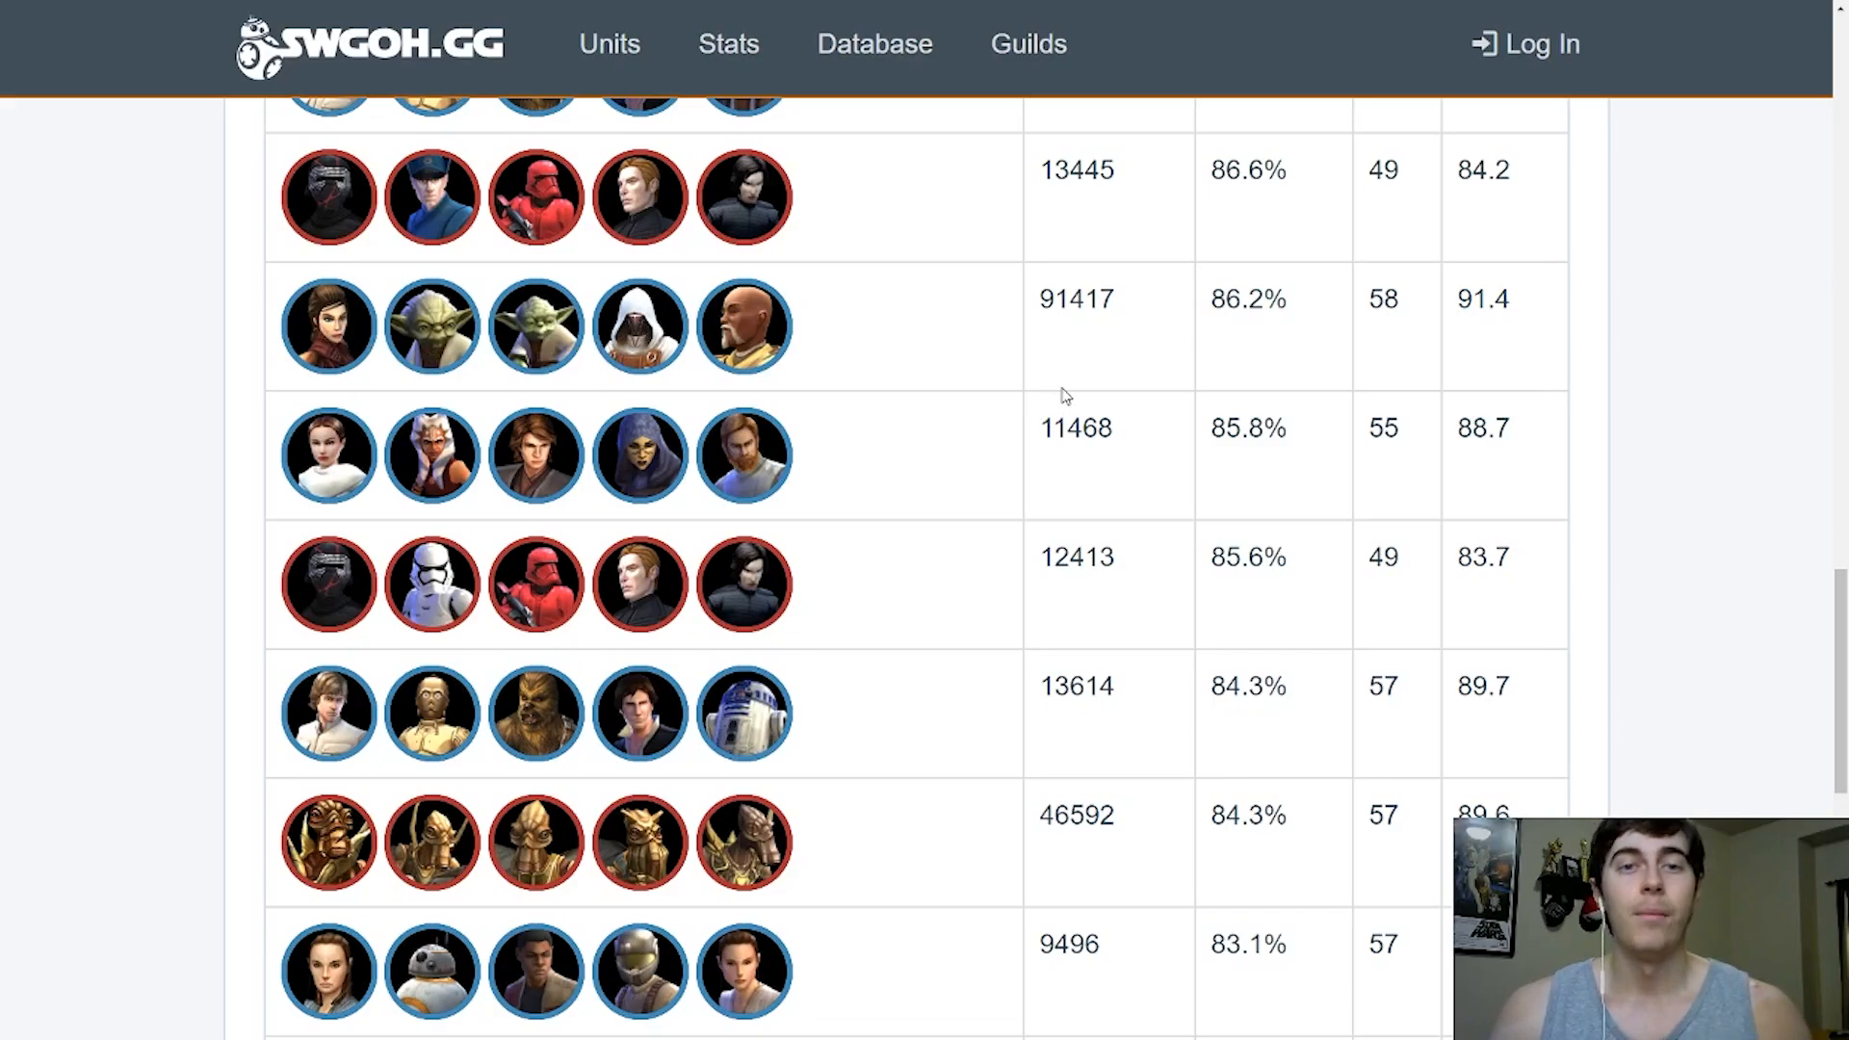
pyautogui.moveTo(855, 347)
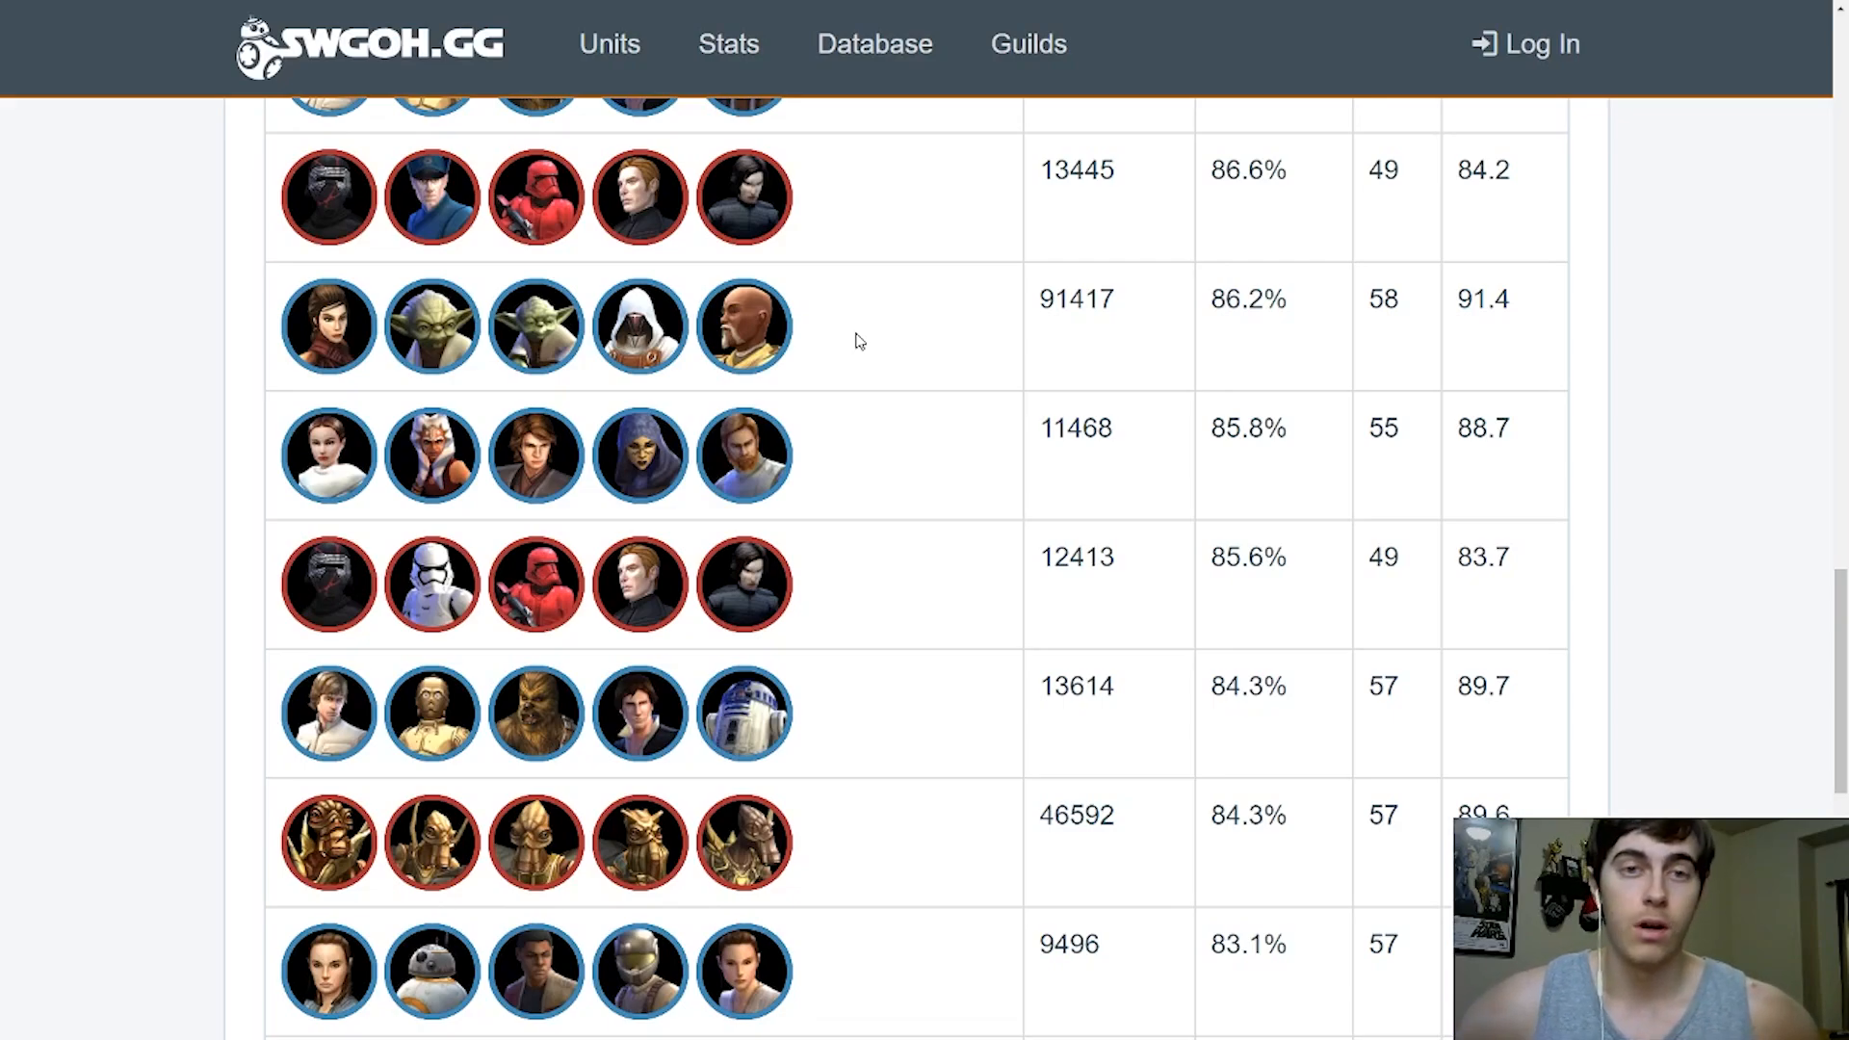
pyautogui.scroll(-3)
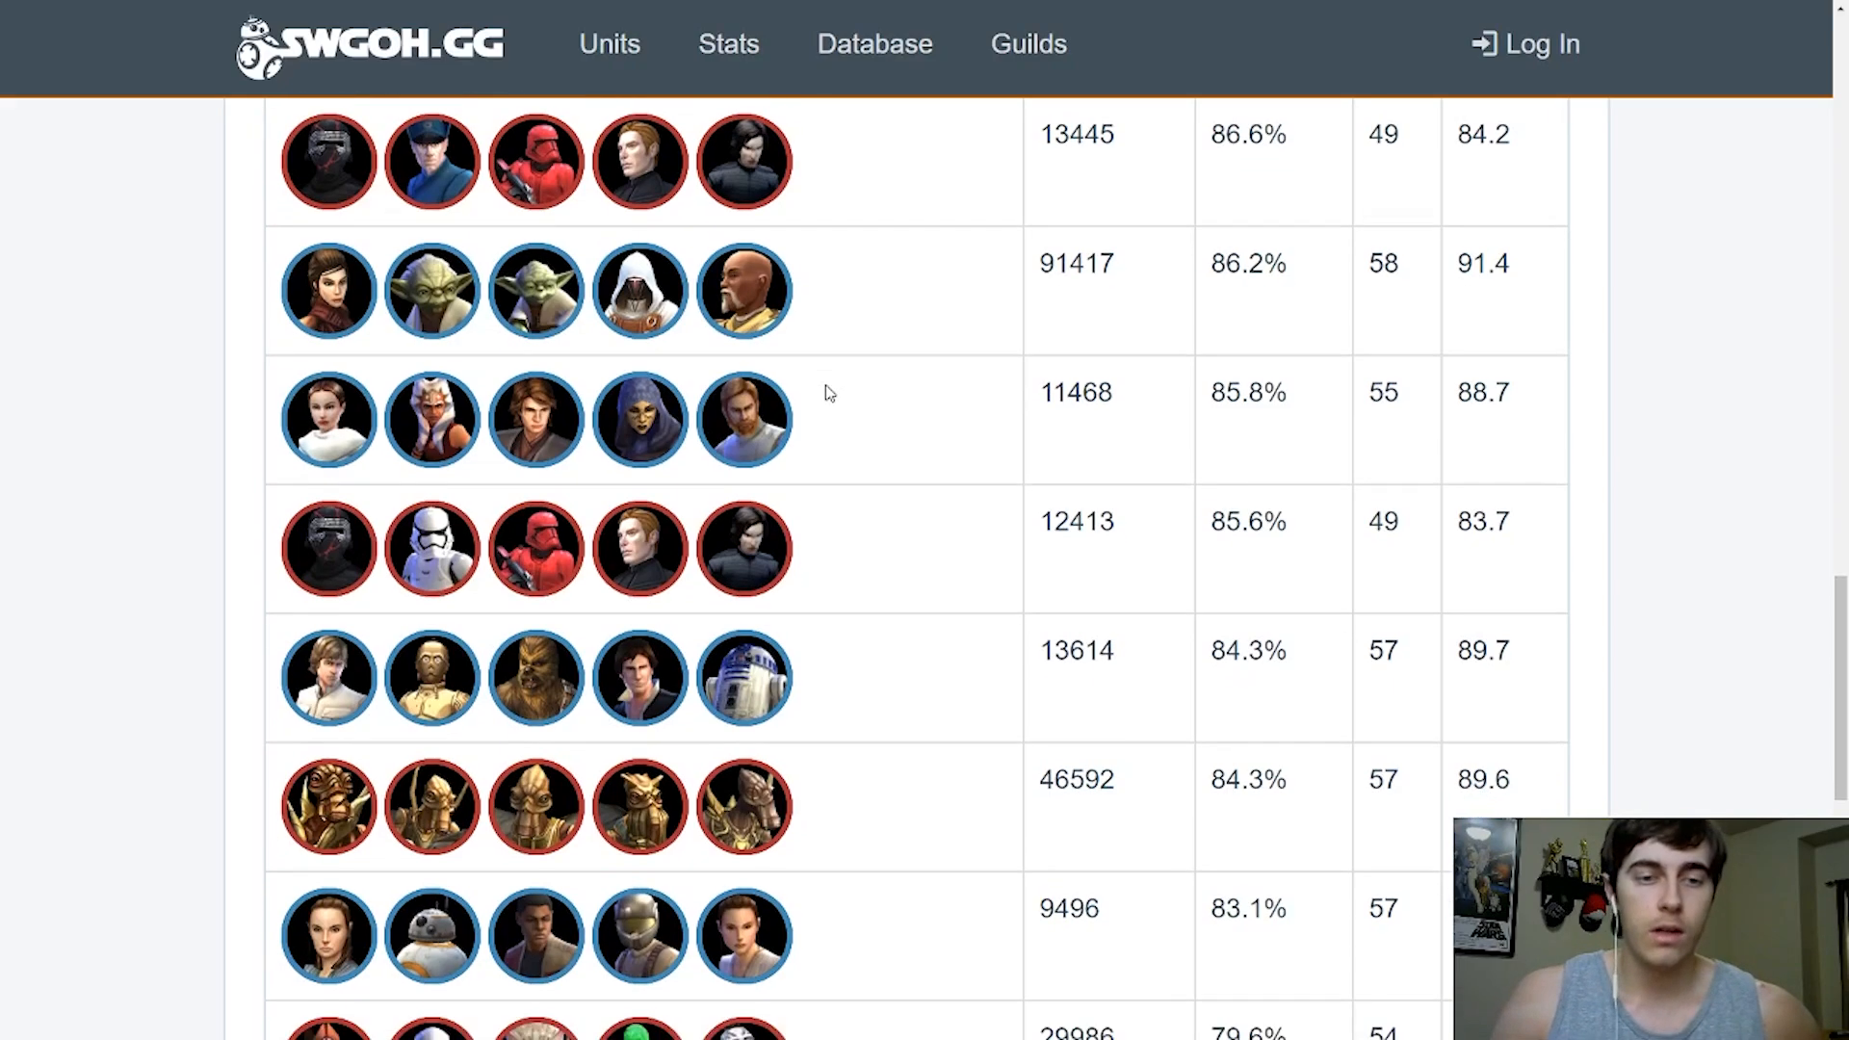
pyautogui.scroll(-3)
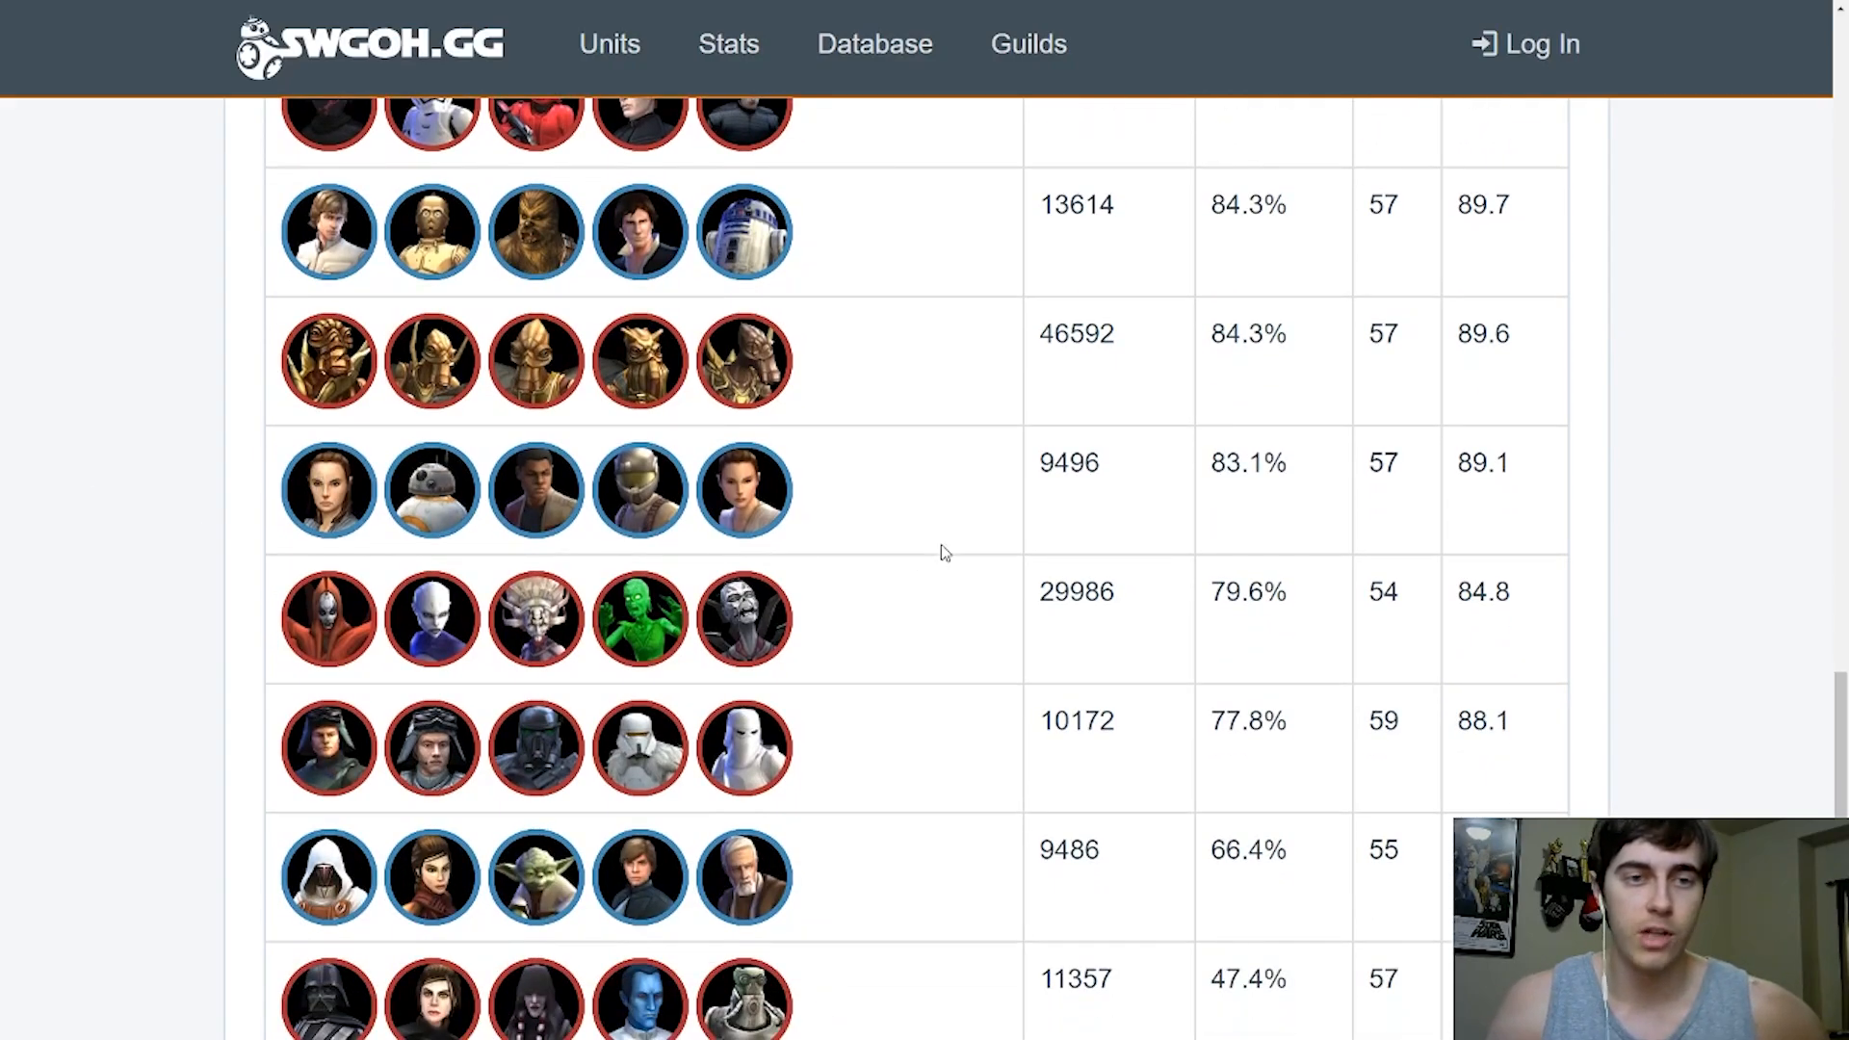
pyautogui.moveTo(529, 485)
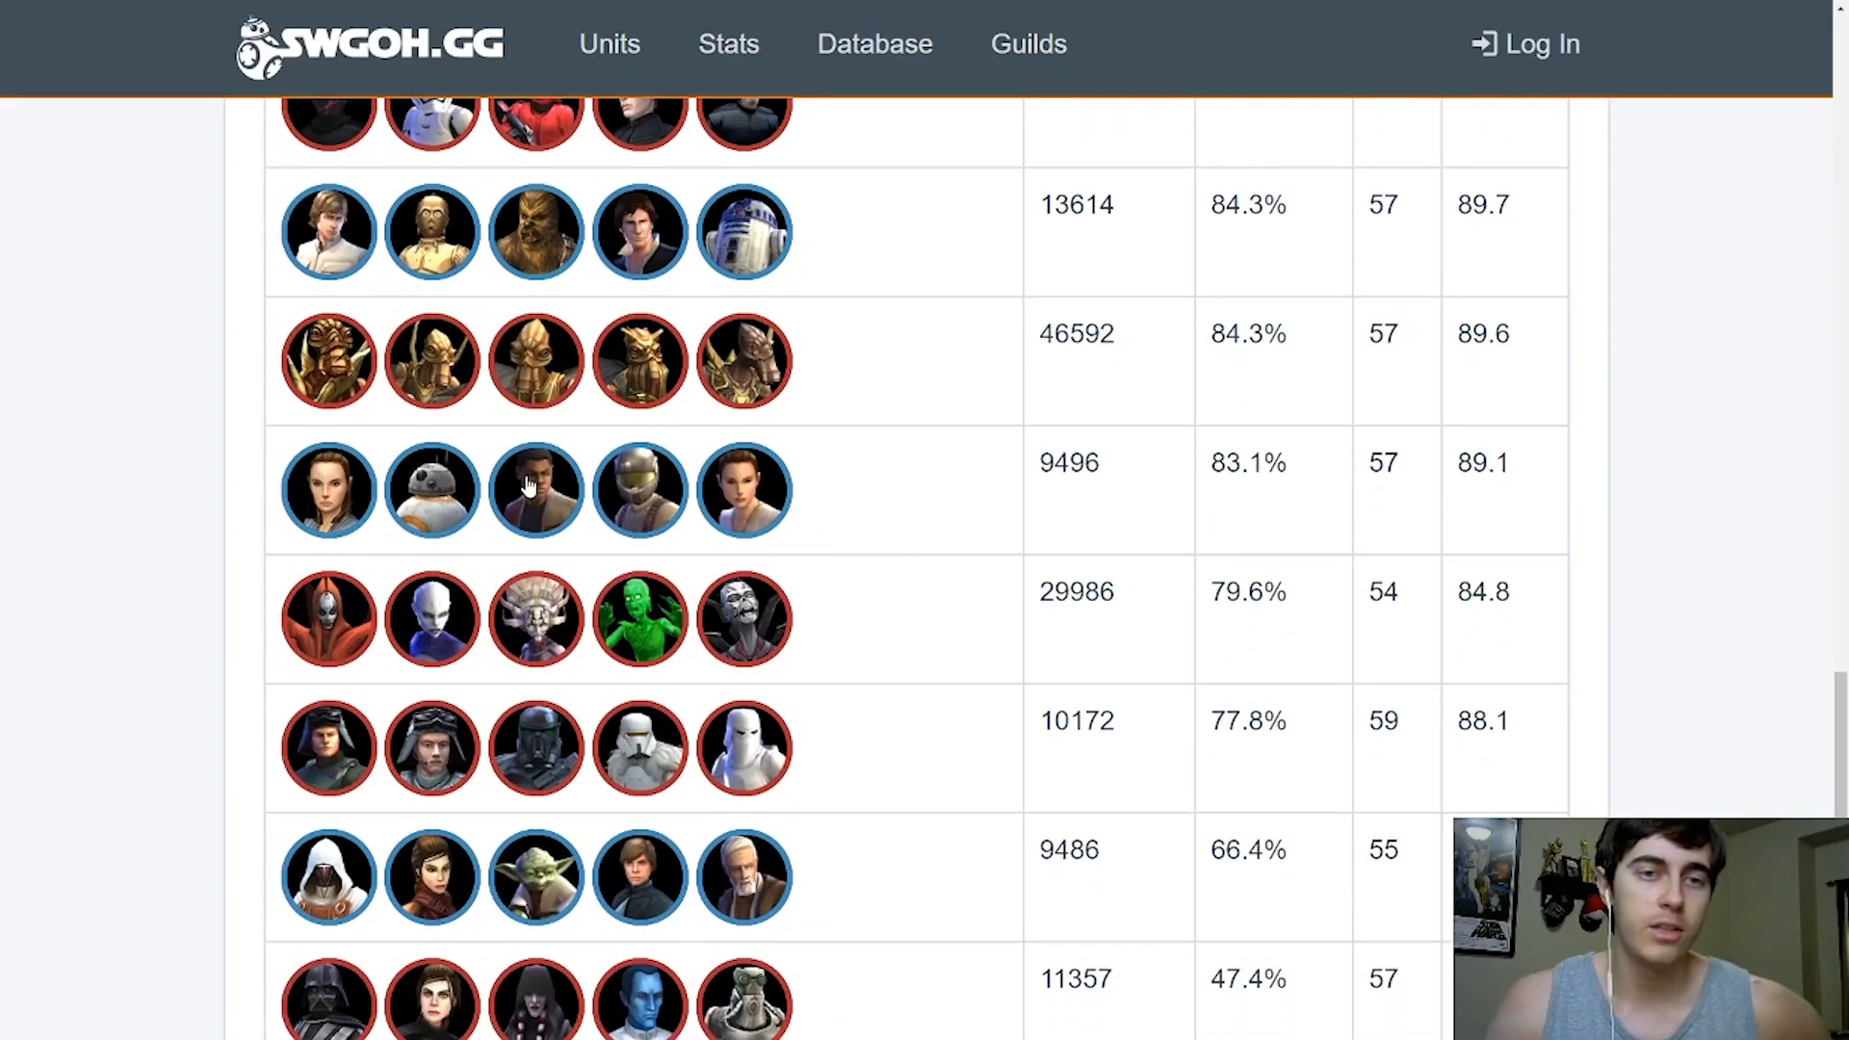
pyautogui.moveTo(625, 448)
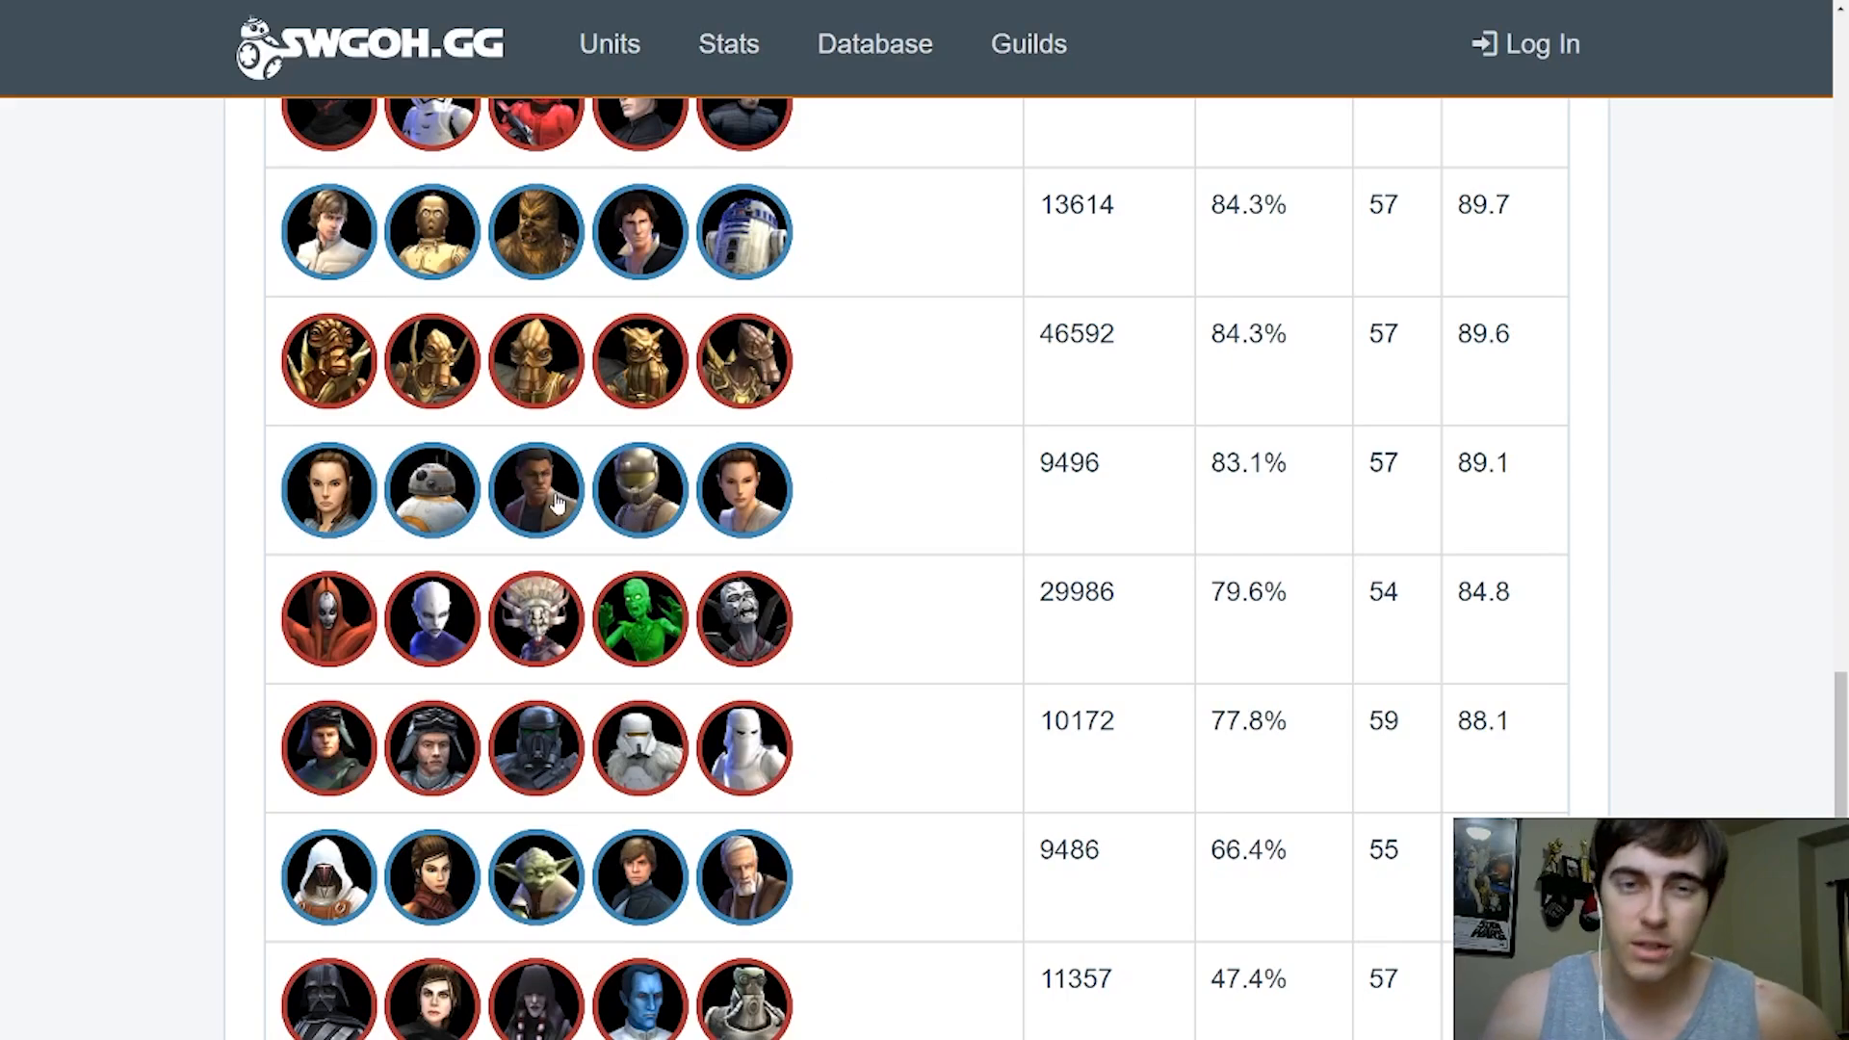
pyautogui.moveTo(642, 514)
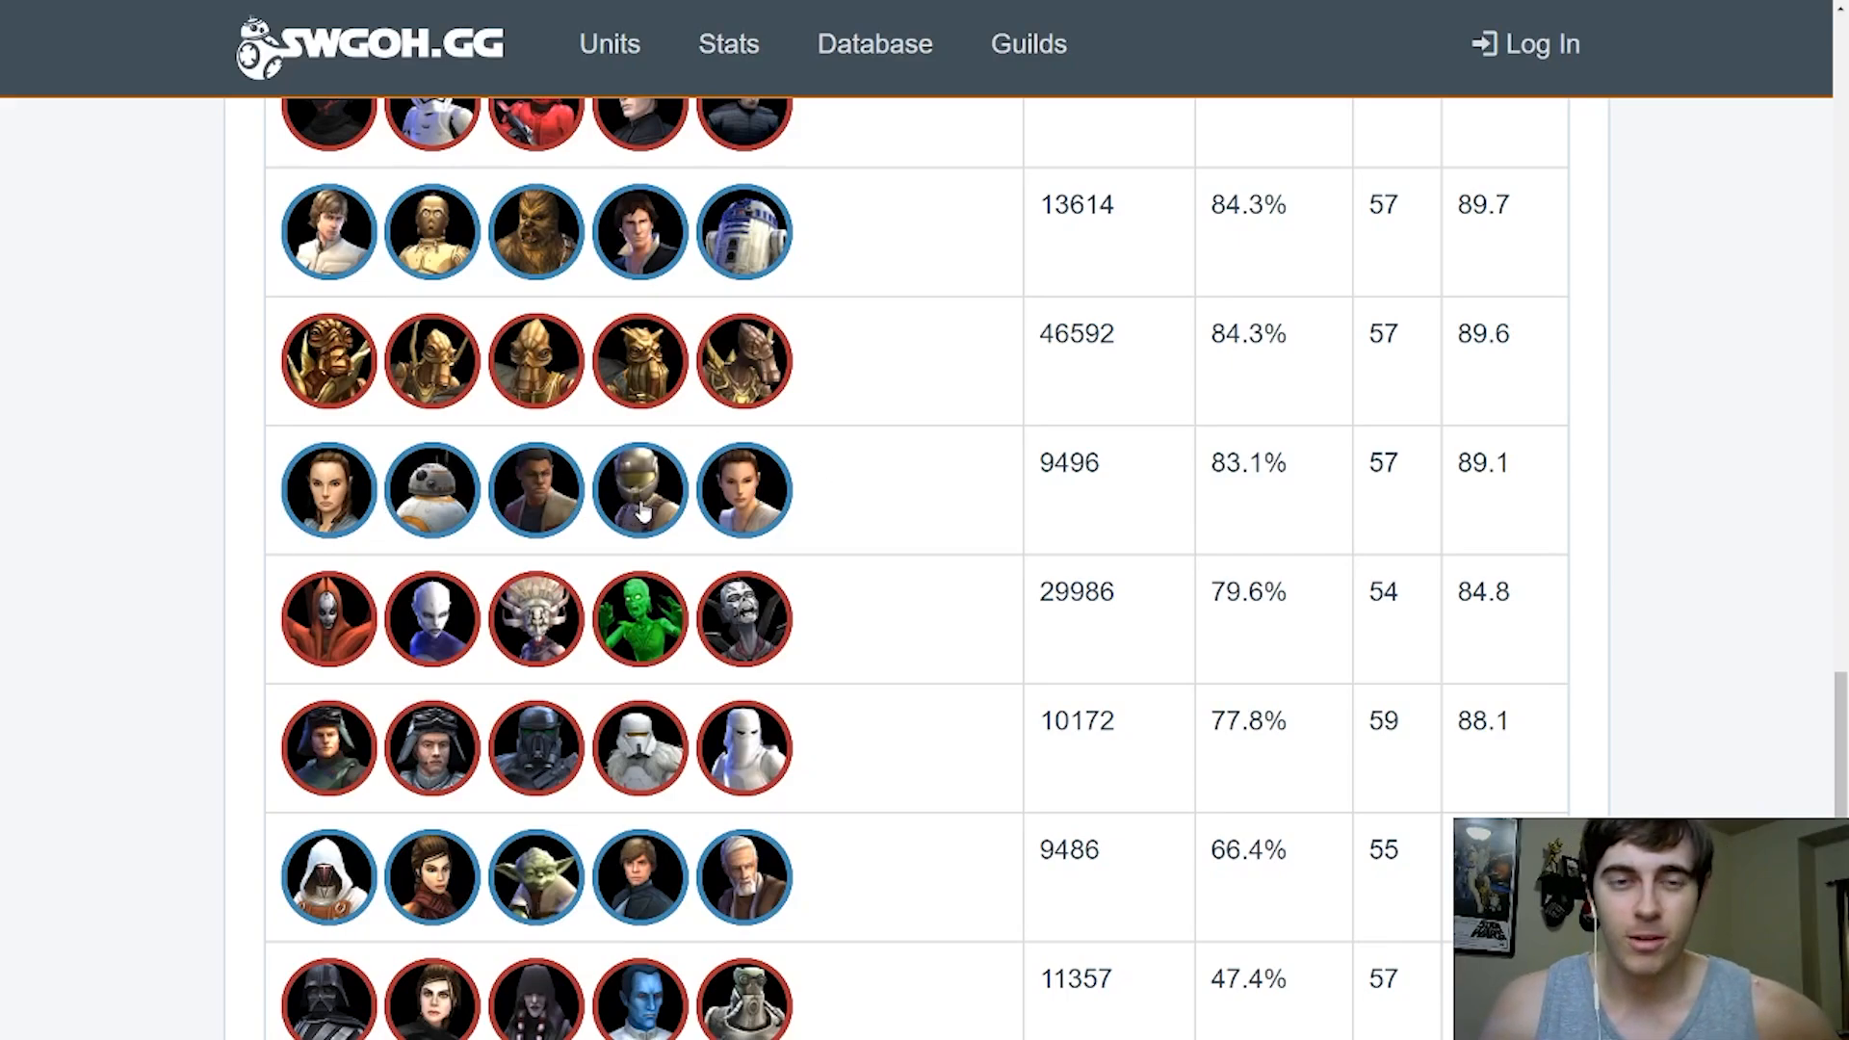
pyautogui.moveTo(984, 527)
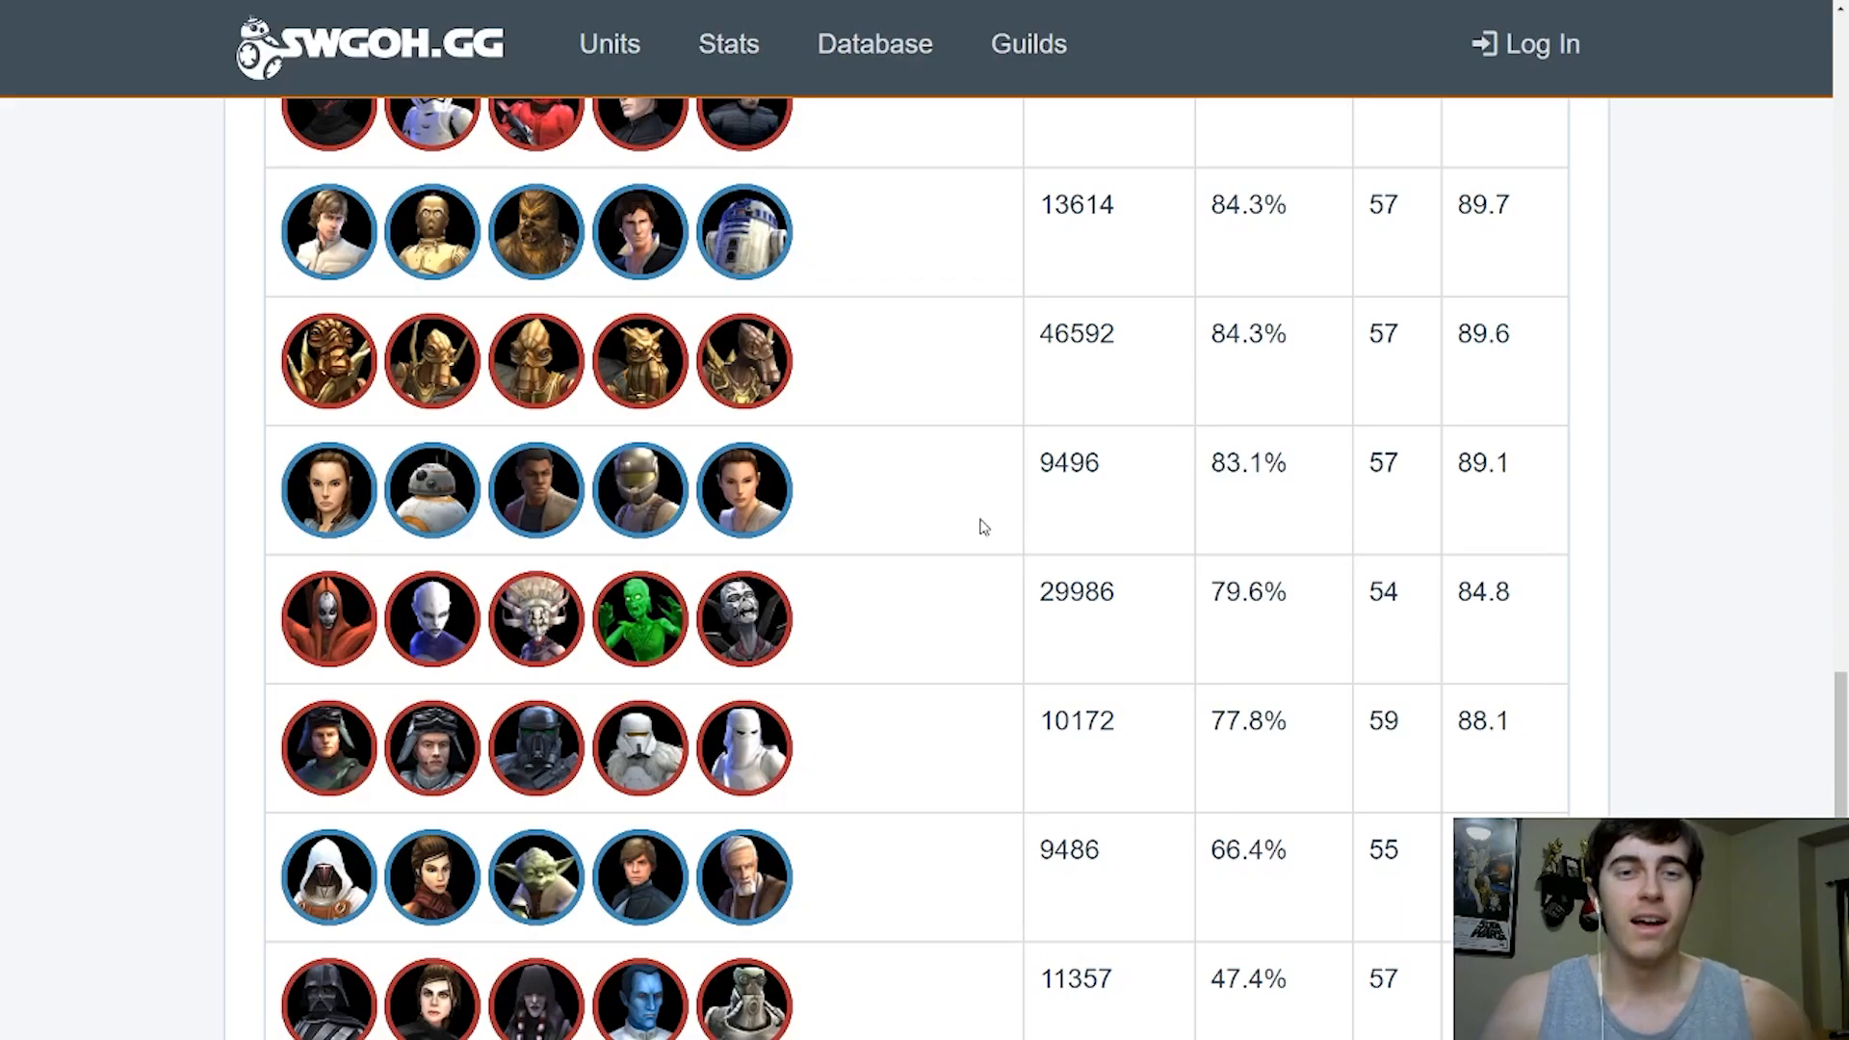
pyautogui.moveTo(982, 484)
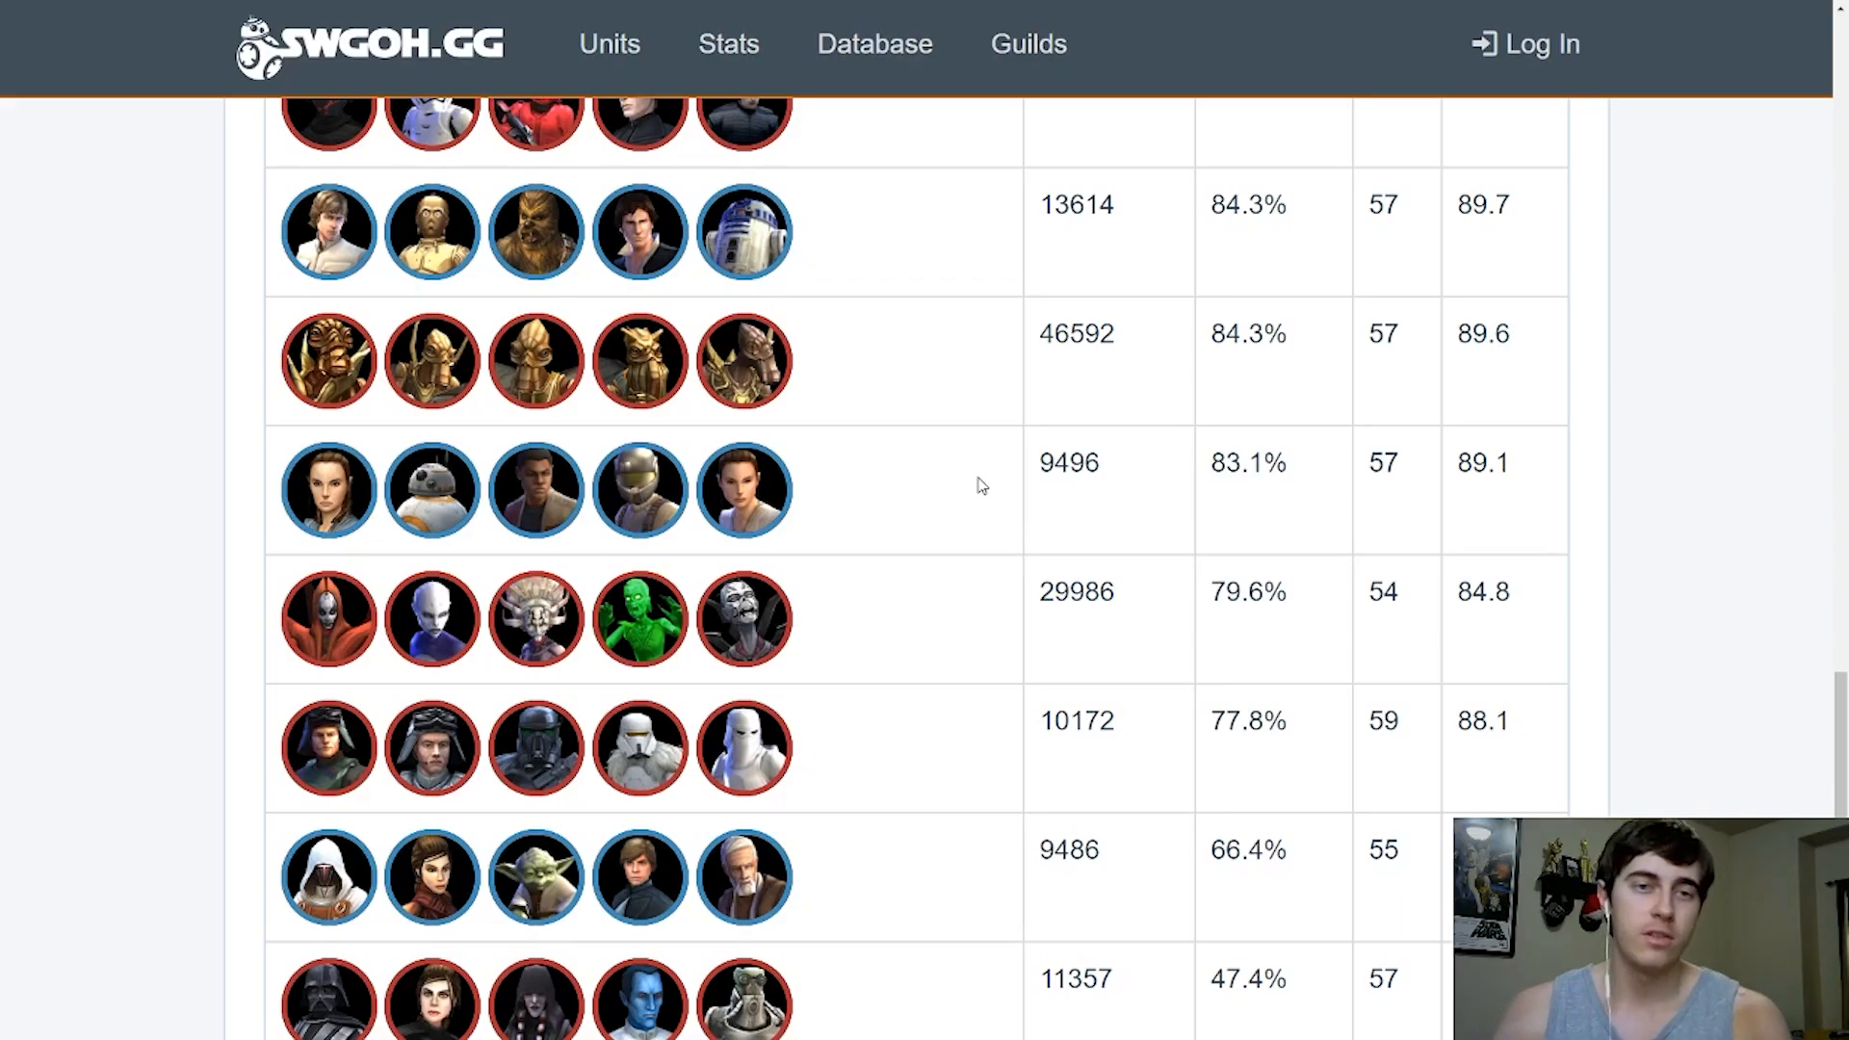
pyautogui.moveTo(993, 431)
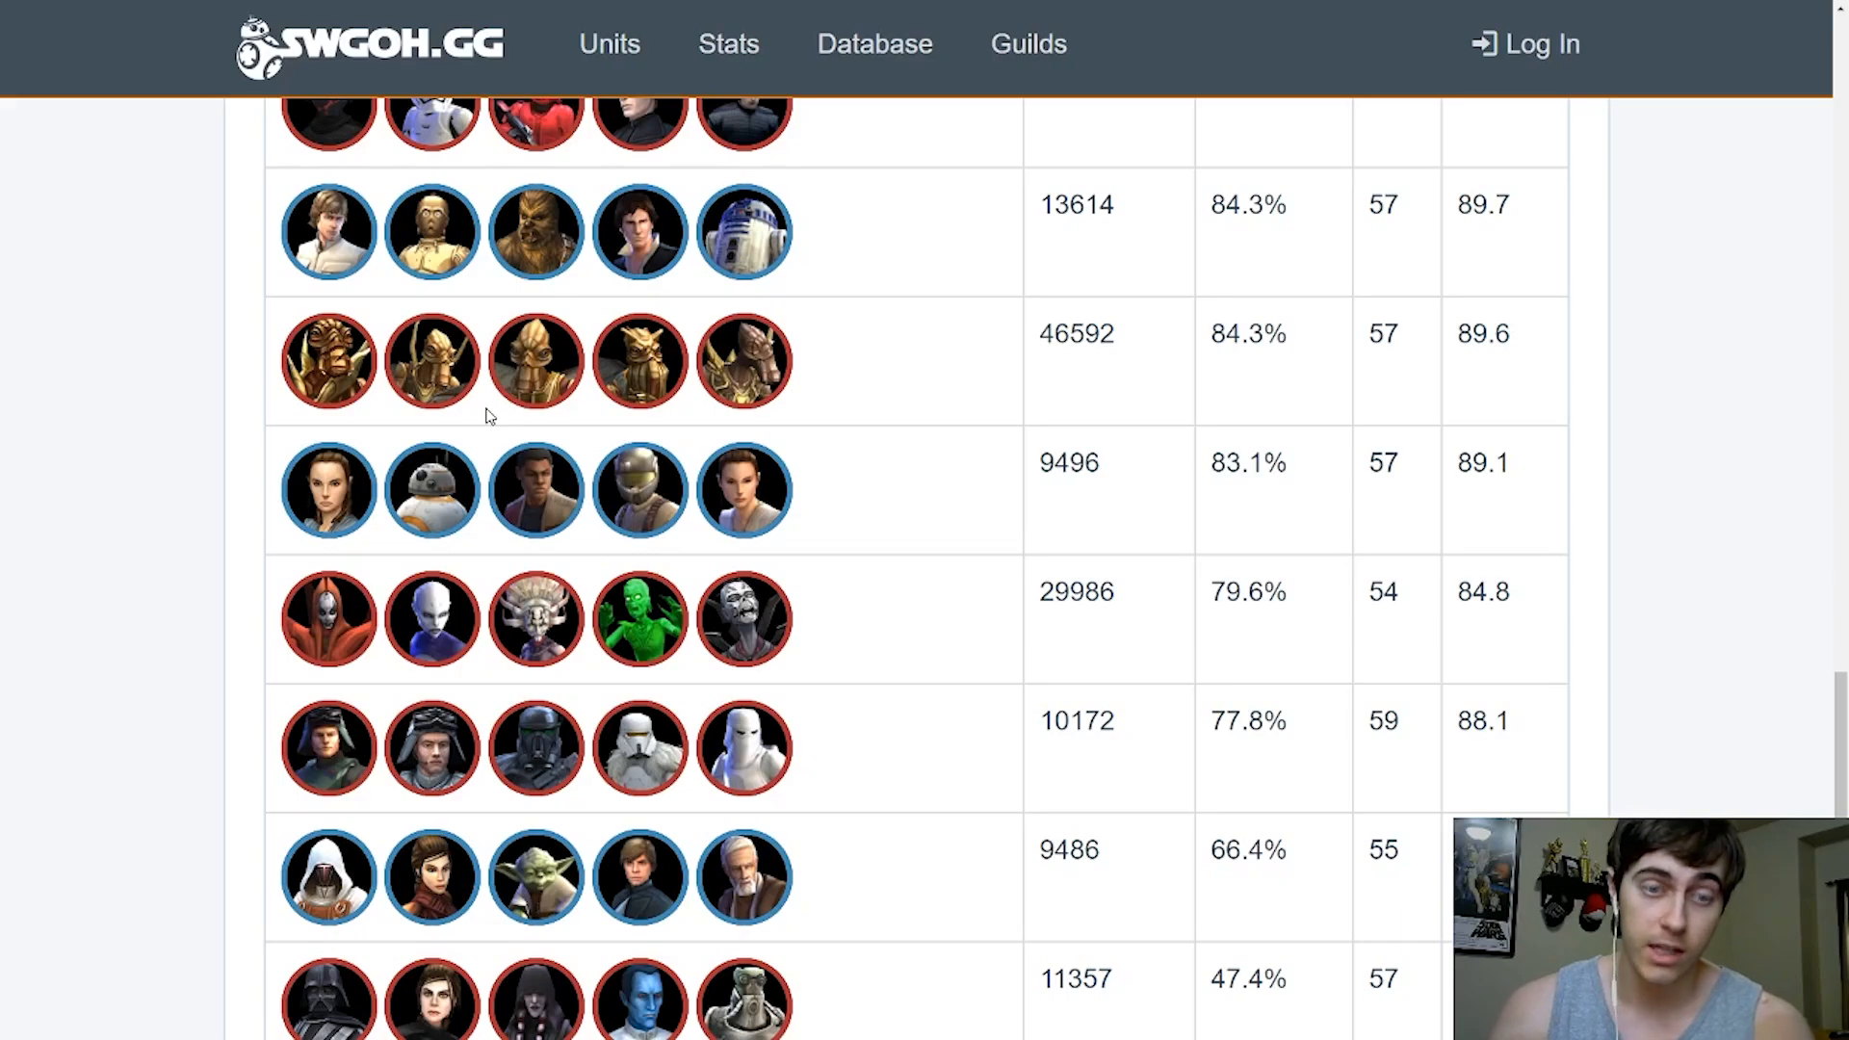
pyautogui.scroll(-3)
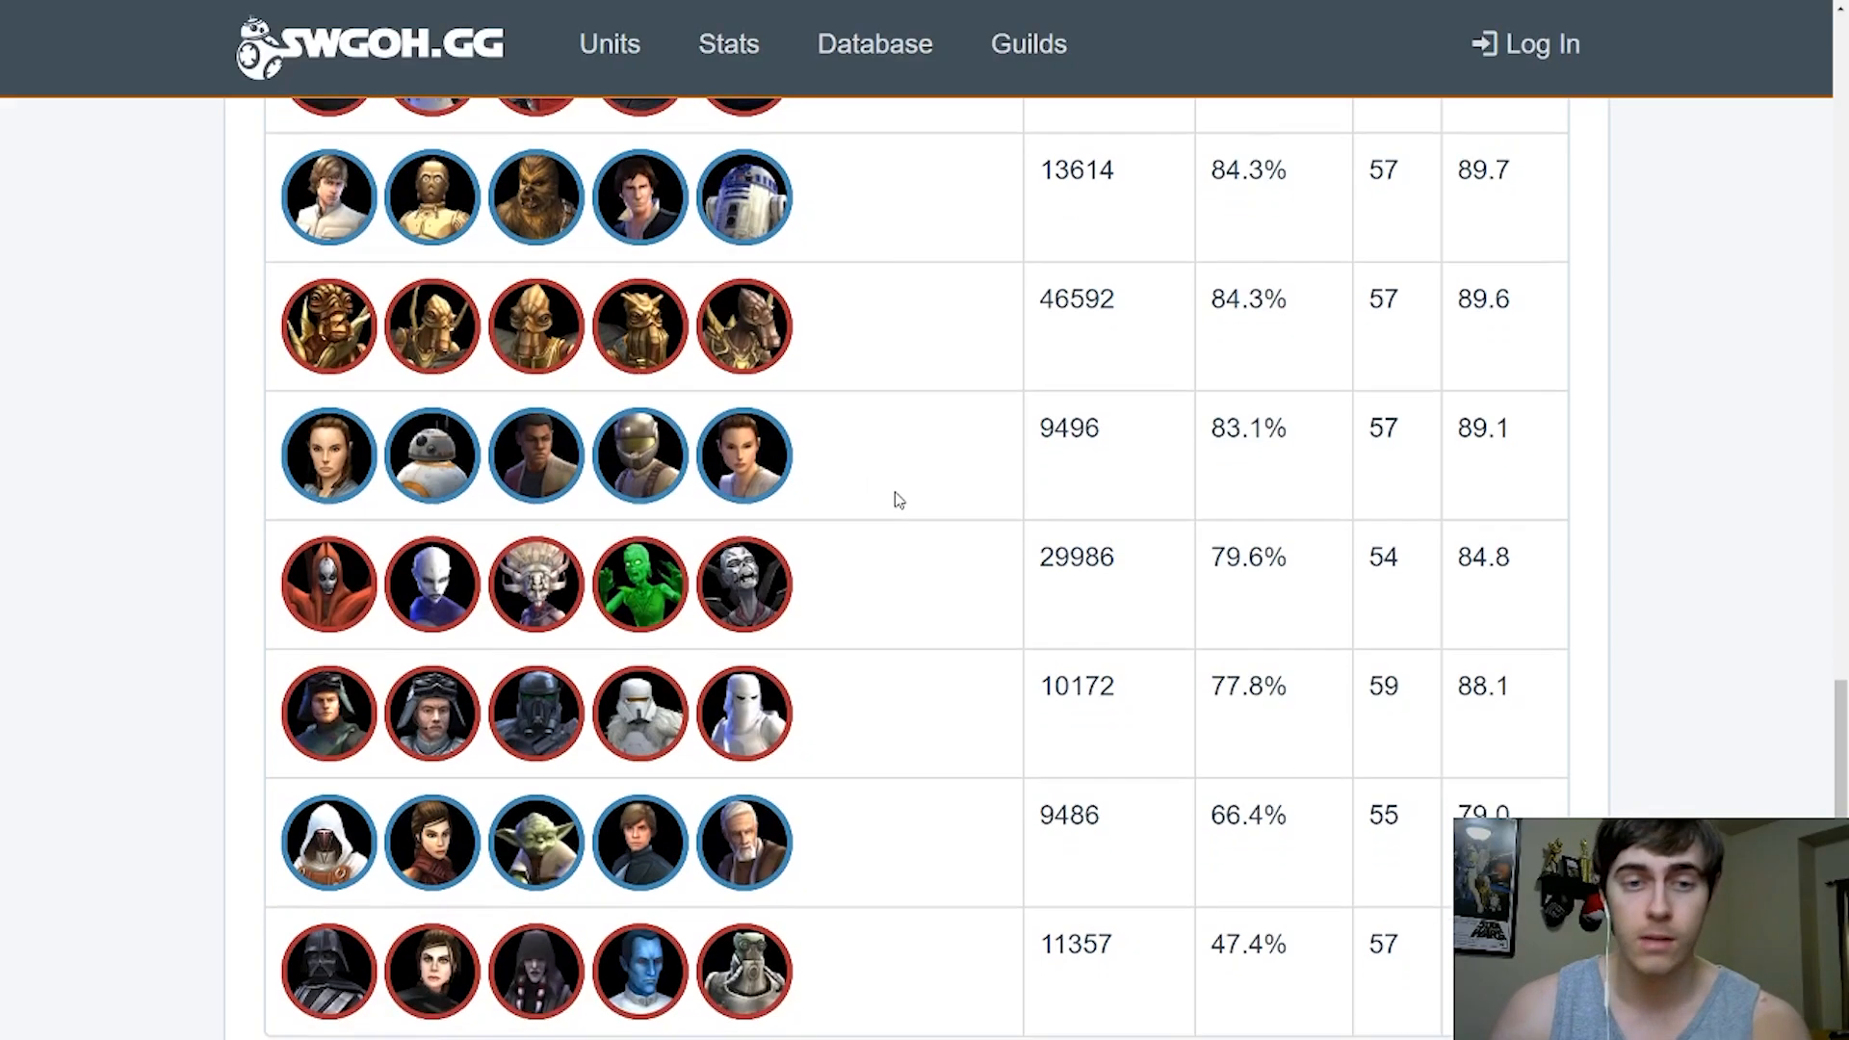
# Scroll past the final 47.4% squad to the support banner below the table
pyautogui.scroll(-3)
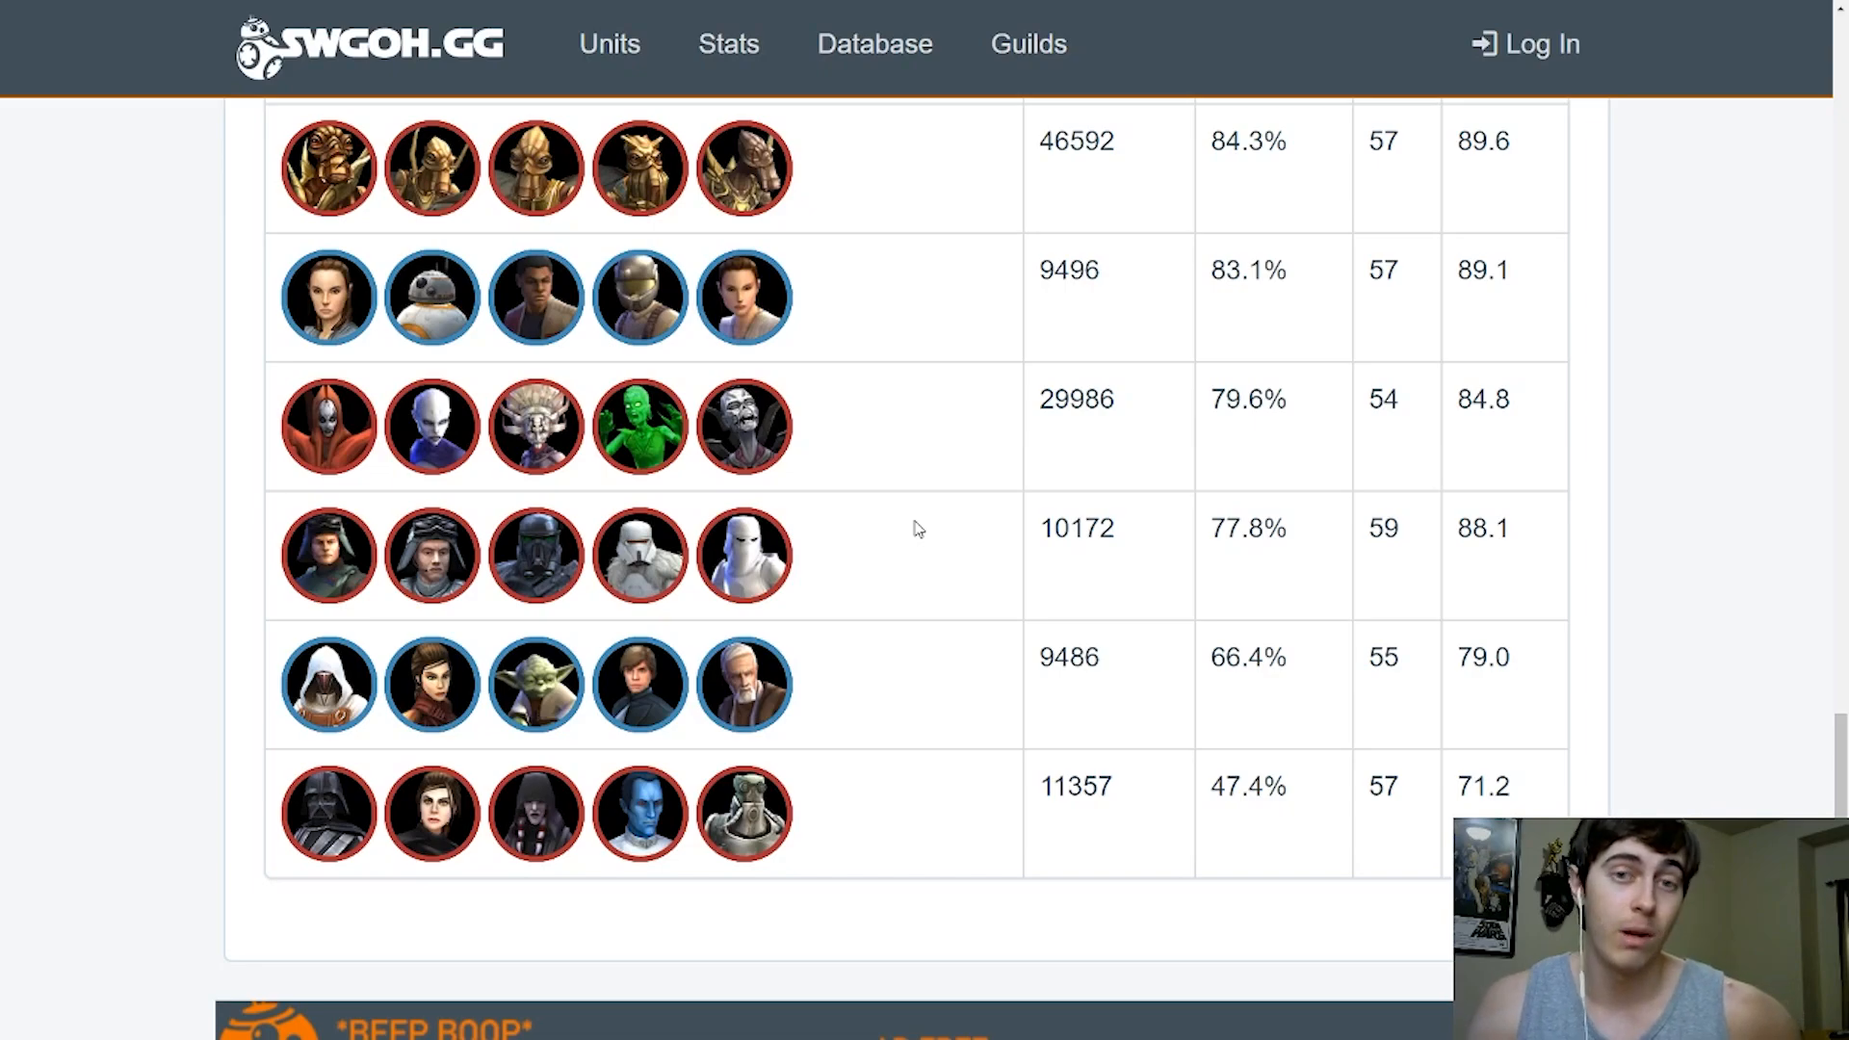
pyautogui.scroll(-3)
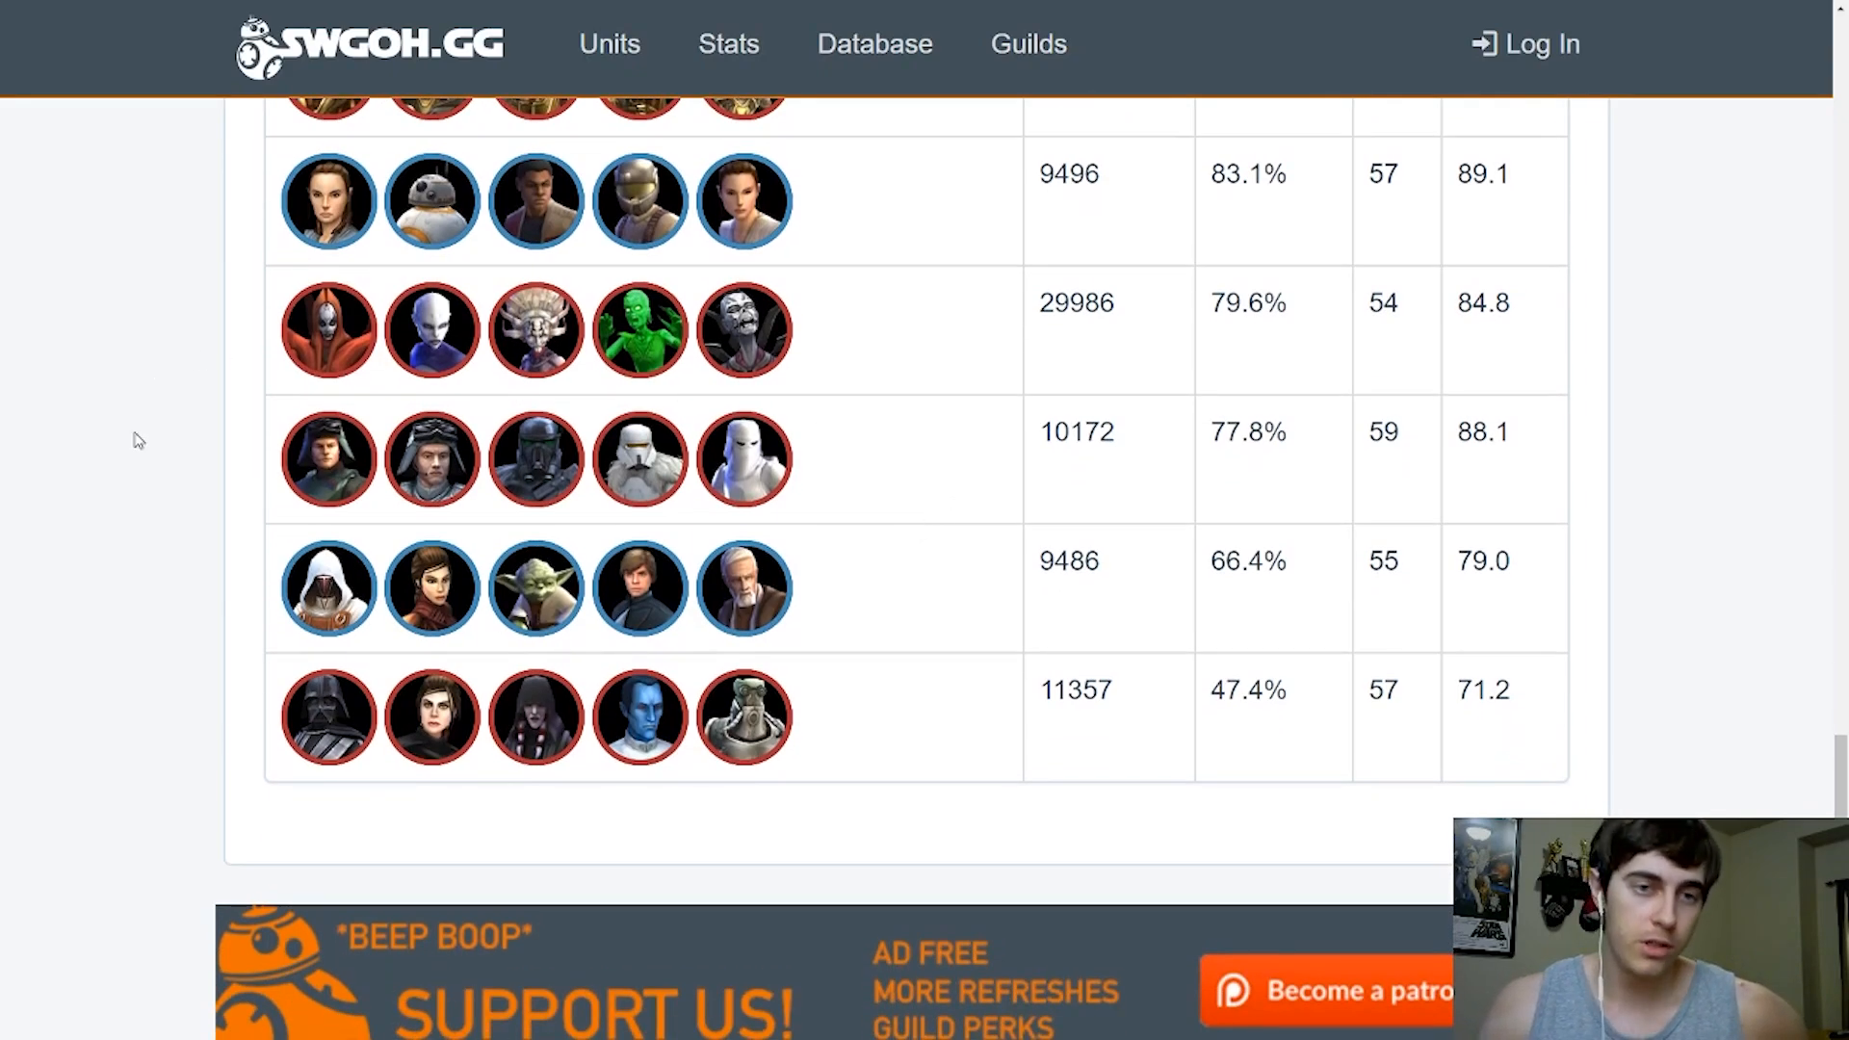
pyautogui.moveTo(843, 519)
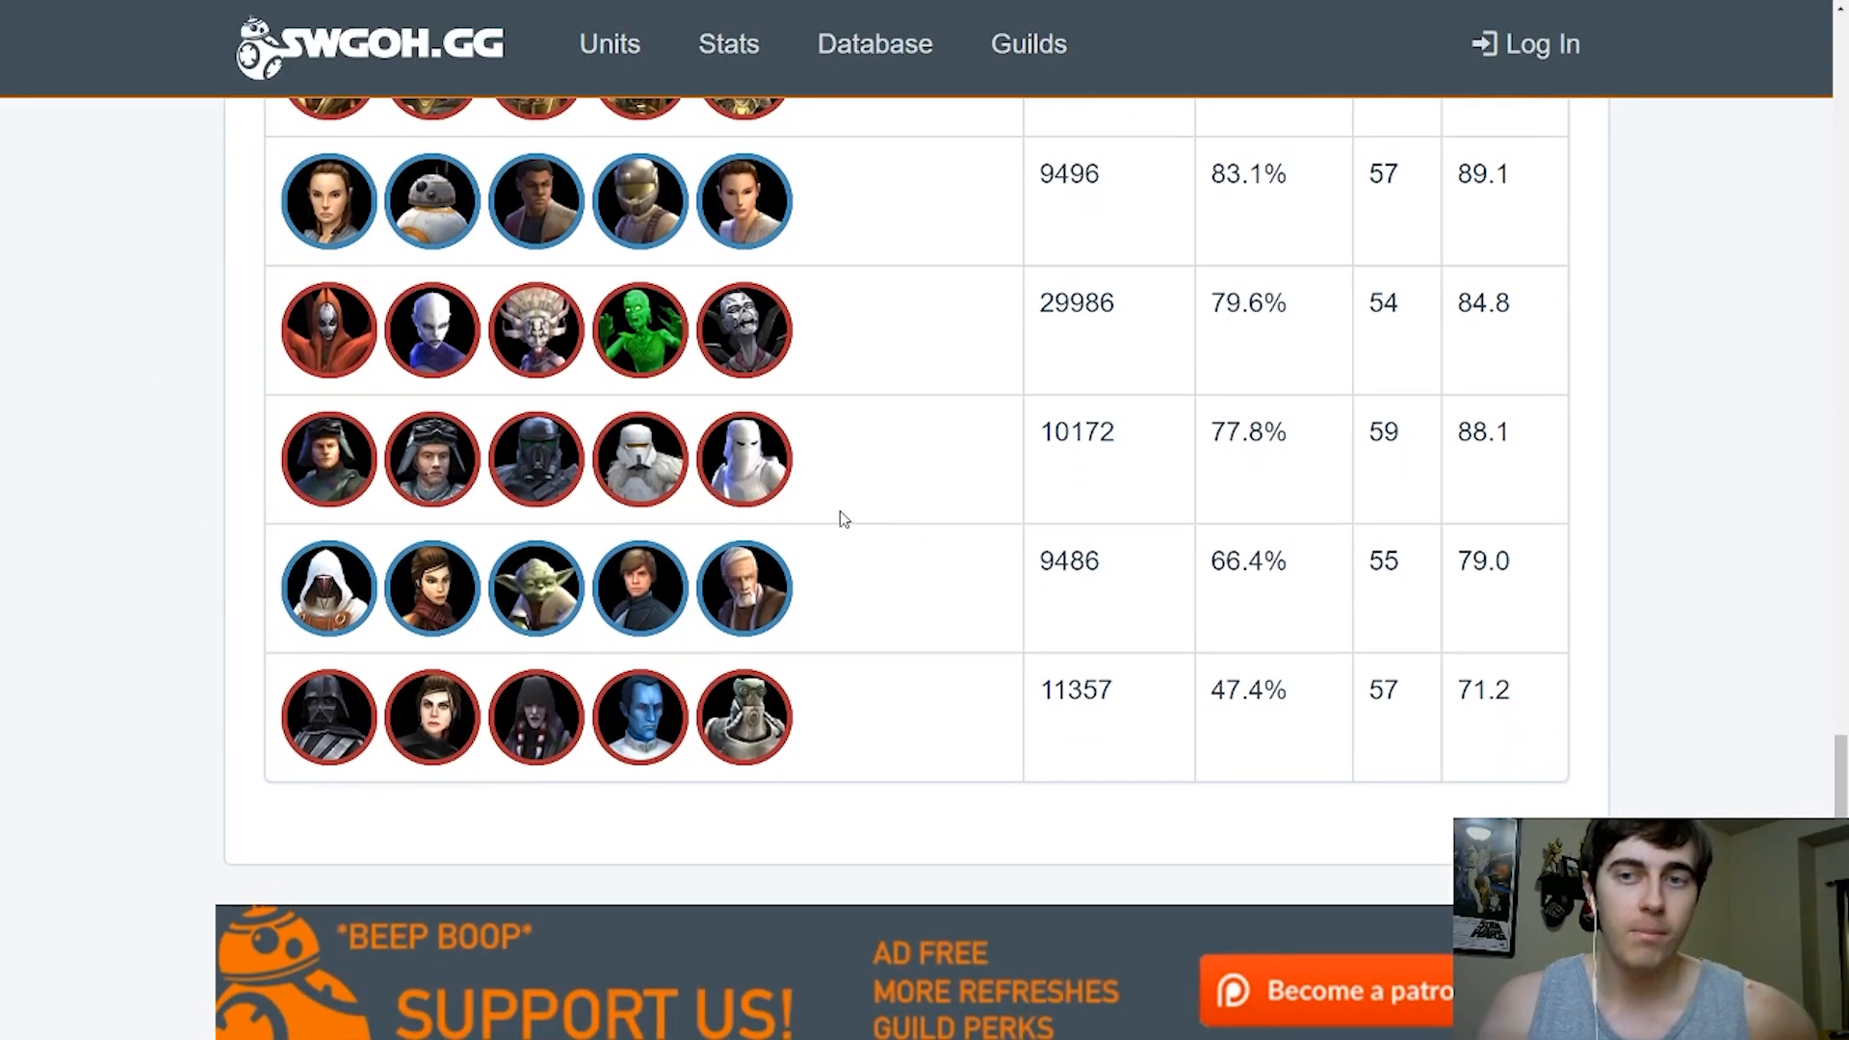
pyautogui.moveTo(887, 494)
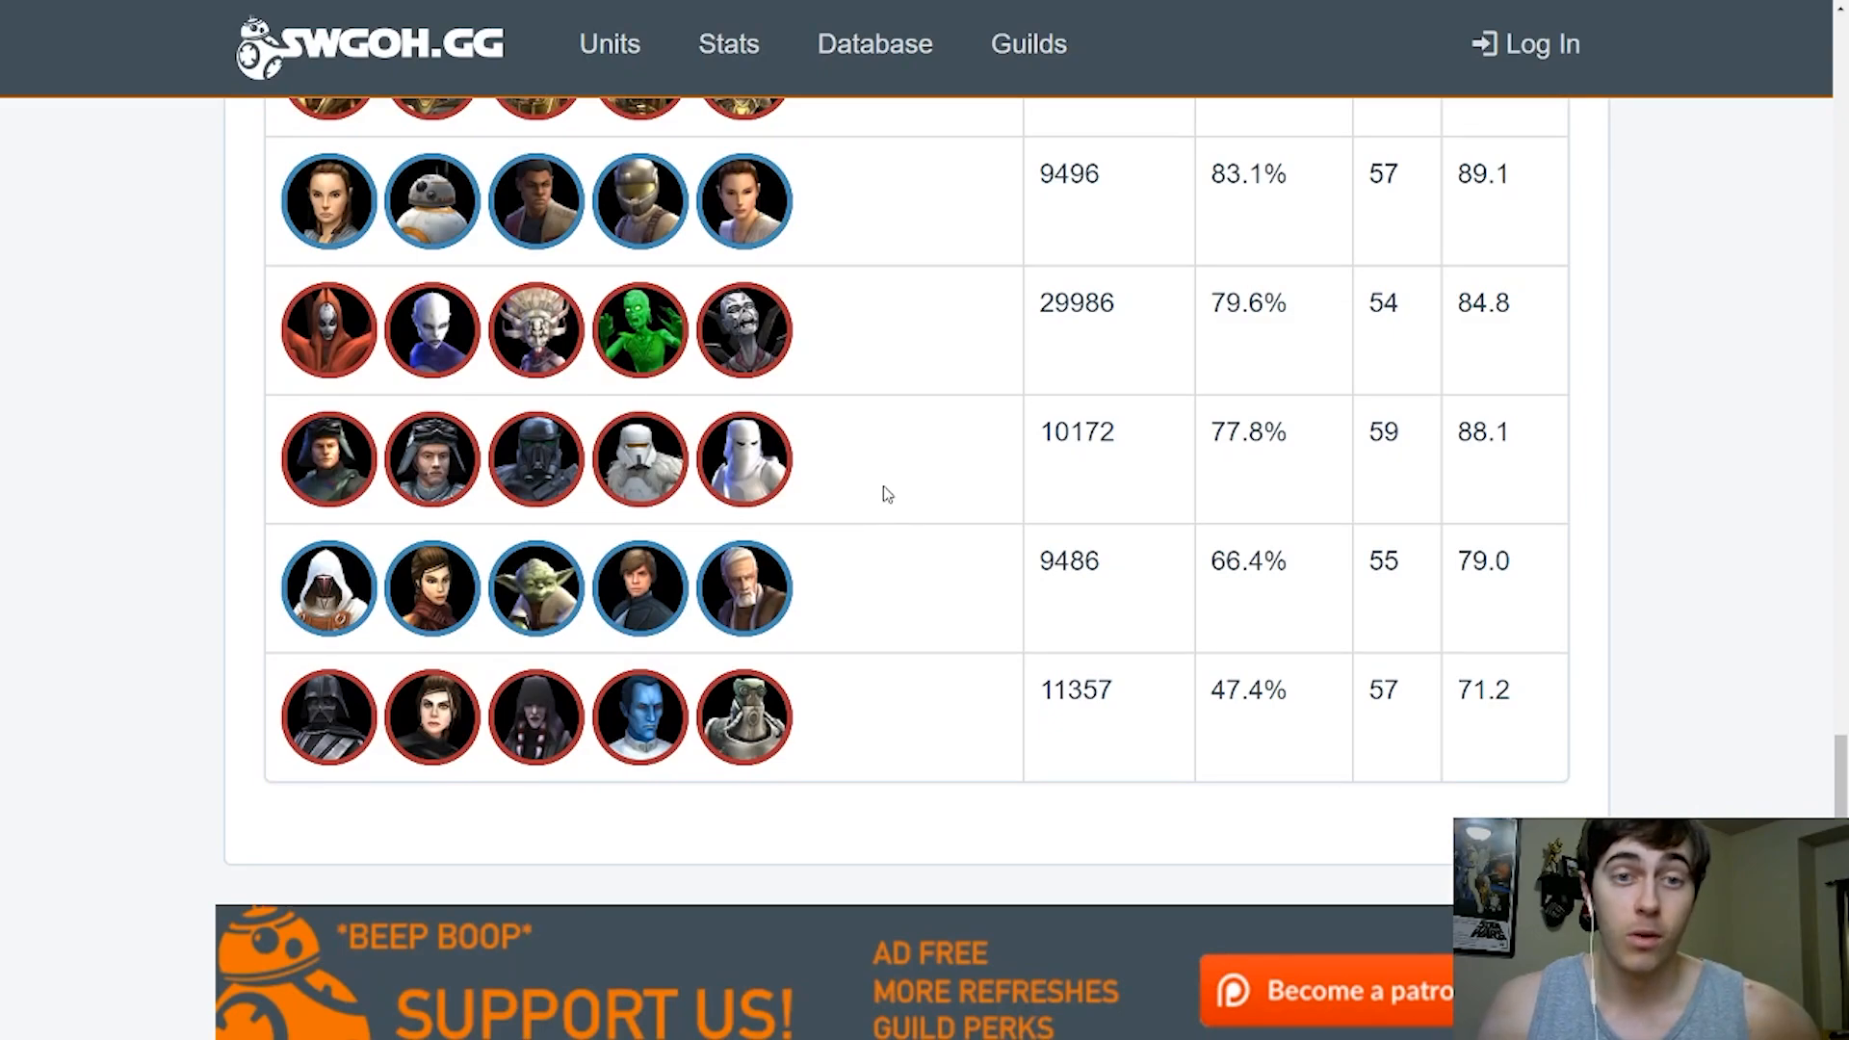
pyautogui.moveTo(729, 550)
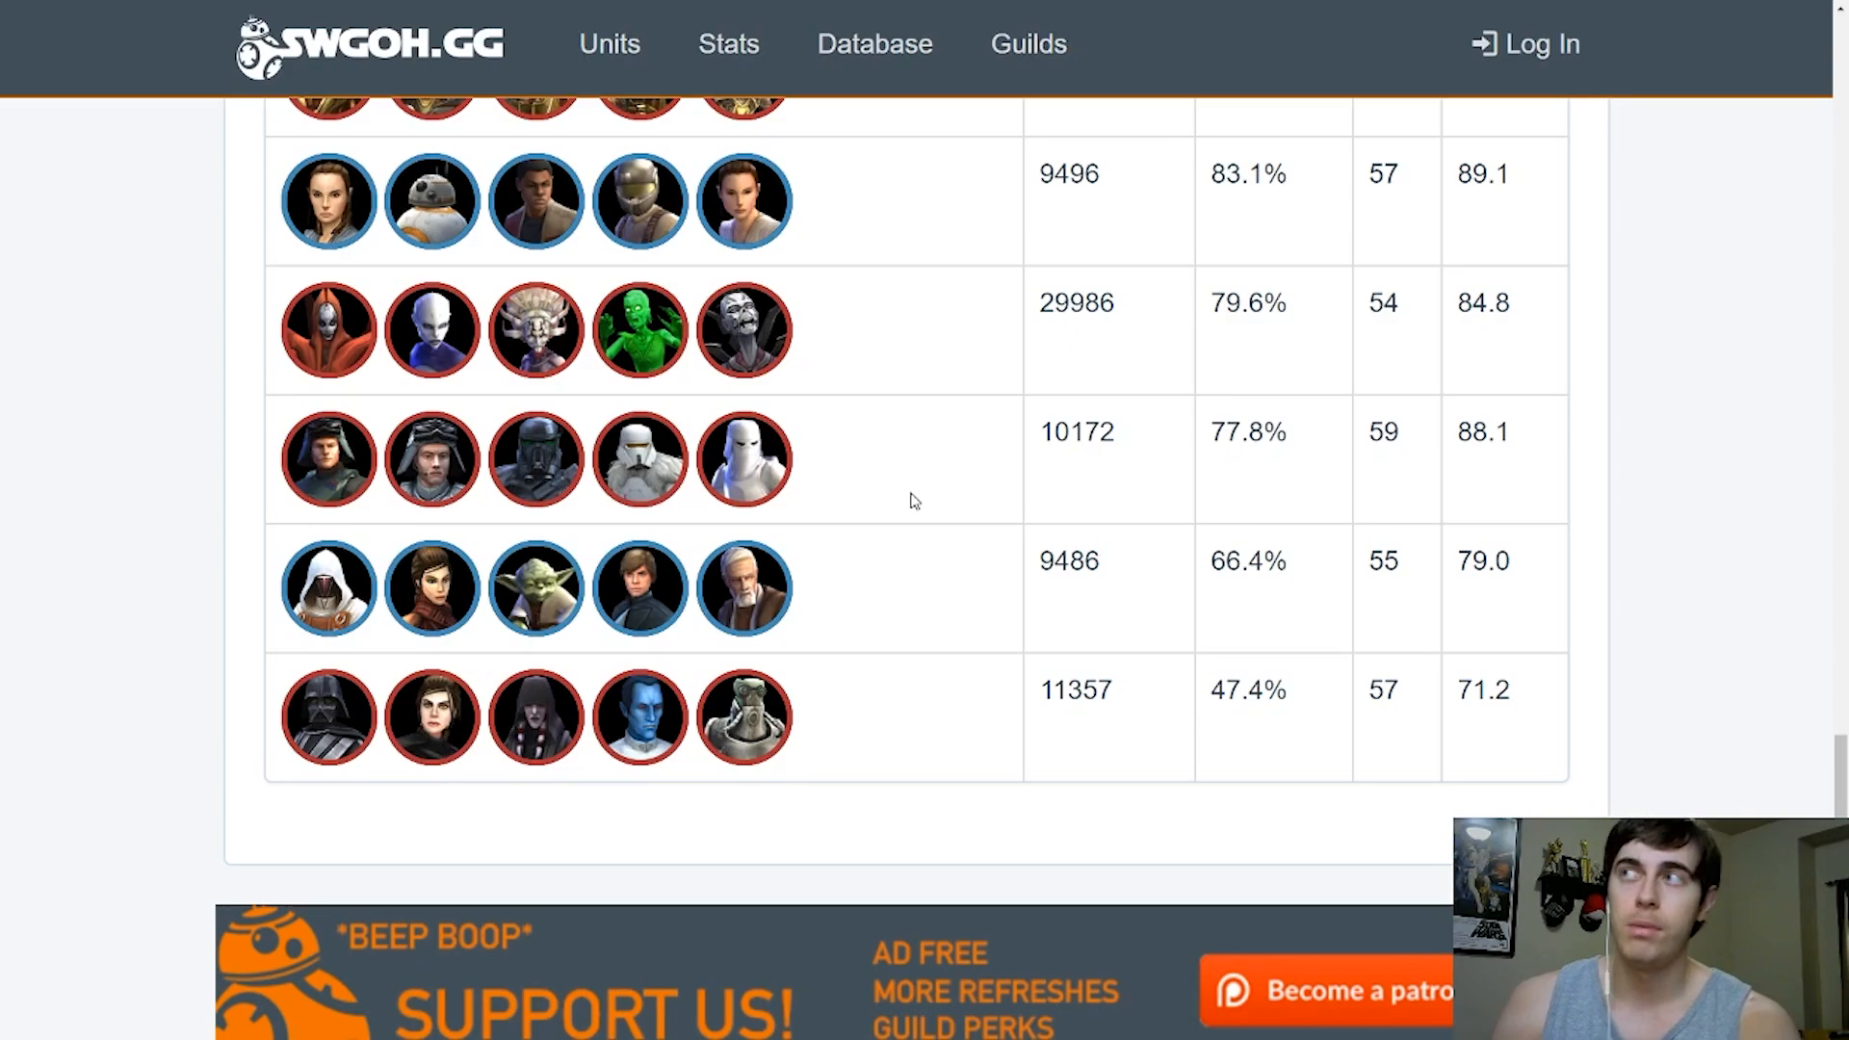
pyautogui.moveTo(878, 497)
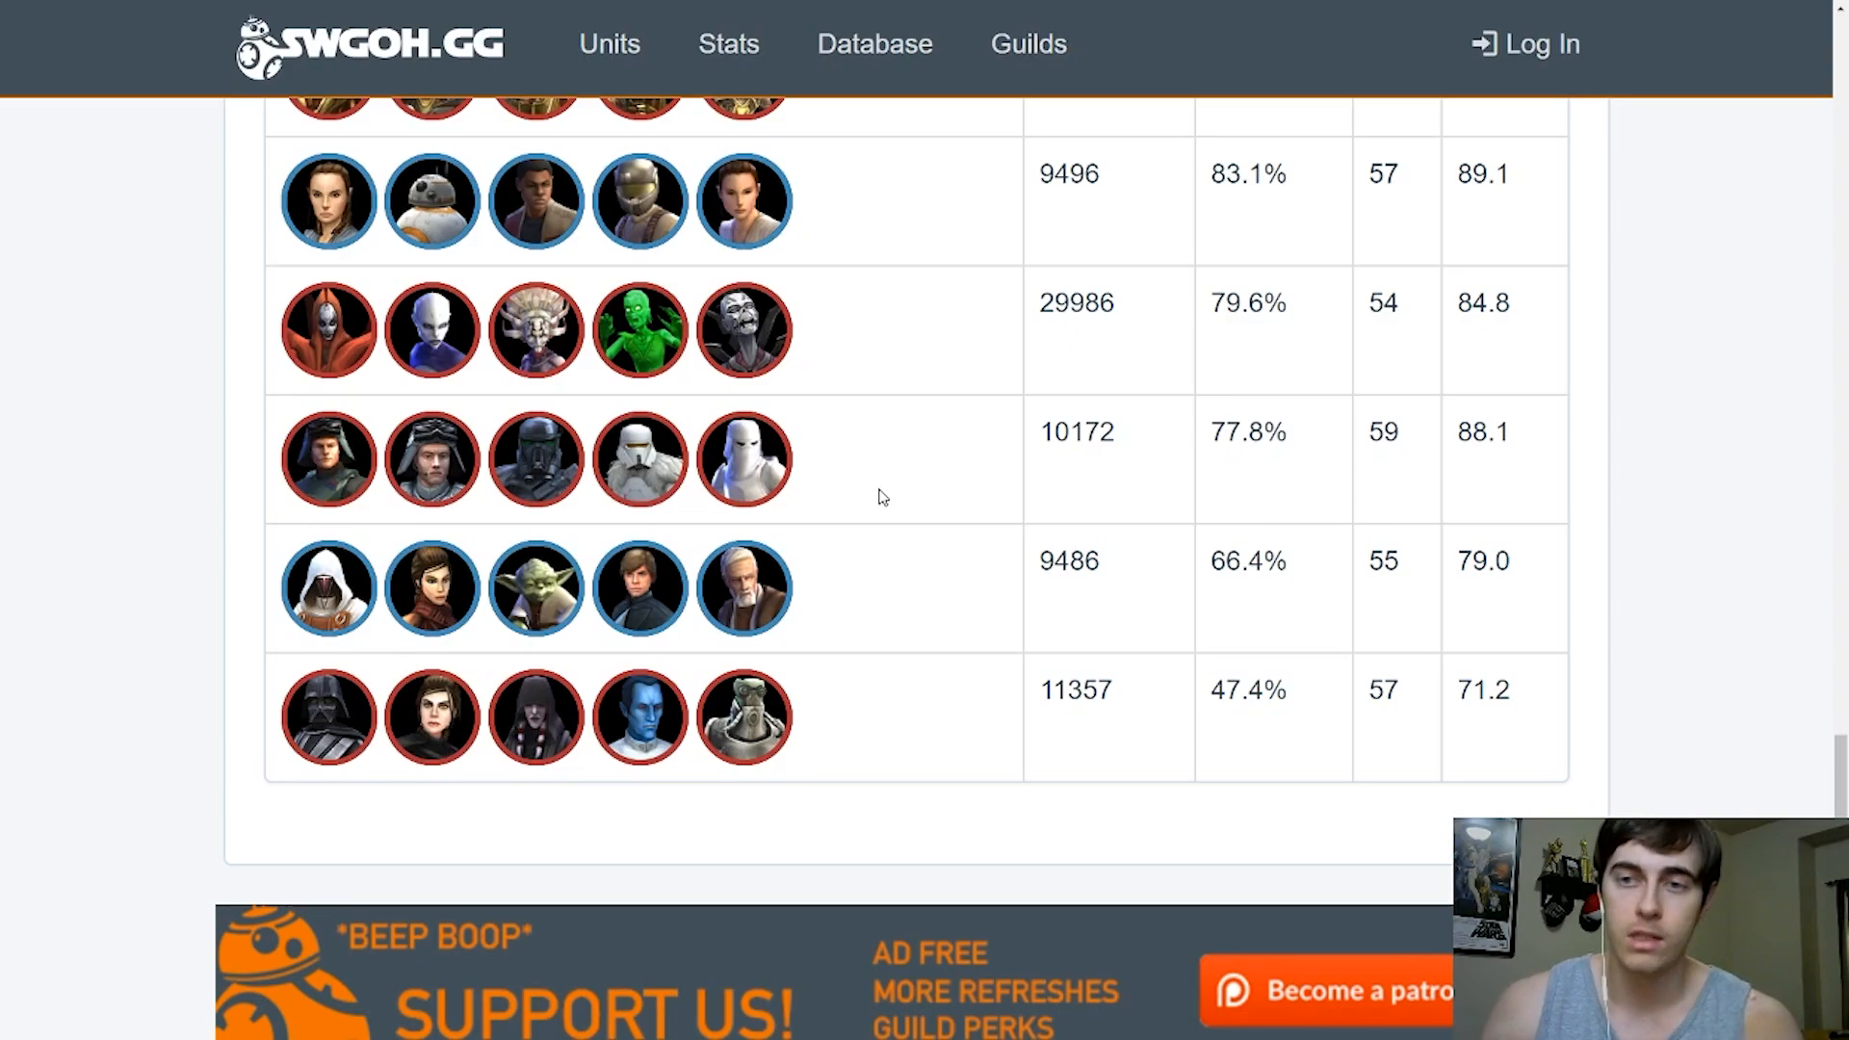
pyautogui.moveTo(924, 646)
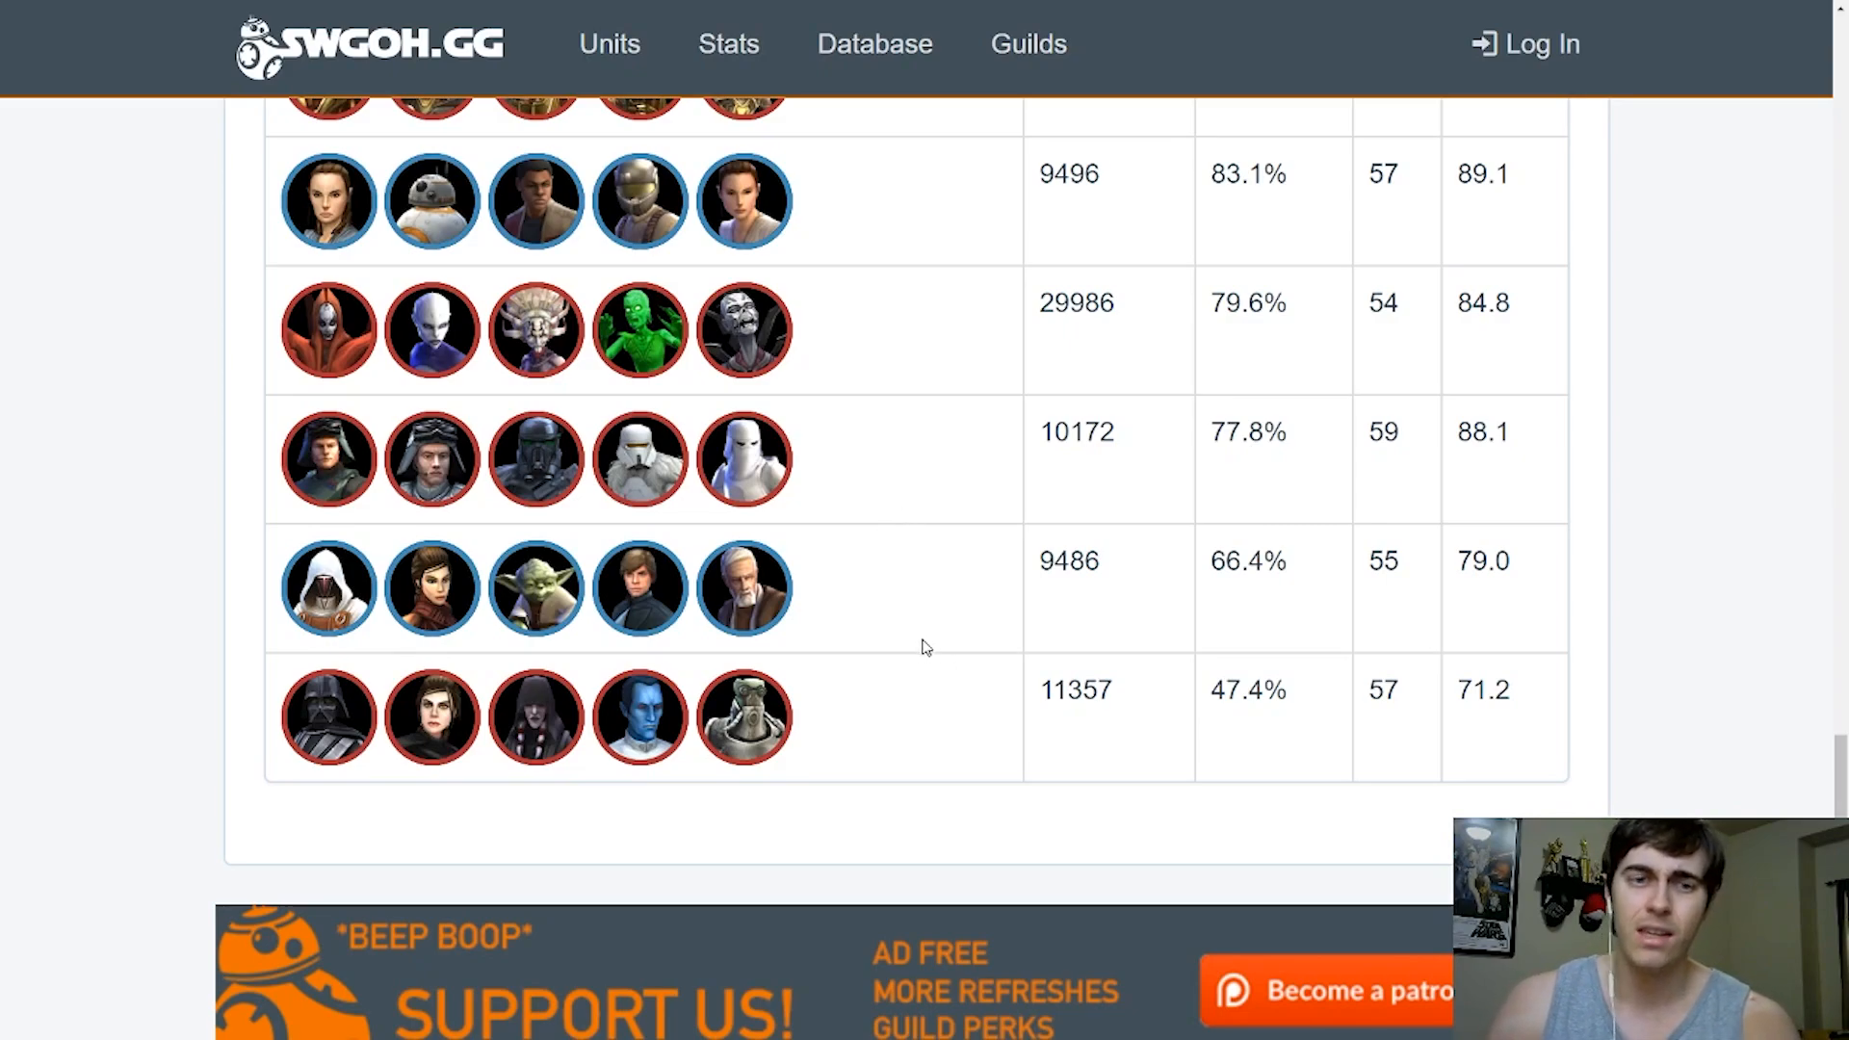
pyautogui.moveTo(366, 721)
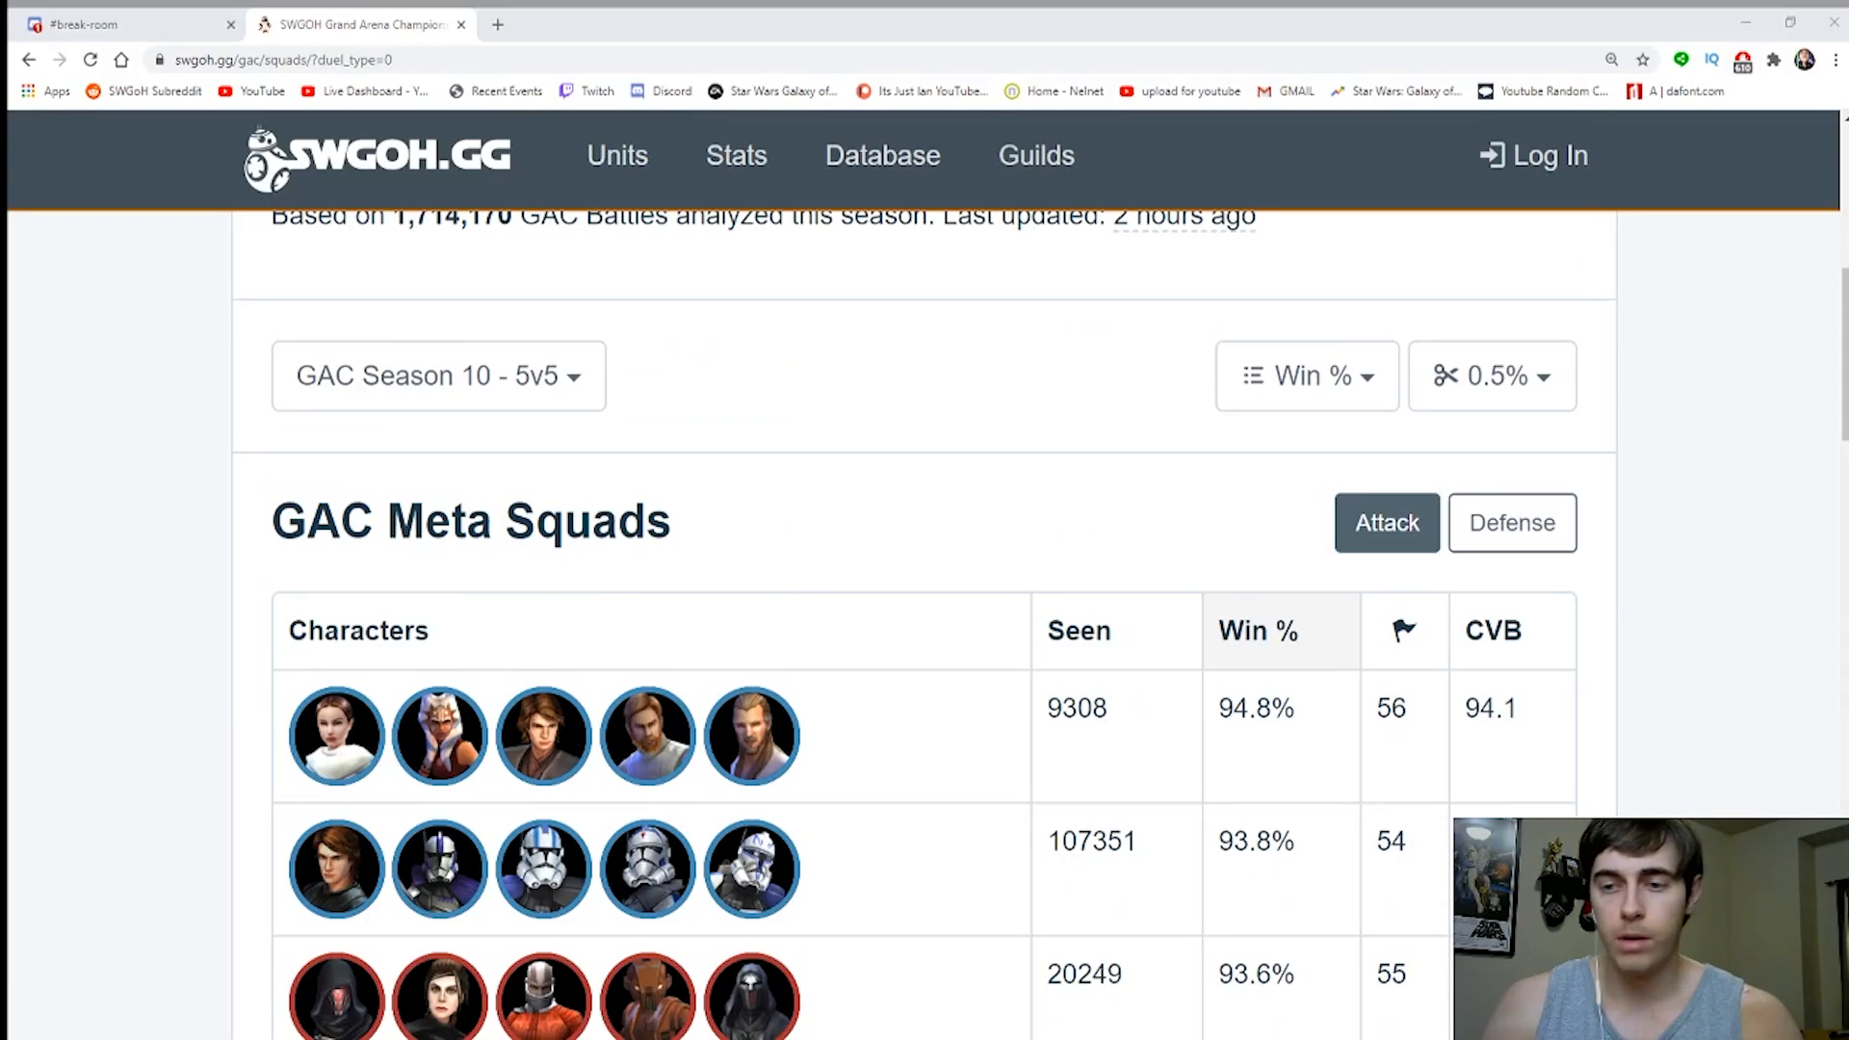
# Switch to the Defense hold-rate squad rankings
pyautogui.click(1512, 522)
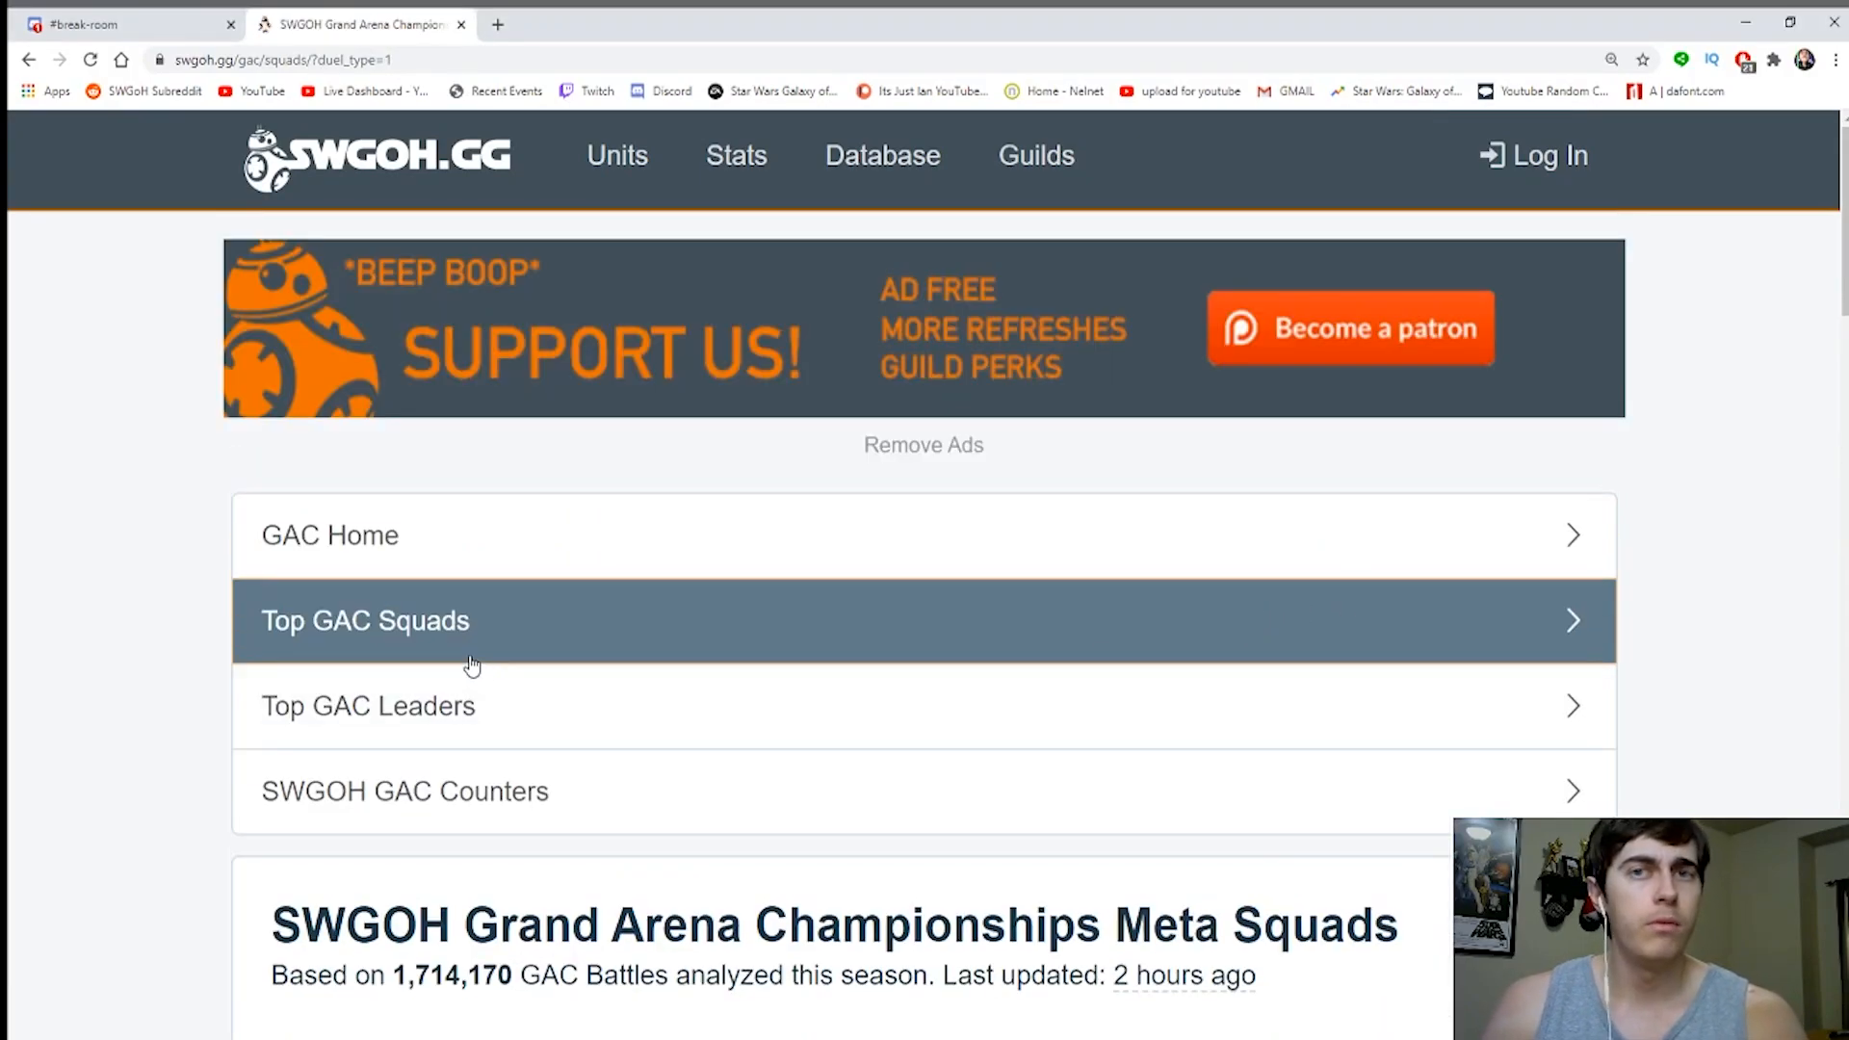
# Browse the Defense hold-rate rankings from 58.4% down to 10.2%
pyautogui.scroll(-3)
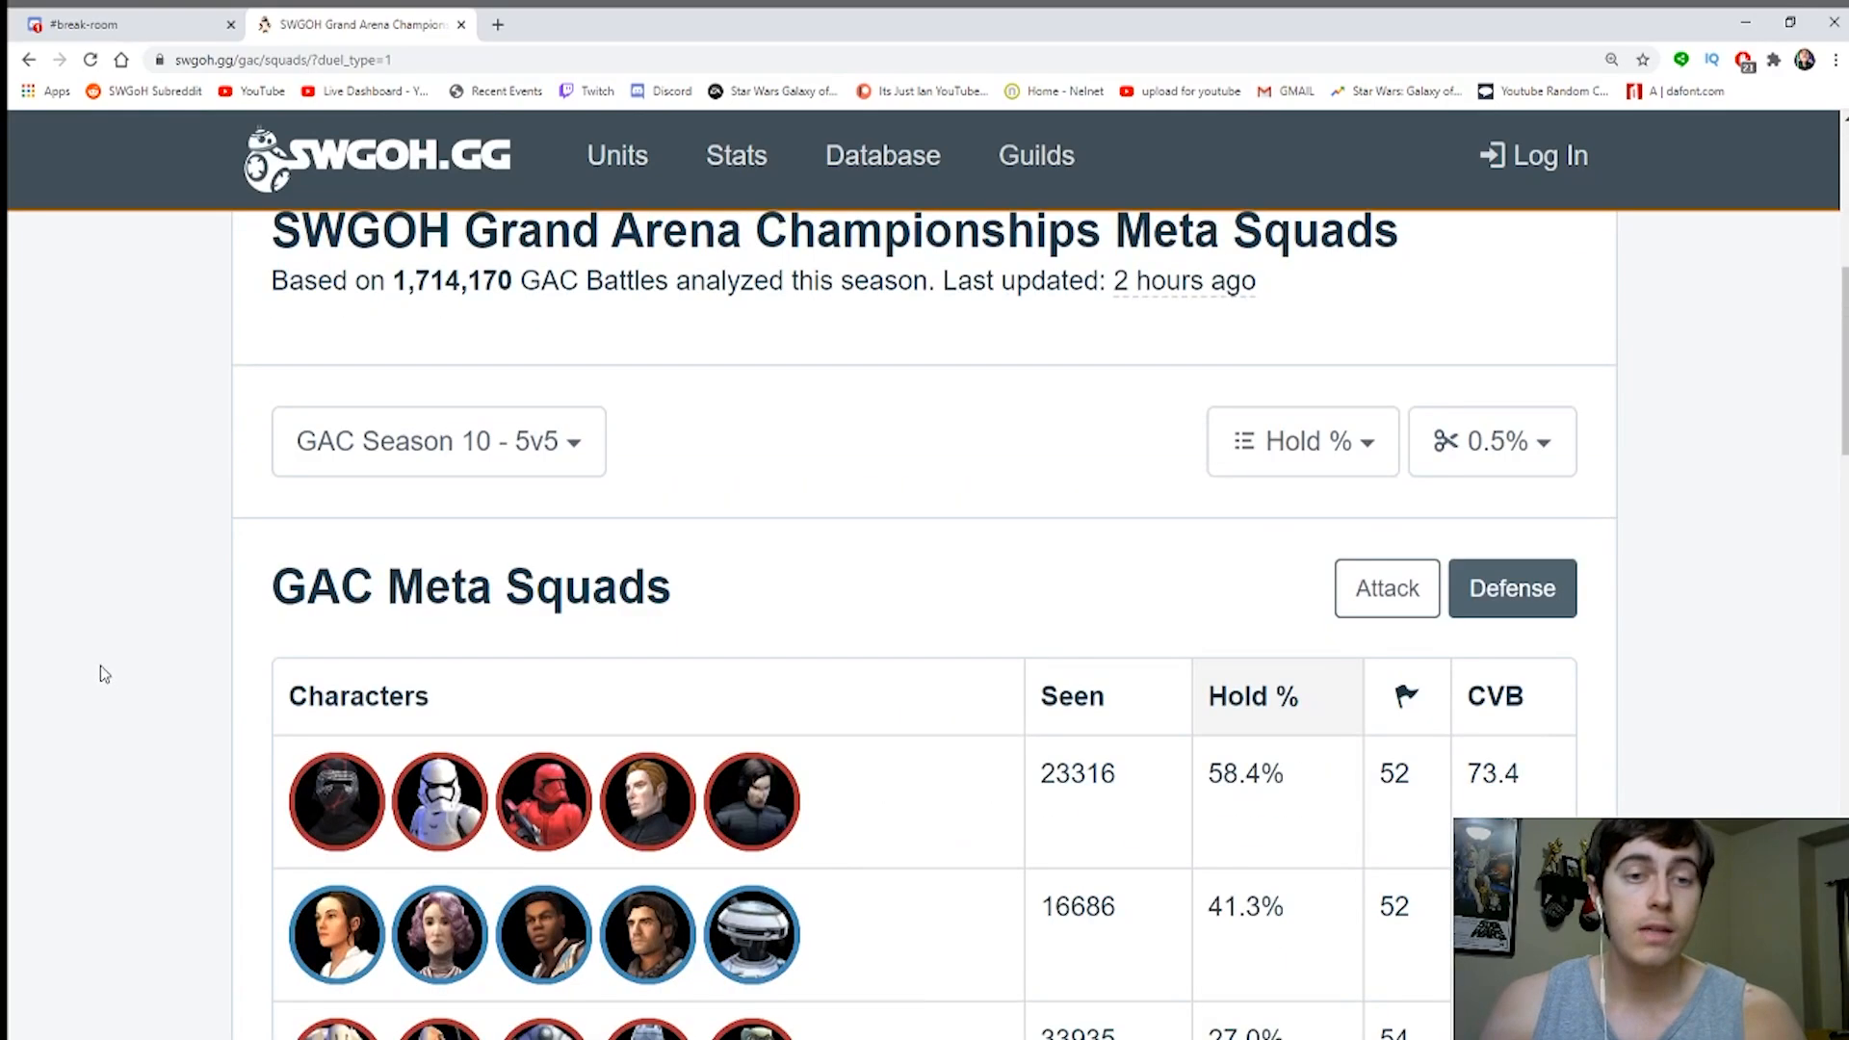
pyautogui.scroll(-3)
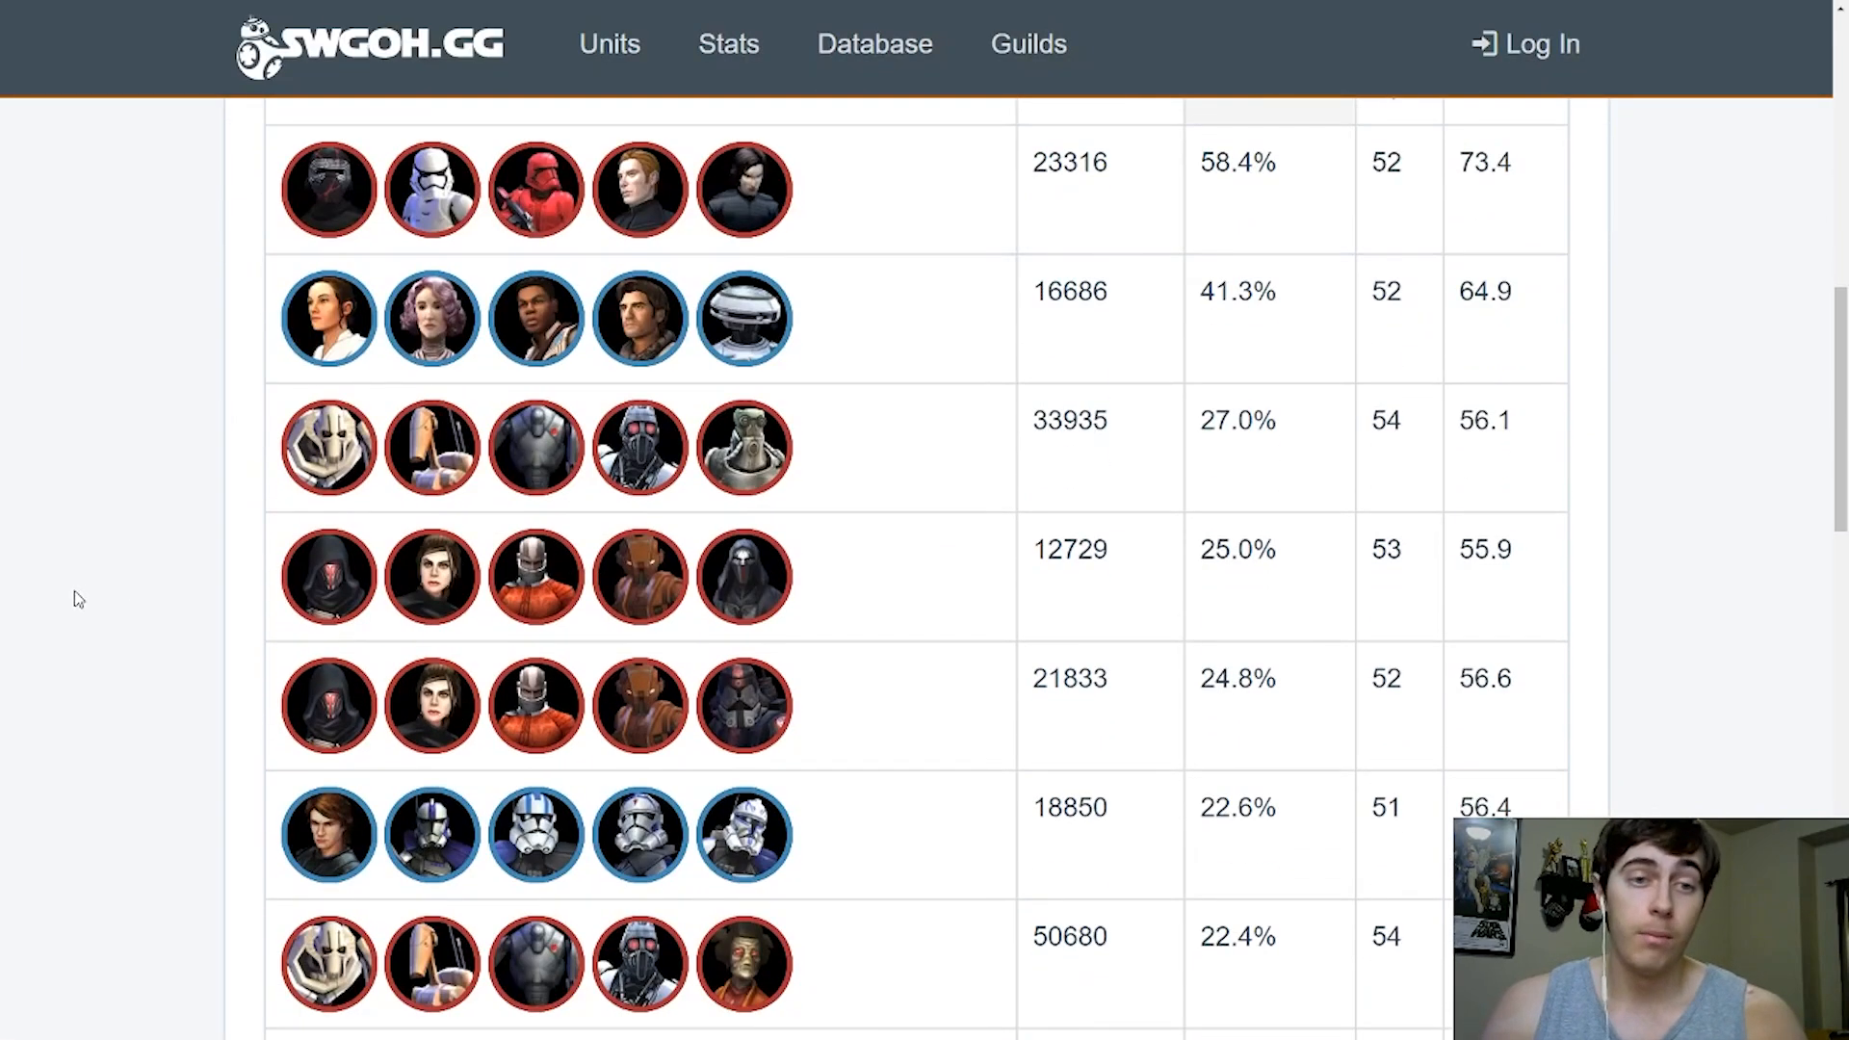
pyautogui.scroll(-3)
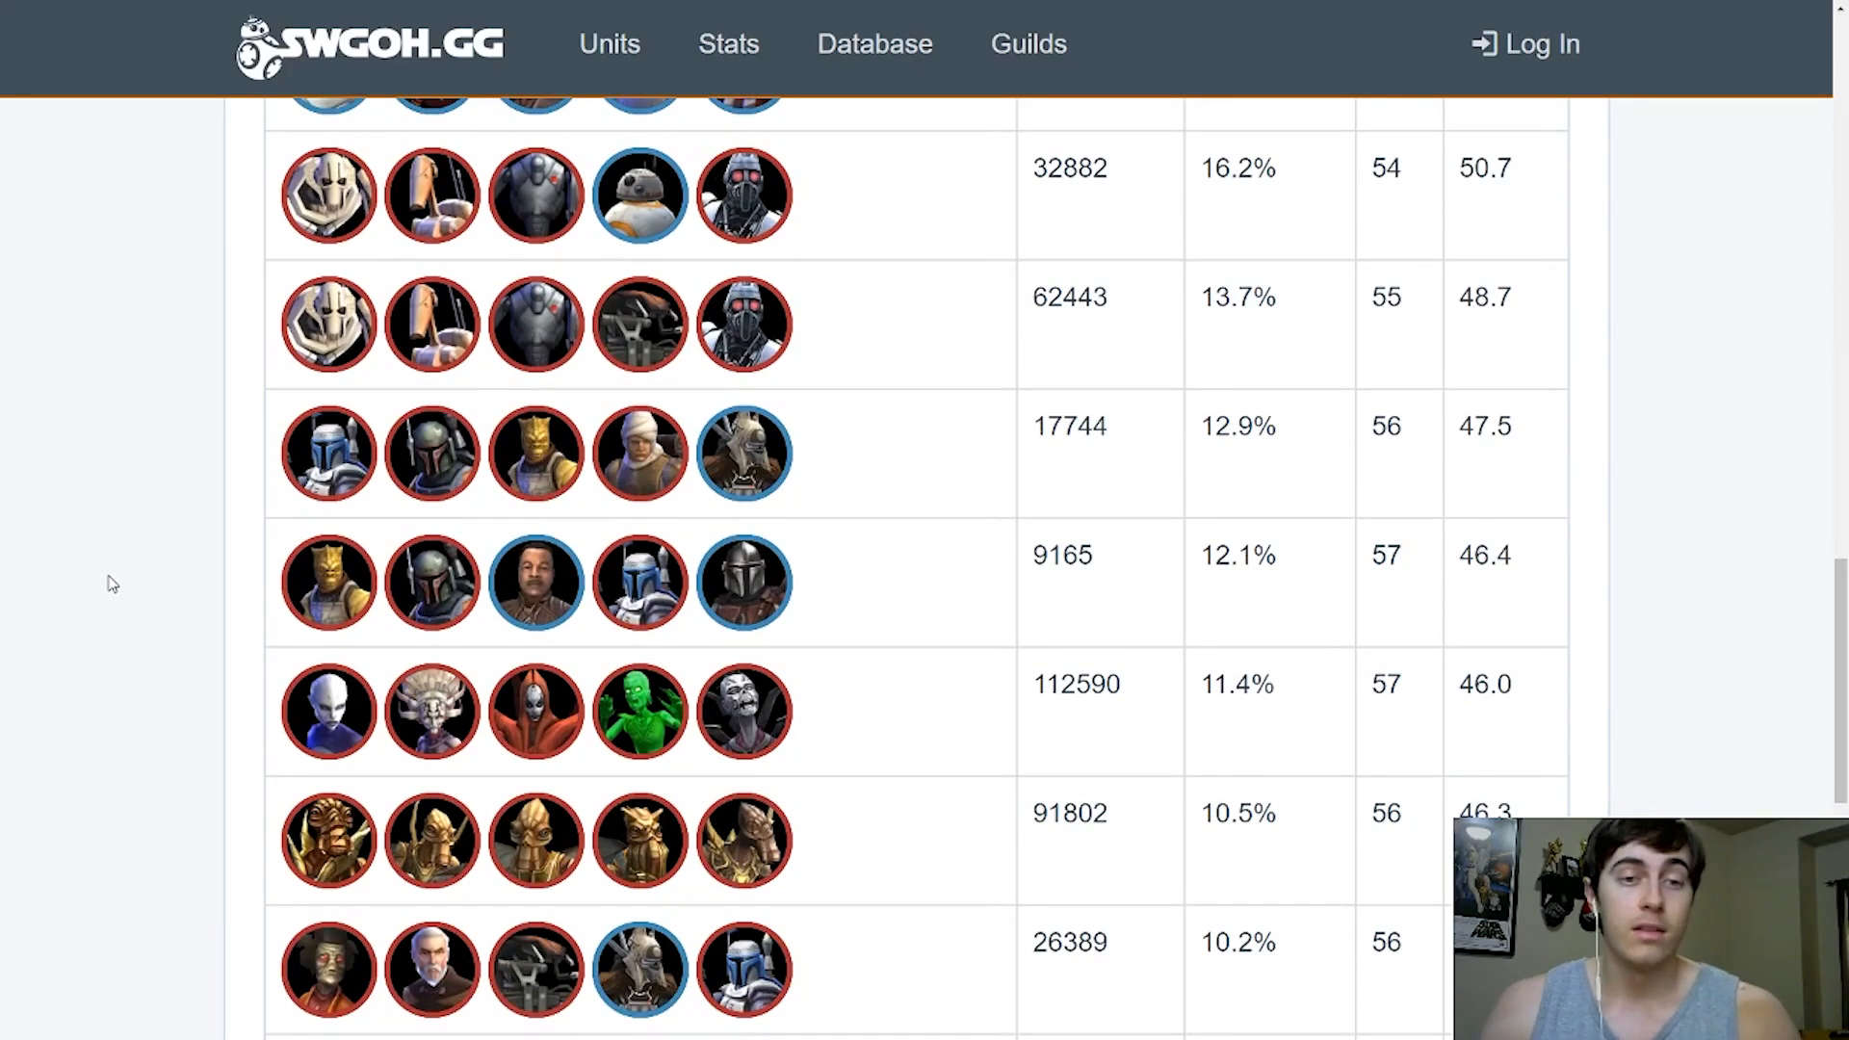
pyautogui.scroll(-3)
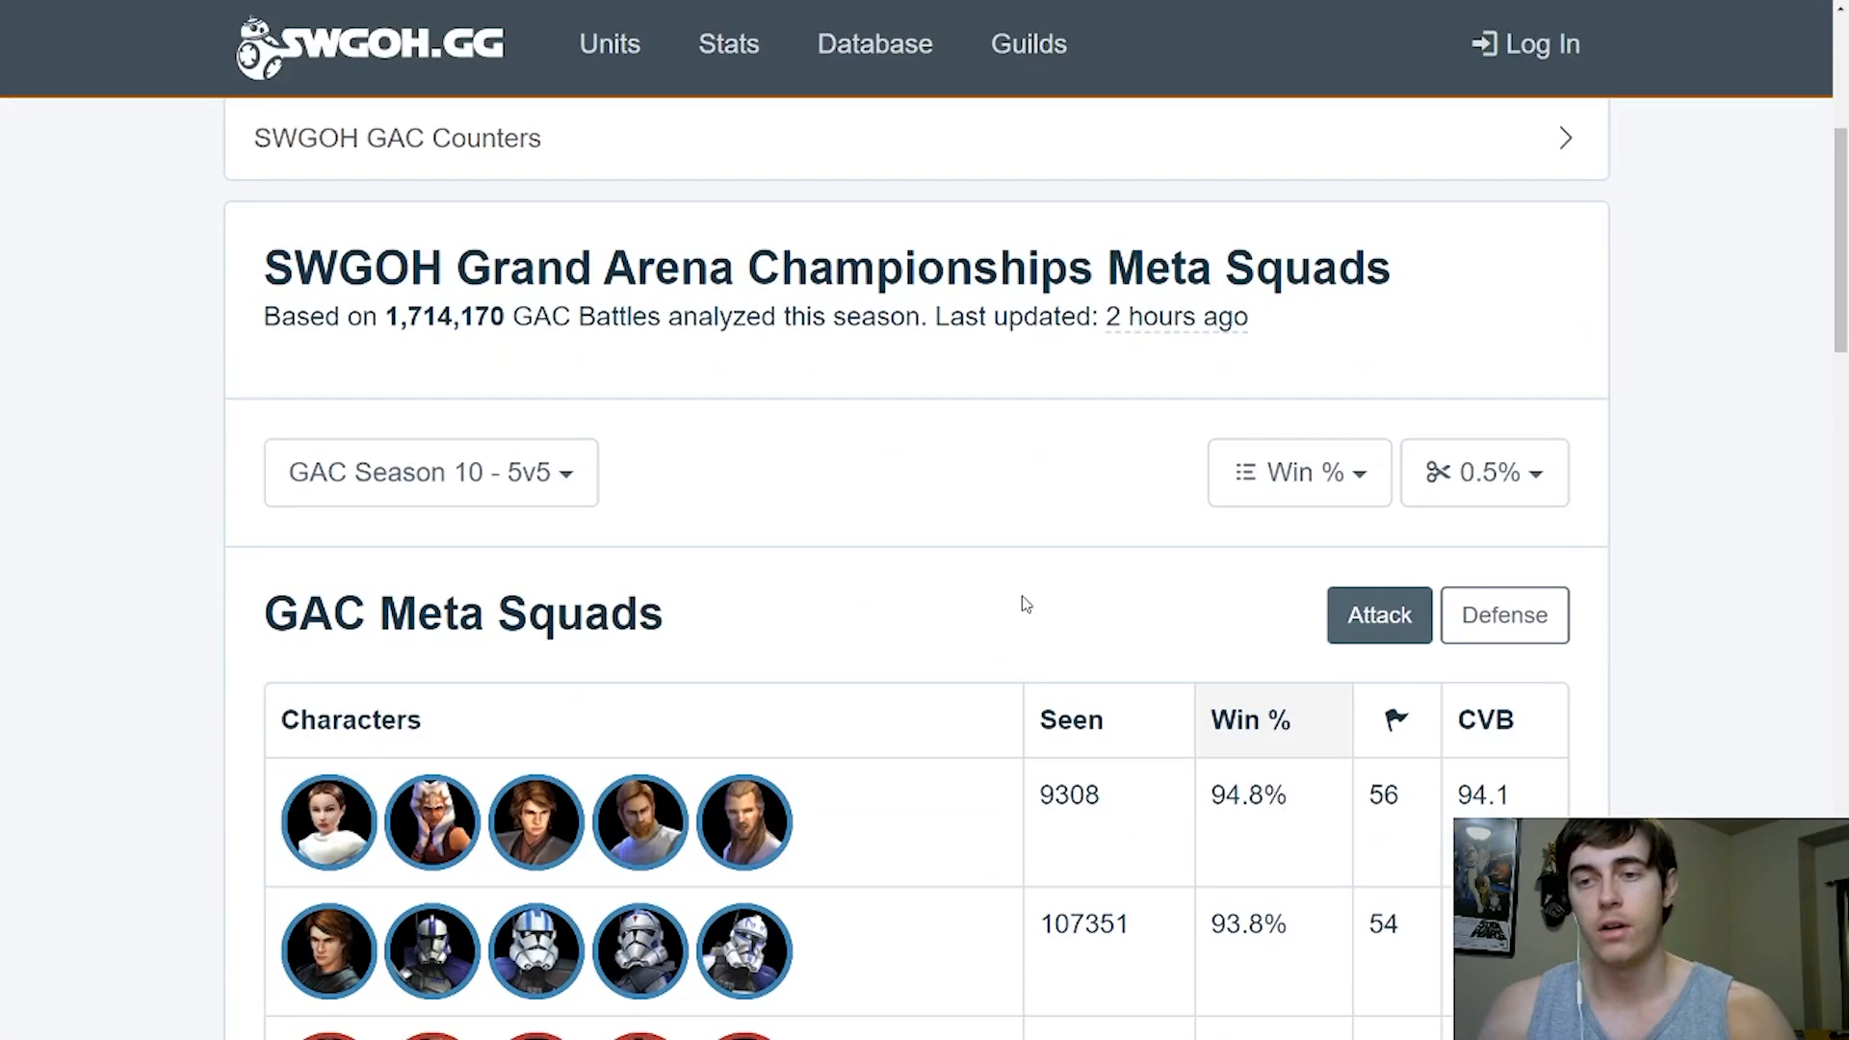
# Scroll the Attack table from 94.8% down to the 84.3% squads, then up slightly
pyautogui.scroll(-3)
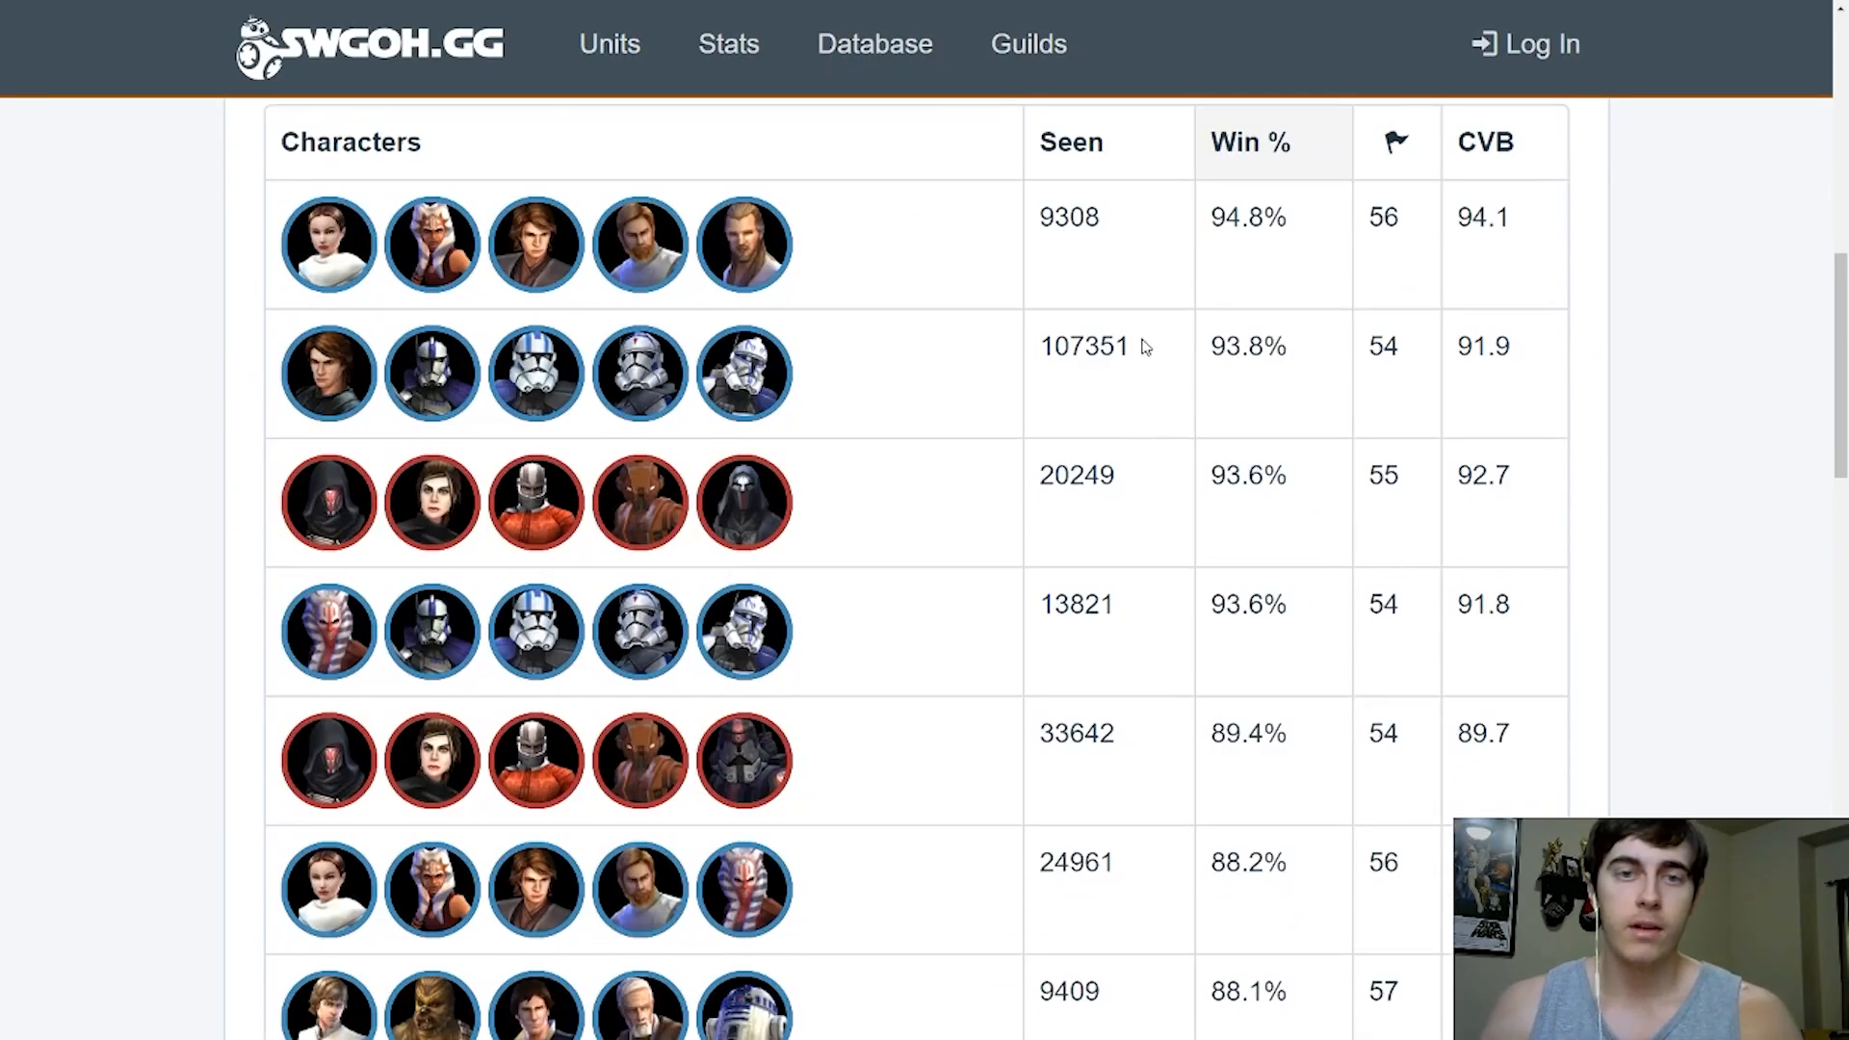
pyautogui.scroll(-3)
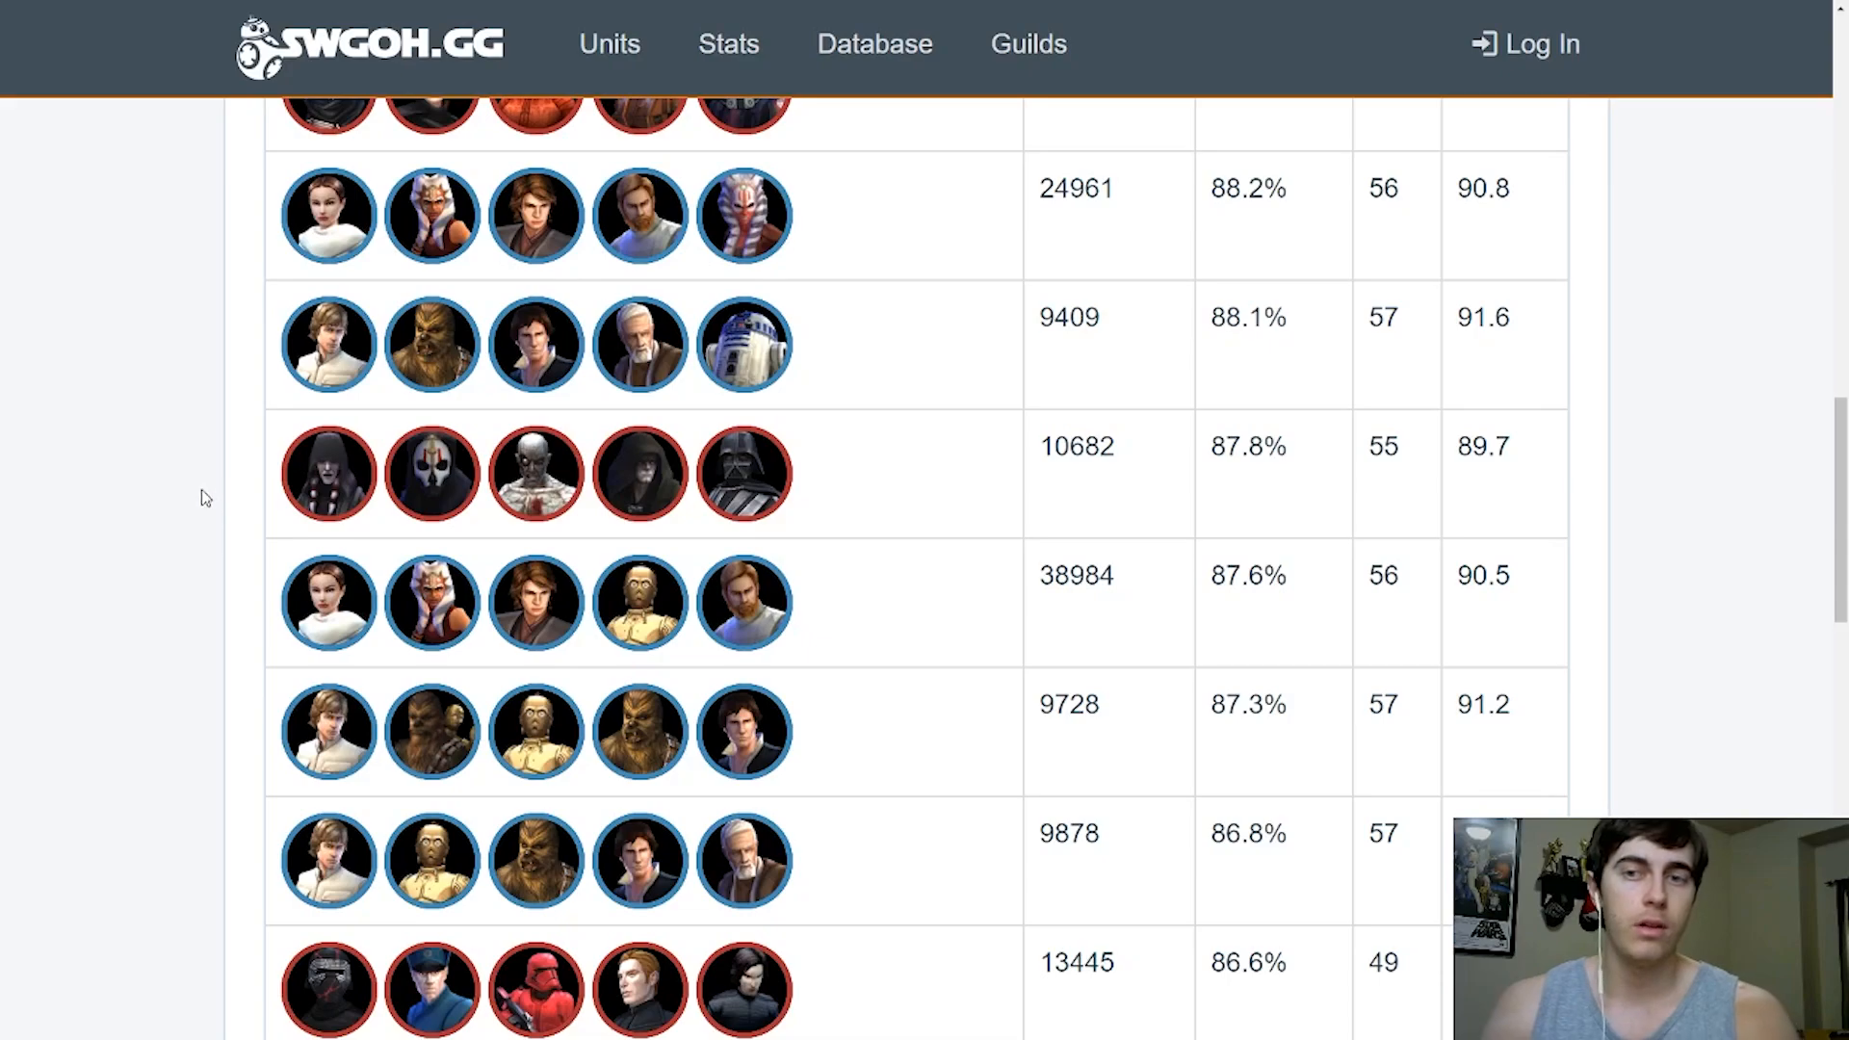
pyautogui.scroll(-3)
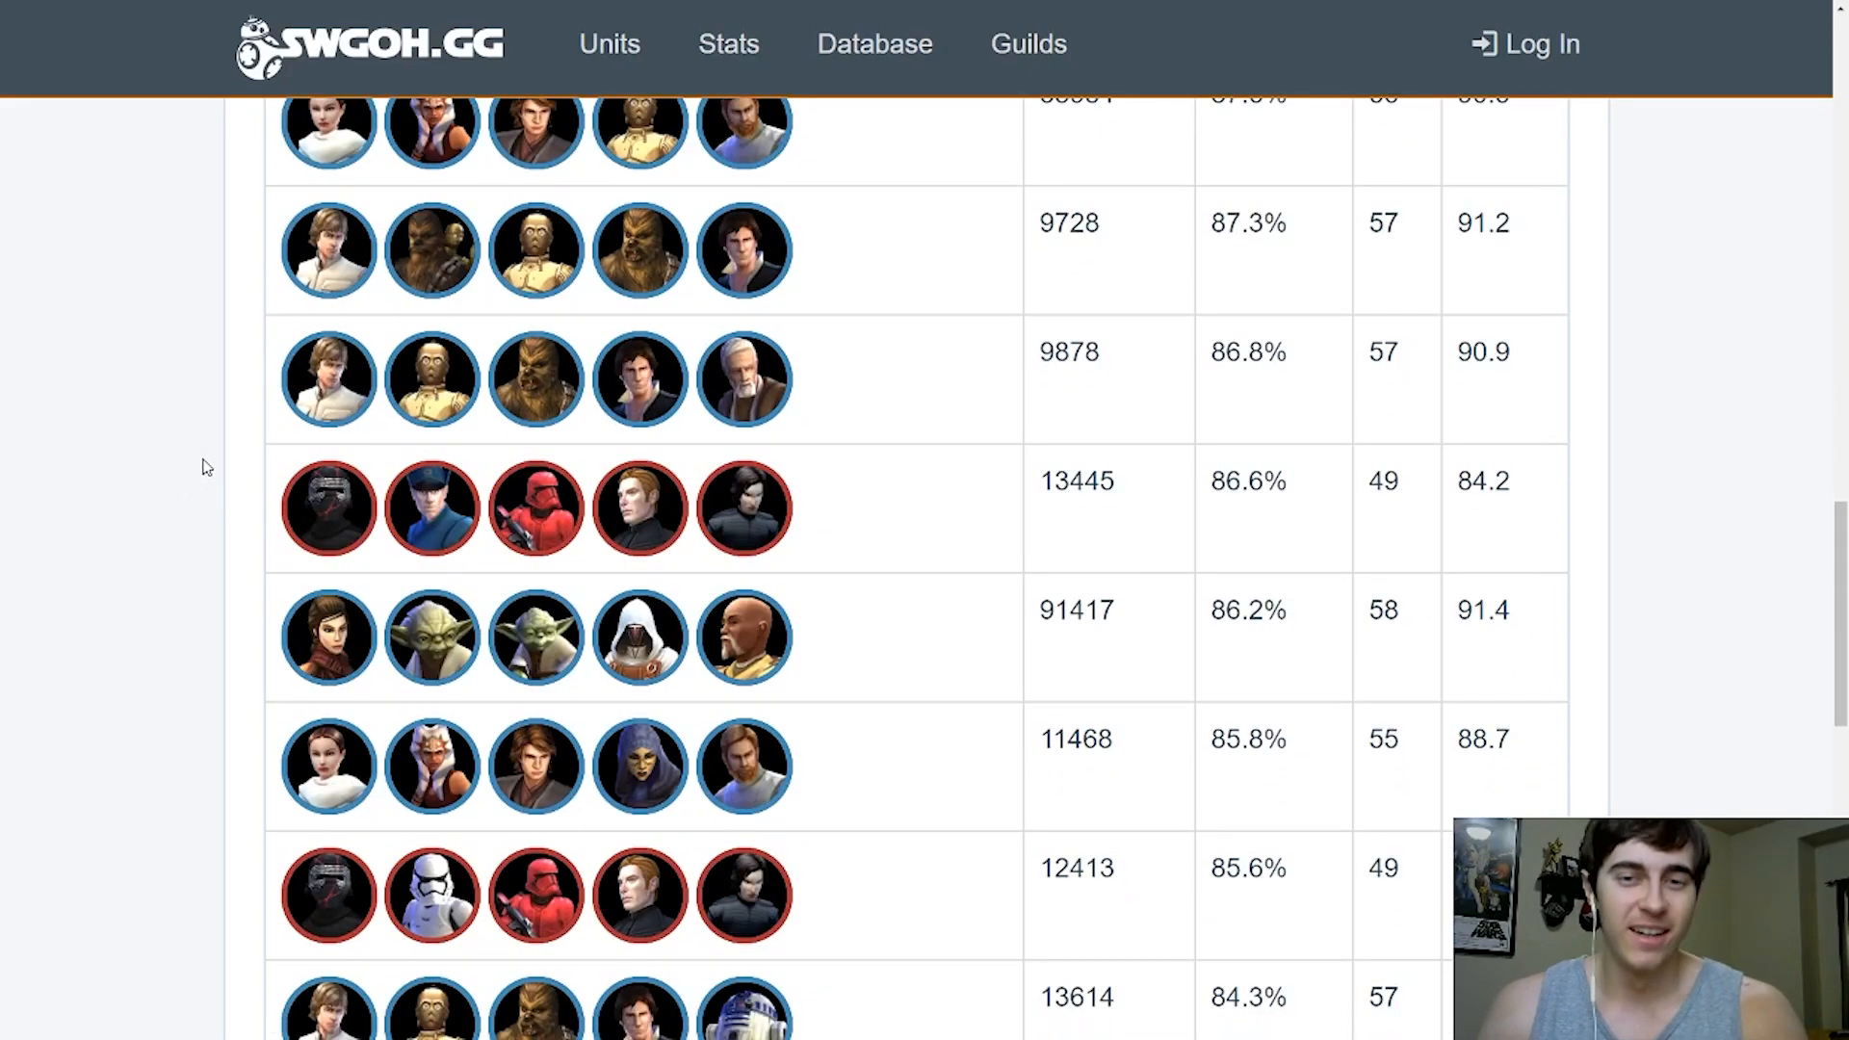
pyautogui.scroll(-3)
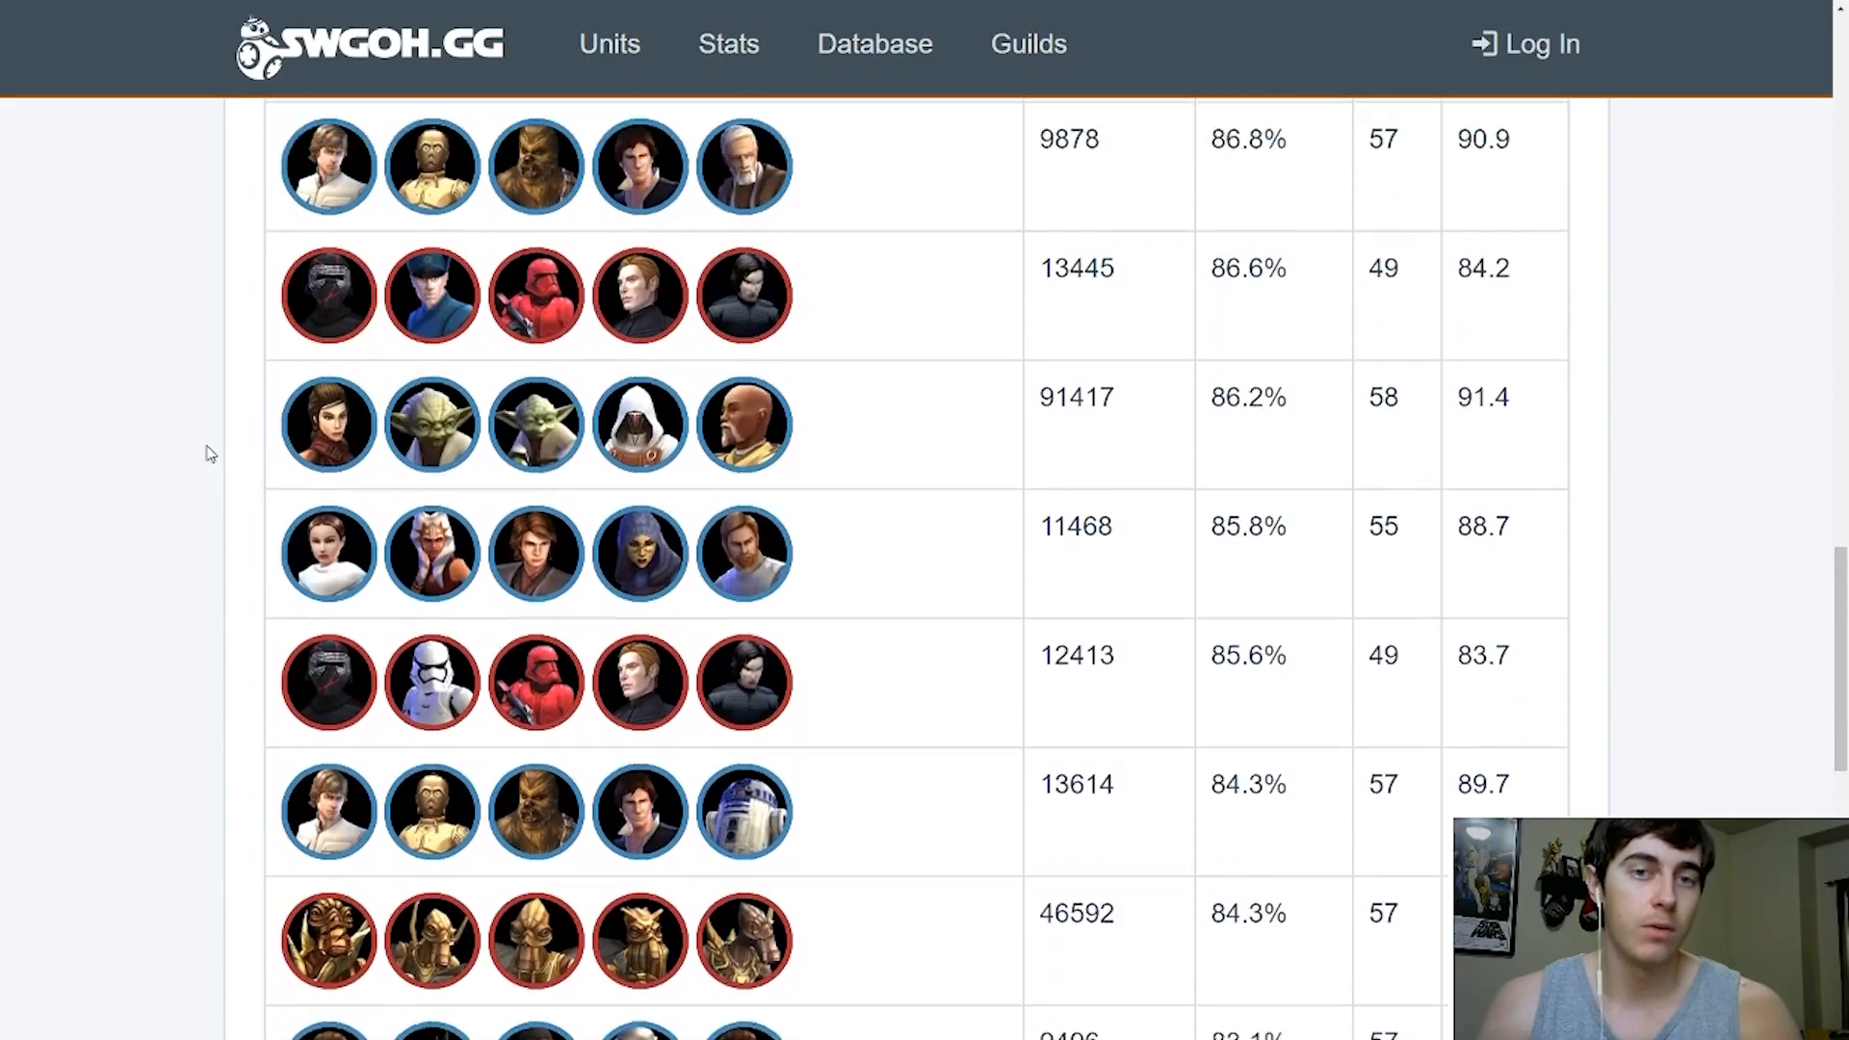
pyautogui.scroll(3)
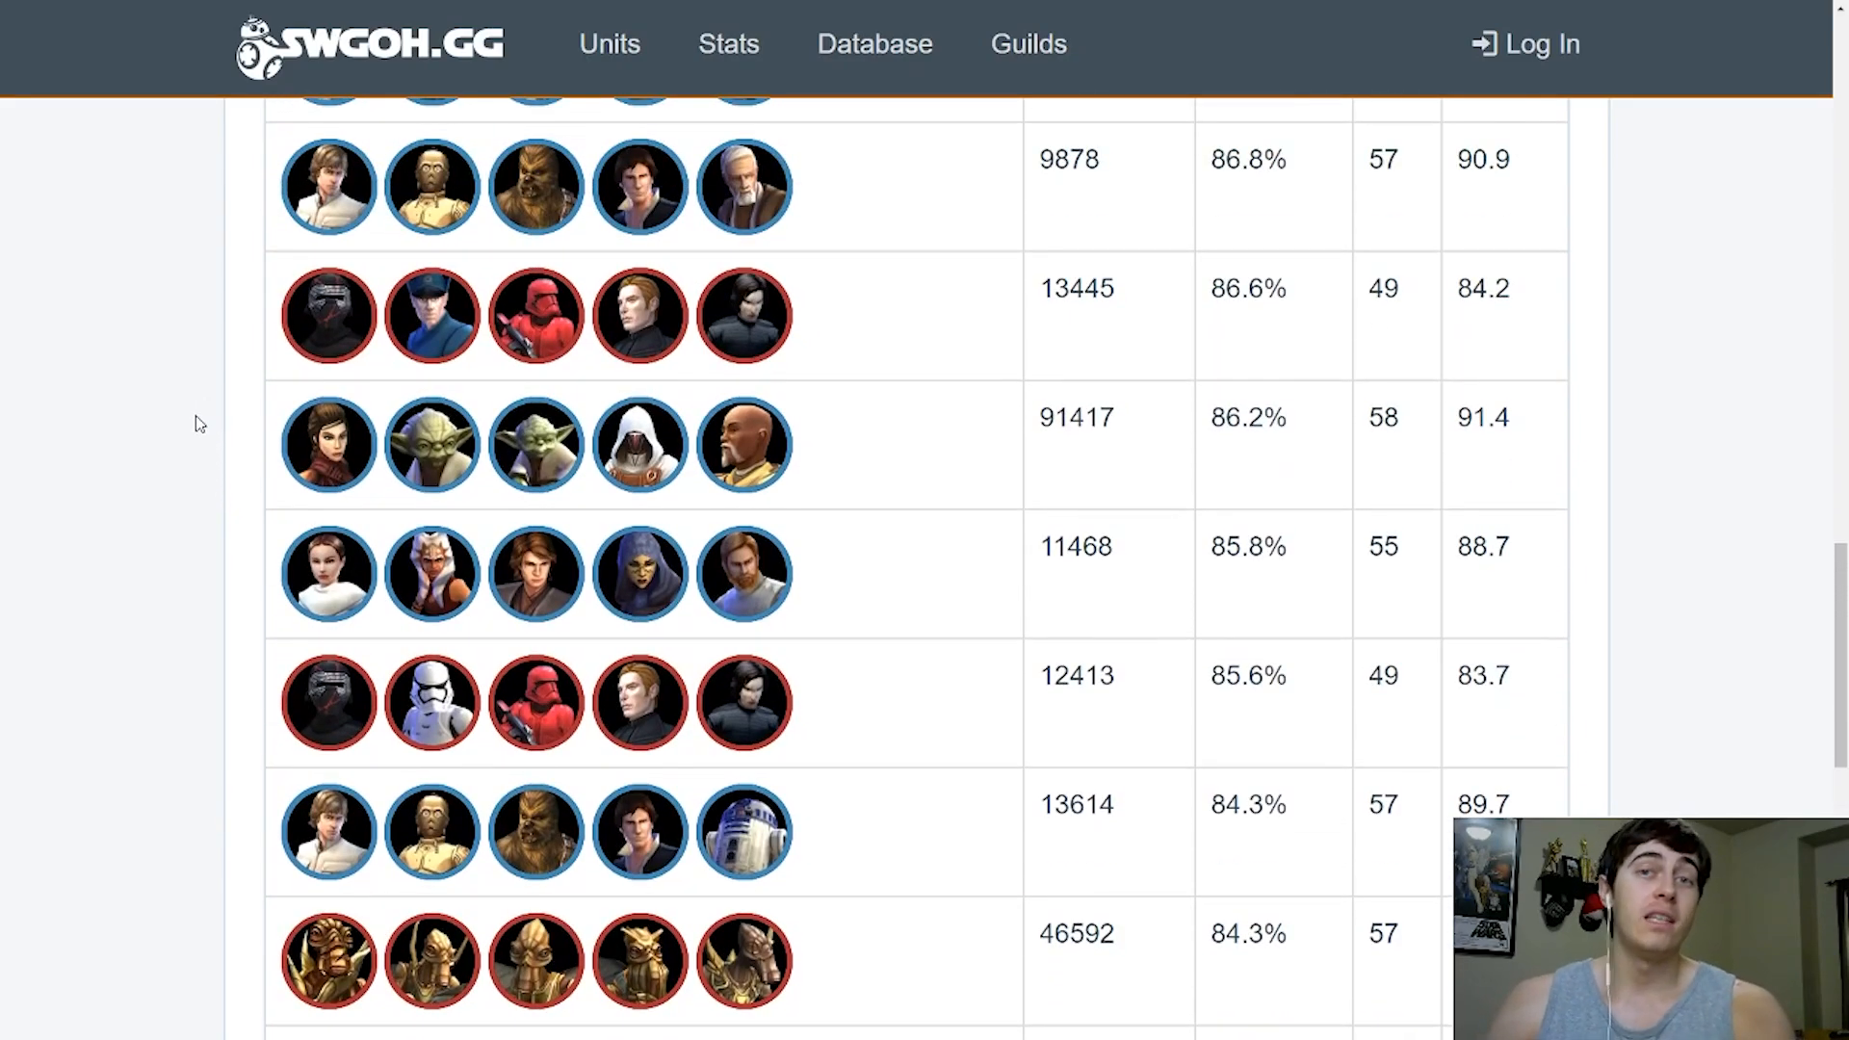